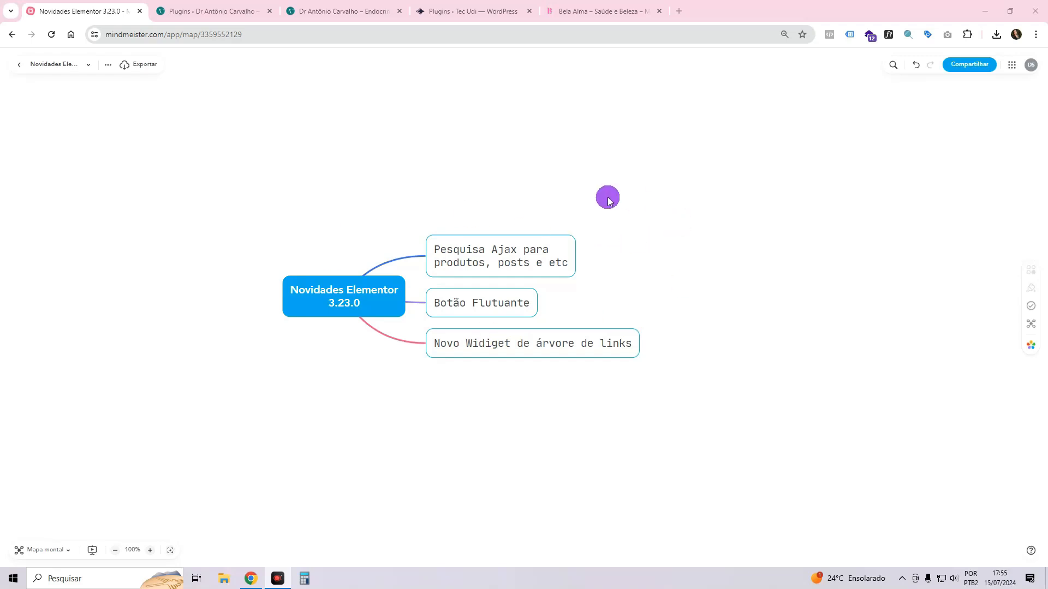
{"action": "mouse_move", "coordinate": [350, 306]}
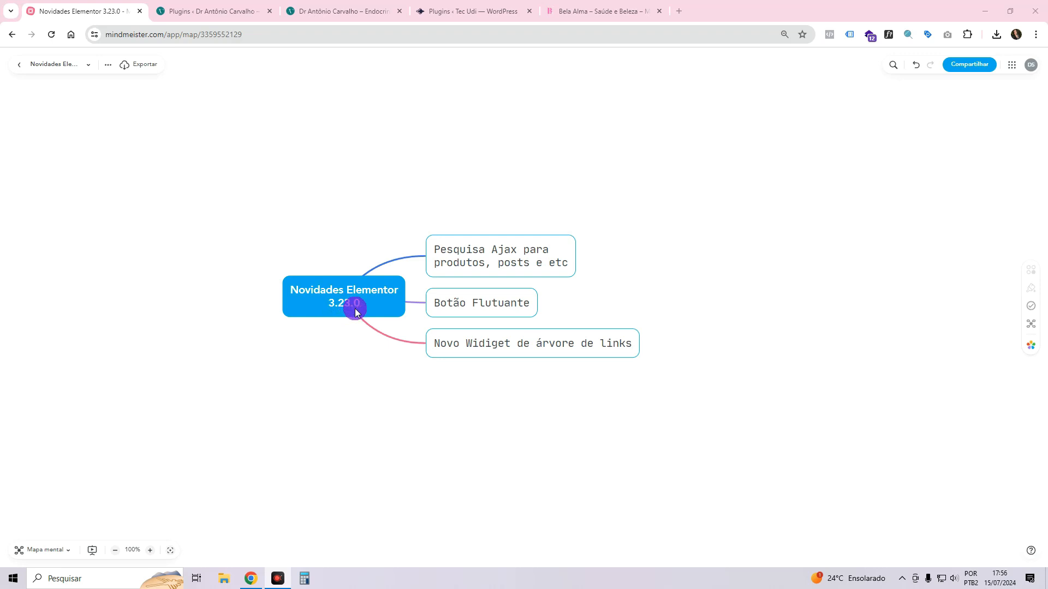
{"action": "mouse_move", "coordinate": [644, 271]}
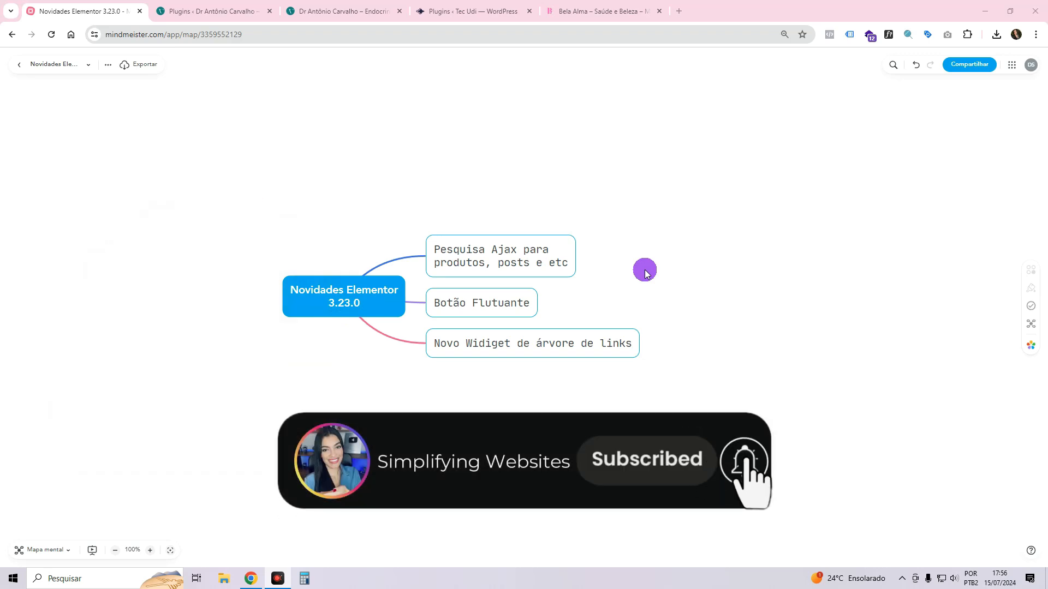
Browse the Elementor Pro 3.23.0 changelog and bring up the page's translate option.
{"action": "left_click", "coordinate": [743, 462]}
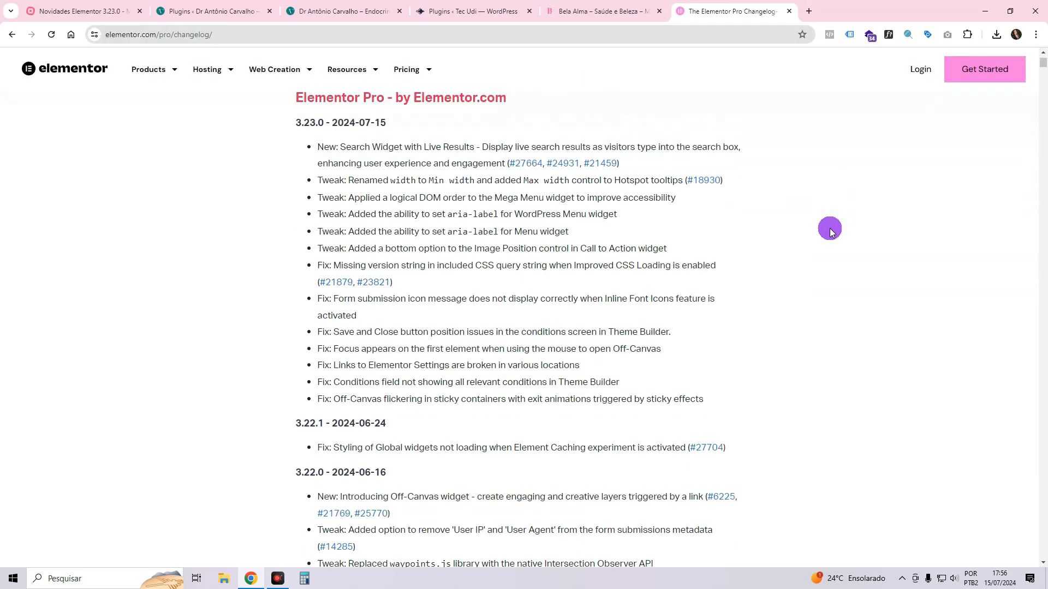
{"action": "scroll", "scroll_direction": "up", "scroll_amount": 3}
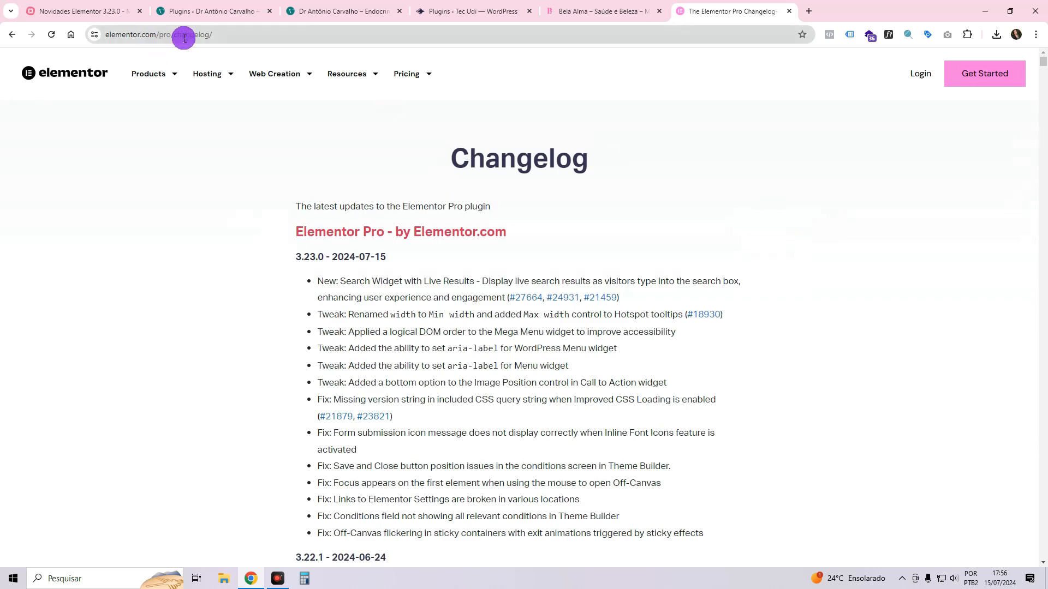
{"action": "scroll", "scroll_direction": "down", "scroll_amount": 3}
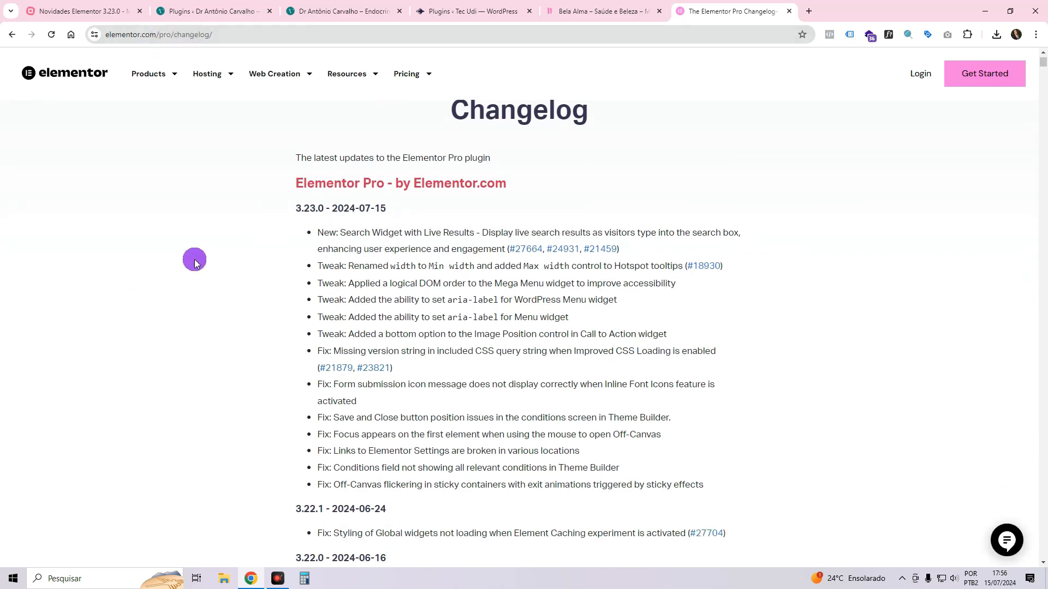
{"action": "scroll", "scroll_direction": "down", "scroll_amount": 3}
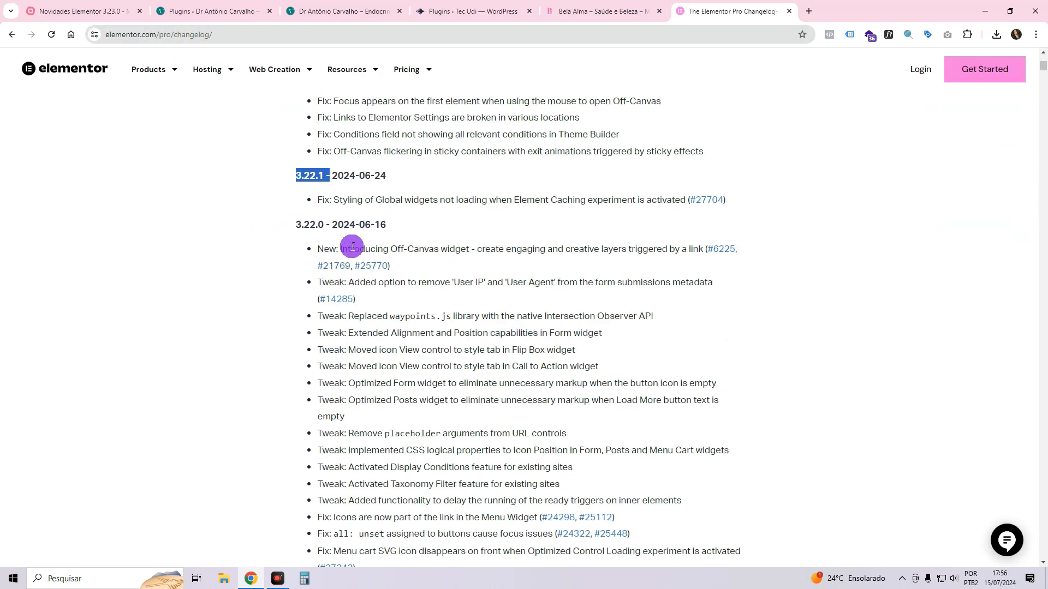
{"action": "scroll", "scroll_direction": "down", "scroll_amount": 3}
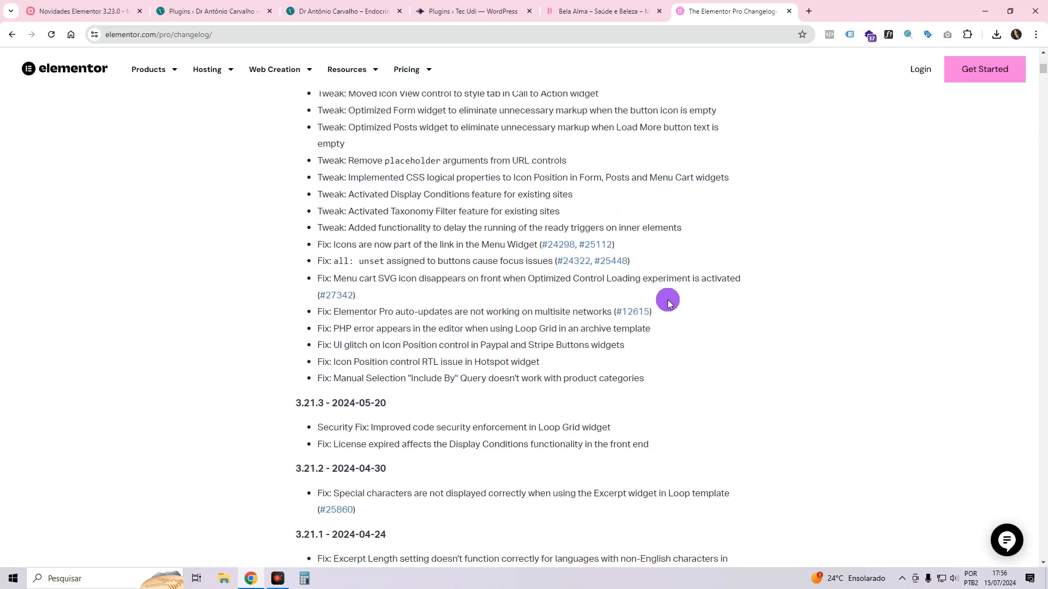
{"action": "scroll", "scroll_direction": "up", "scroll_amount": 3}
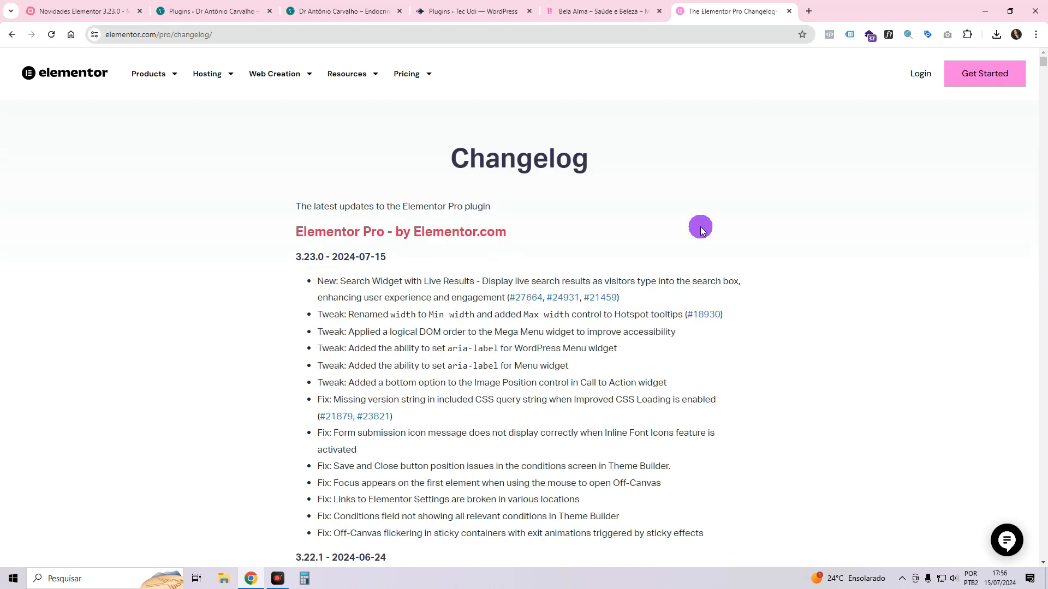
{"action": "scroll", "scroll_direction": "down", "scroll_amount": 3}
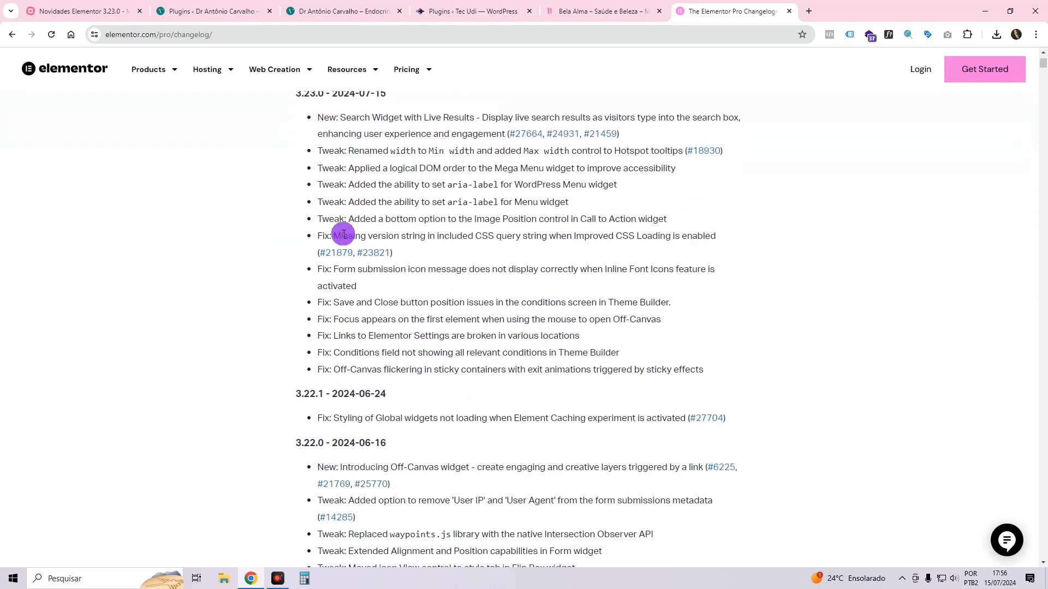
{"action": "scroll", "scroll_direction": "up", "scroll_amount": 3}
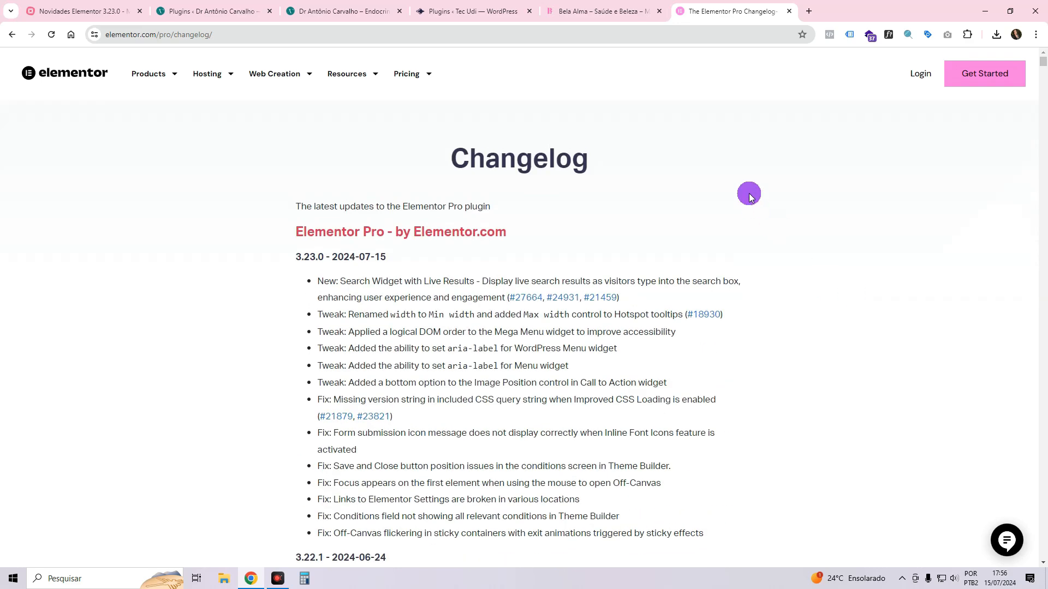
{"action": "right_click", "coordinate": [748, 193]}
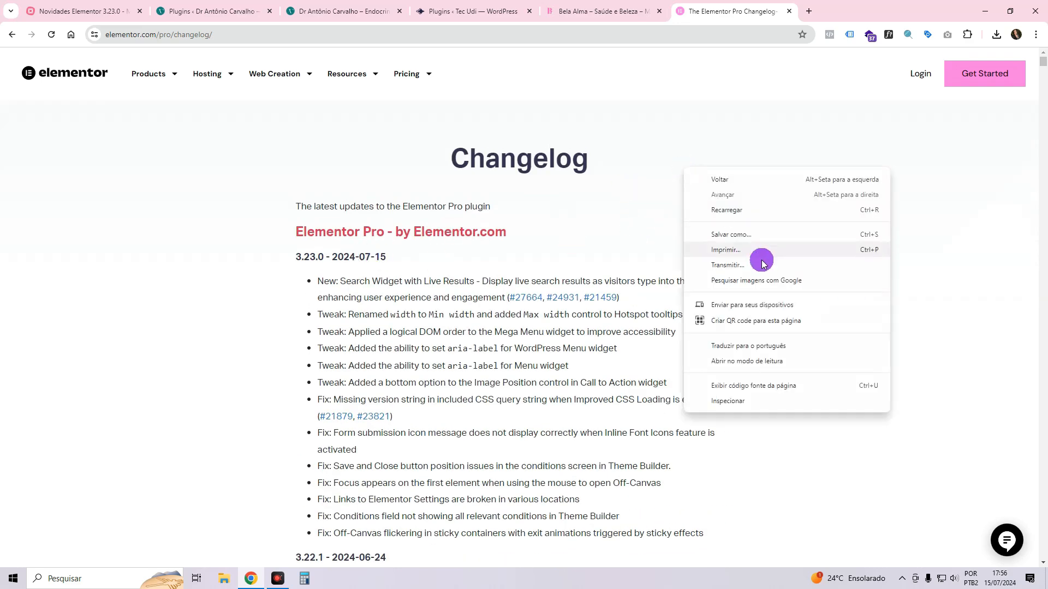
Translate the changelog into Portuguese and read down through the 3.20 releases.
{"action": "left_click", "coordinate": [747, 346]}
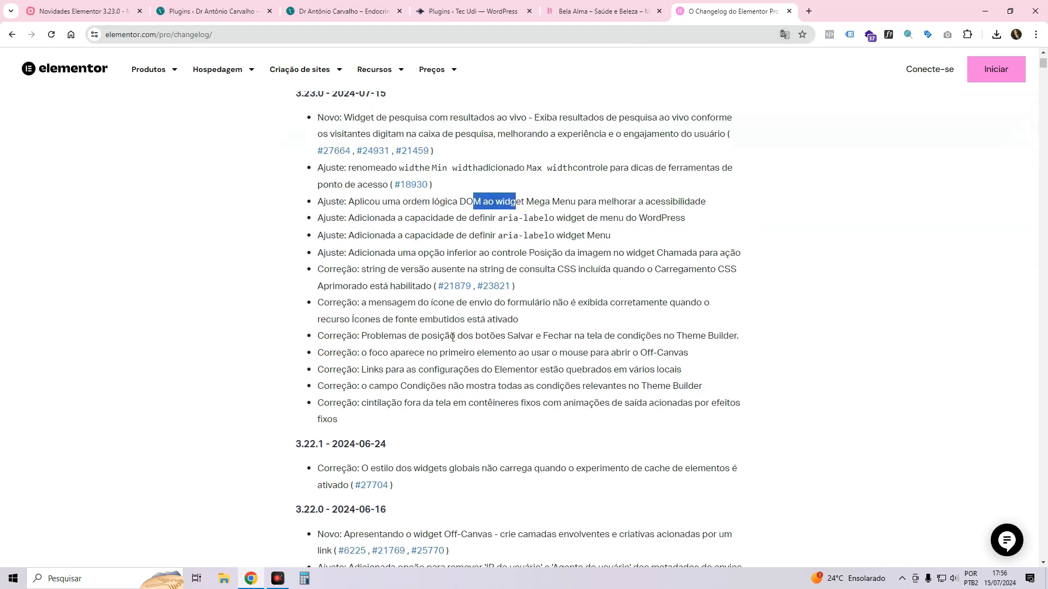
{"action": "scroll", "scroll_direction": "down", "scroll_amount": 3}
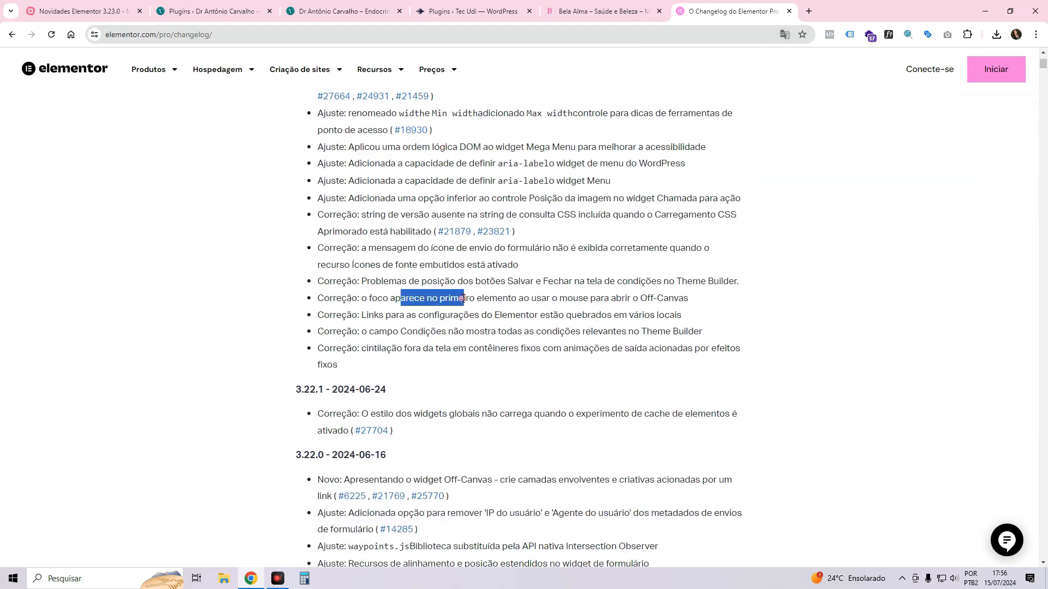
{"action": "scroll", "scroll_direction": "down", "scroll_amount": 3}
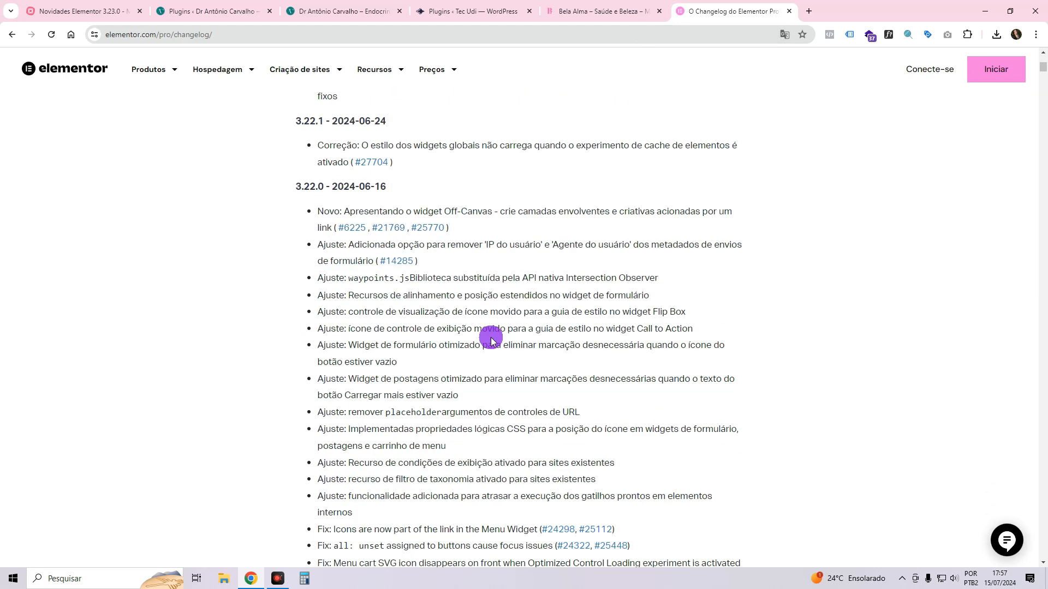
{"action": "scroll", "scroll_direction": "down", "scroll_amount": 3}
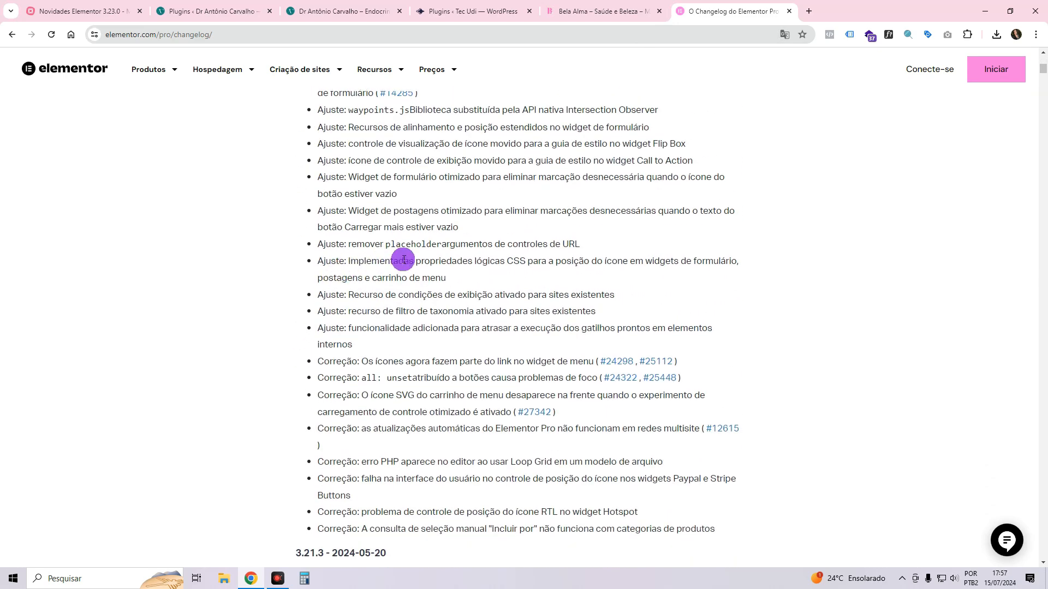
{"action": "scroll", "scroll_direction": "down", "scroll_amount": 3}
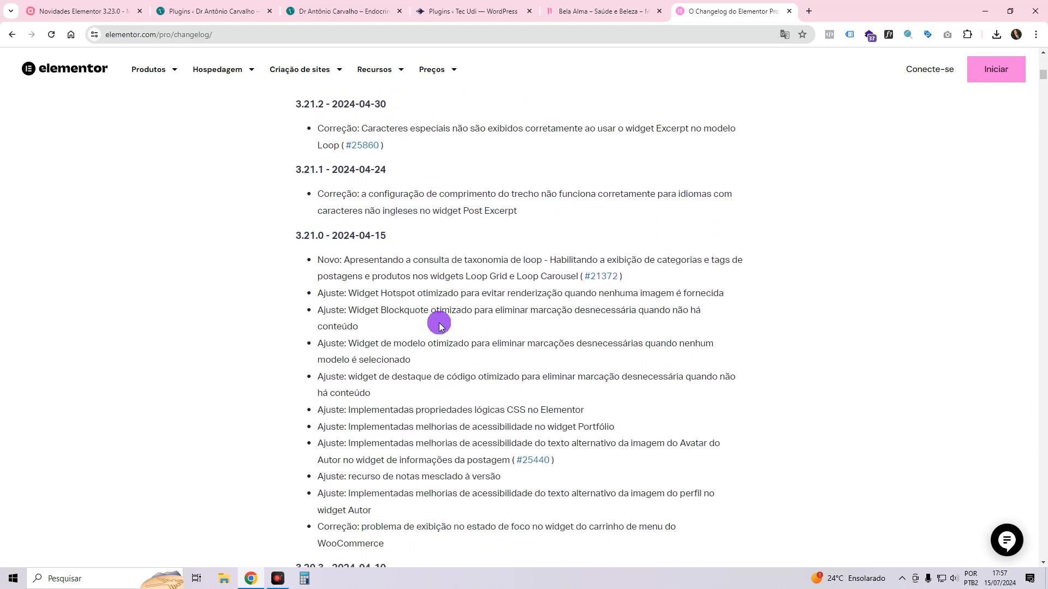
{"action": "scroll", "scroll_direction": "down", "scroll_amount": 3}
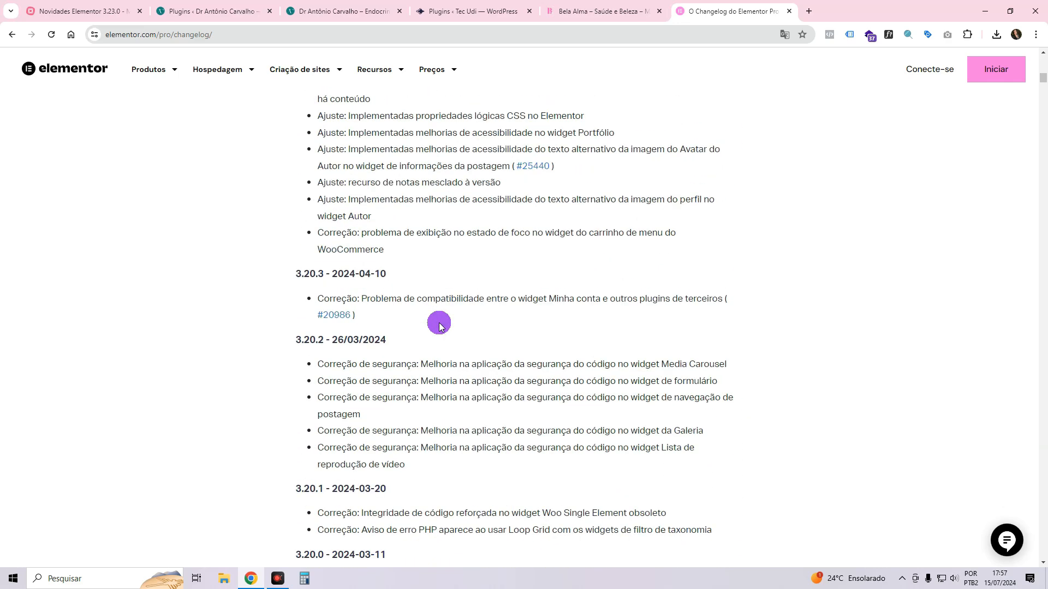
{"action": "scroll", "scroll_direction": "up", "scroll_amount": 3}
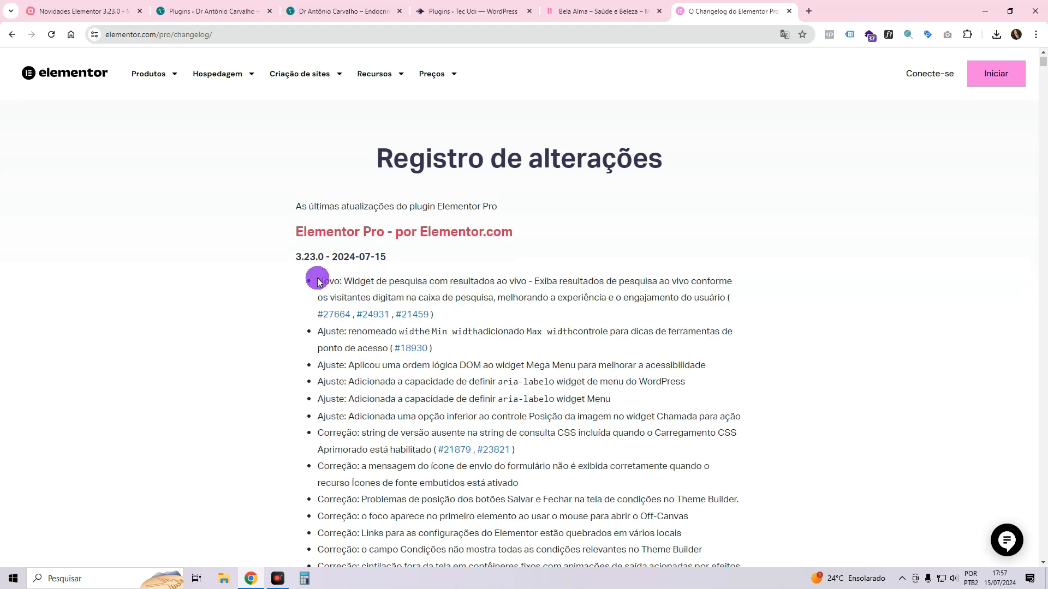
{"action": "mouse_move", "coordinate": [771, 30]}
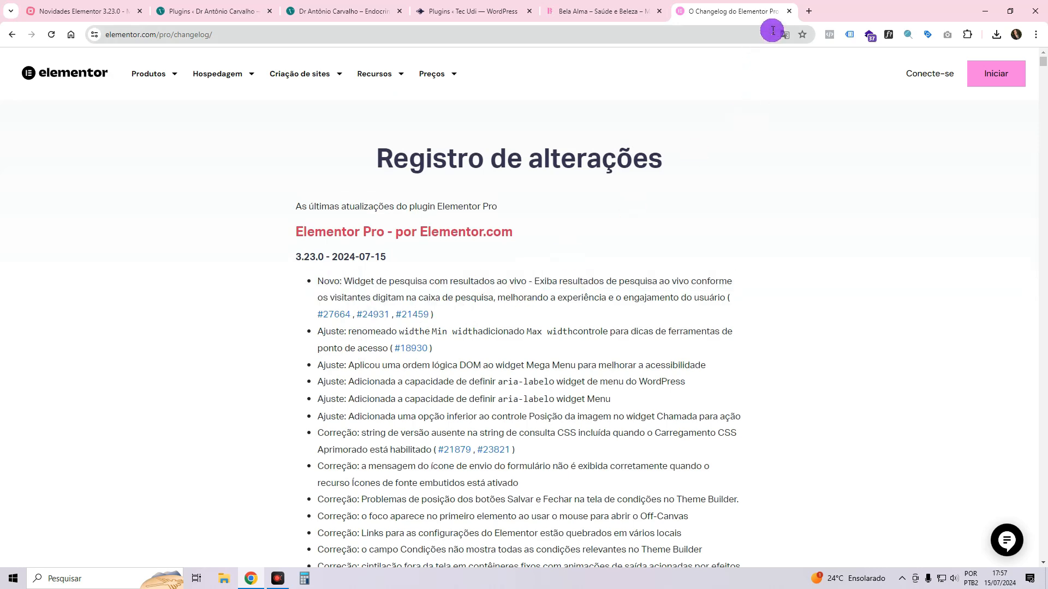
{"action": "scroll", "scroll_direction": "down", "scroll_amount": 3}
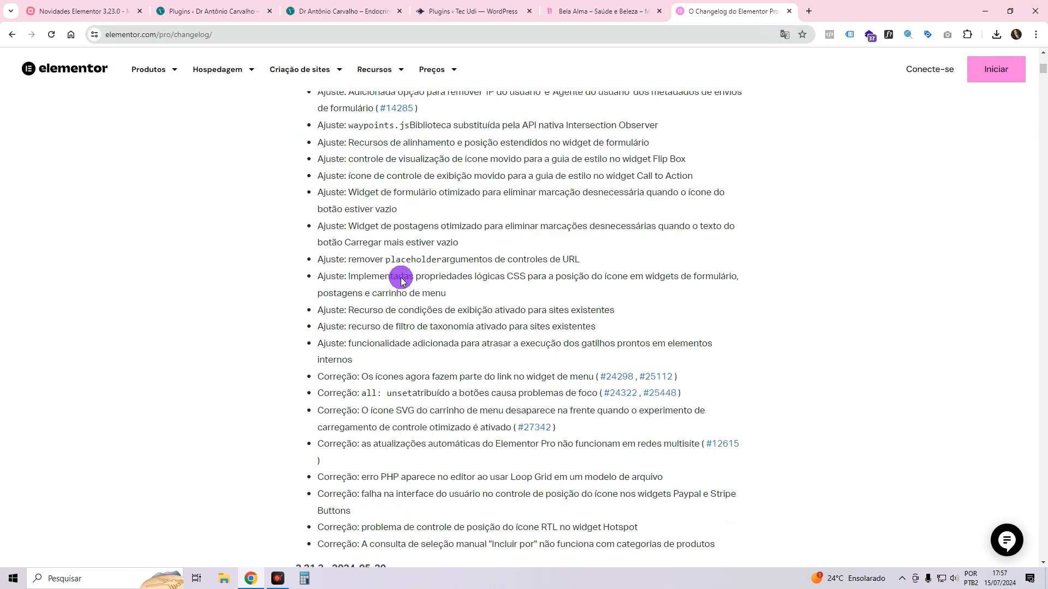
{"action": "scroll", "scroll_direction": "down", "scroll_amount": 3}
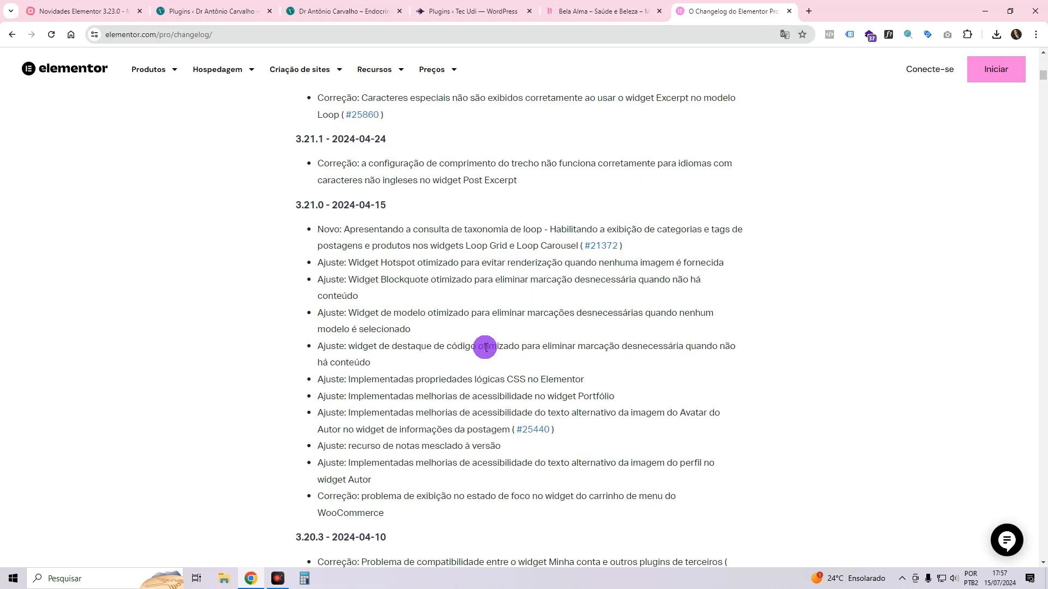
{"action": "scroll", "scroll_direction": "down", "scroll_amount": 3}
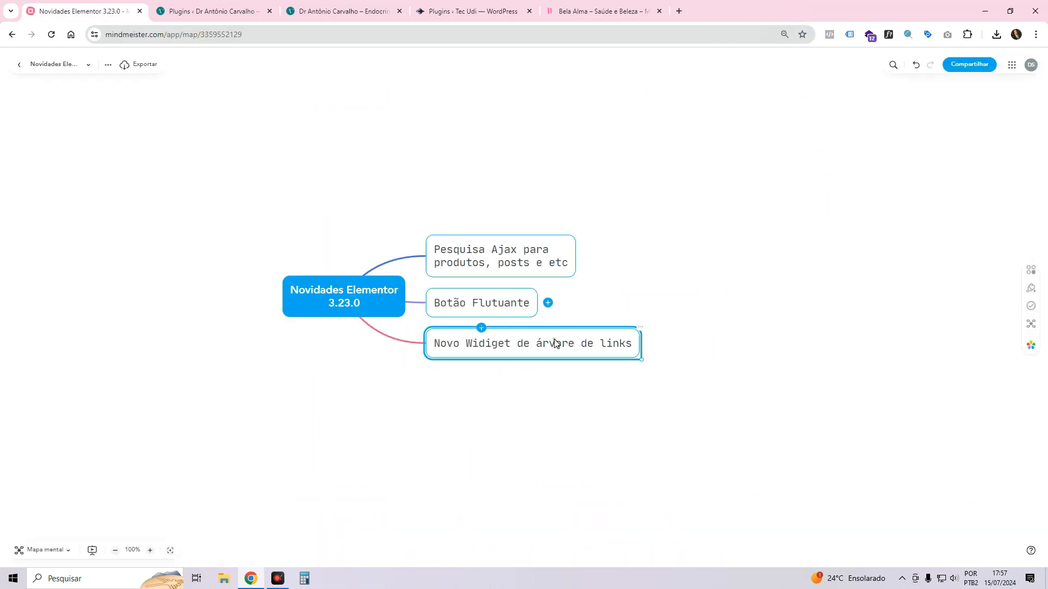
Walk through the Pesquisa Ajax and Novo Widget de árvore de links topics.
{"action": "left_click", "coordinate": [660, 253]}
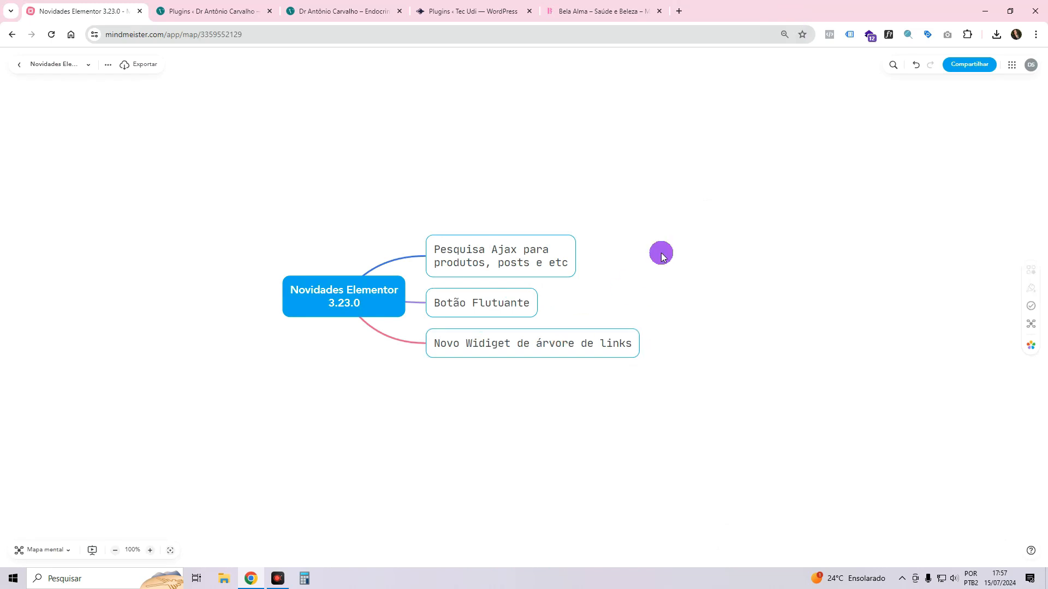
{"action": "mouse_move", "coordinate": [496, 255]}
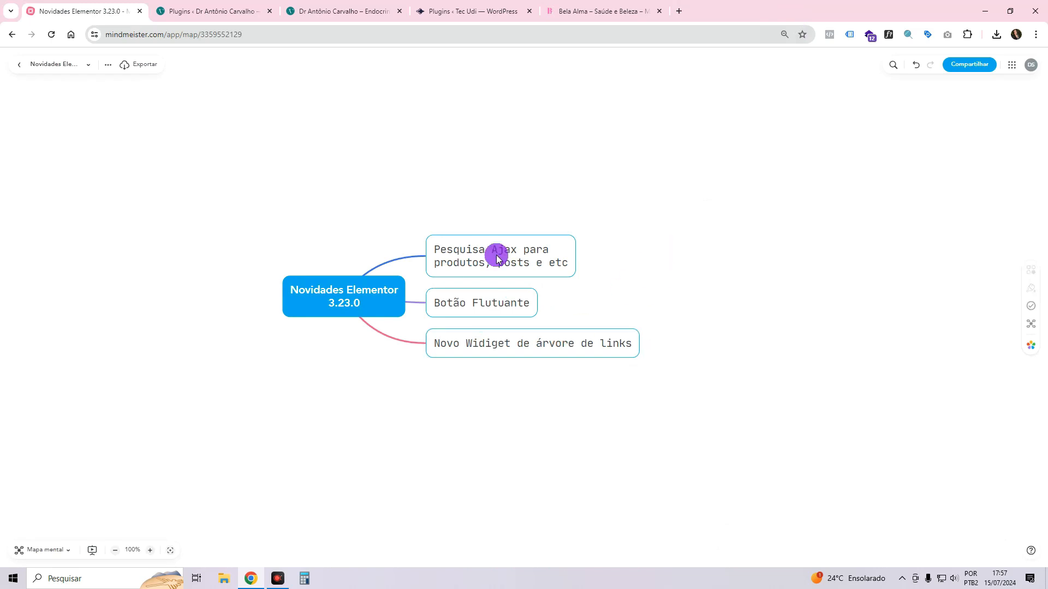
{"action": "left_click", "coordinate": [500, 256]}
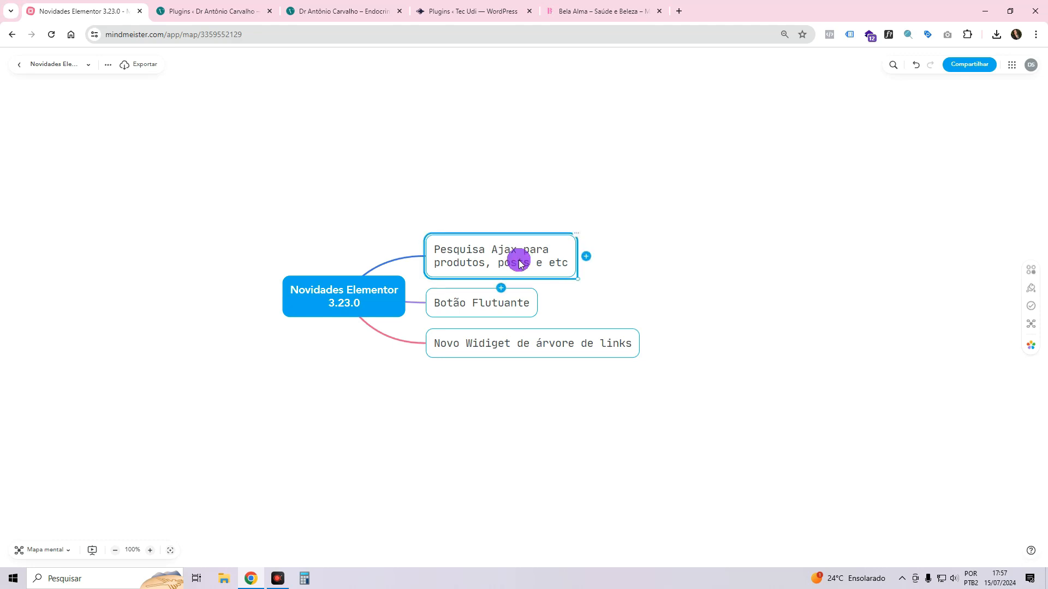
{"action": "left_click", "coordinate": [531, 343]}
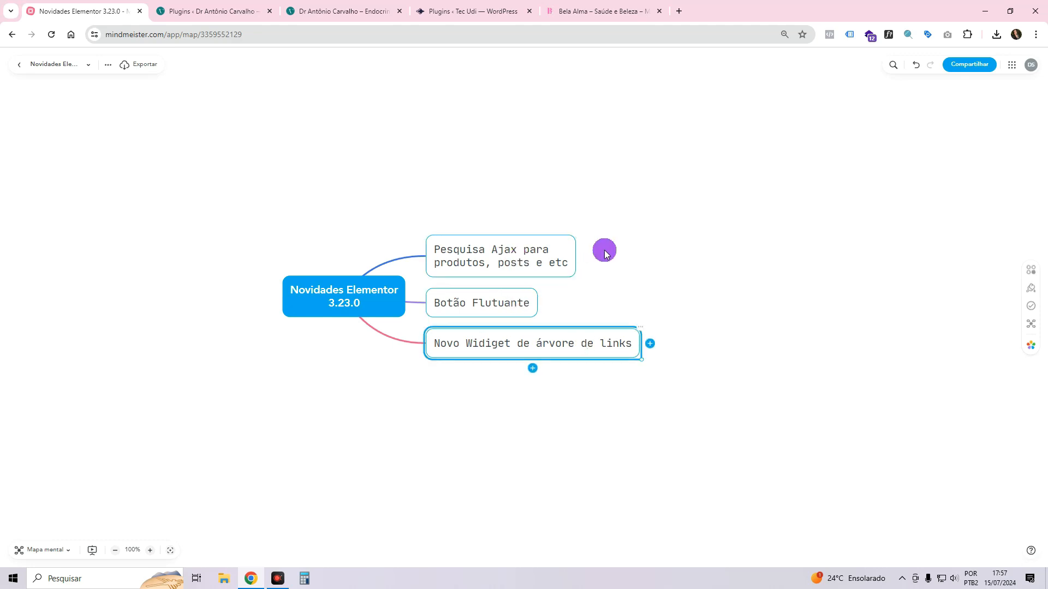
{"action": "mouse_move", "coordinate": [617, 246]}
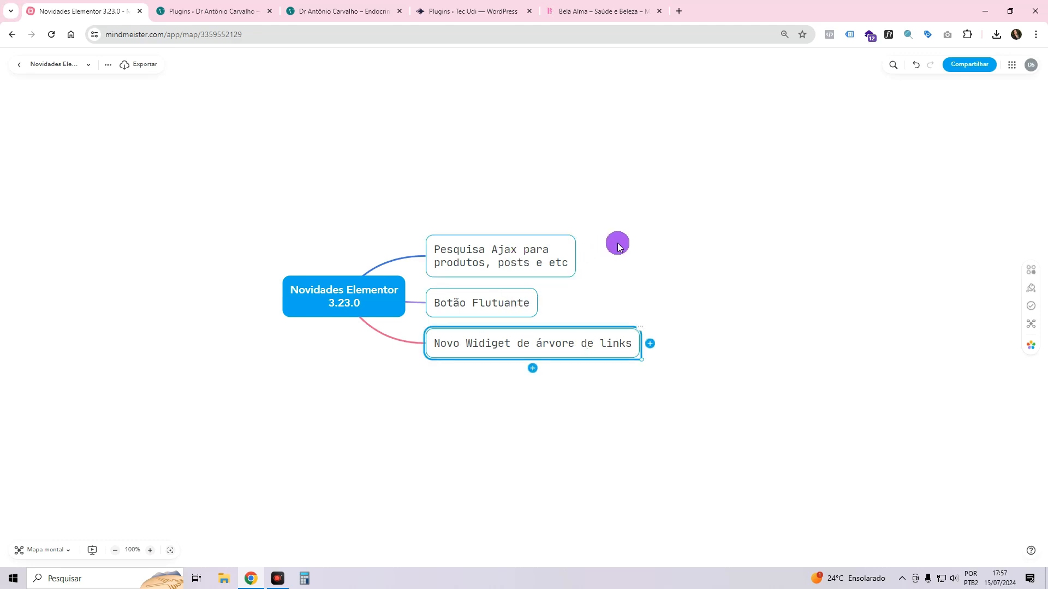
{"action": "left_click", "coordinate": [499, 256]}
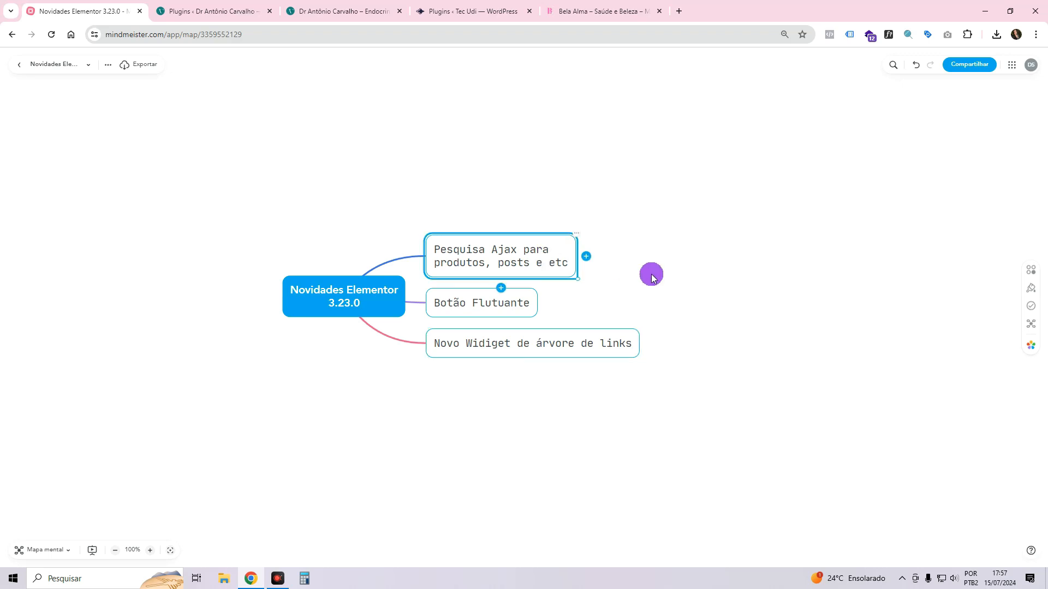
{"action": "mouse_move", "coordinate": [655, 275]}
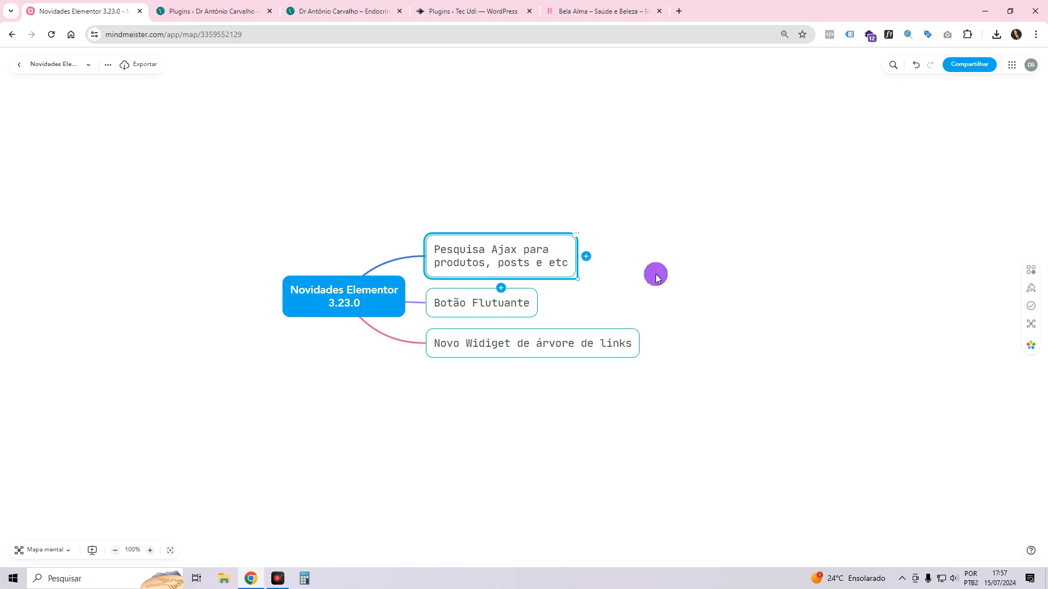
{"action": "mouse_move", "coordinate": [471, 288]}
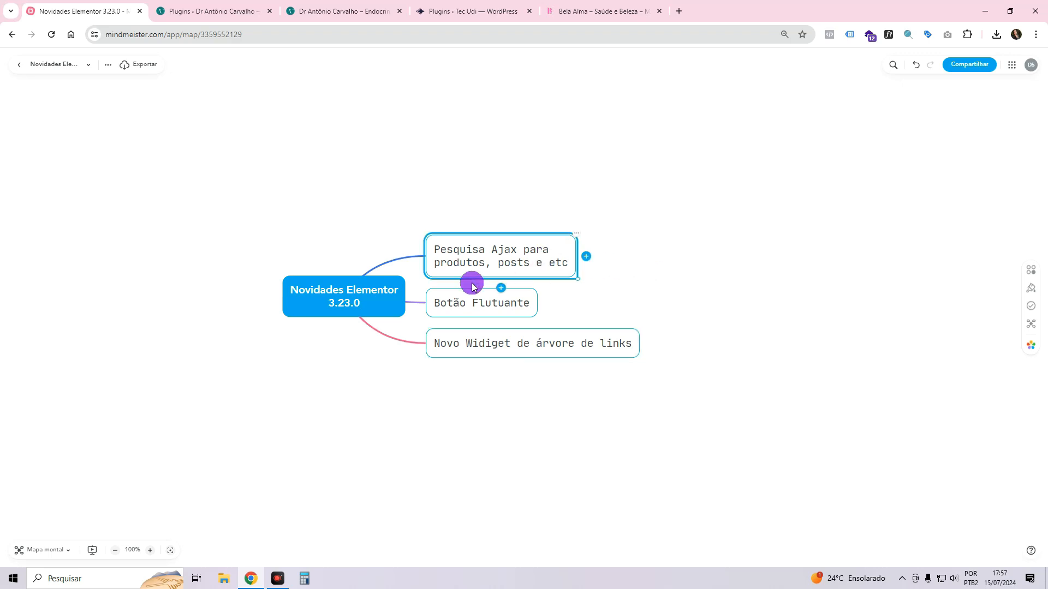
{"action": "mouse_move", "coordinate": [471, 11]}
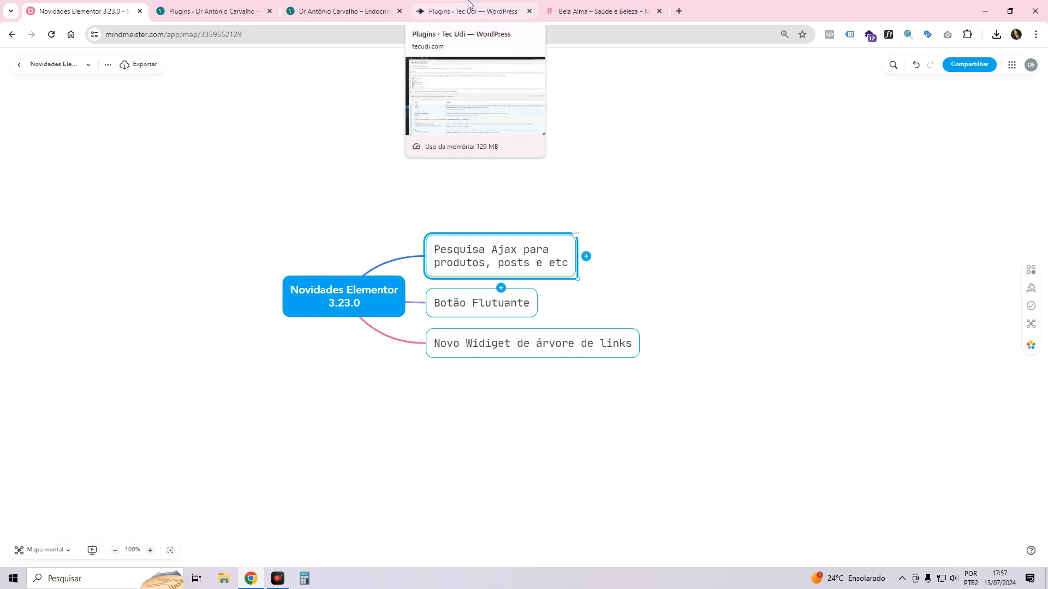
Scroll the Tec Udi storefront homepage, then browse the Descomplicando Sites template packs.
{"action": "left_click", "coordinate": [467, 11]}
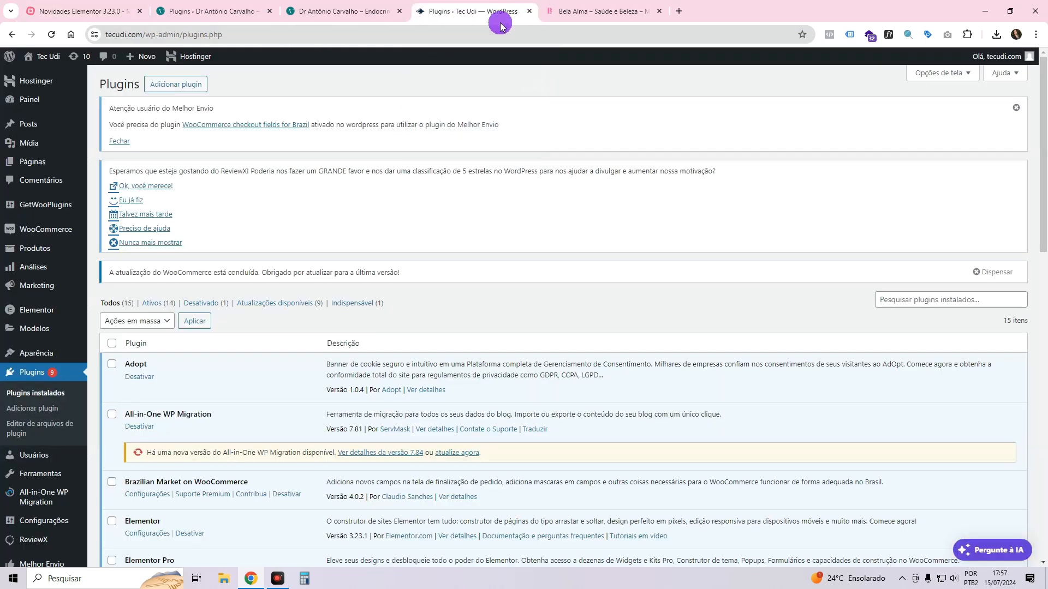
{"action": "left_click", "coordinate": [601, 11]}
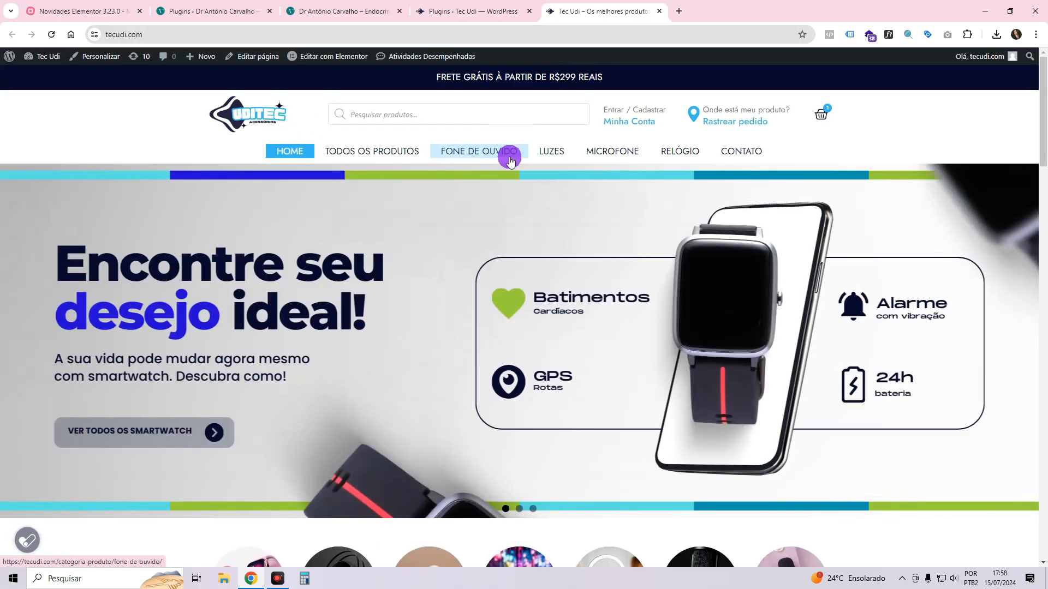
{"action": "scroll", "scroll_direction": "down", "scroll_amount": 3}
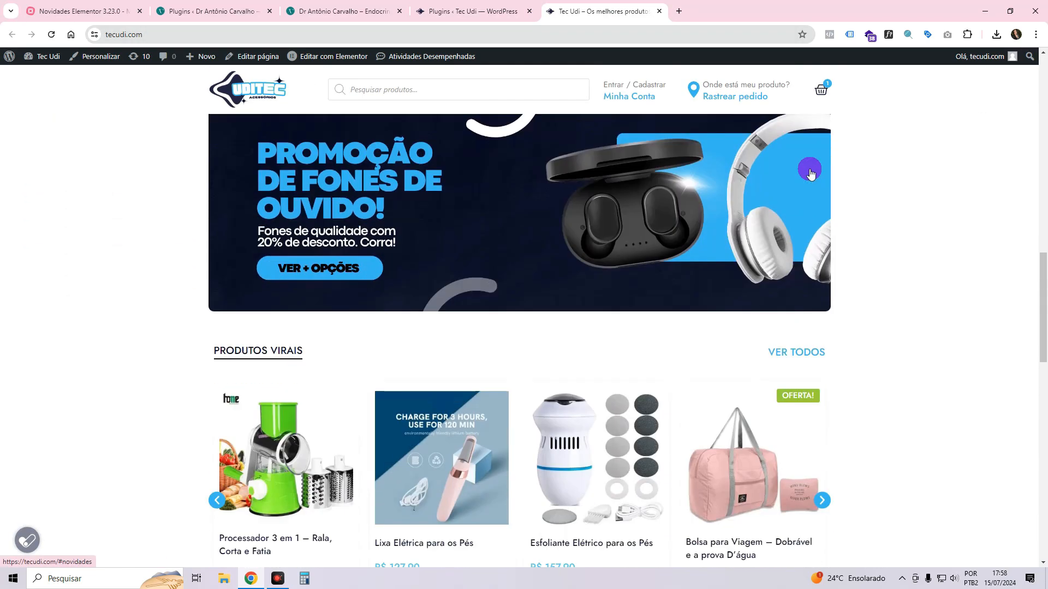
{"action": "scroll", "scroll_direction": "down", "scroll_amount": 3}
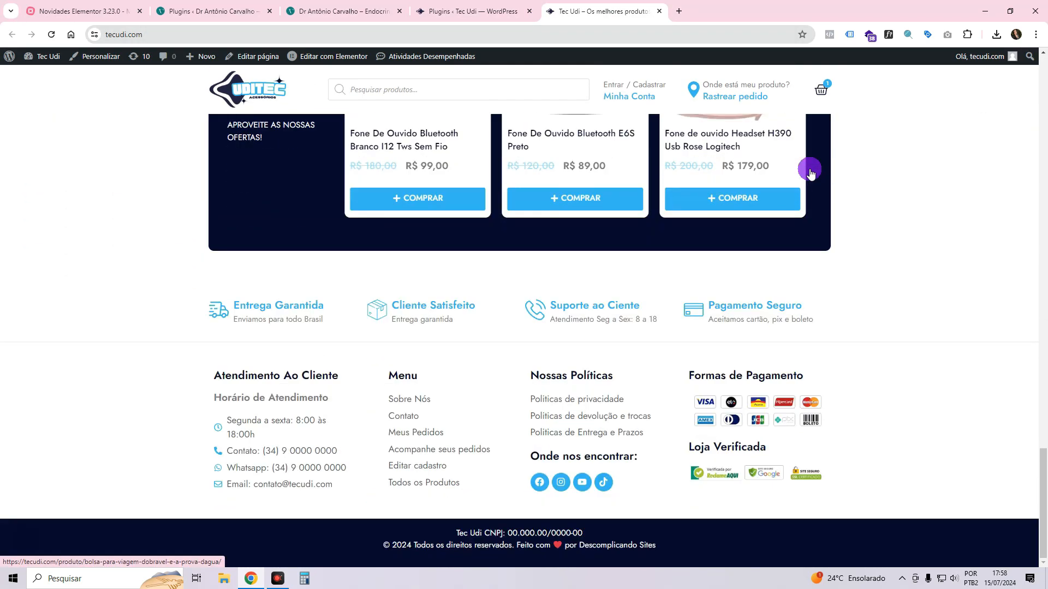
{"action": "scroll", "scroll_direction": "up", "scroll_amount": 3}
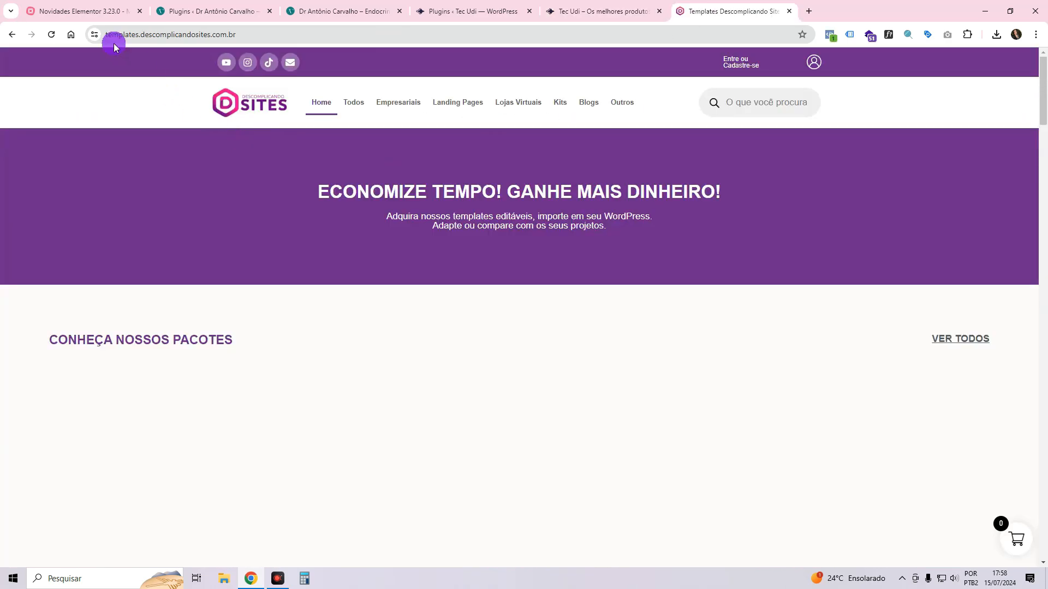
{"action": "scroll", "scroll_direction": "down", "scroll_amount": 3}
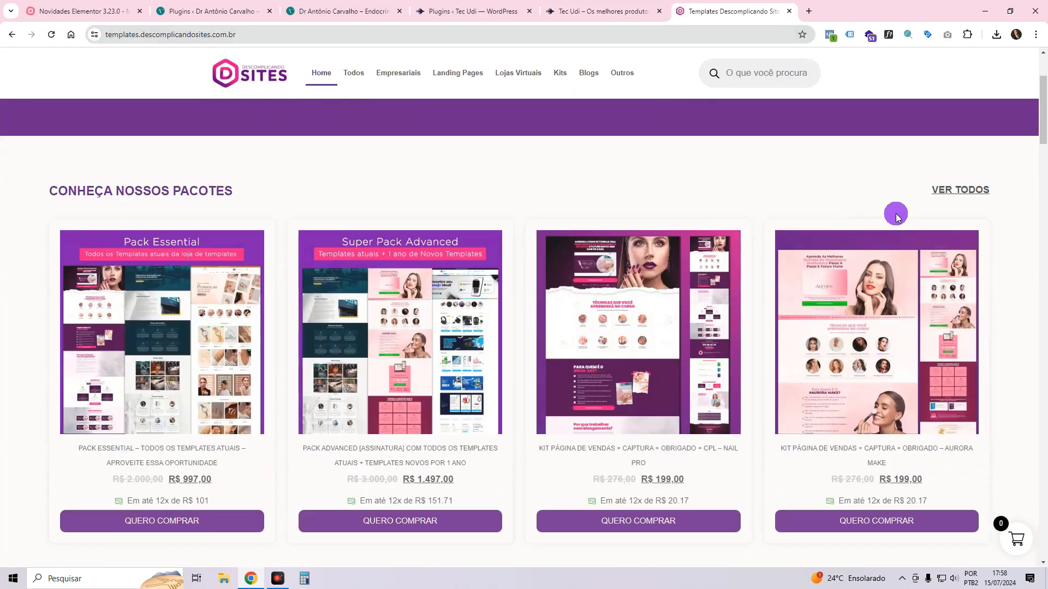
{"action": "scroll", "scroll_direction": "down", "scroll_amount": 3}
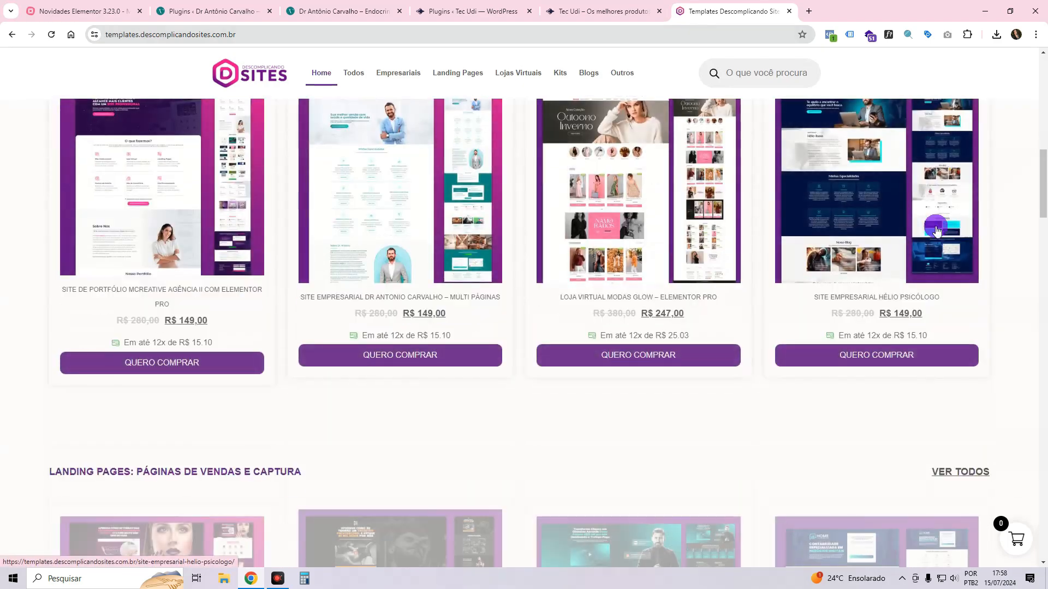
{"action": "scroll", "scroll_direction": "down", "scroll_amount": 3}
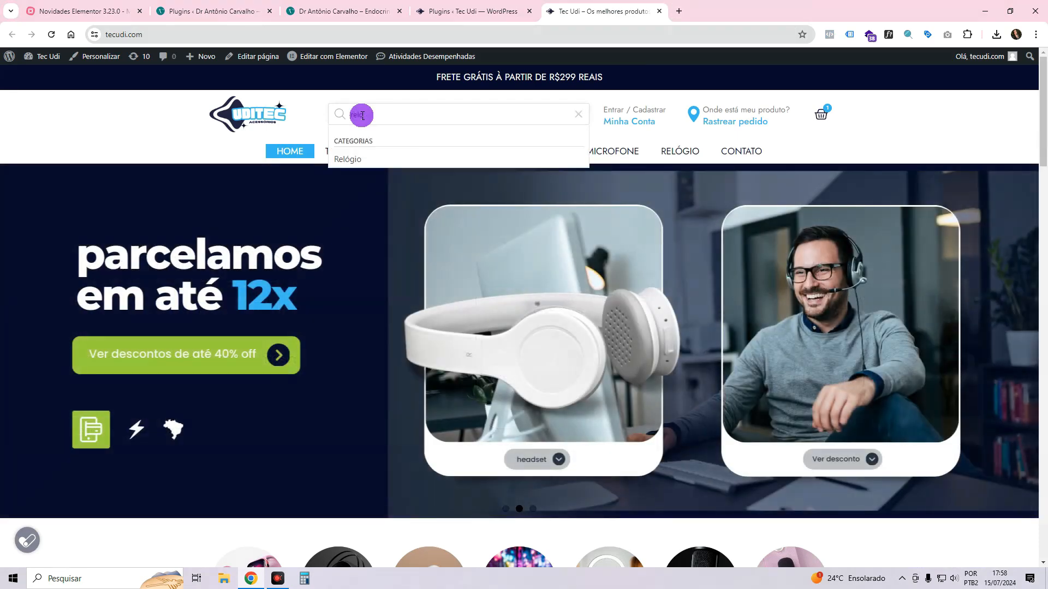
Enter 'rel' in the Tec Udi product search to see the Relógio suggestion.
{"action": "type", "text": "rel"}
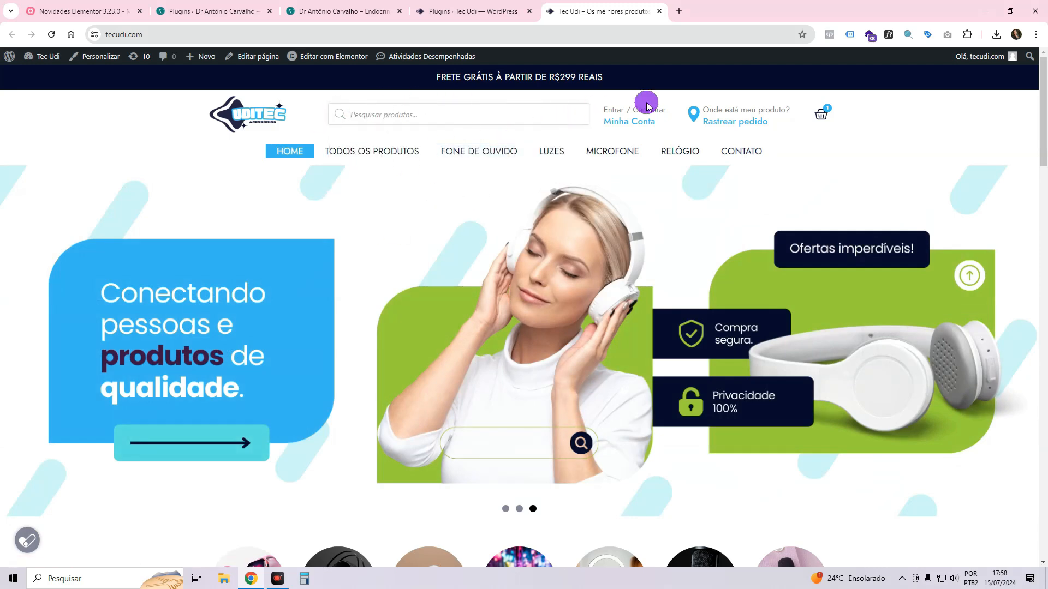
{"action": "mouse_move", "coordinate": [660, 14]}
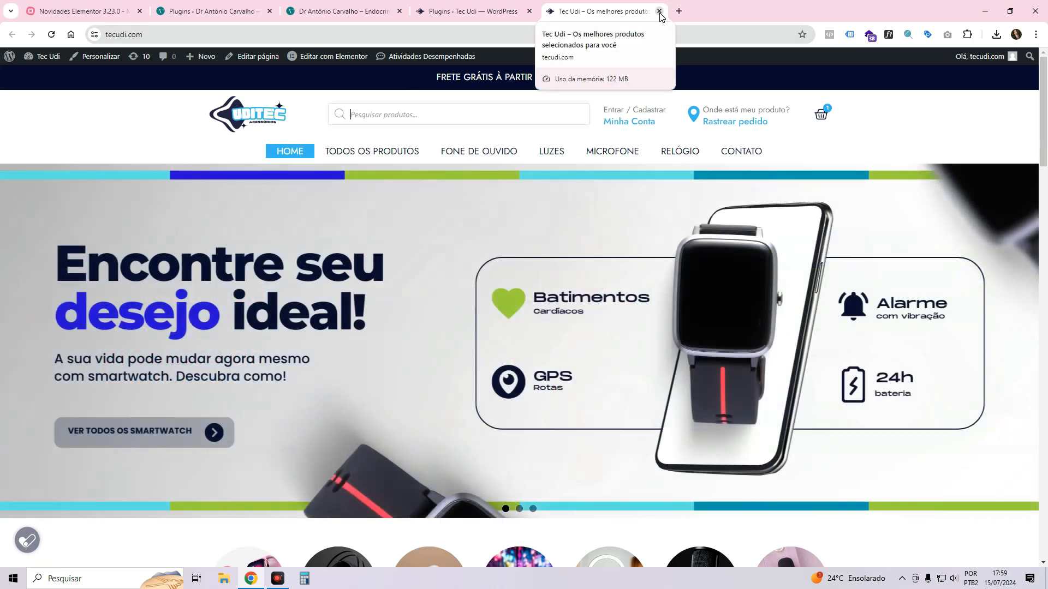
Close the storefront tab and go to Elementor's settings in WordPress admin.
{"action": "left_click", "coordinate": [658, 11]}
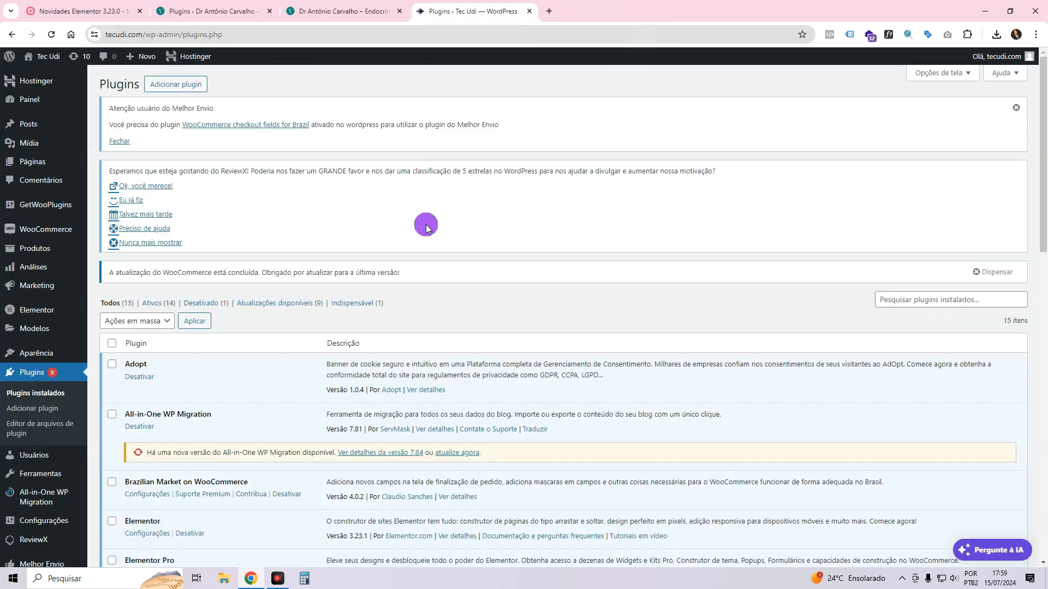
{"action": "mouse_move", "coordinate": [769, 182]}
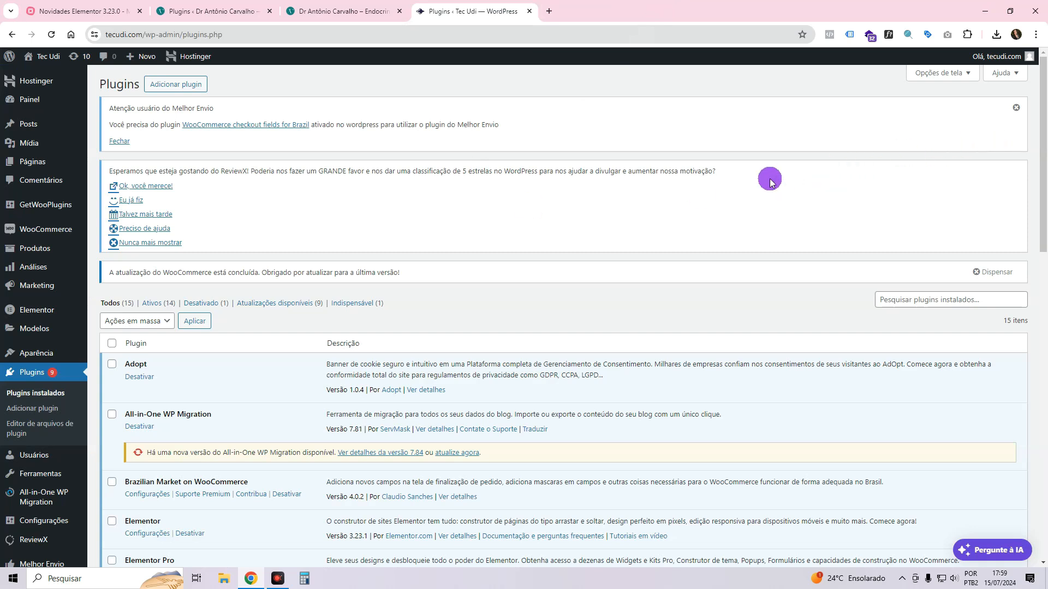
{"action": "mouse_move", "coordinate": [759, 183]}
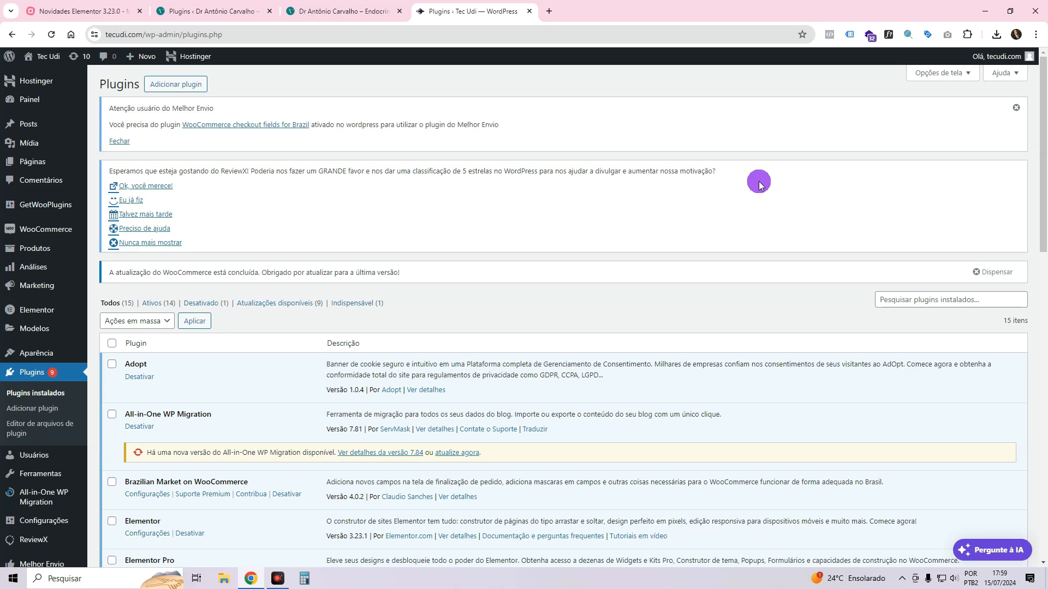
{"action": "mouse_move", "coordinate": [279, 257]}
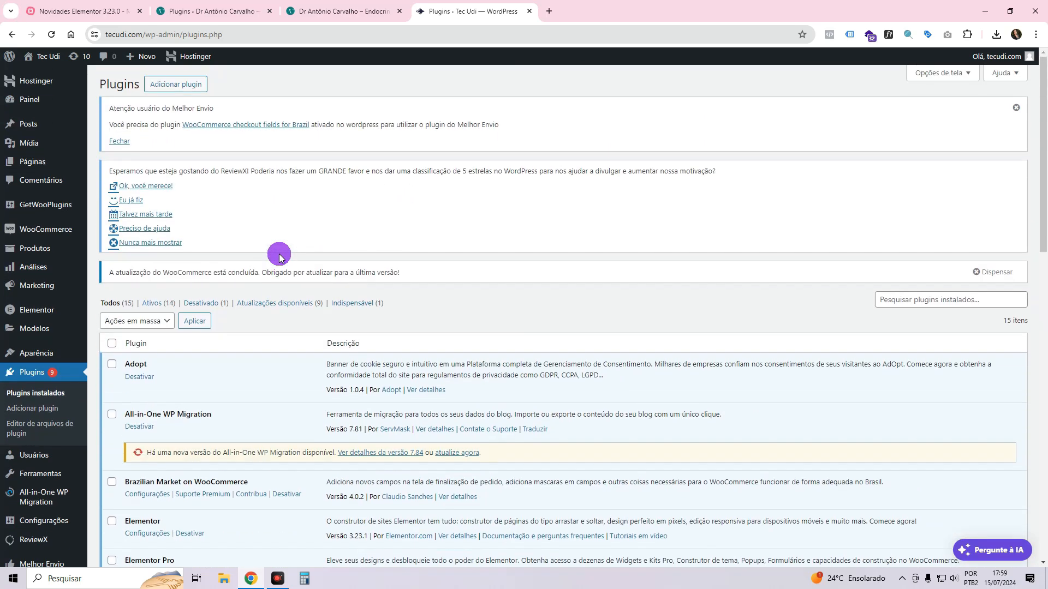
{"action": "left_click", "coordinate": [37, 309]}
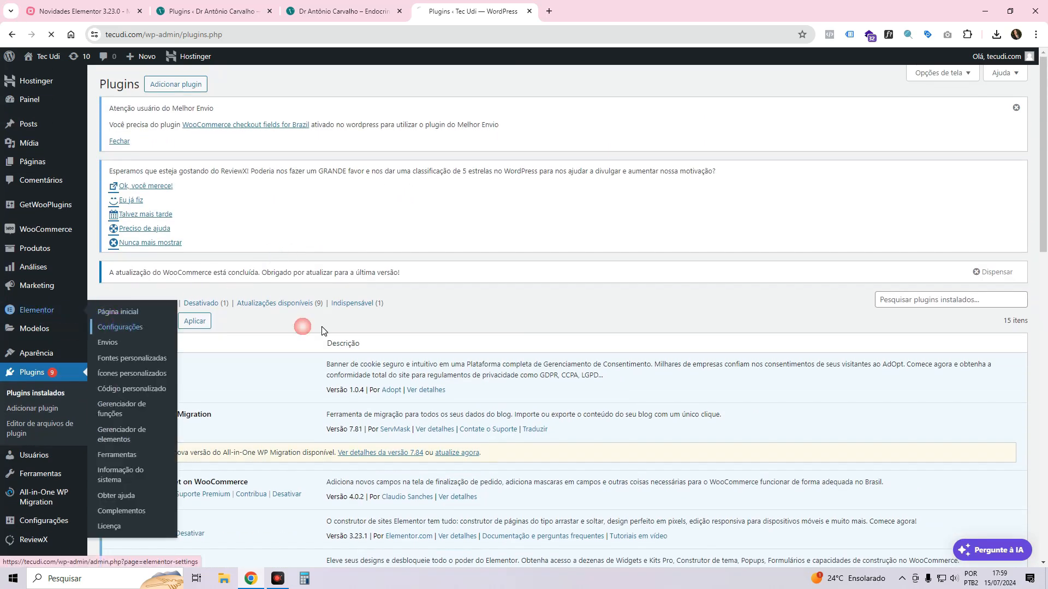
Scroll Elementor's Features experiments, open Installed Plugins in a new tab, and view General settings.
{"action": "left_click", "coordinate": [119, 327]}
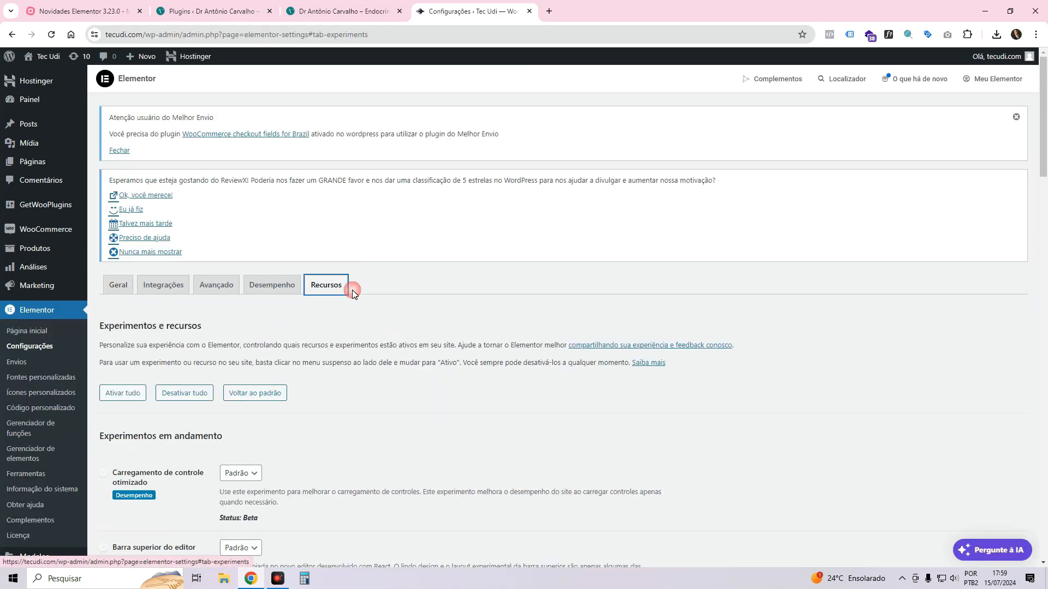
{"action": "scroll", "scroll_direction": "down", "scroll_amount": 3}
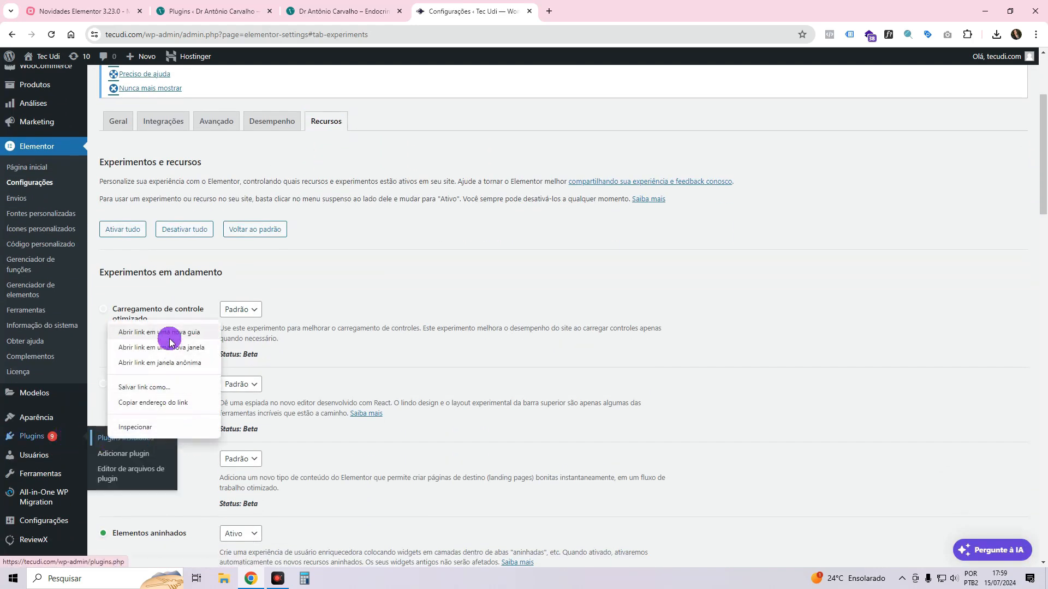
{"action": "left_click", "coordinate": [169, 339]}
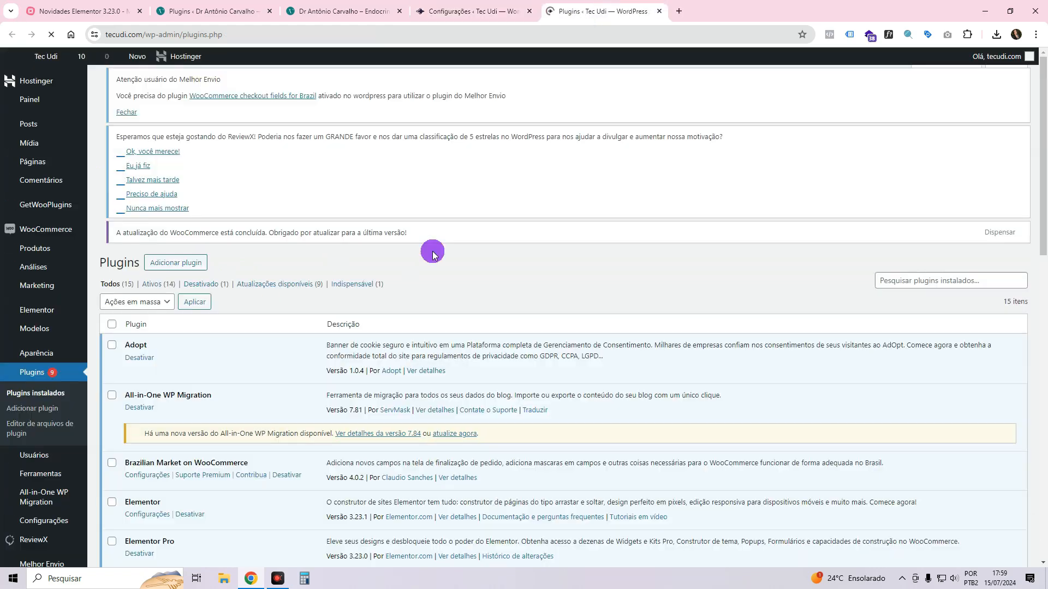
{"action": "scroll", "scroll_direction": "down", "scroll_amount": 3}
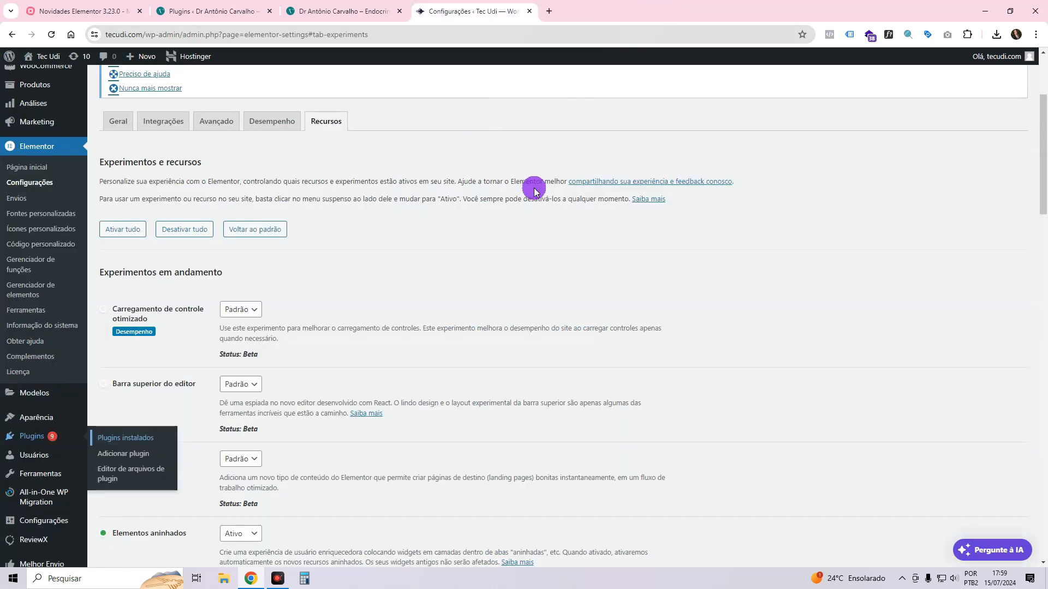
{"action": "mouse_move", "coordinate": [659, 128]}
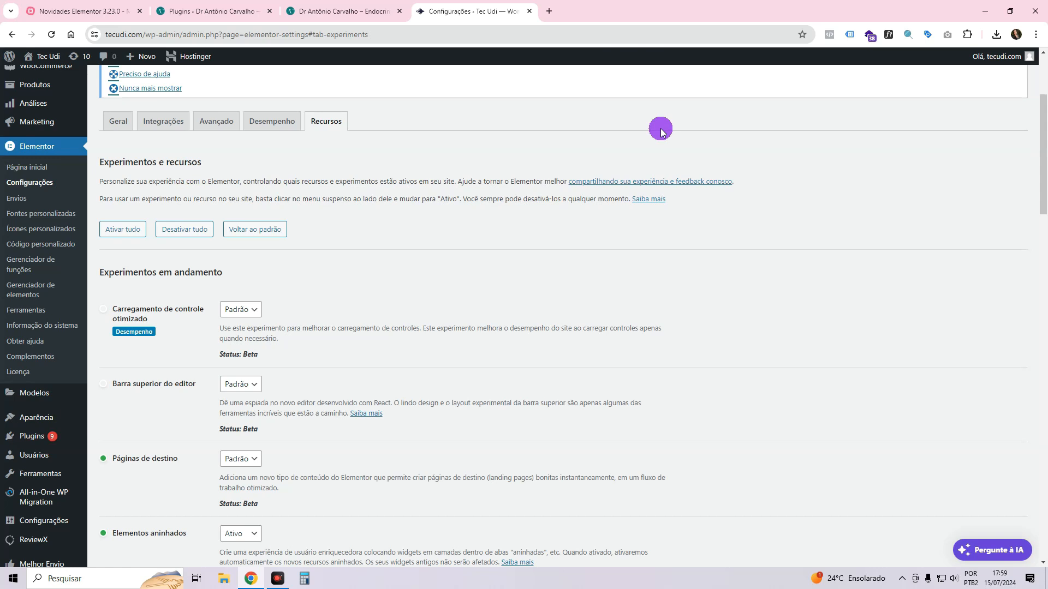
{"action": "mouse_move", "coordinate": [53, 496]}
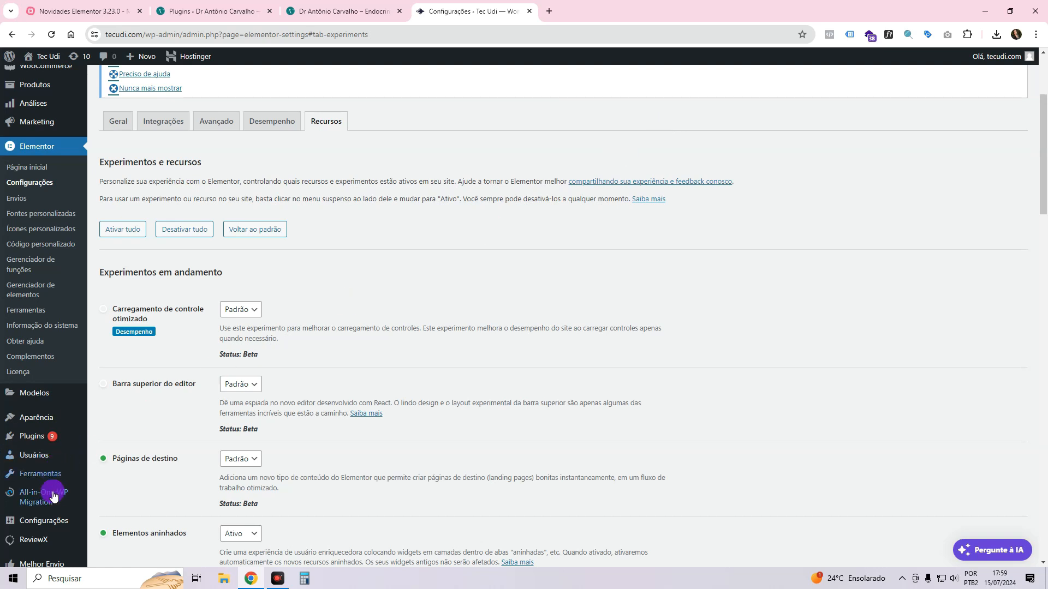
{"action": "mouse_move", "coordinate": [635, 314]}
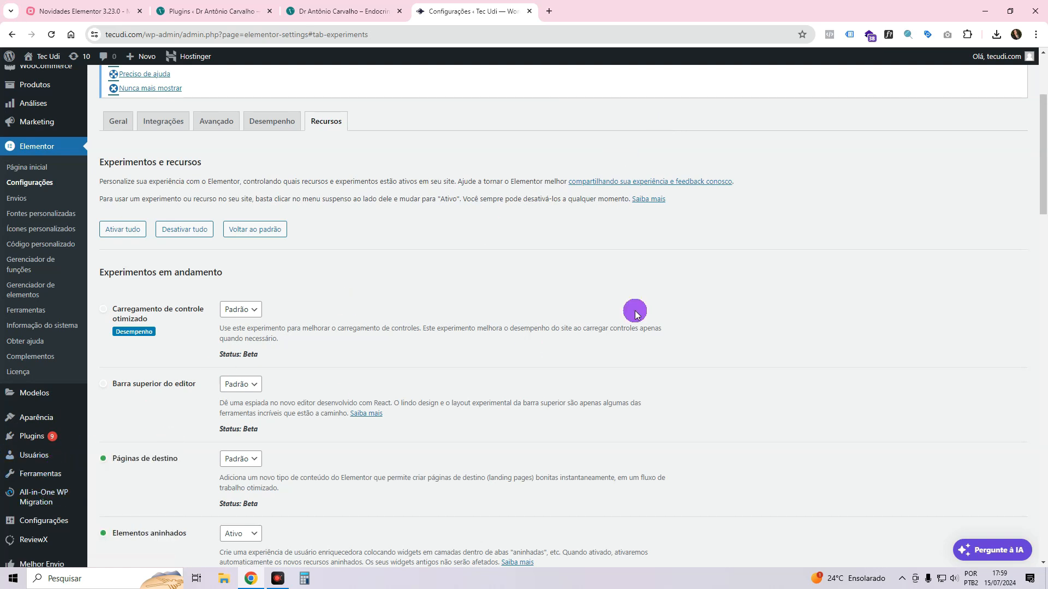
{"action": "mouse_move", "coordinate": [316, 134]}
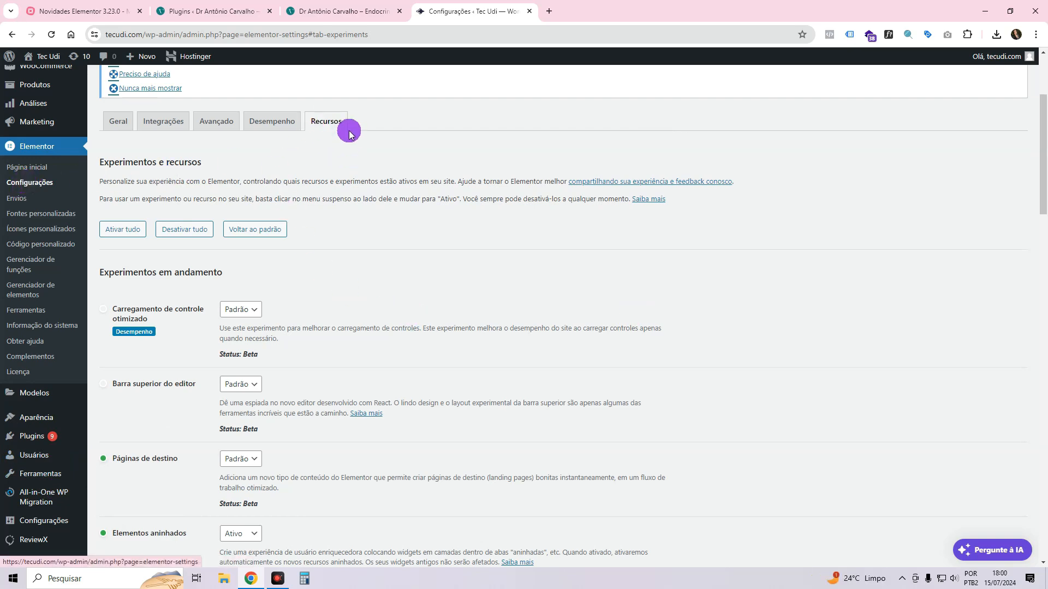
{"action": "scroll", "scroll_direction": "down", "scroll_amount": 3}
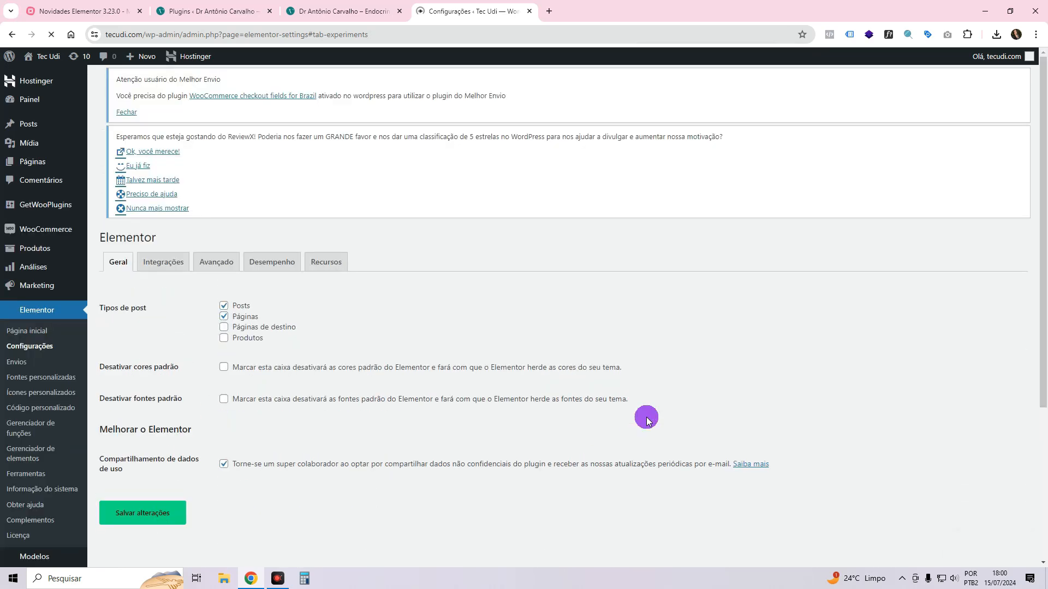
Open the 'menu principal' header template in Elementor from the live site.
{"action": "left_click", "coordinate": [326, 261]}
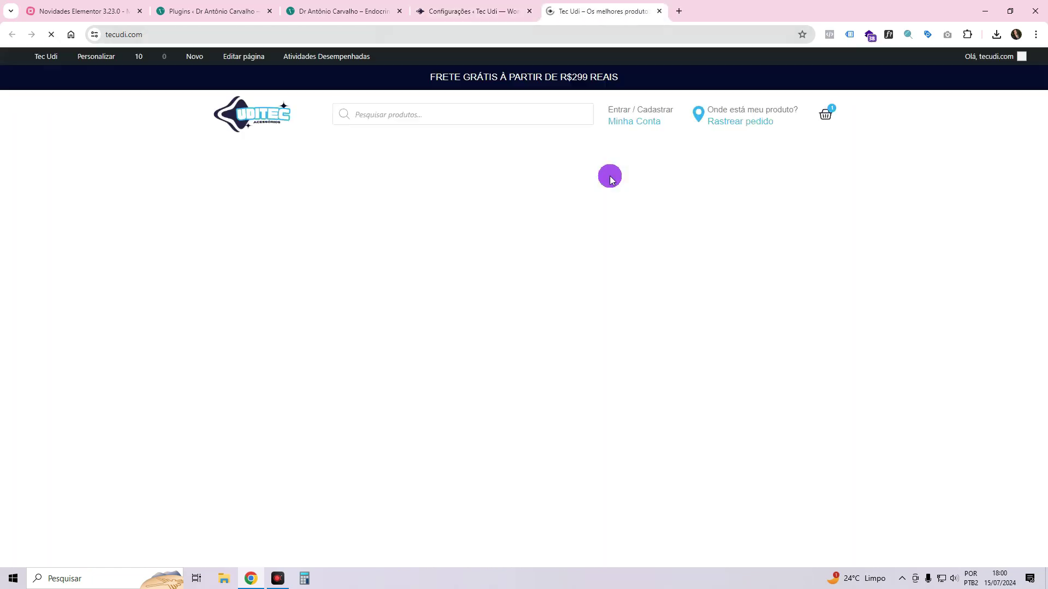
{"action": "left_click", "coordinate": [333, 56]}
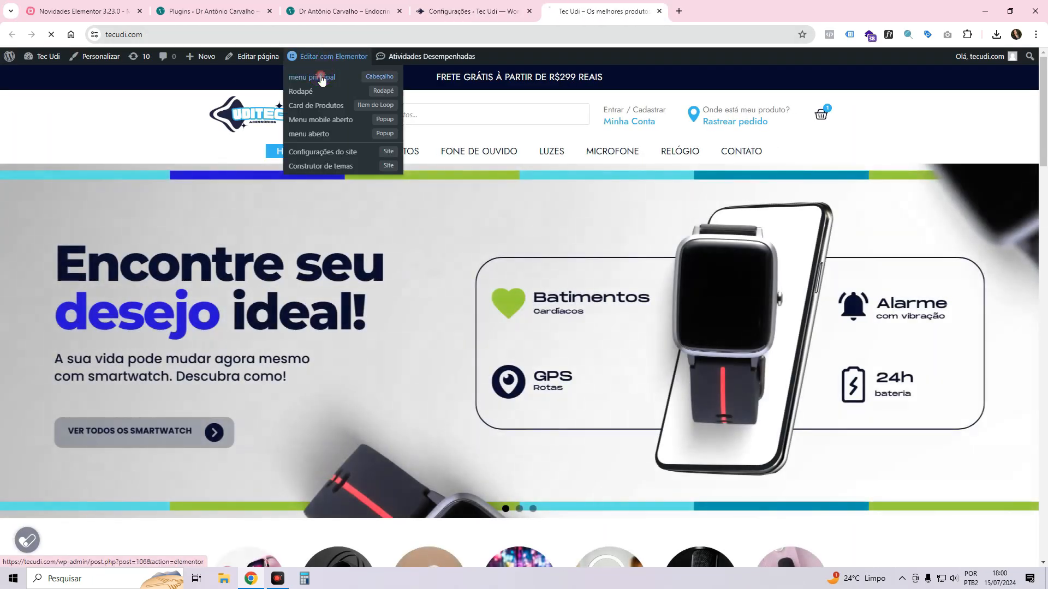
{"action": "left_click", "coordinate": [310, 78]}
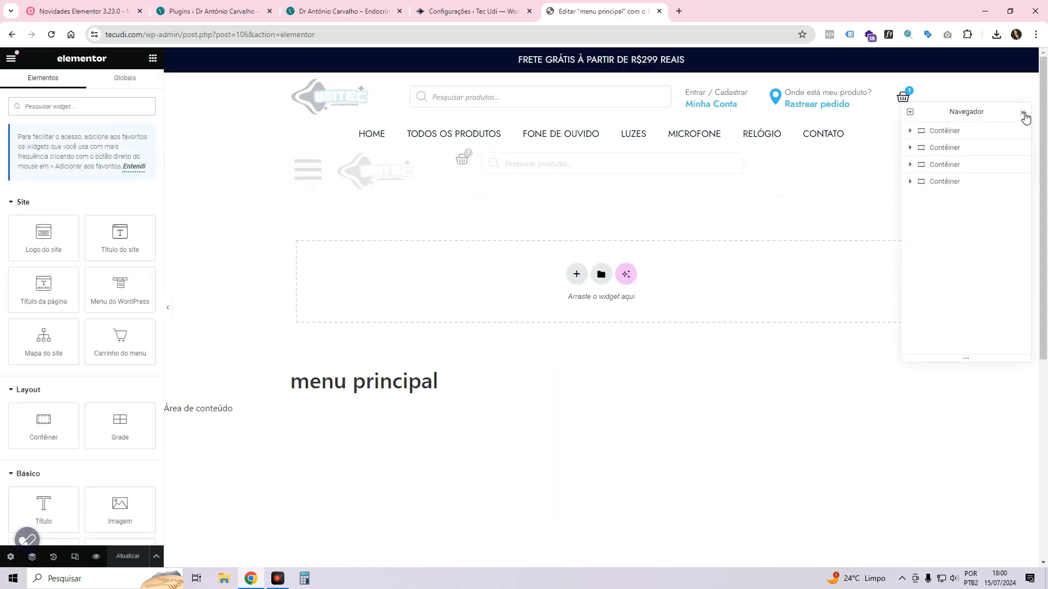
Search widgets for 'sea' and add the Pesquisar search widget to the header.
{"action": "left_click", "coordinate": [1023, 111]}
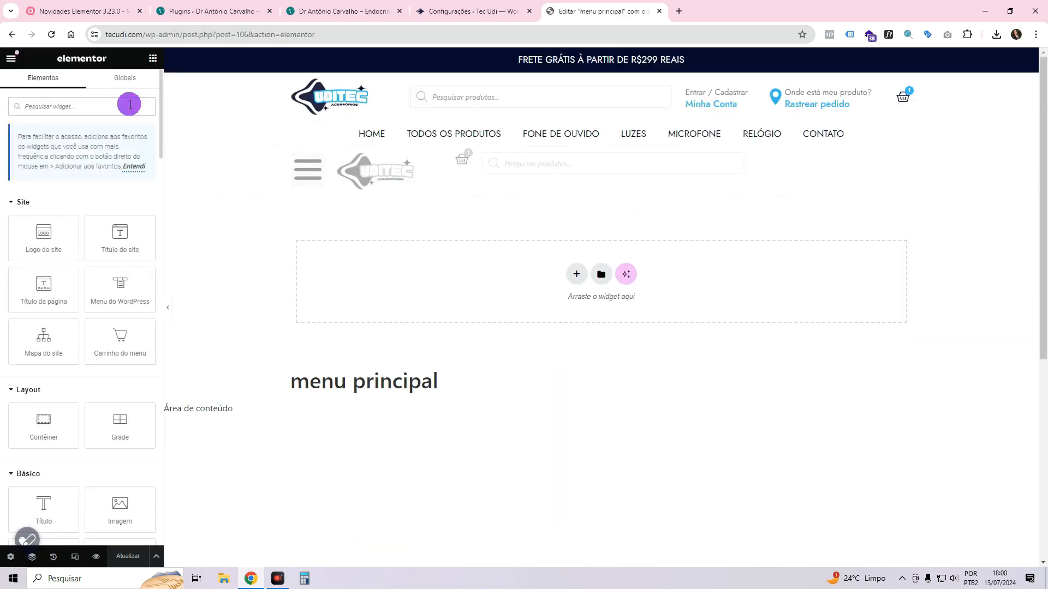
{"action": "type", "text": "sea"}
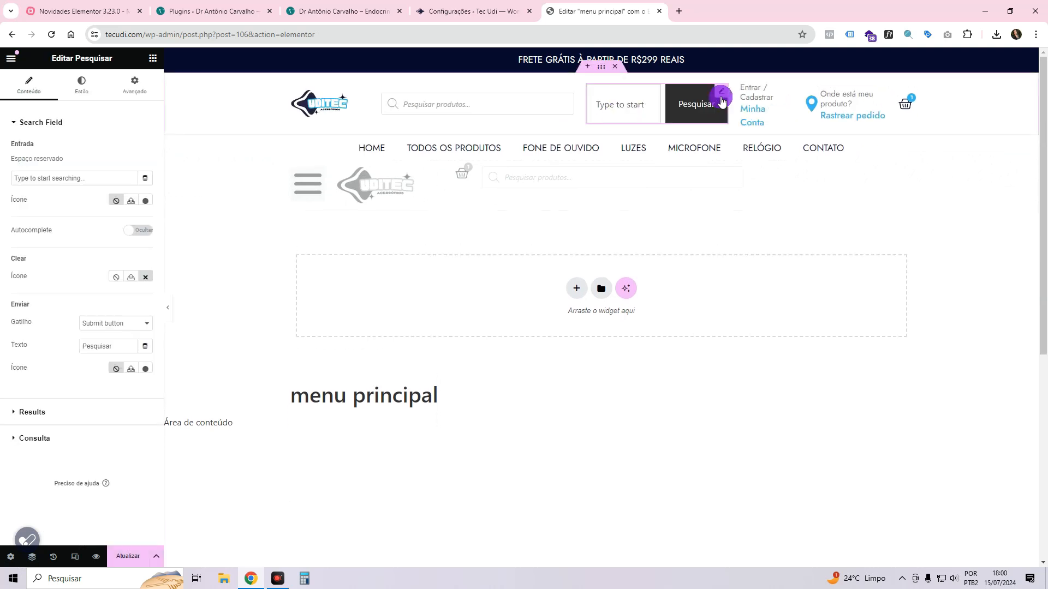
{"action": "right_click", "coordinate": [720, 104]}
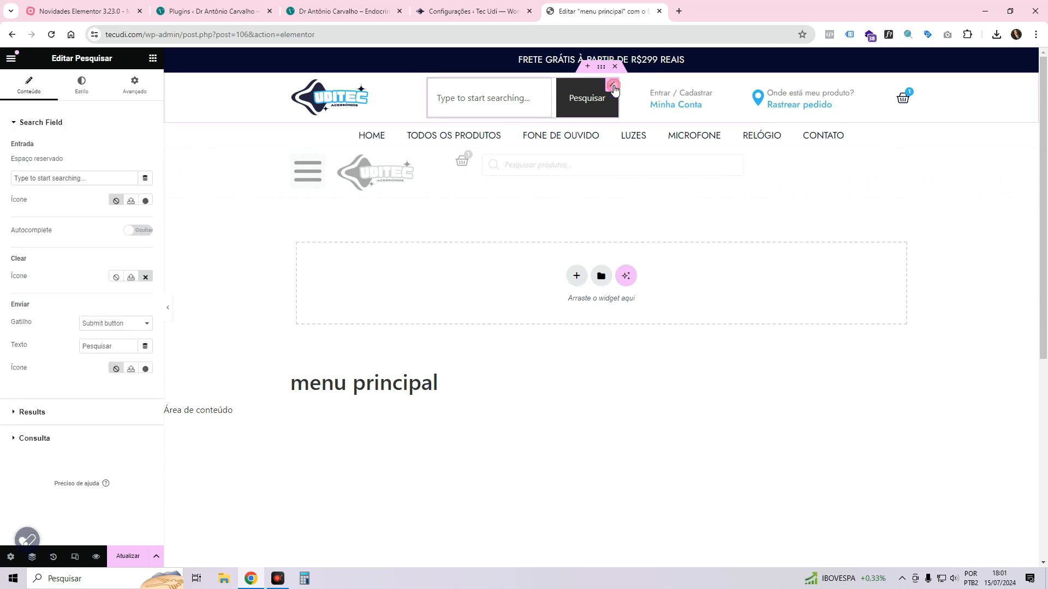
Replace the search placeholder with 'Pesquisar produtos...' and enable autocomplete.
{"action": "triple_click", "coordinate": [73, 178]}
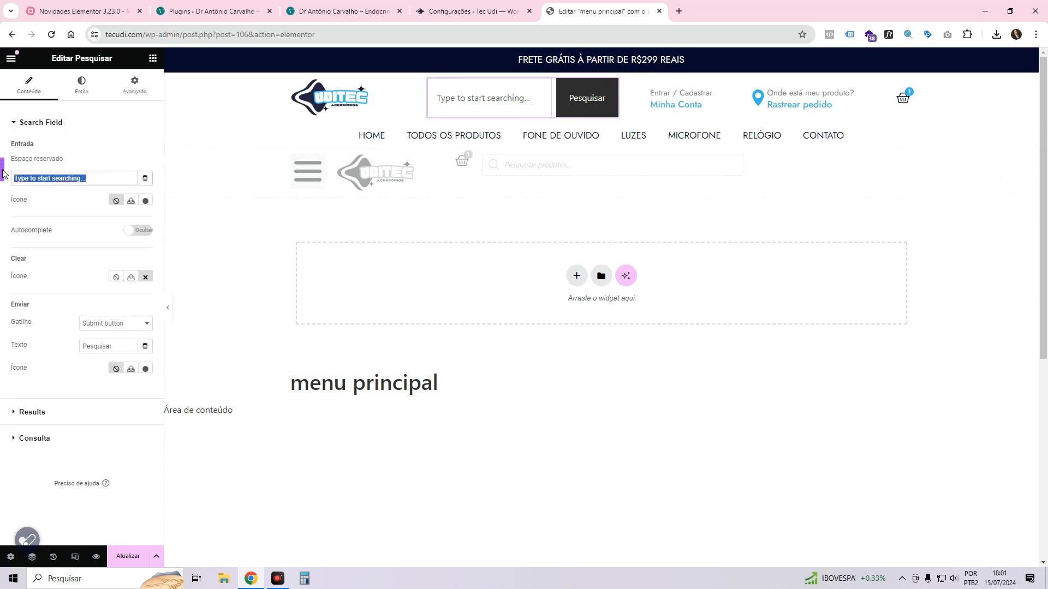
{"action": "type", "text": "P"}
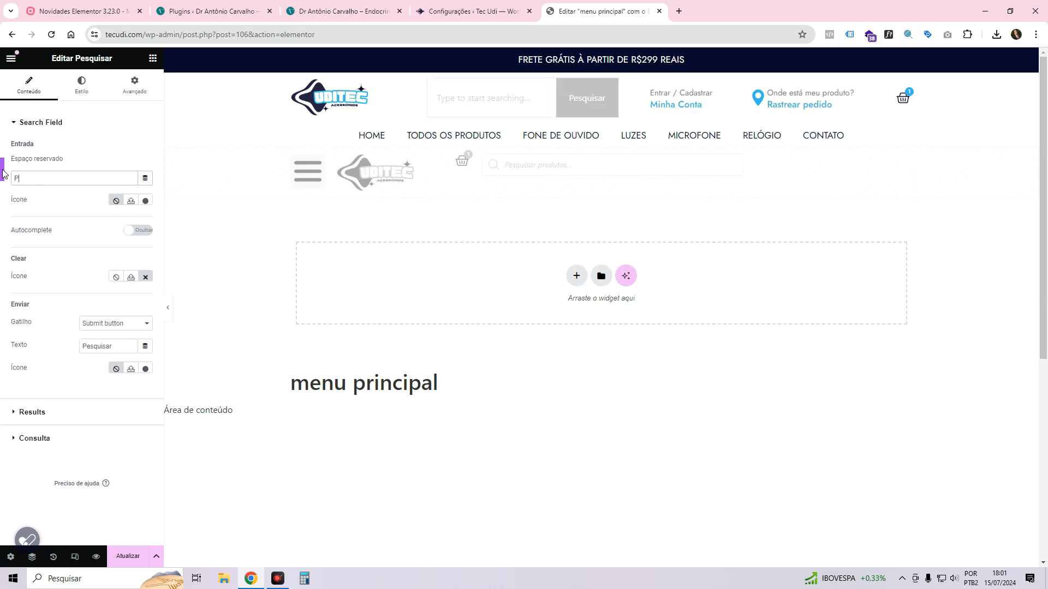
{"action": "type", "text": "esquisar produtos..."}
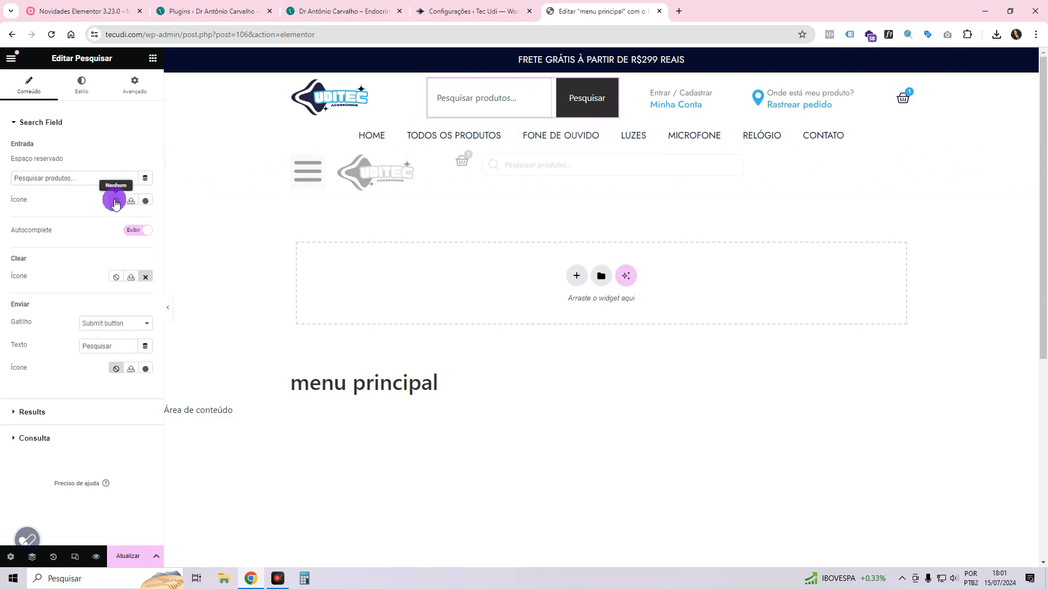
Upload search-interface-symbol.svg and insert it as the header search box icon.
{"action": "left_click", "coordinate": [131, 201]}
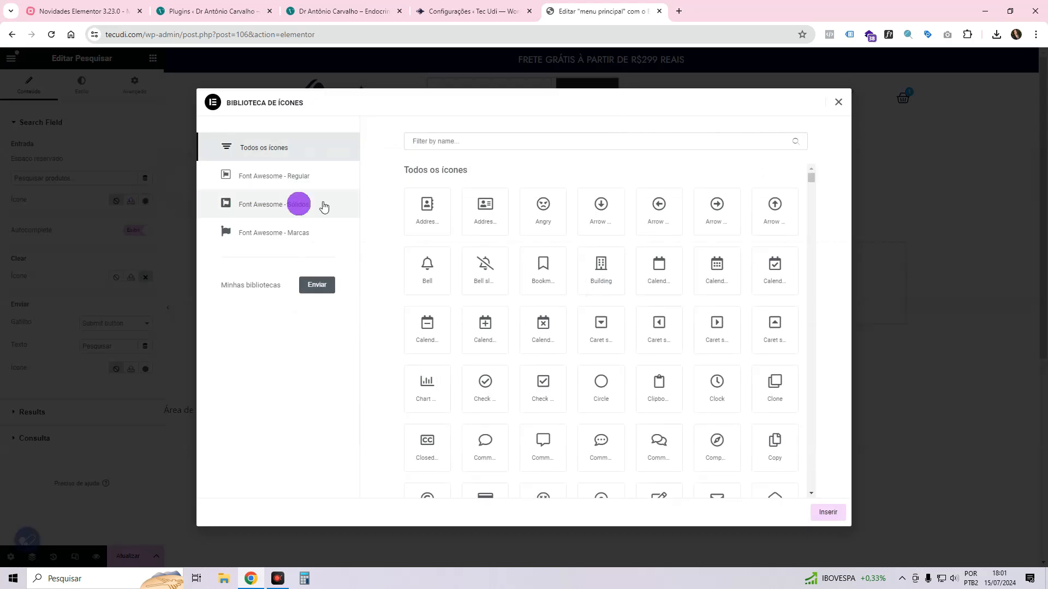
{"action": "left_click", "coordinate": [838, 101]}
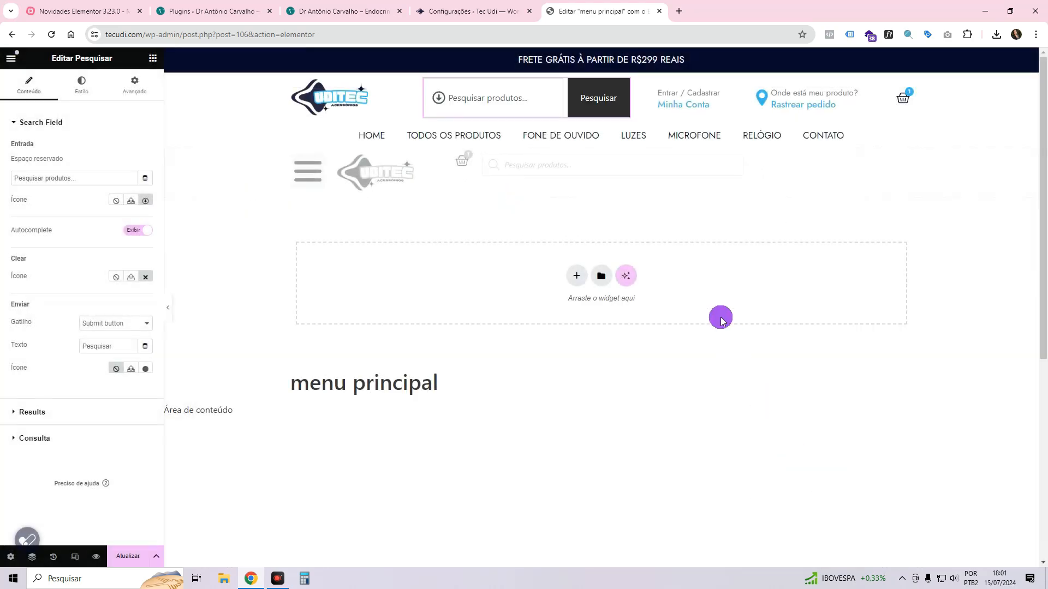
{"action": "mouse_move", "coordinate": [141, 202]}
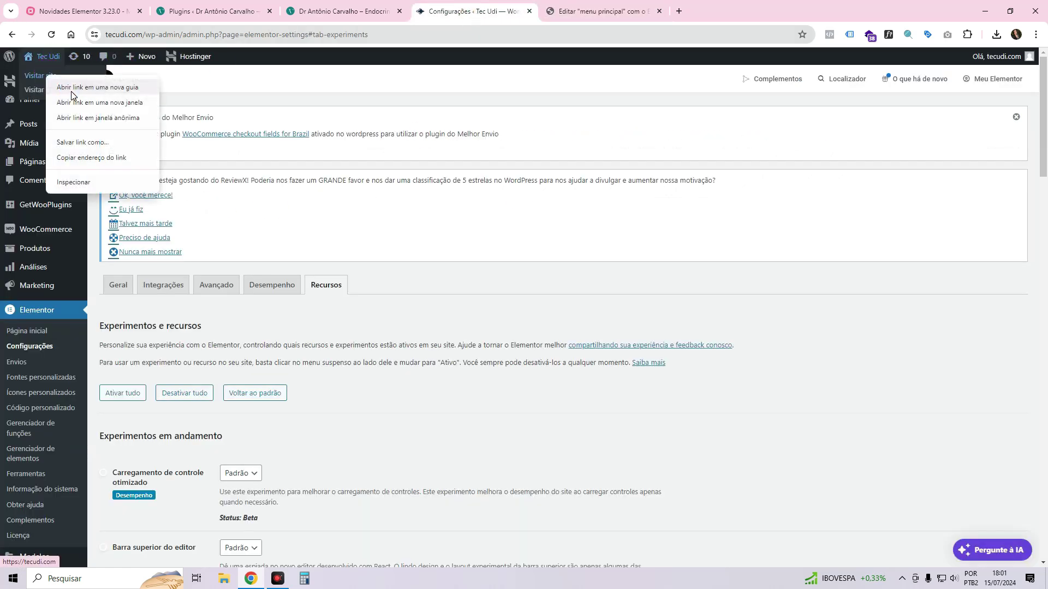
{"action": "left_click", "coordinate": [97, 88]}
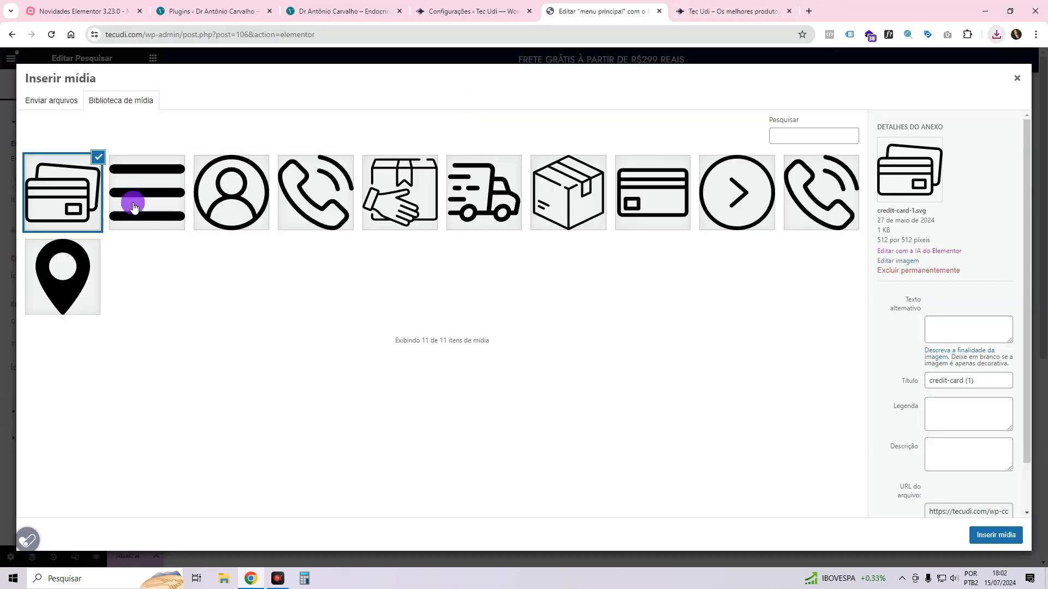
{"action": "left_click", "coordinate": [994, 34]}
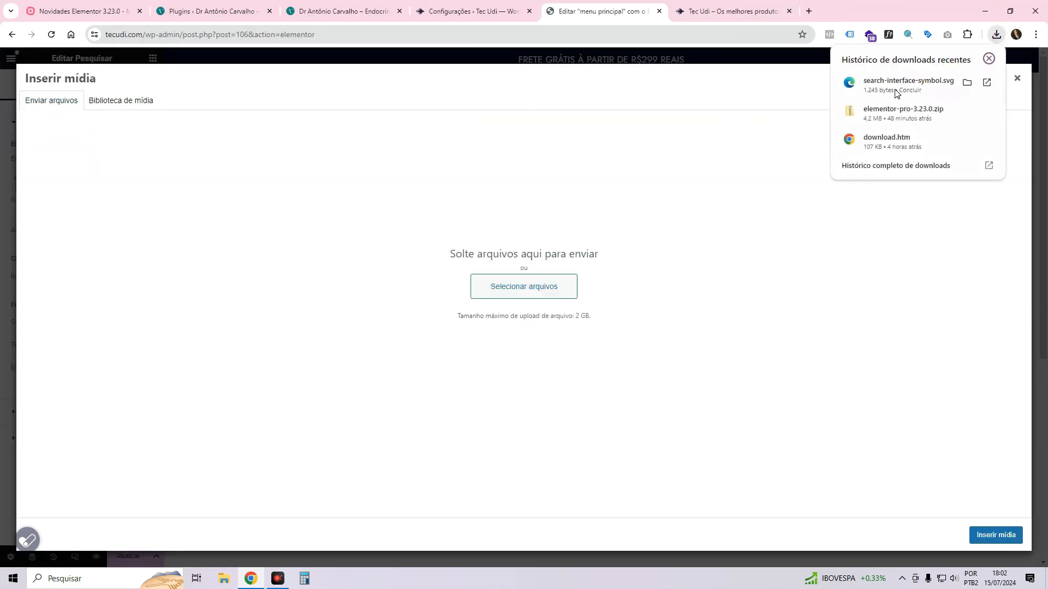
{"action": "left_click", "coordinate": [121, 100]}
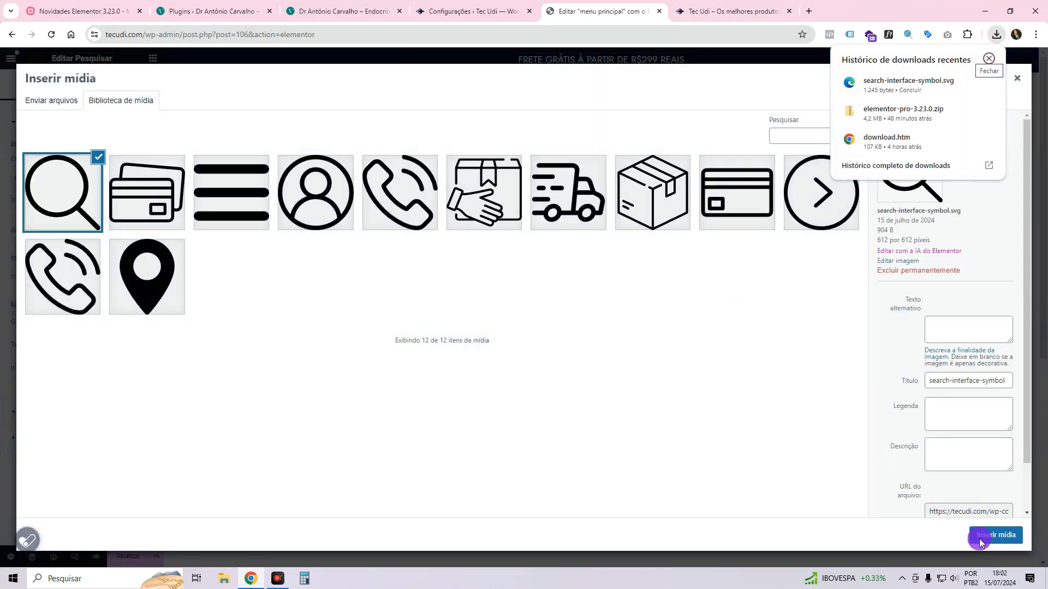
{"action": "left_click", "coordinate": [995, 535]}
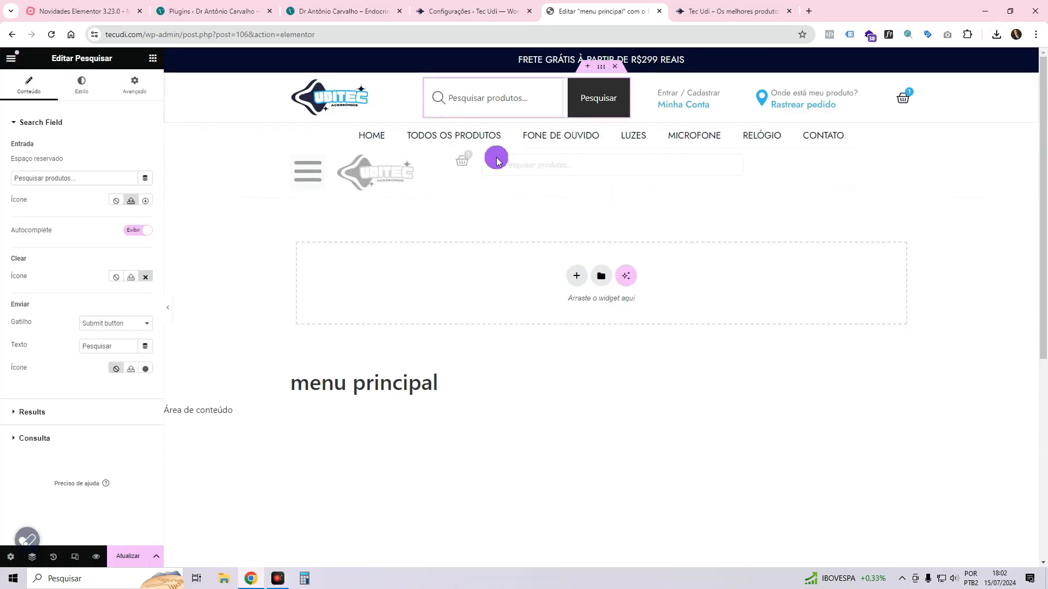
{"action": "mouse_move", "coordinate": [191, 269]}
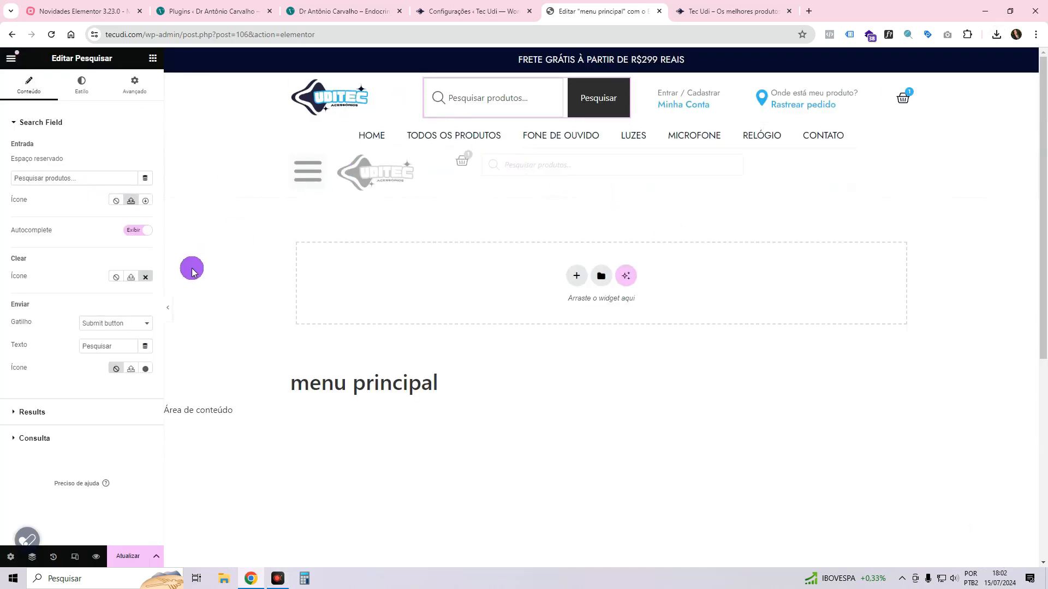
Set the search widget's Gatilho to Ambos and select the Pesquisar button label.
{"action": "left_click", "coordinate": [598, 98]}
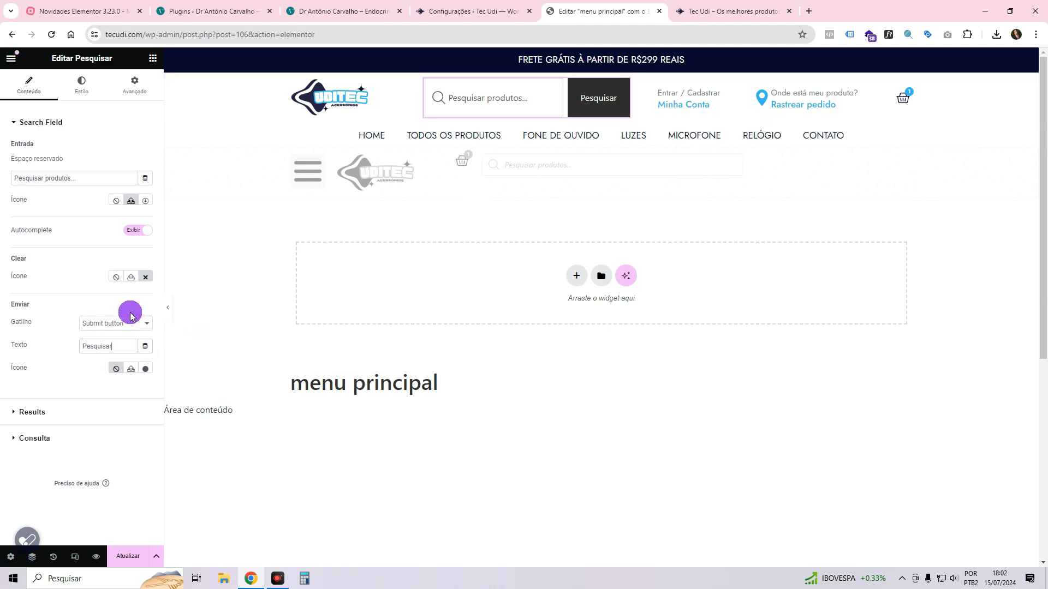
{"action": "left_click", "coordinate": [114, 323]}
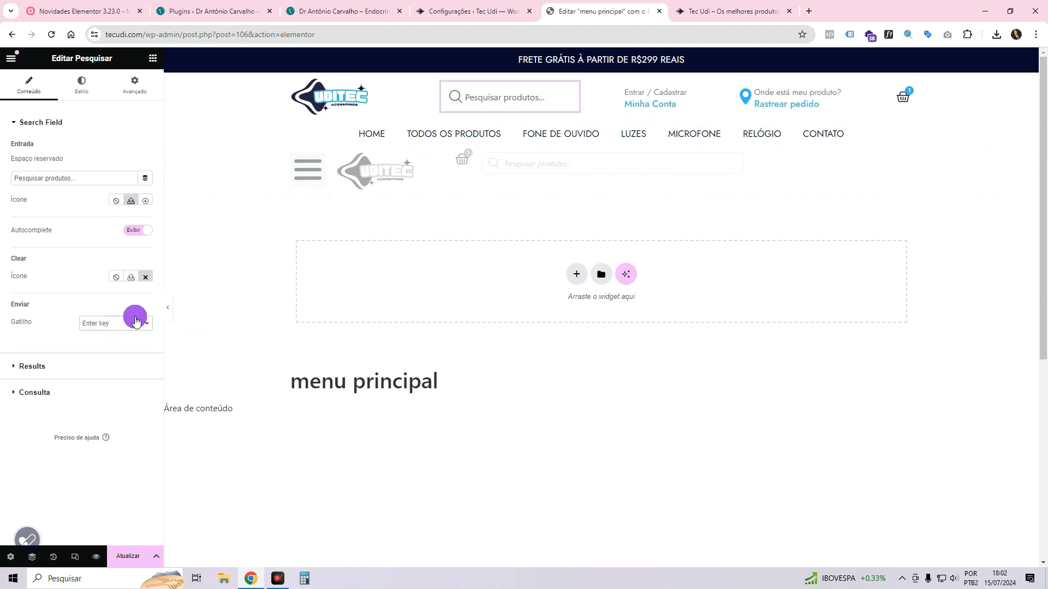
{"action": "left_click", "coordinate": [114, 323]}
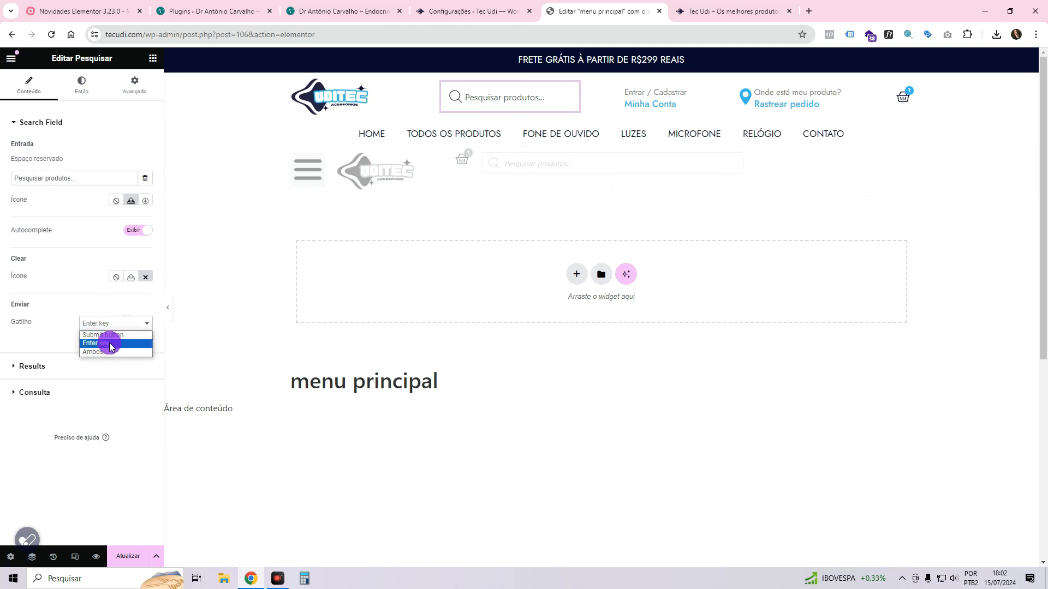
{"action": "mouse_move", "coordinate": [116, 334]}
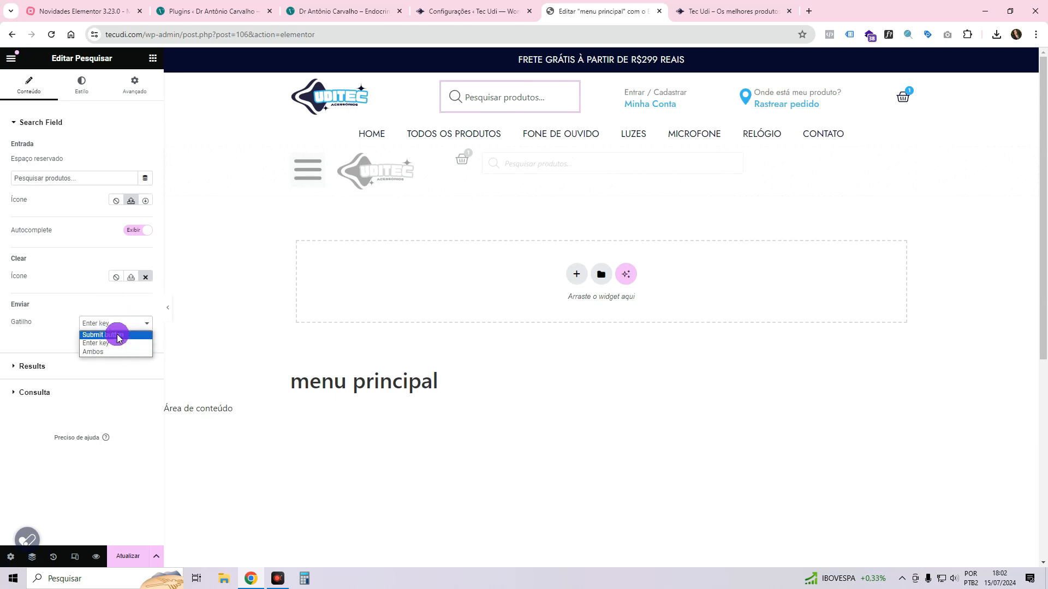
{"action": "left_click", "coordinate": [92, 334]}
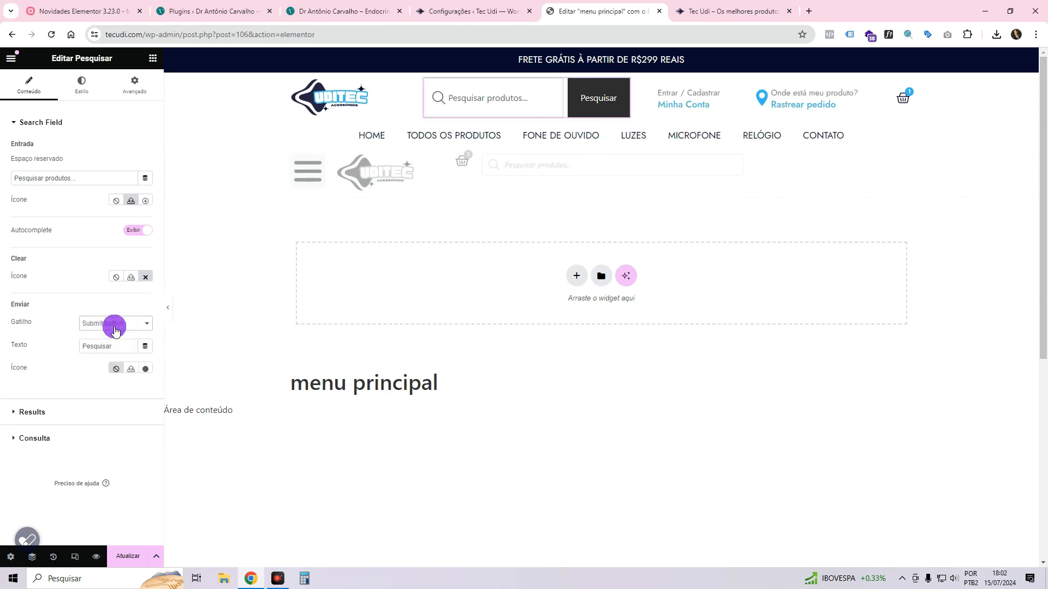
{"action": "left_click", "coordinate": [113, 322]}
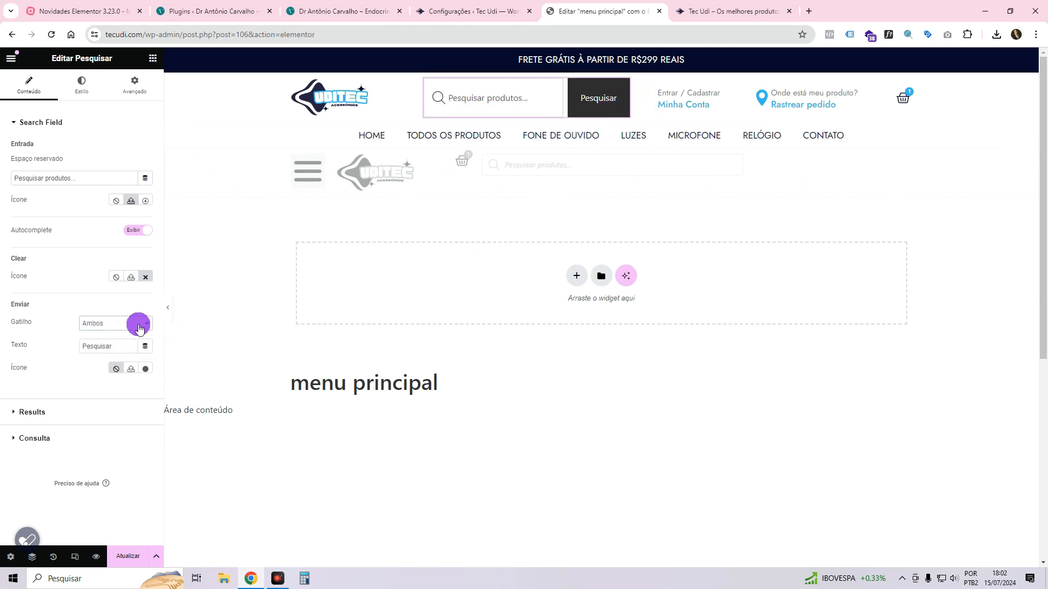
{"action": "mouse_move", "coordinate": [134, 304]}
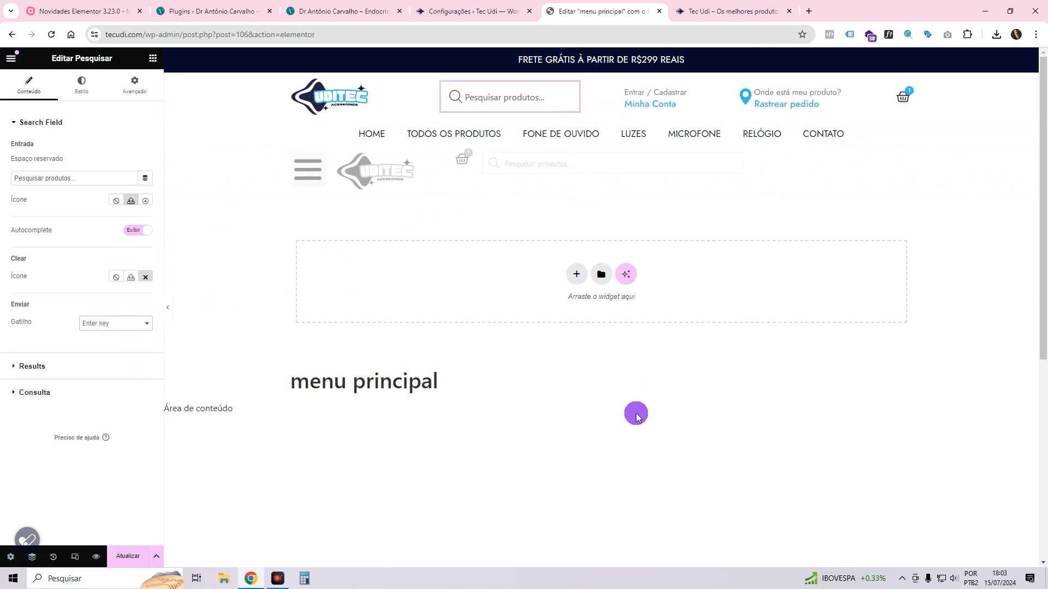
{"action": "left_click", "coordinate": [115, 324]}
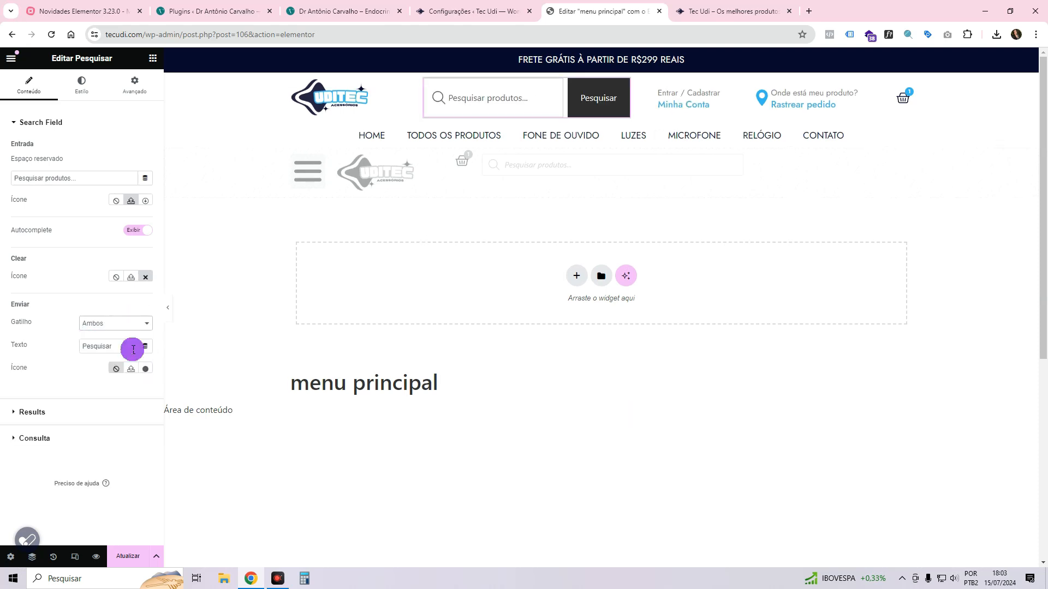
{"action": "double_click", "coordinate": [97, 346]}
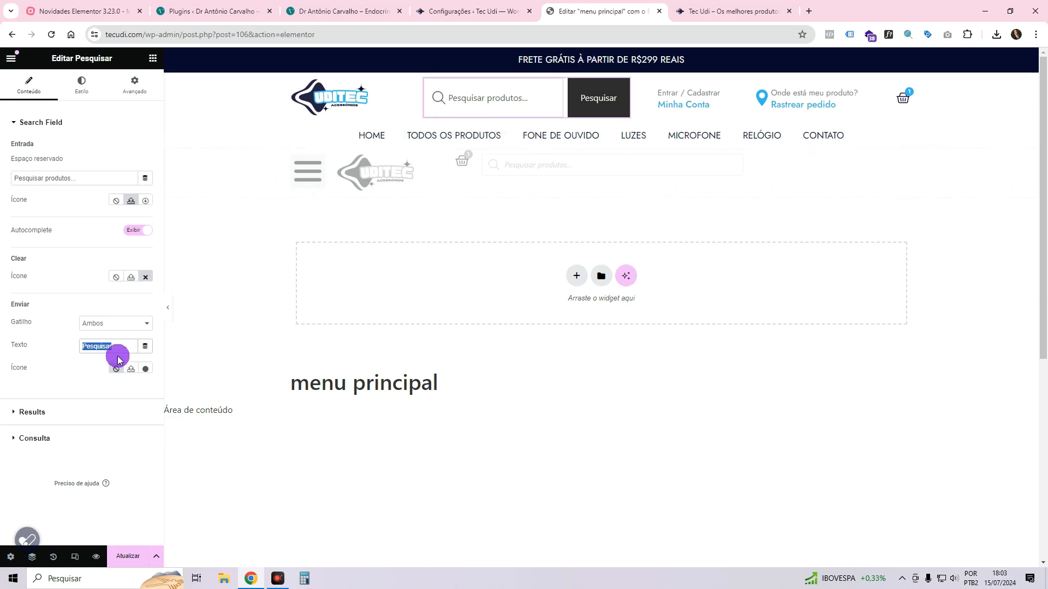
Replace the Pesquisar button text with the uploaded magnifying-glass SVG icon.
{"action": "left_click", "coordinate": [145, 369]}
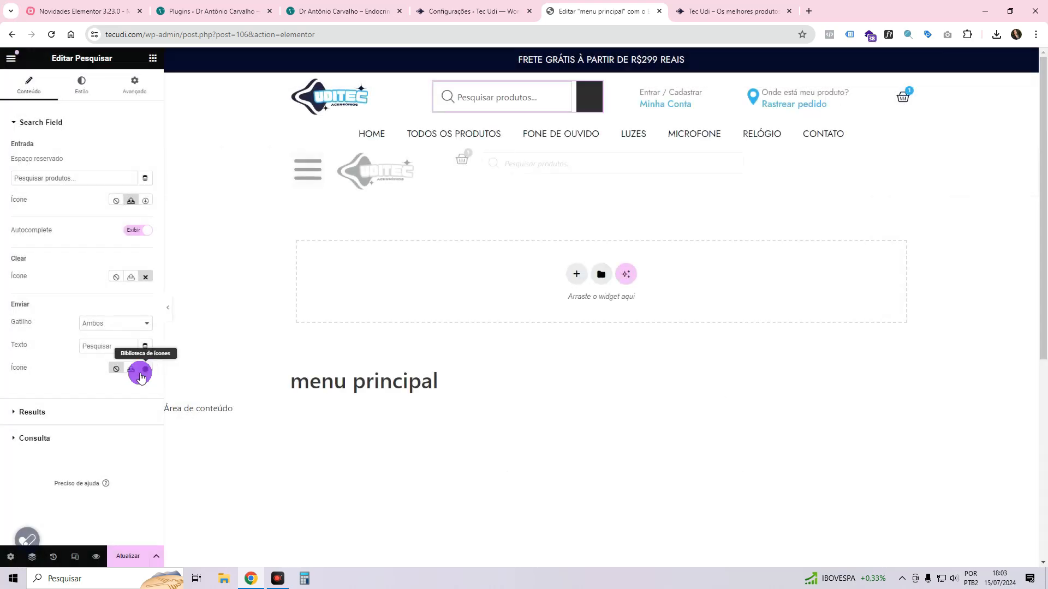
{"action": "left_click", "coordinate": [139, 372]}
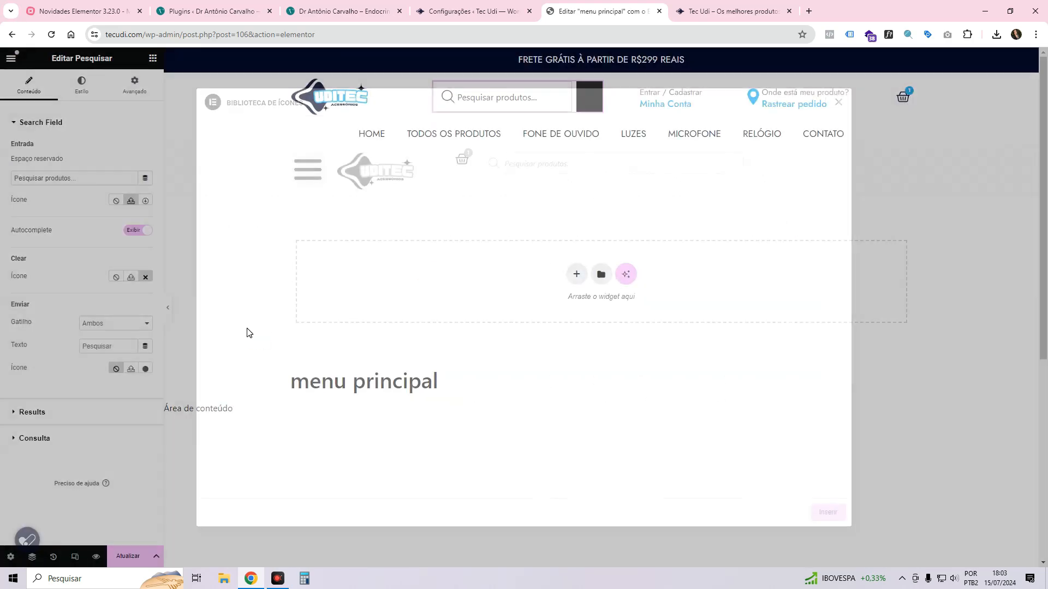
{"action": "left_click", "coordinate": [116, 200]}
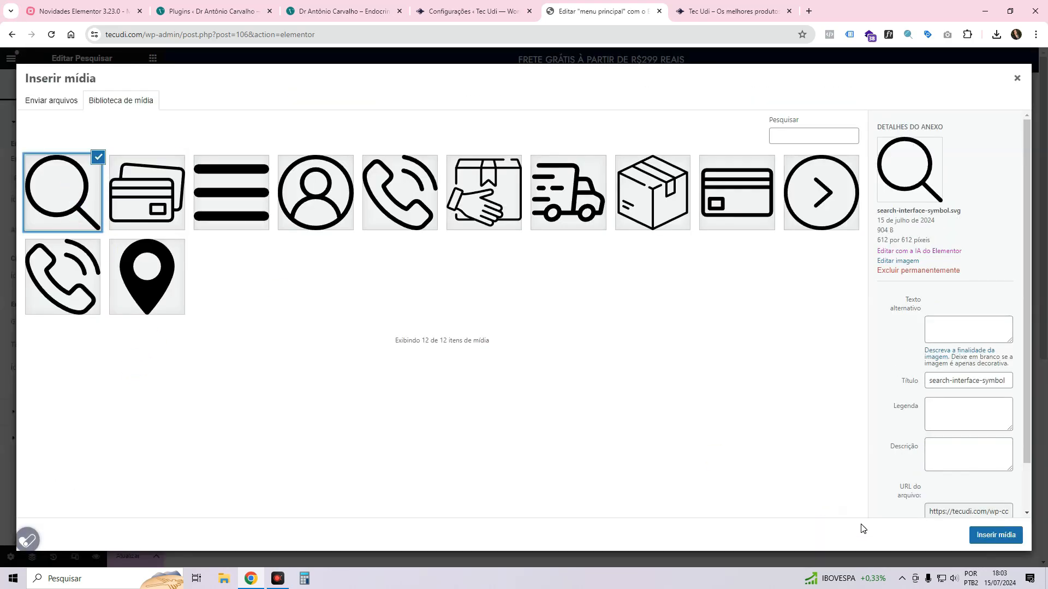
{"action": "left_click", "coordinate": [994, 535]}
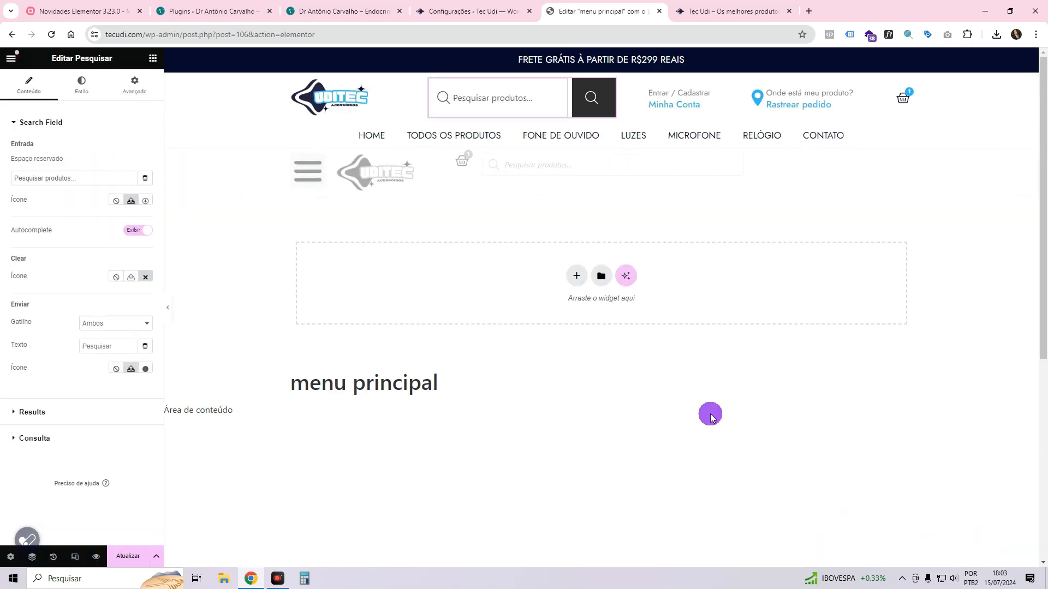
{"action": "mouse_move", "coordinate": [130, 276]}
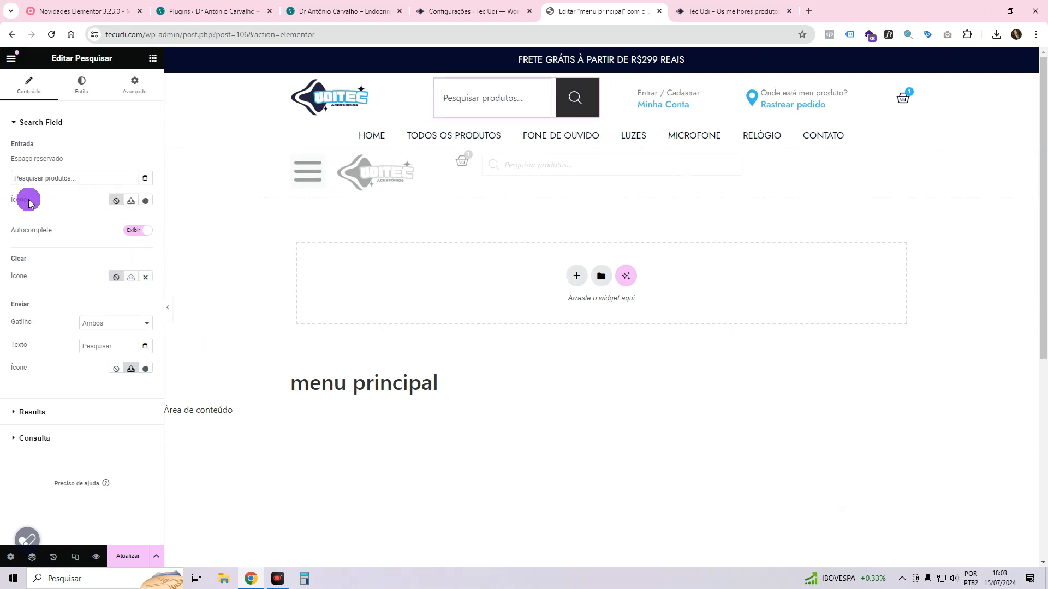
{"action": "left_click", "coordinate": [131, 200]}
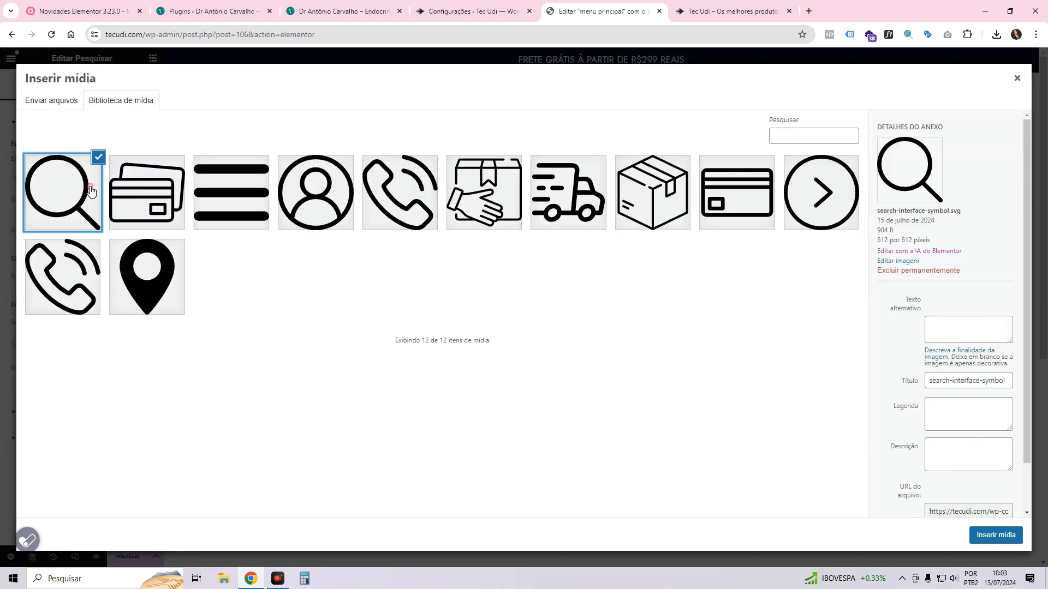
{"action": "left_click", "coordinate": [995, 535]}
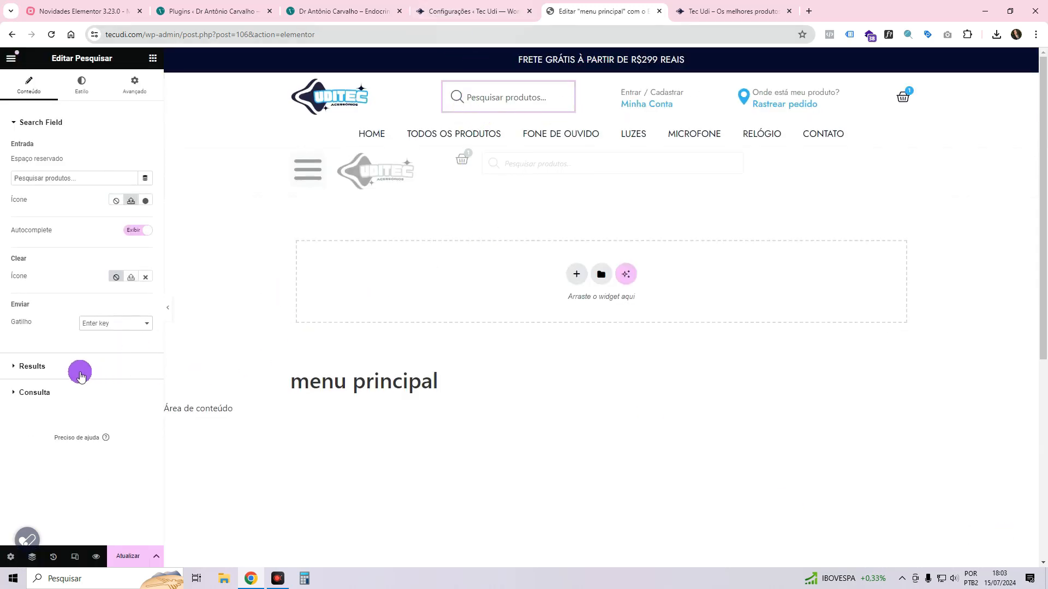
Turn on Live Results for the header search, save with Atualizar, and select the widget.
{"action": "left_click", "coordinate": [32, 366]}
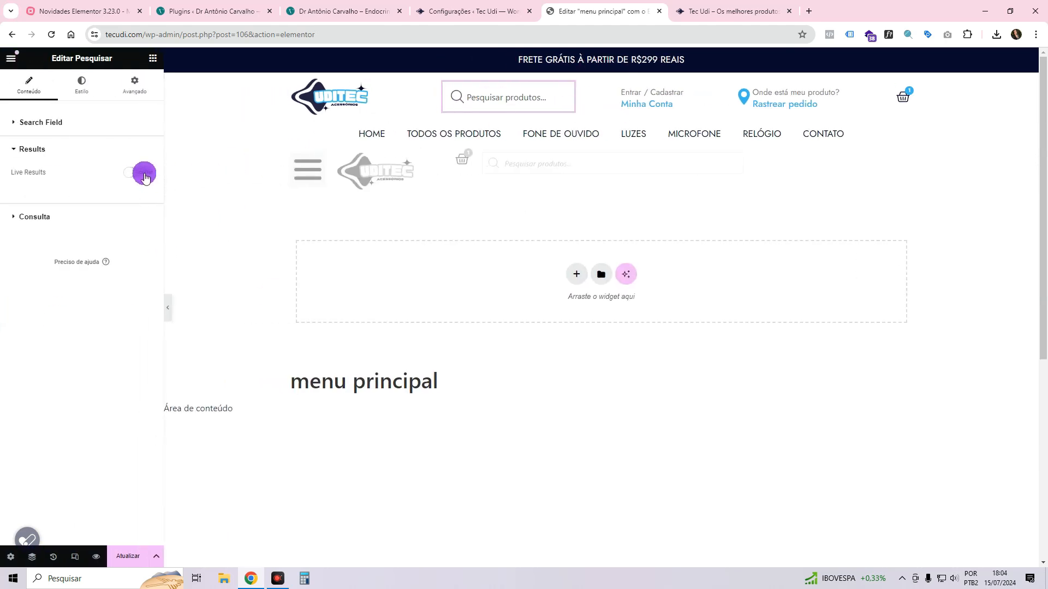
{"action": "left_click", "coordinate": [138, 172]}
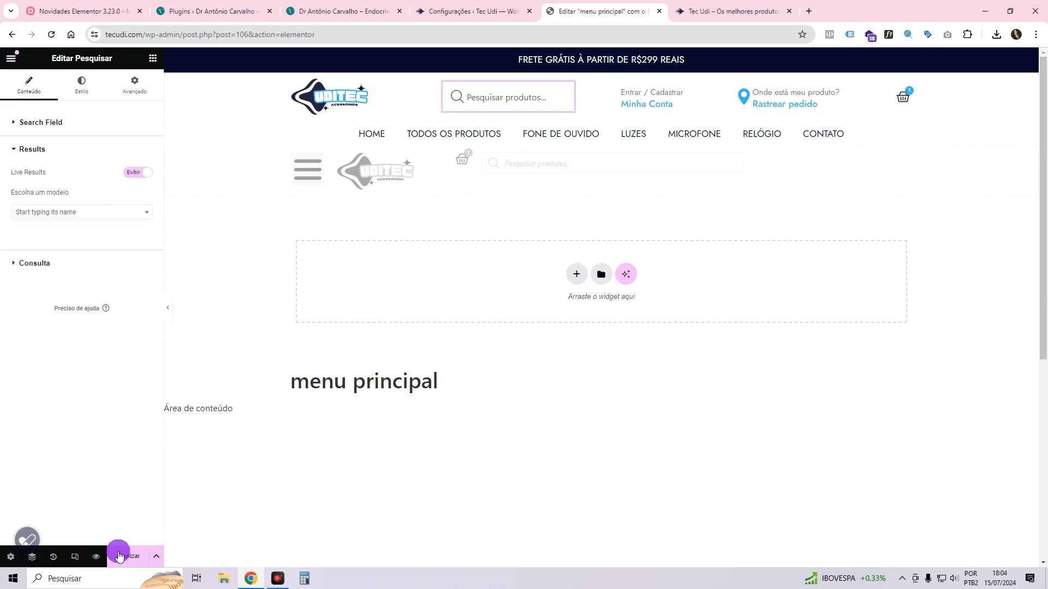
{"action": "left_click", "coordinate": [508, 97]}
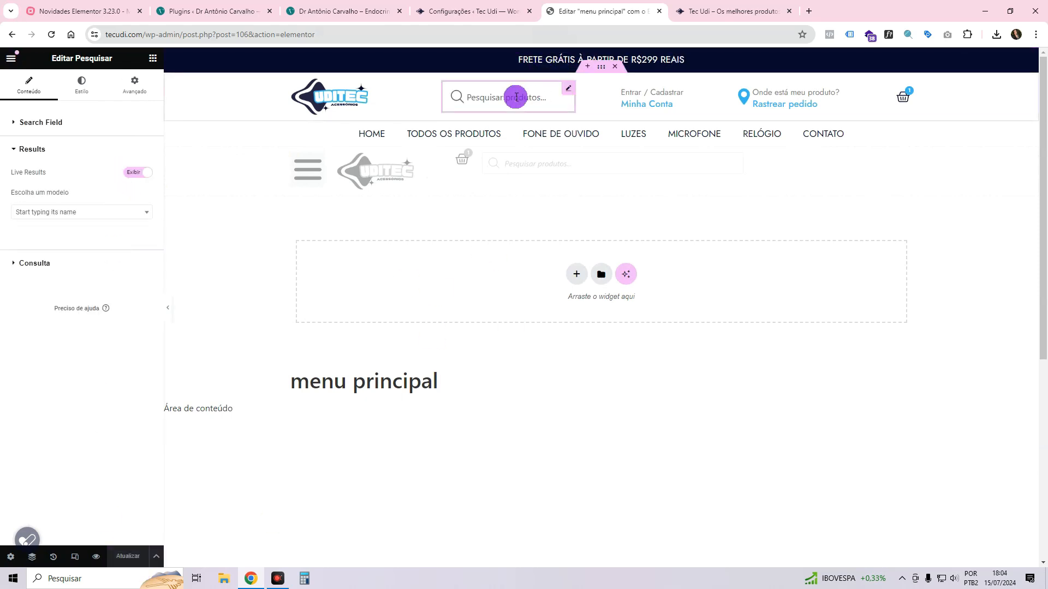
{"action": "left_click", "coordinate": [472, 11]}
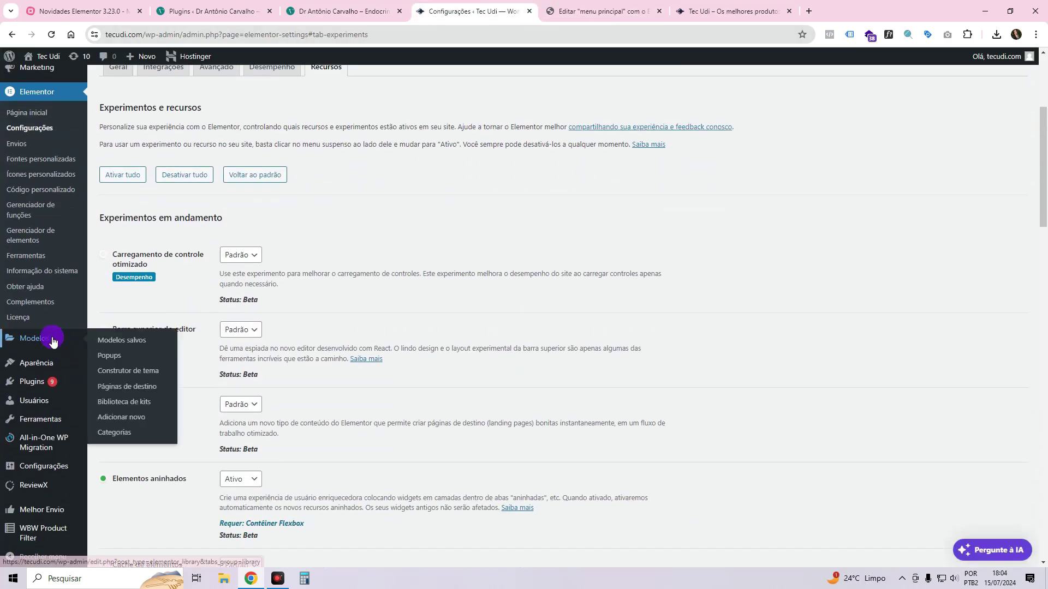
Create an Item do Loop template based on Produtos named 'Pesquisa de produtos'.
{"action": "left_click", "coordinate": [121, 340]}
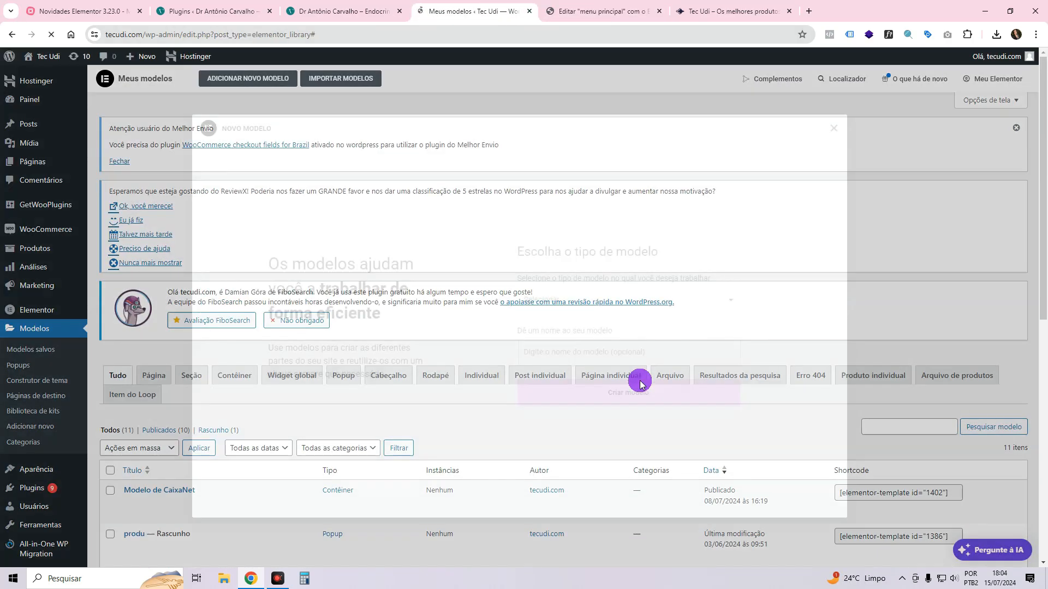
{"action": "left_click", "coordinate": [625, 299]}
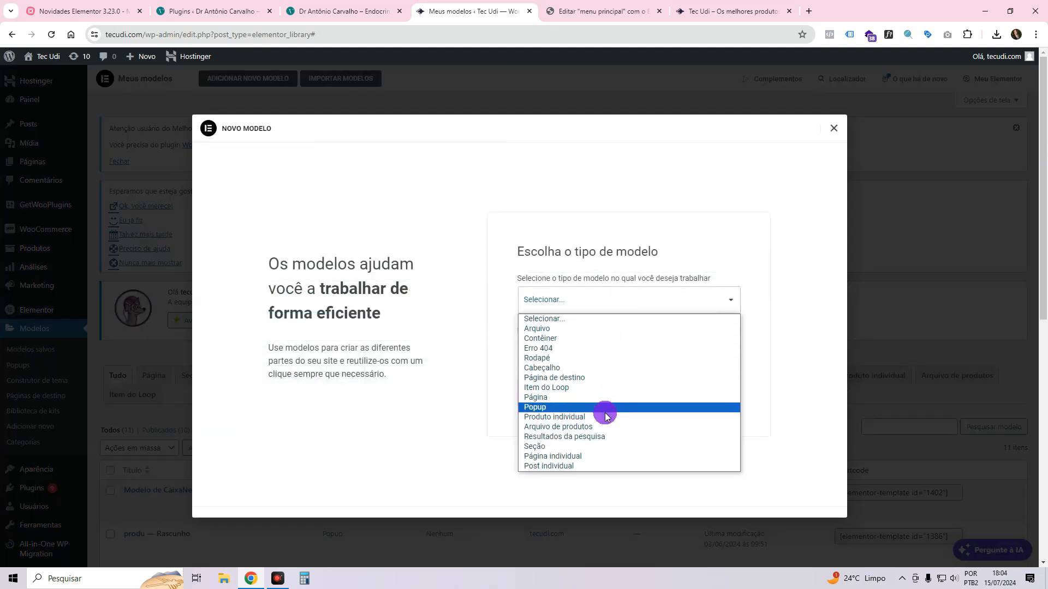
{"action": "left_click", "coordinate": [545, 387]}
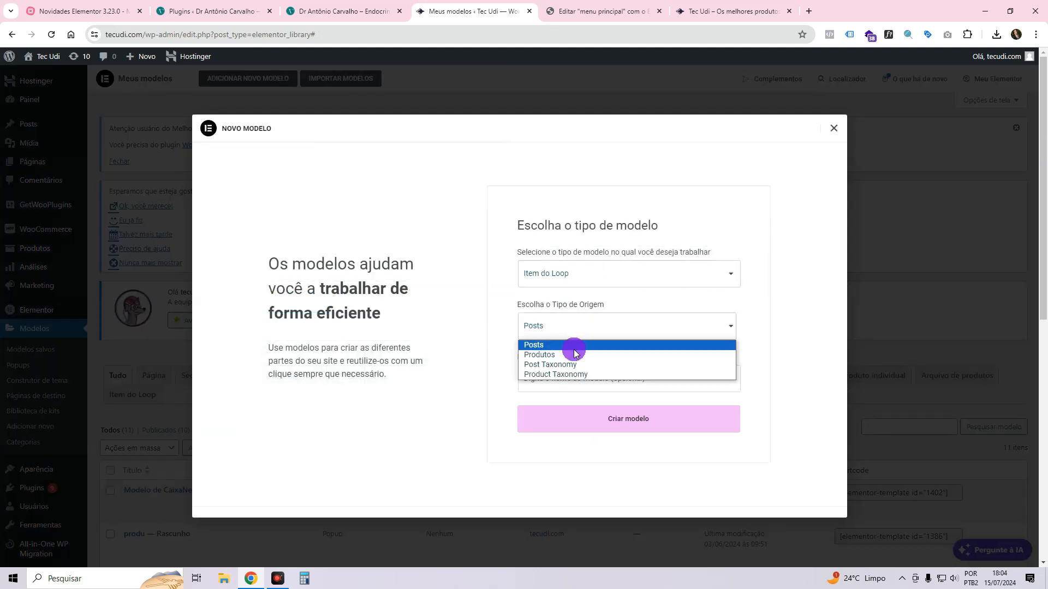
{"action": "left_click", "coordinate": [539, 354]}
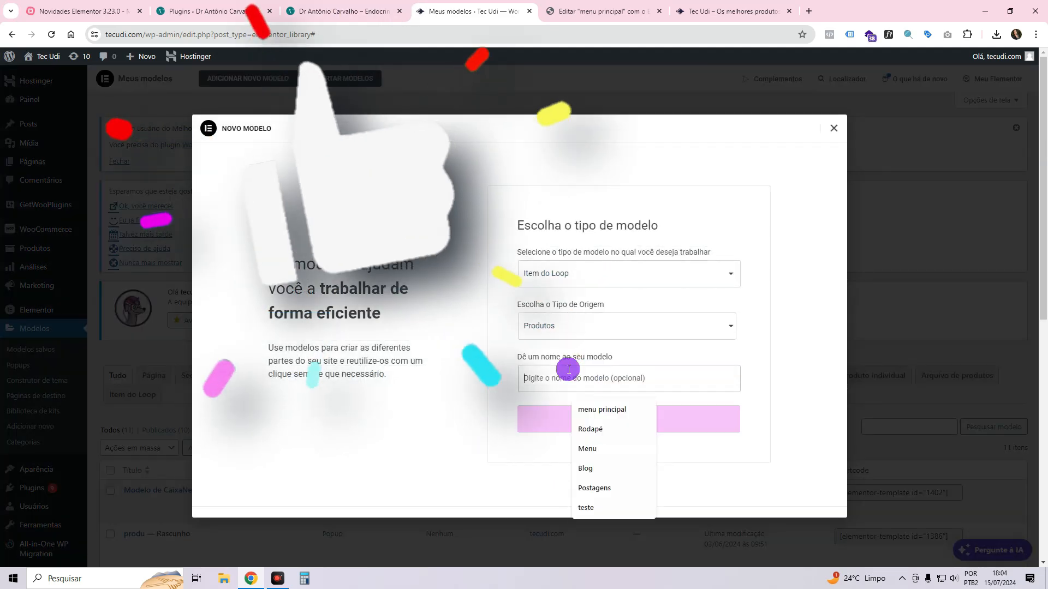
{"action": "type", "text": "Pesquis"}
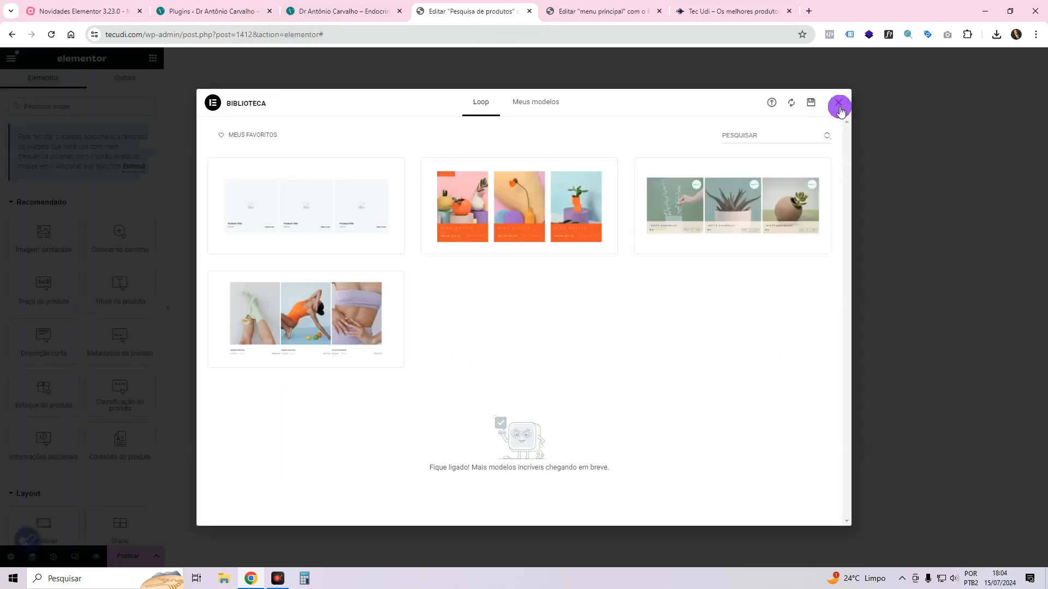
Close the template library and add a horizontal row container to the loop item.
{"action": "left_click", "coordinate": [839, 102]}
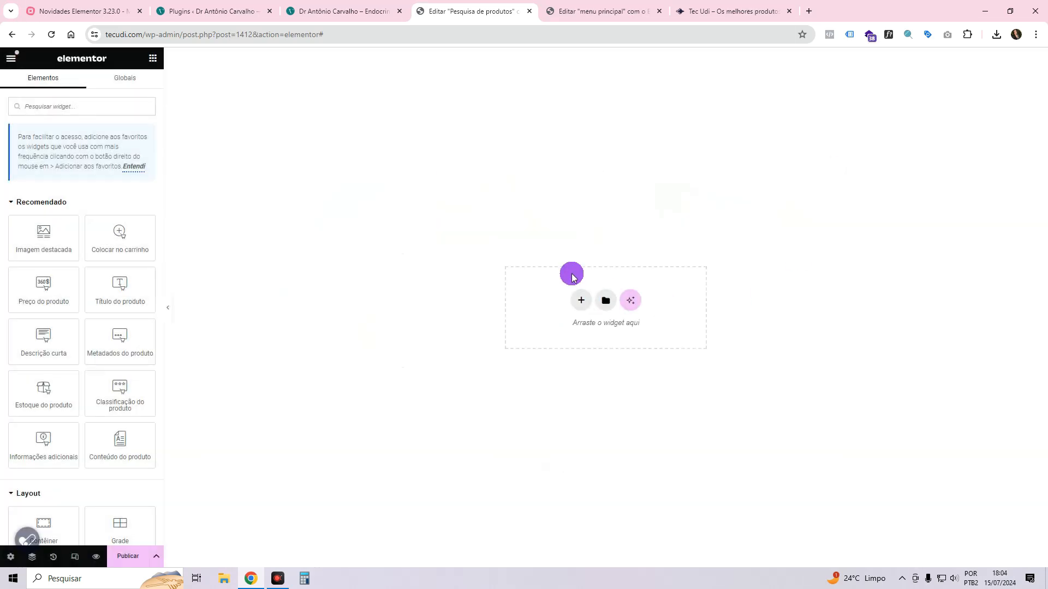
{"action": "mouse_move", "coordinate": [579, 297]}
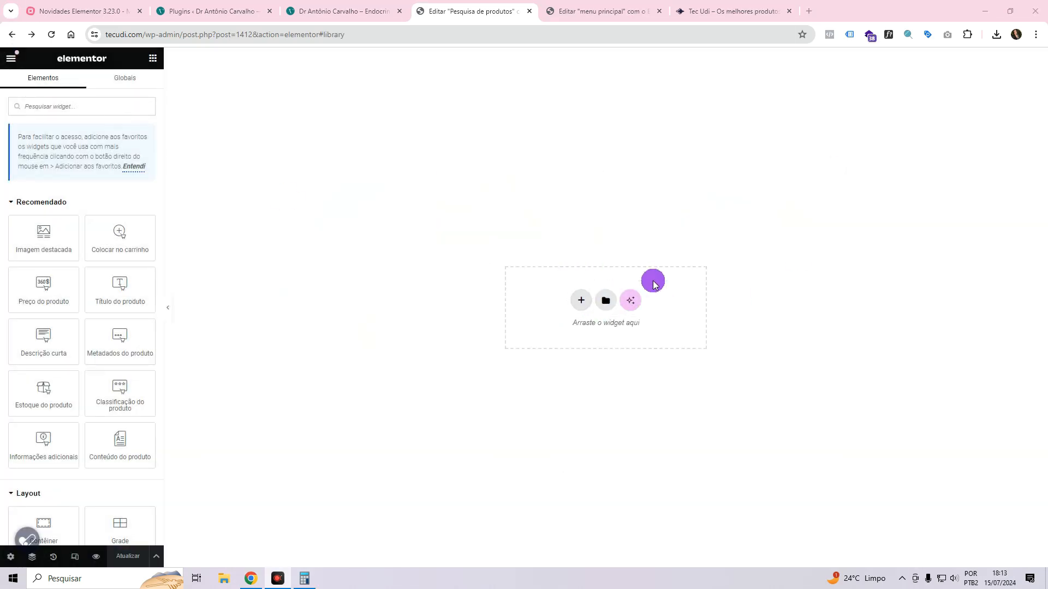
{"action": "left_click", "coordinate": [580, 300]}
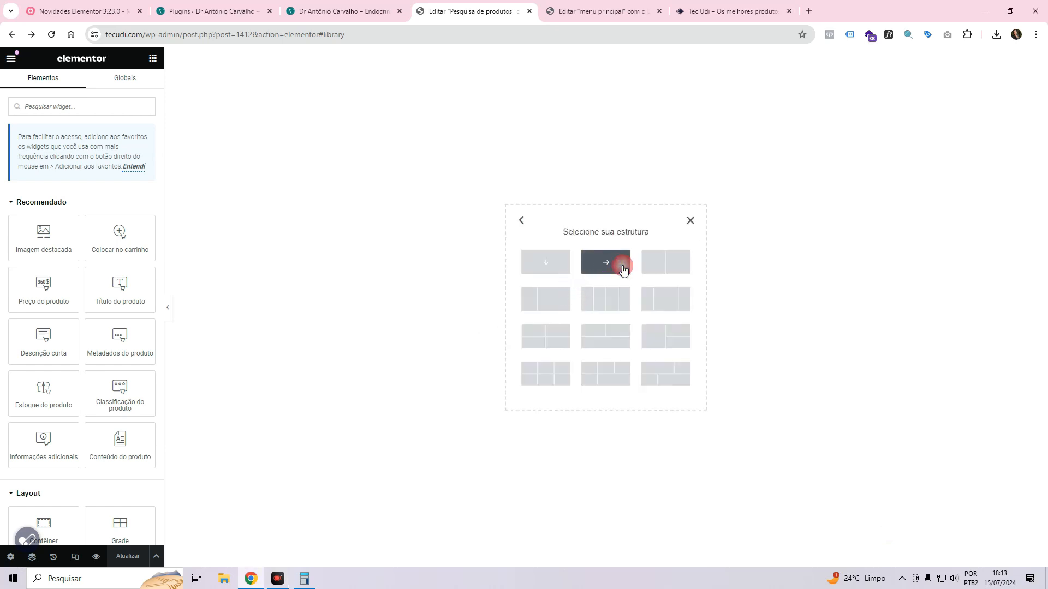
{"action": "left_click", "coordinate": [605, 261]}
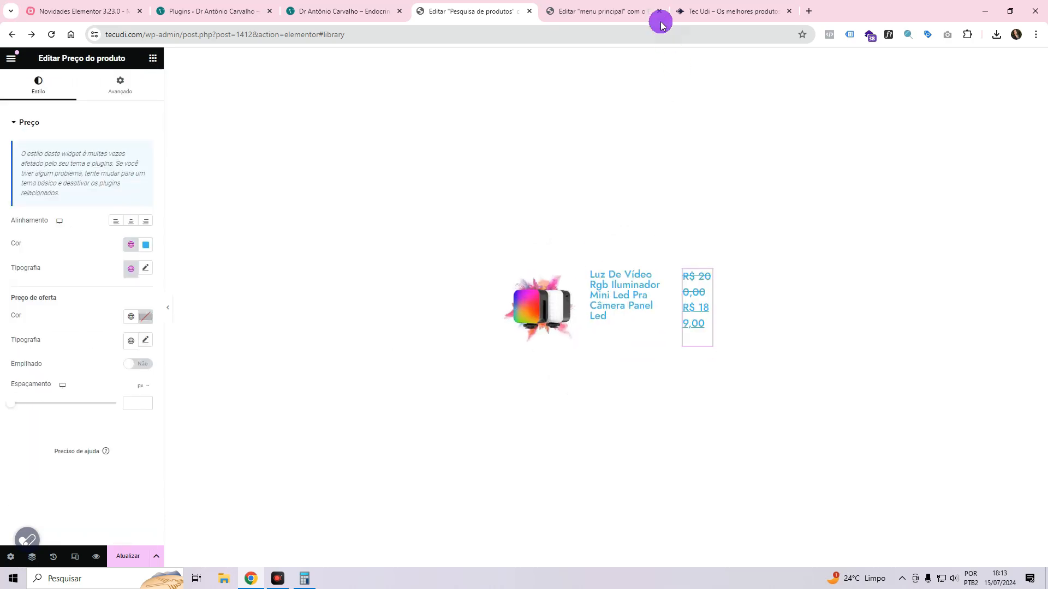
Set the featured product image resolution to Thumbnail and start styling the product title.
{"action": "left_click", "coordinate": [729, 12]}
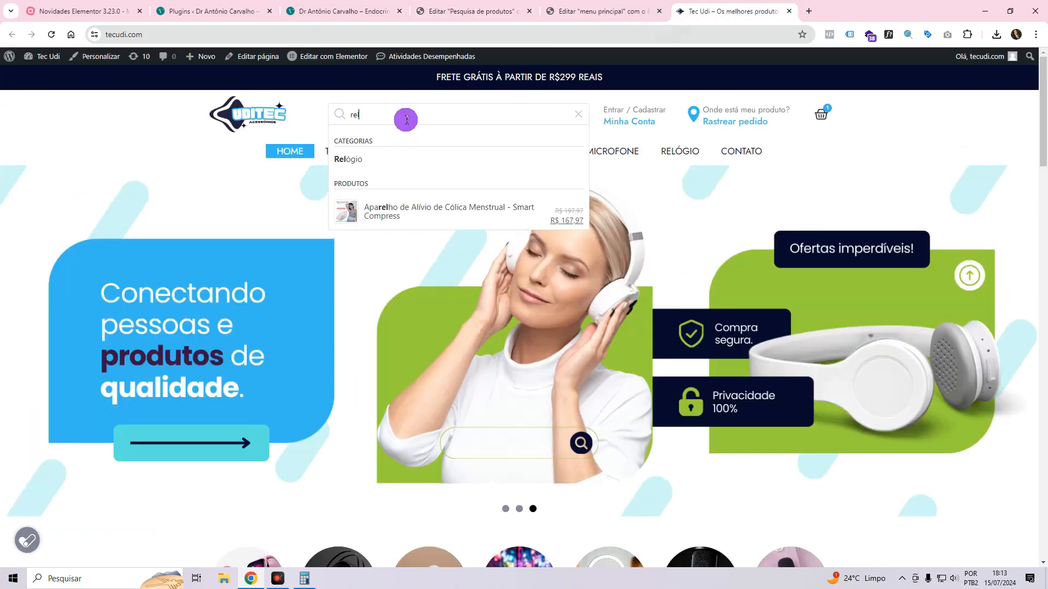
{"action": "left_click", "coordinate": [602, 11]}
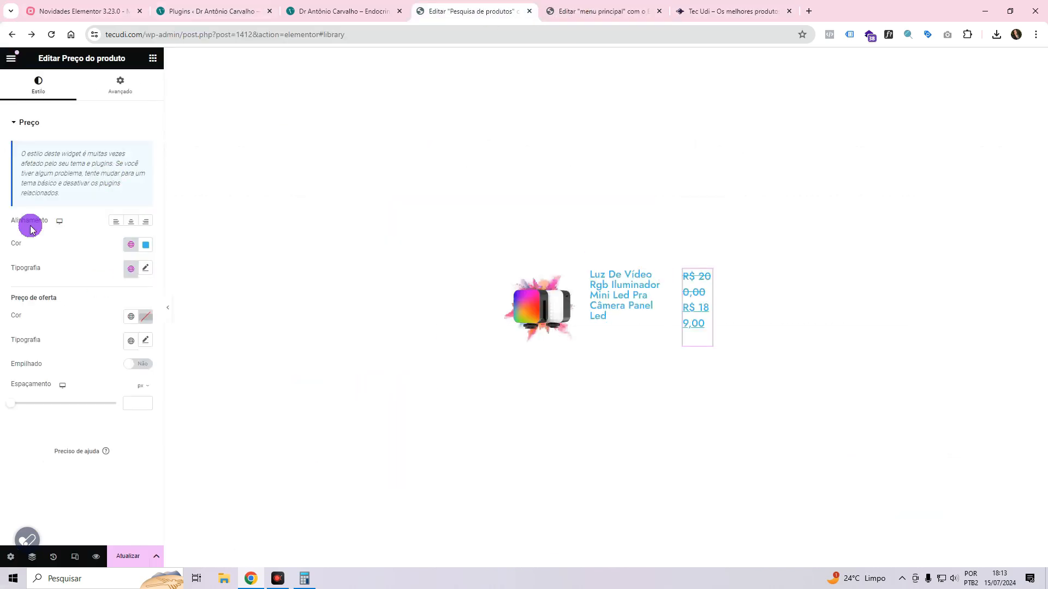
{"action": "left_click", "coordinate": [538, 307]}
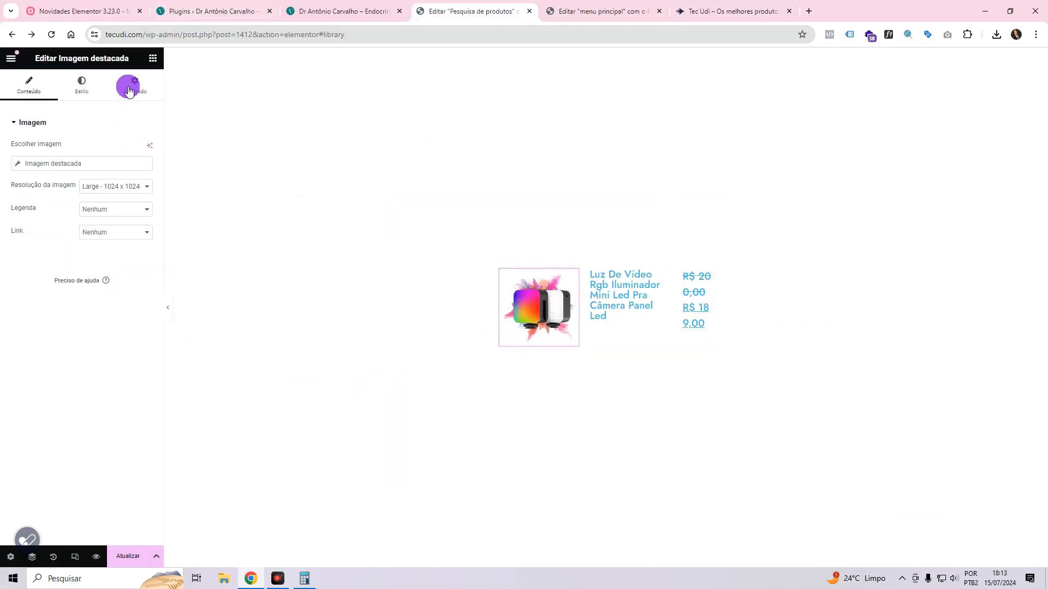
{"action": "left_click", "coordinate": [133, 86]}
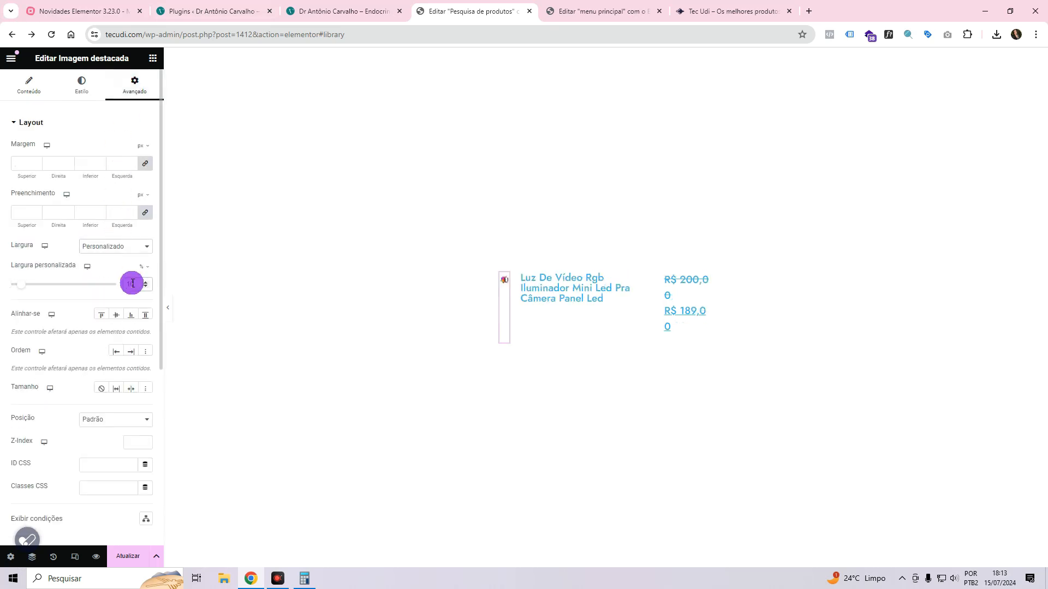
{"action": "left_click", "coordinate": [116, 187]}
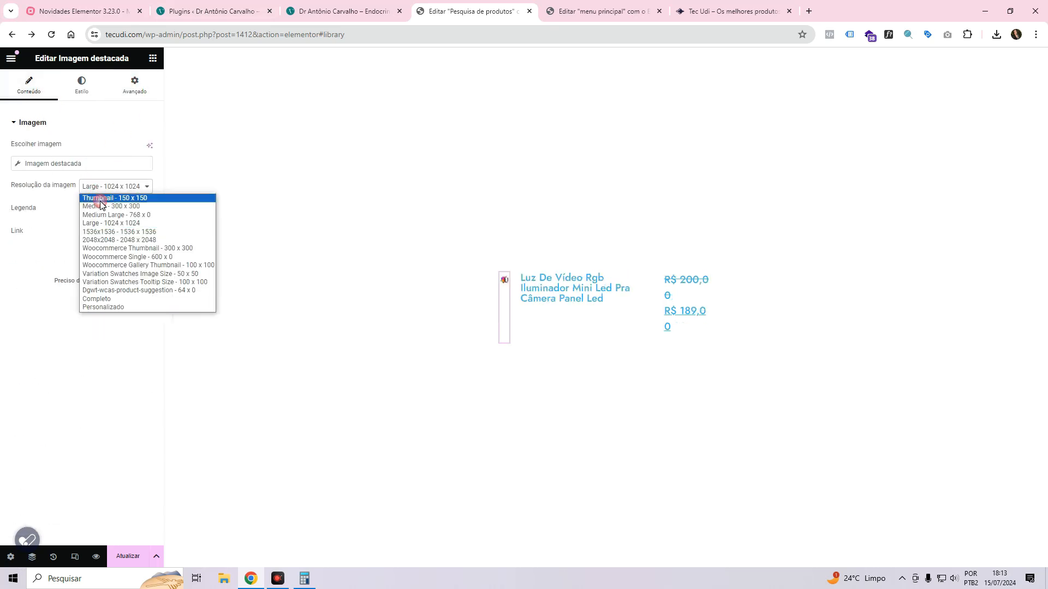
{"action": "left_click", "coordinate": [95, 298]}
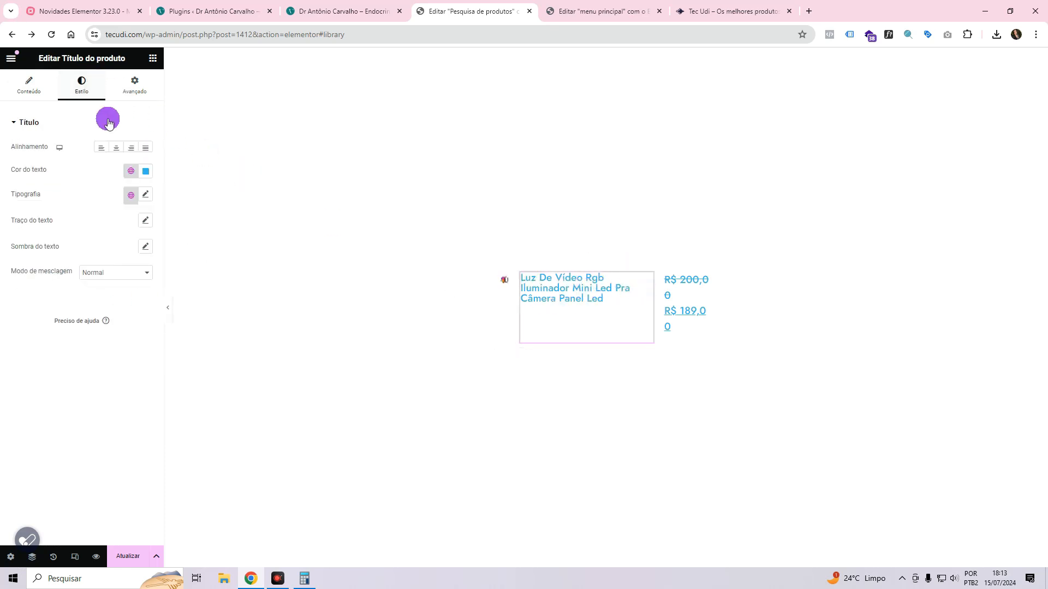
{"action": "mouse_move", "coordinate": [118, 268]}
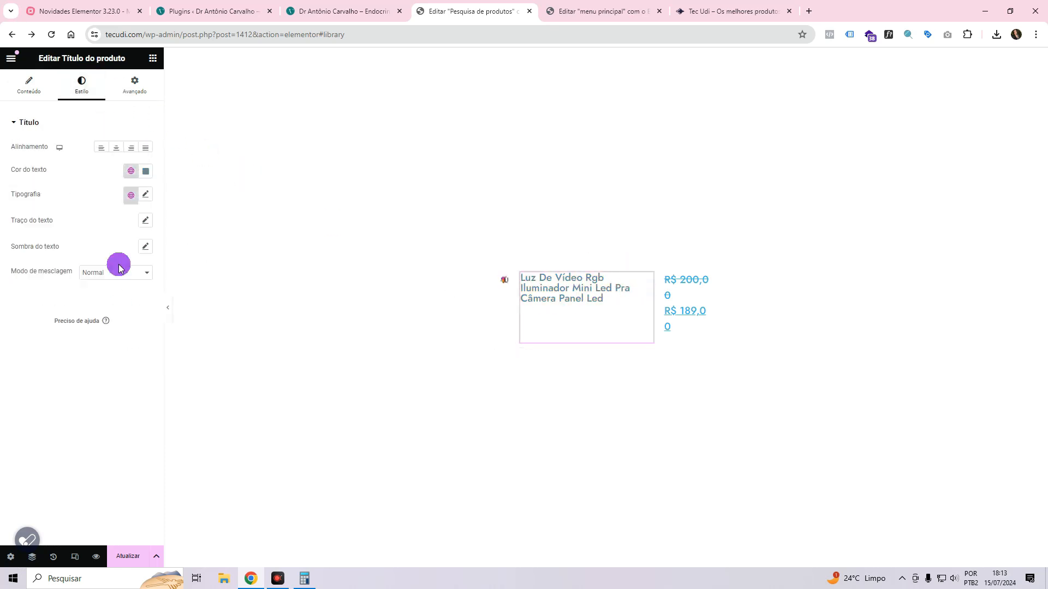
{"action": "left_click", "coordinate": [574, 287]}
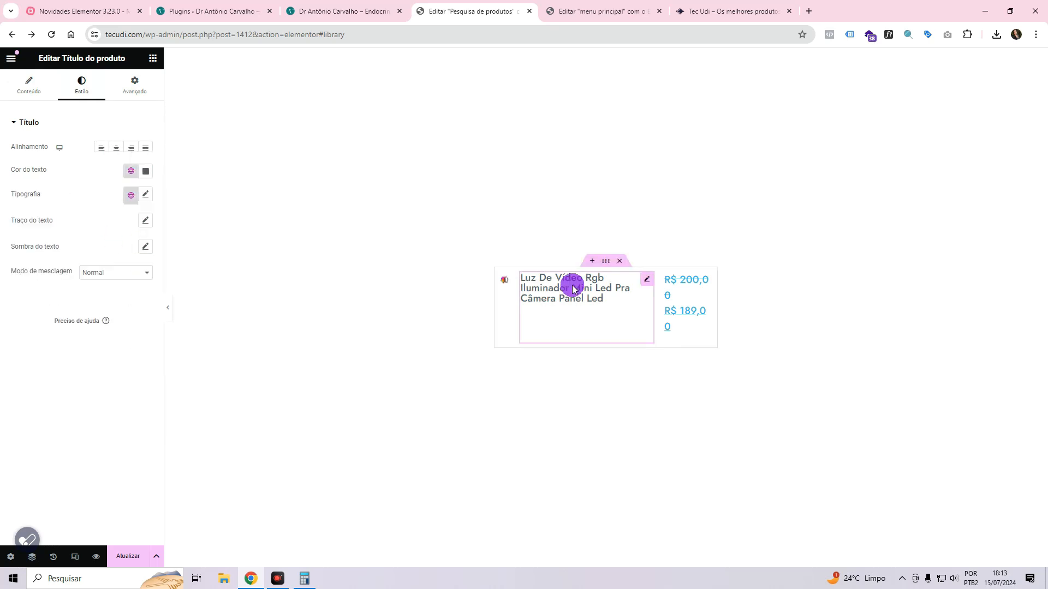
{"action": "left_click", "coordinate": [111, 304]}
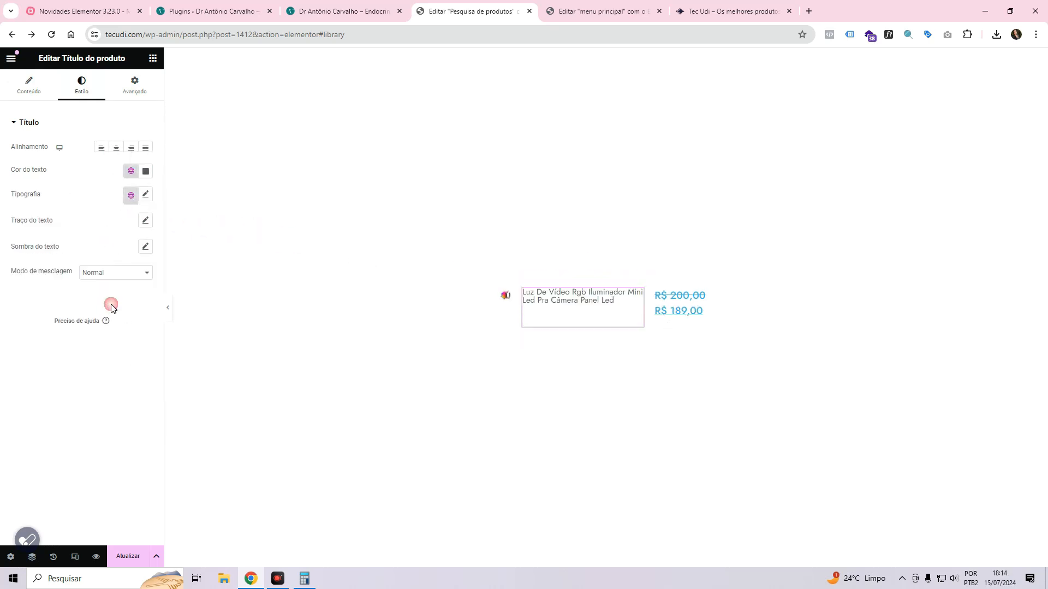
Give the product price a gray global colour.
{"action": "left_click", "coordinate": [678, 303]}
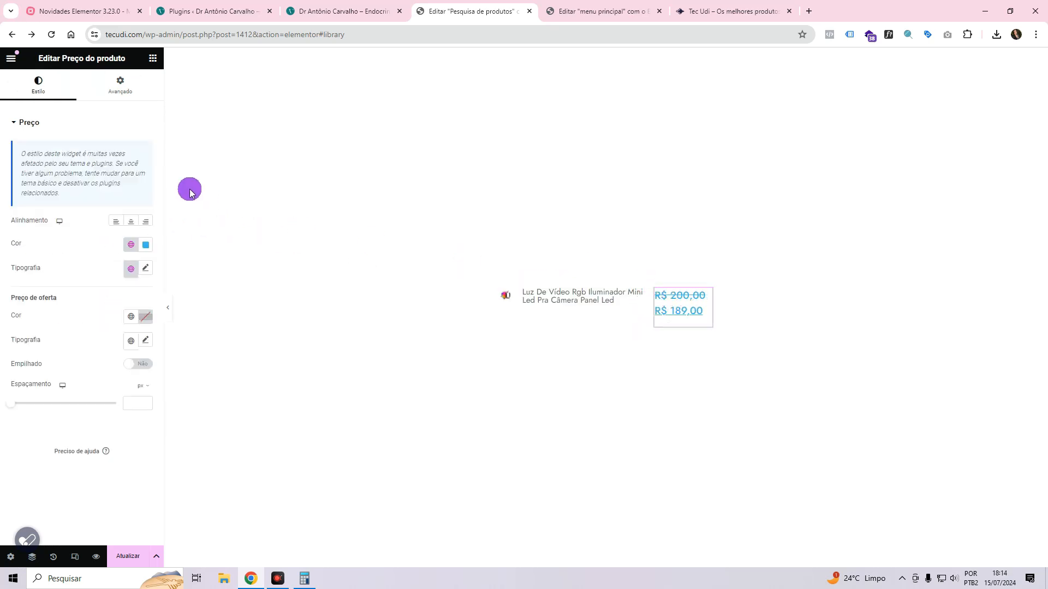
{"action": "mouse_move", "coordinate": [137, 253]}
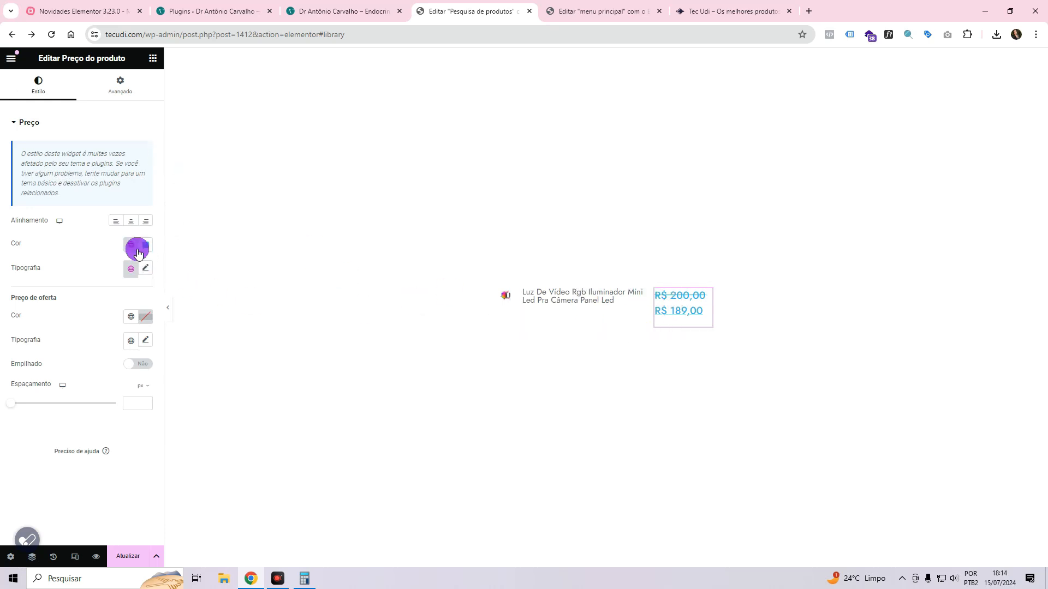
{"action": "left_click", "coordinate": [136, 248]}
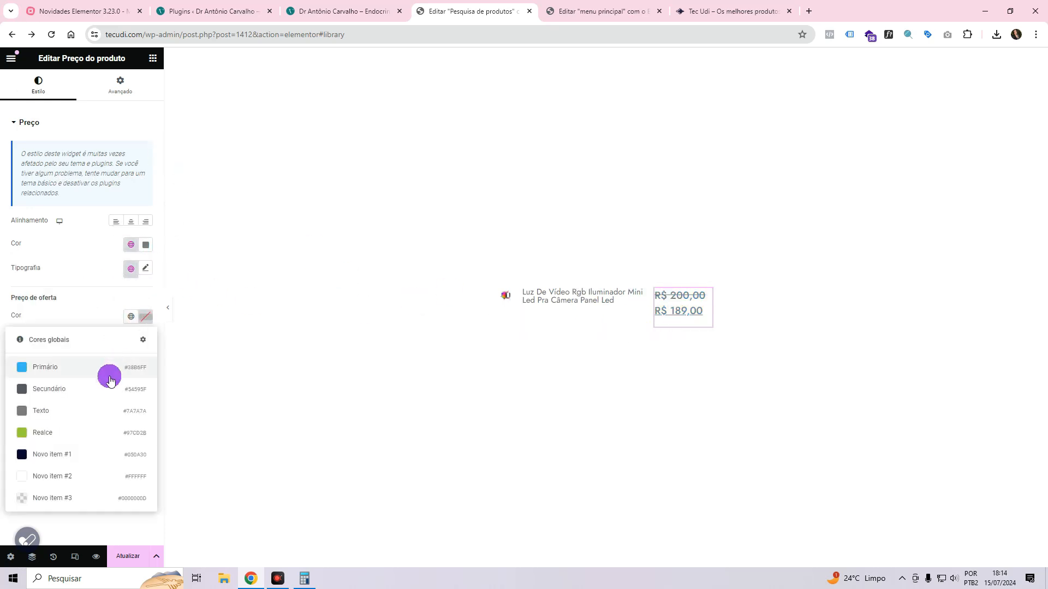
{"action": "left_click", "coordinate": [146, 244]}
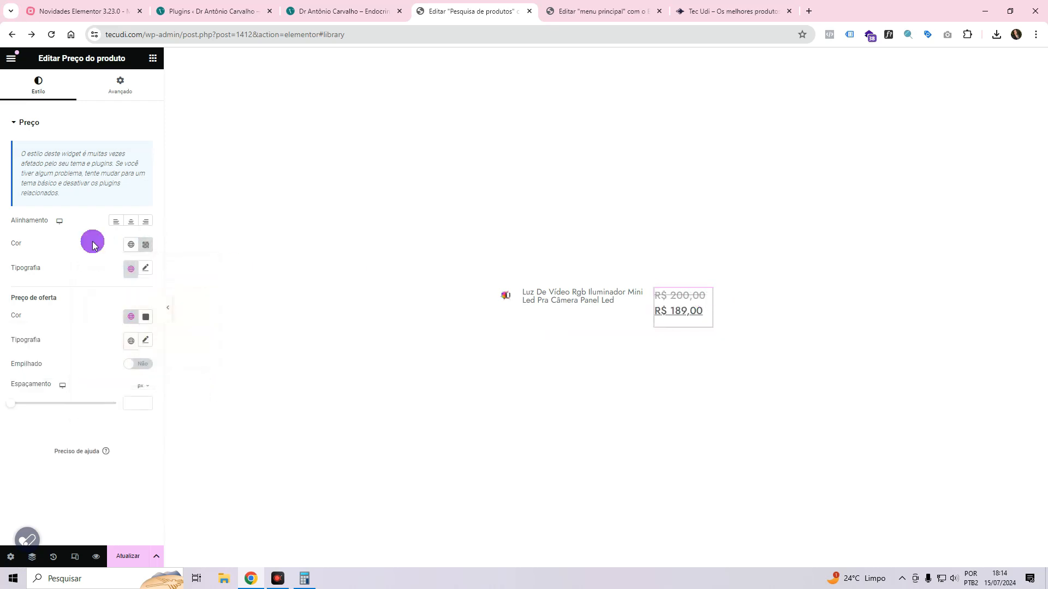
Set the sale price typography to weight 500 with decoration Nenhum.
{"action": "left_click", "coordinate": [145, 285]}
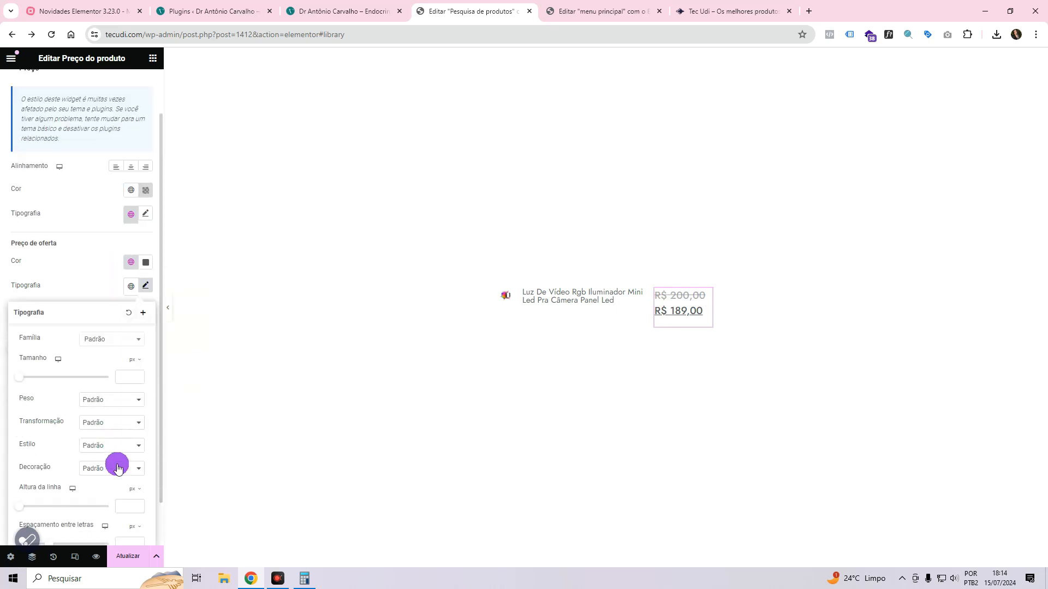
{"action": "left_click", "coordinate": [110, 468]}
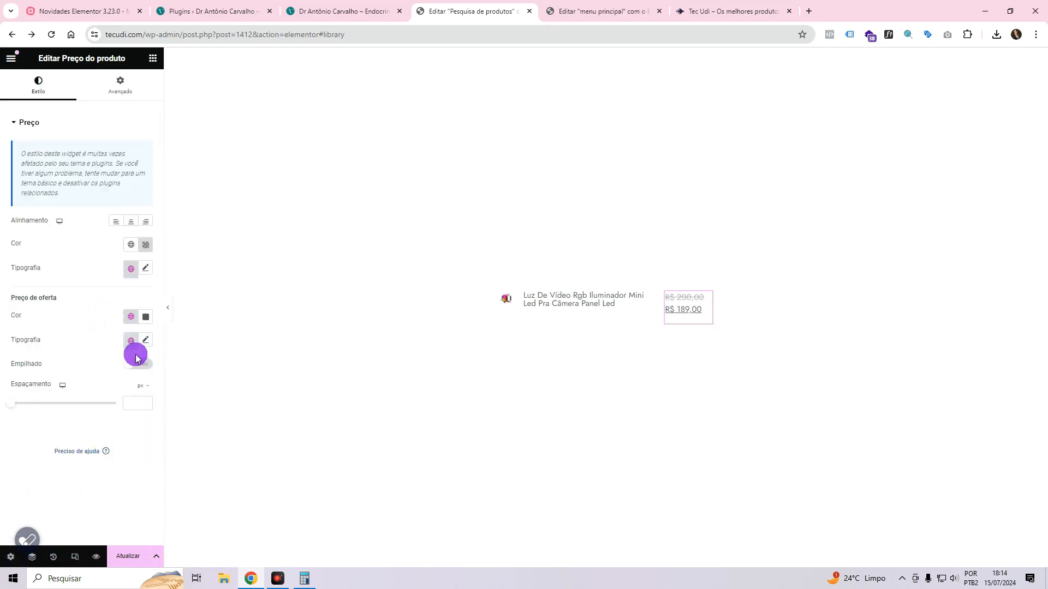
{"action": "left_click", "coordinate": [145, 340]}
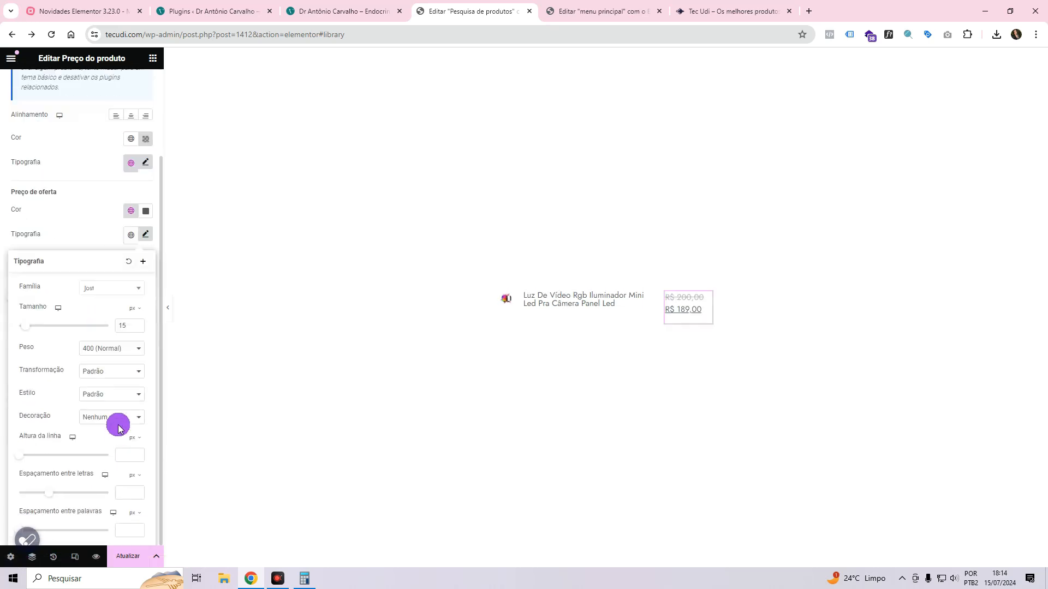
{"action": "left_click", "coordinate": [111, 348]}
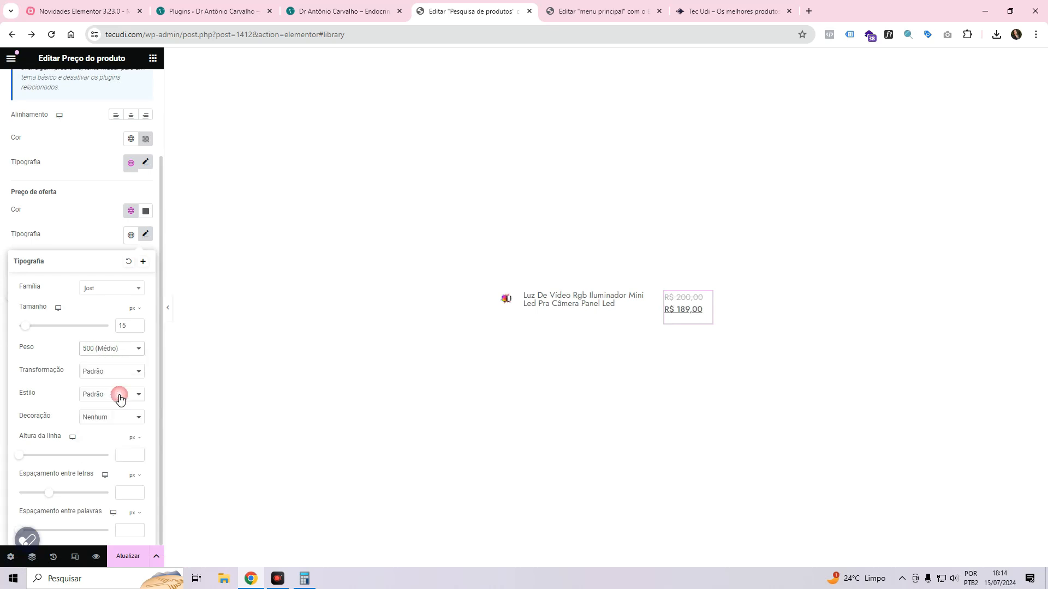
{"action": "left_click", "coordinate": [111, 416]}
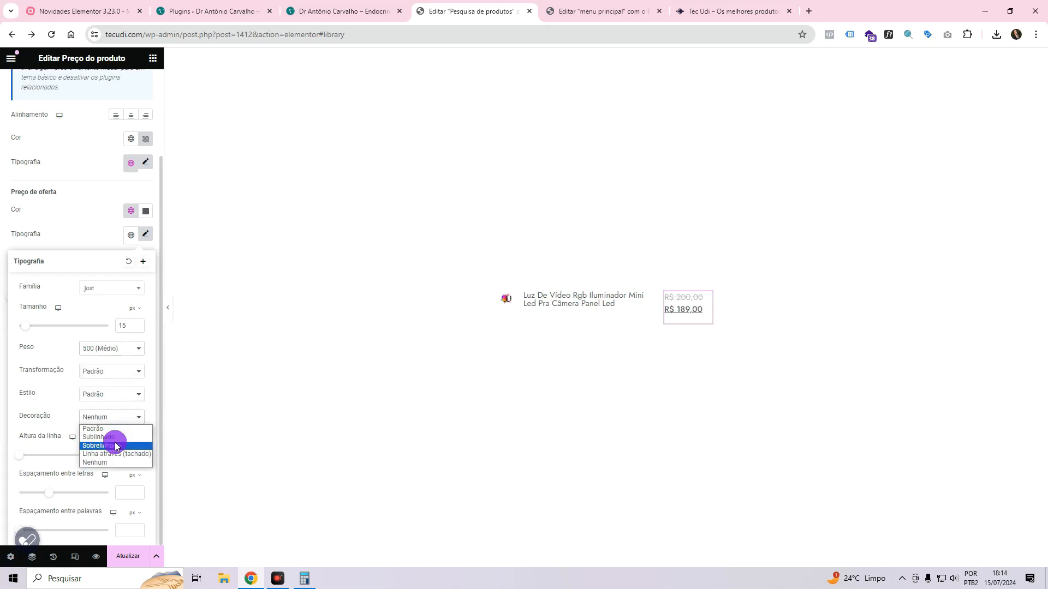
{"action": "left_click", "coordinate": [116, 455]}
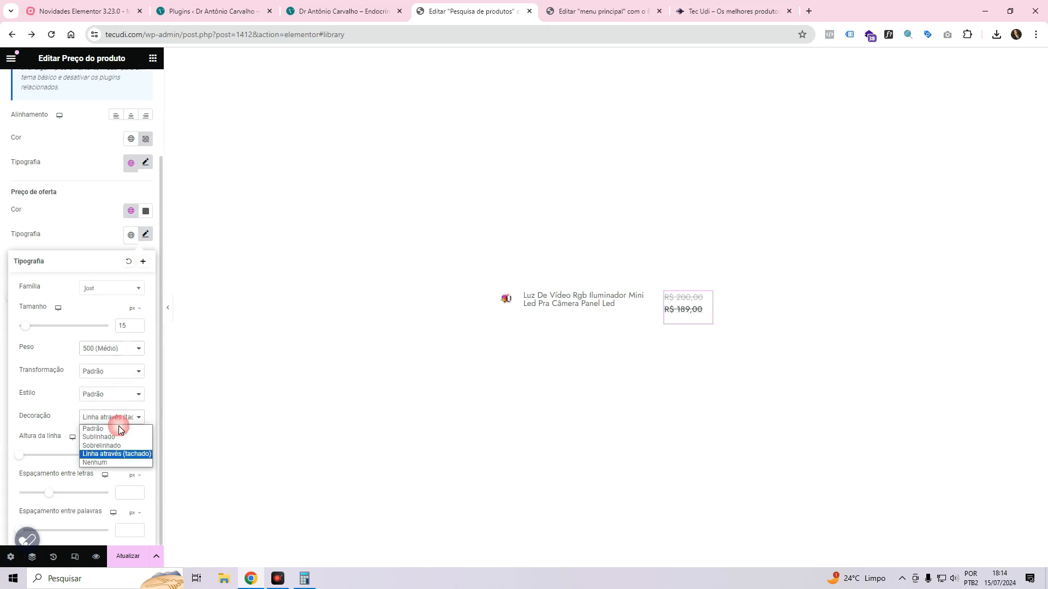
{"action": "left_click", "coordinate": [95, 462]}
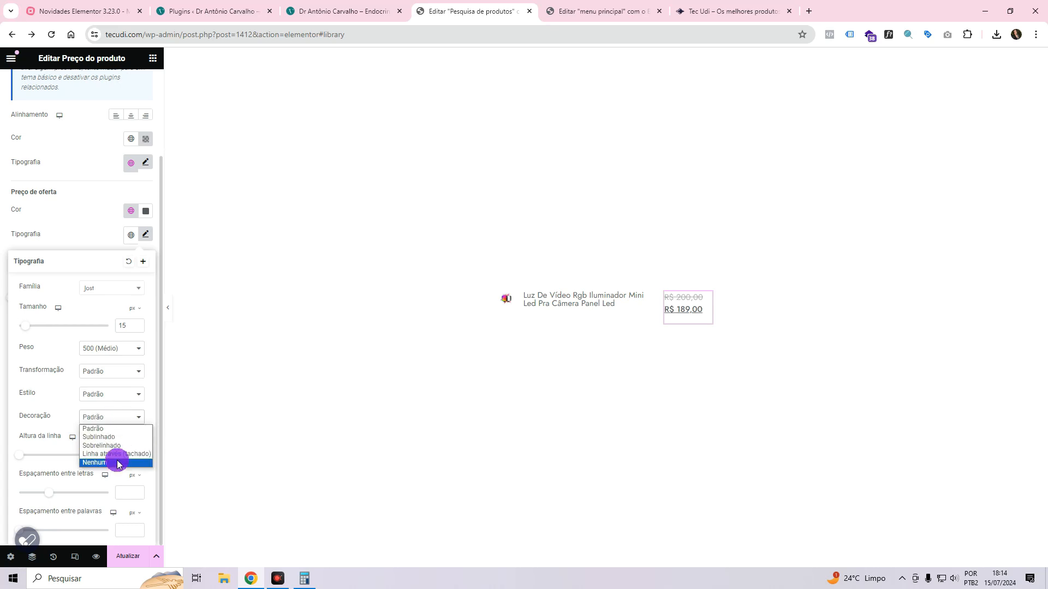
{"action": "left_click", "coordinate": [94, 462]}
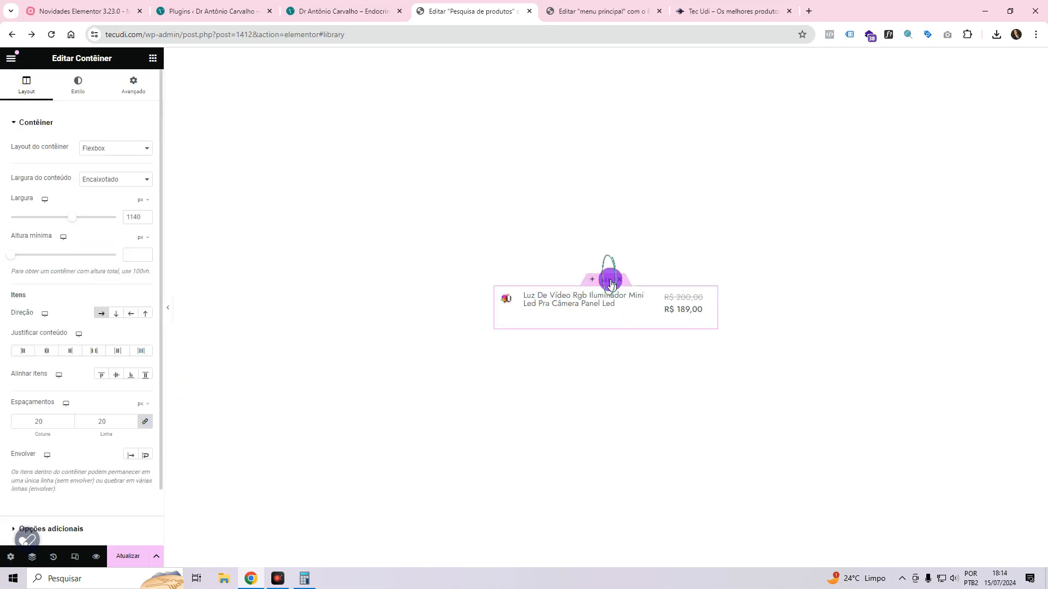
Return to the 'Editar menu principal' header editor tab.
{"action": "scroll", "scroll_direction": "down", "scroll_amount": 3}
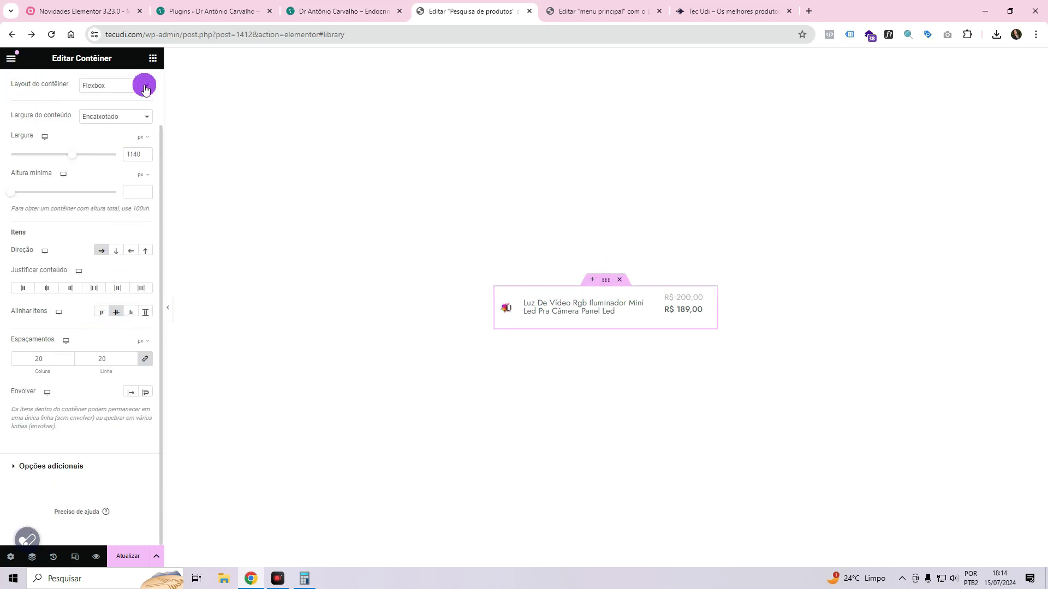
{"action": "left_click", "coordinate": [132, 85]}
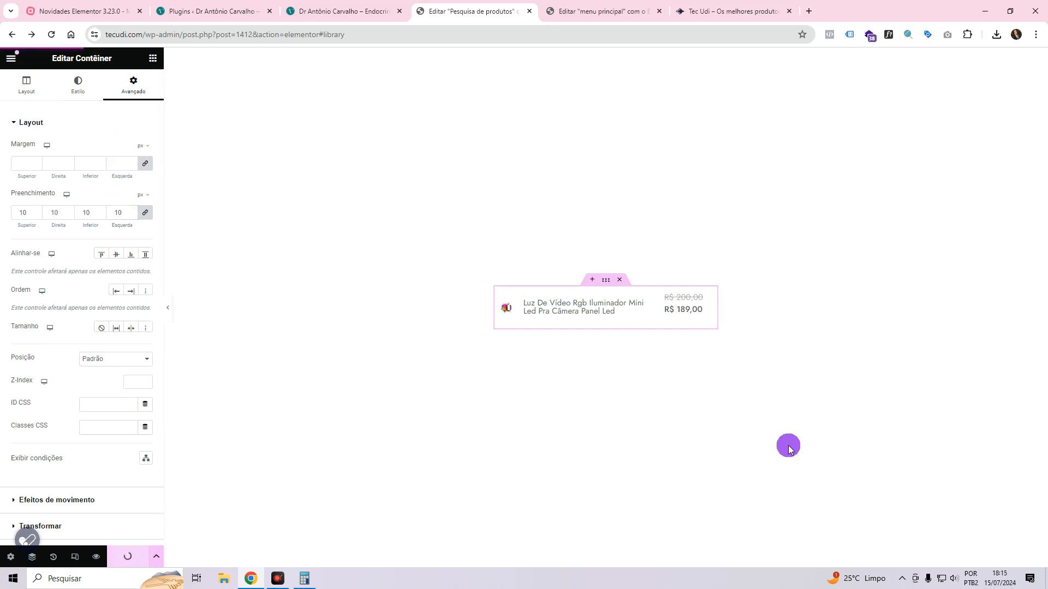
{"action": "left_click", "coordinate": [598, 11]}
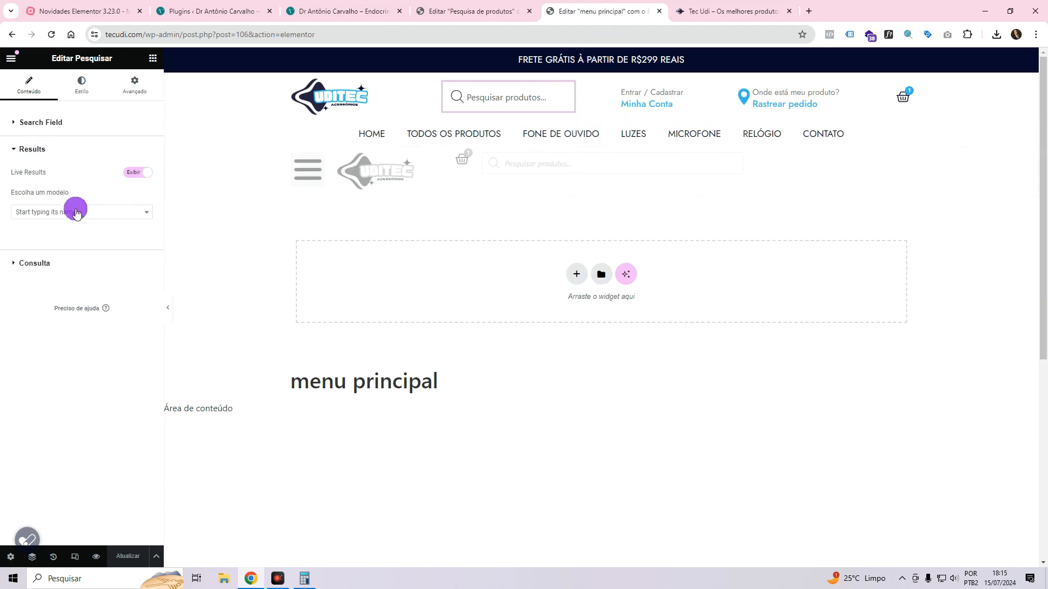
Use the 'Pesquisa de produtos' template for live results, with 8 items and equal height.
{"action": "left_click", "coordinate": [80, 211]}
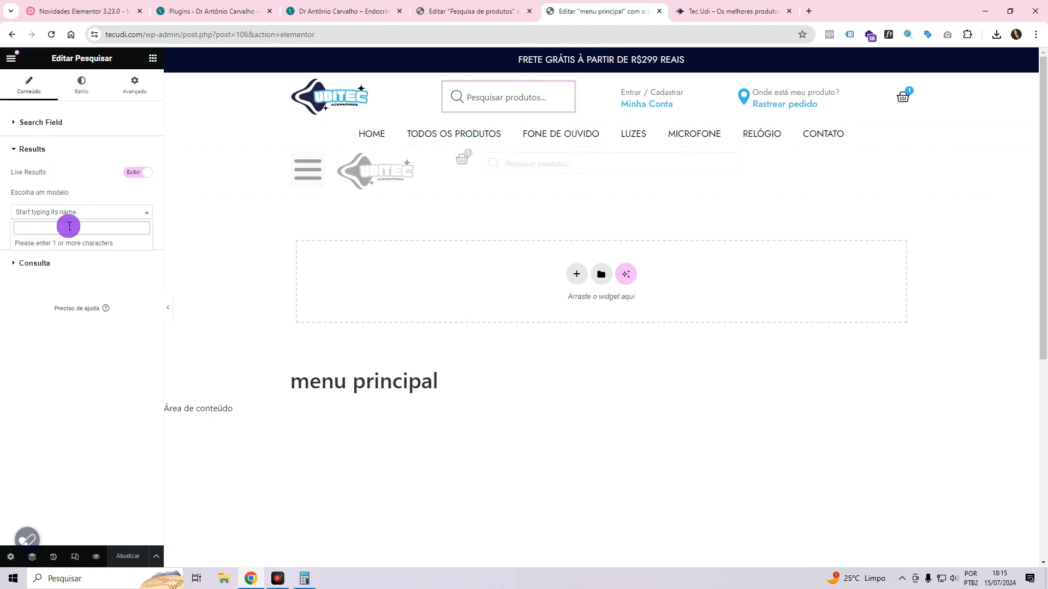
{"action": "type", "text": "pr"}
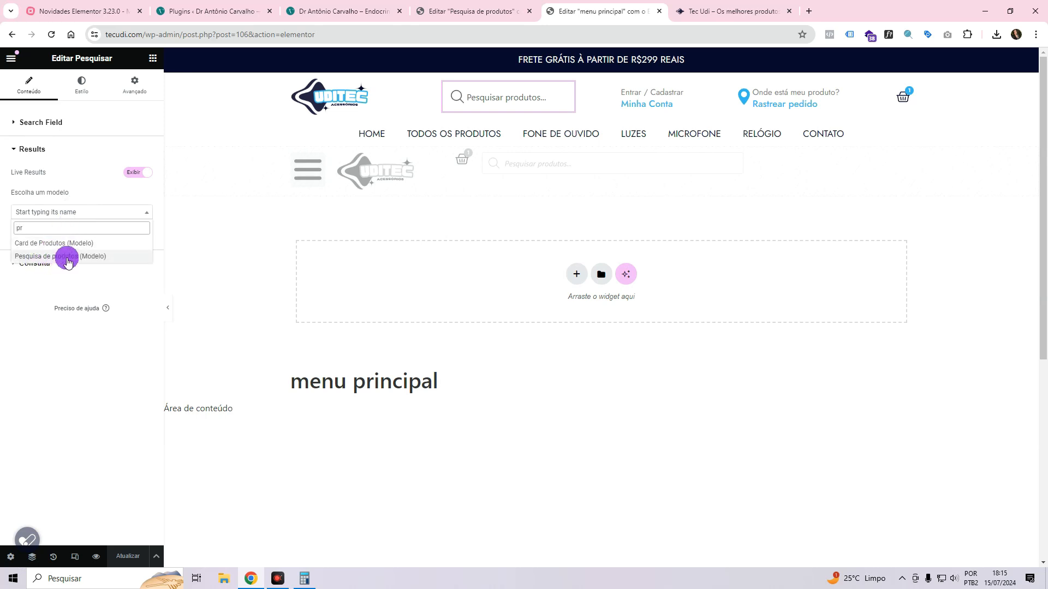
{"action": "left_click", "coordinate": [60, 257]}
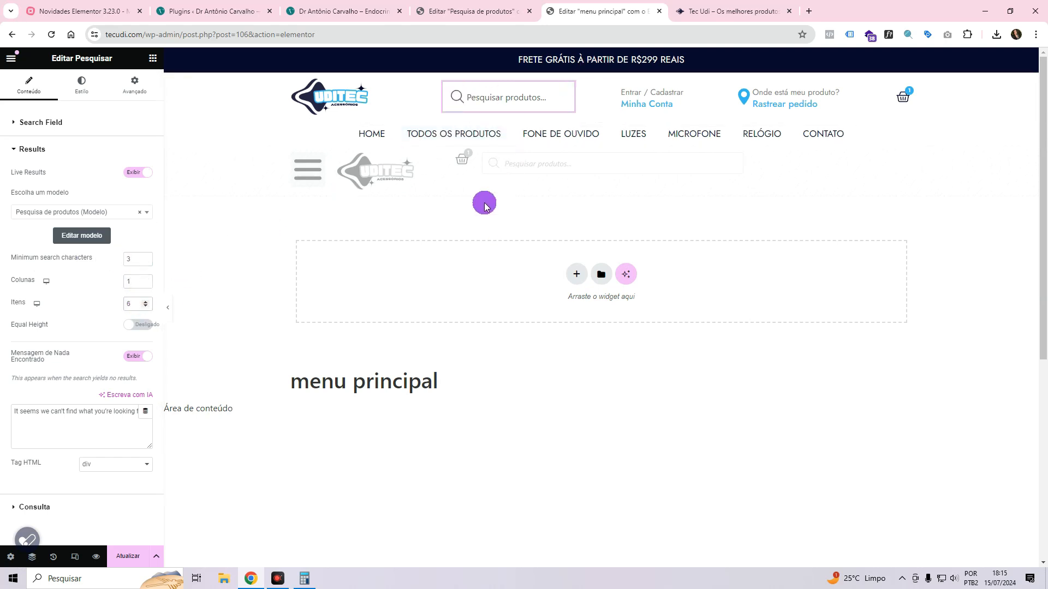
{"action": "mouse_move", "coordinate": [119, 303]}
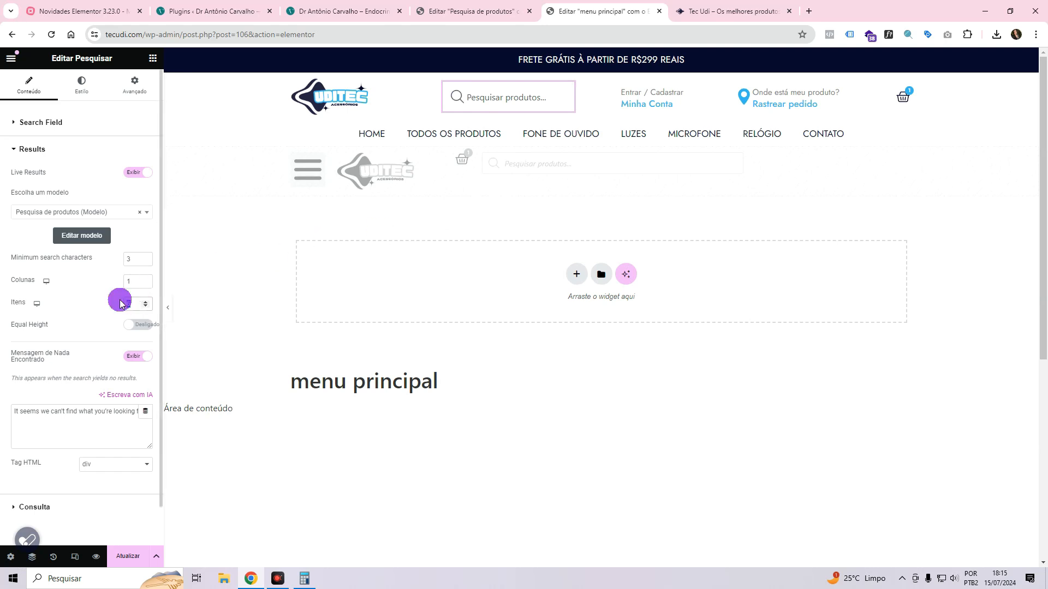
{"action": "left_click", "coordinate": [145, 308]}
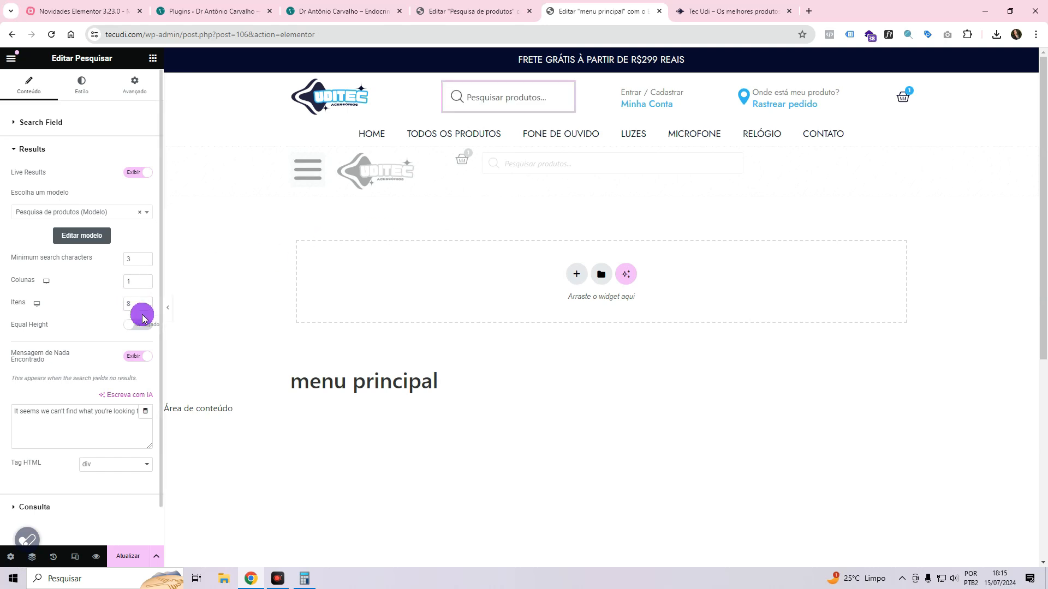
{"action": "left_click", "coordinate": [138, 326]}
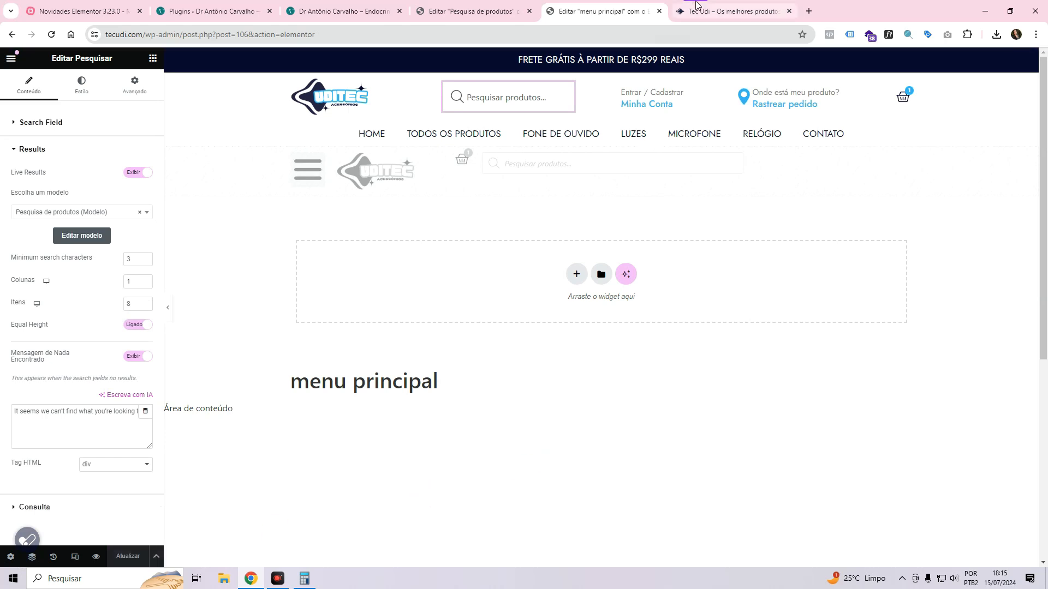
Open the tecudi.com home page in a new tab and type 'h' into the search field.
{"action": "left_click", "coordinate": [728, 11]}
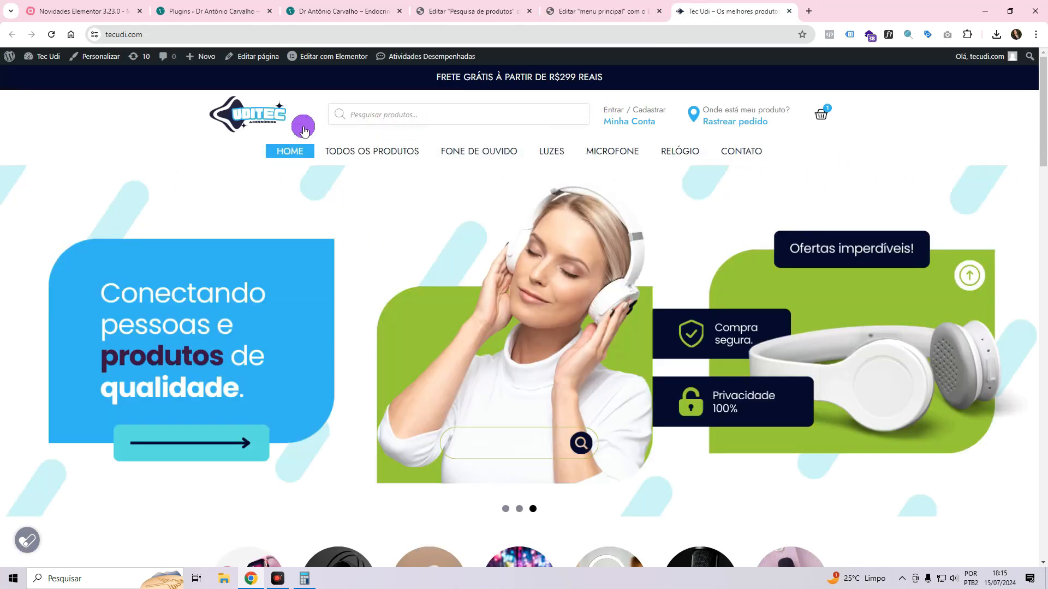
{"action": "left_click", "coordinate": [629, 121]}
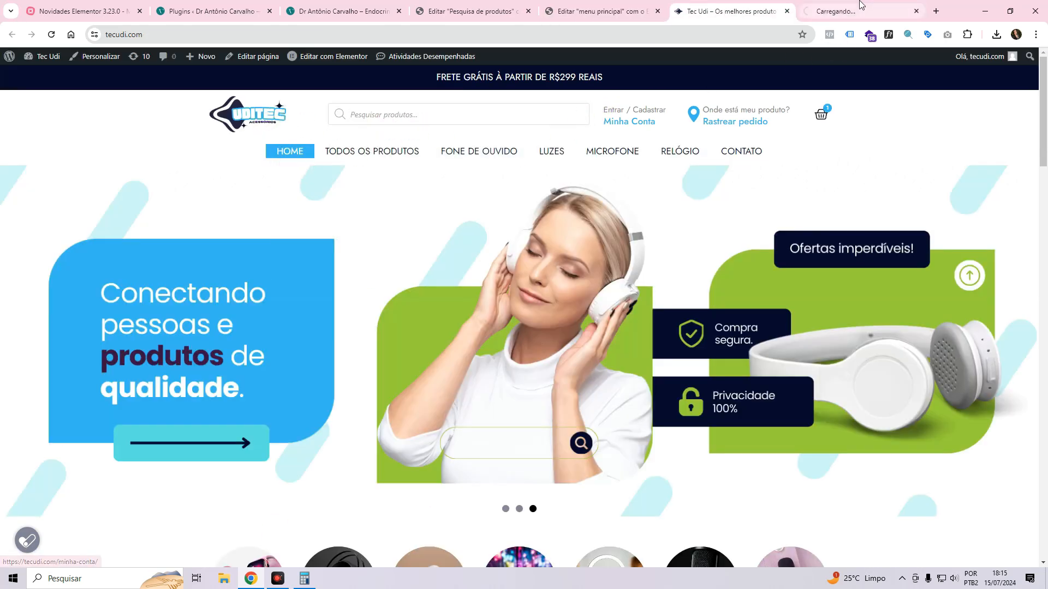
{"action": "left_click", "coordinate": [859, 11]}
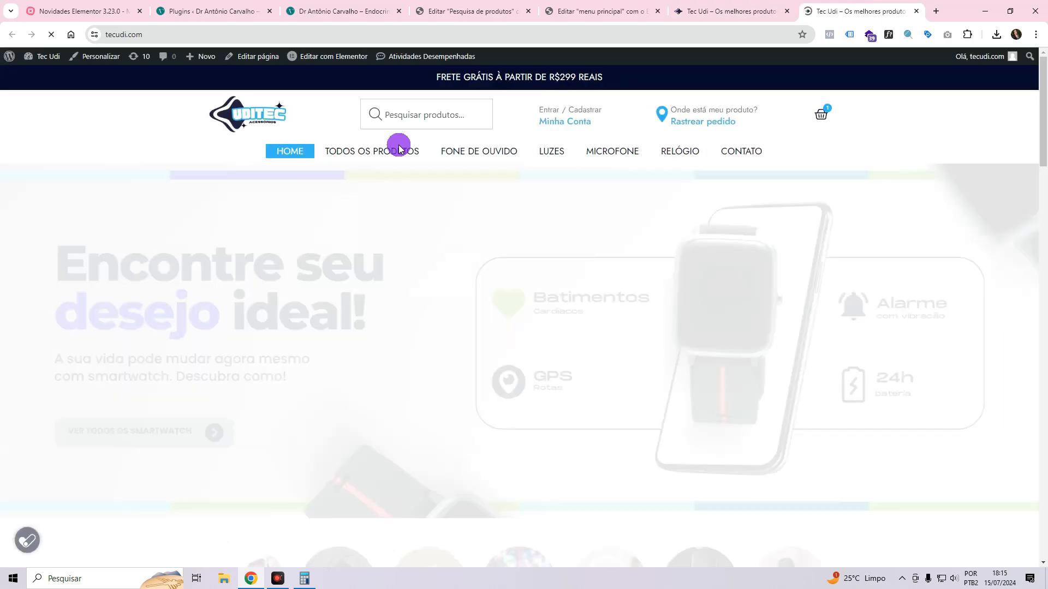
{"action": "left_click", "coordinate": [426, 114]}
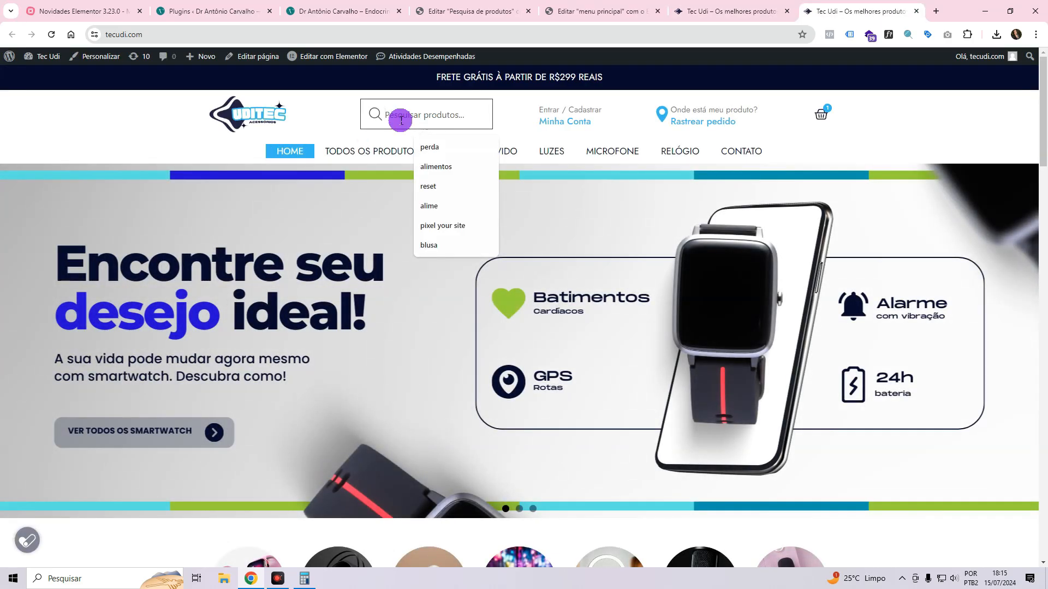
{"action": "type", "text": "h"}
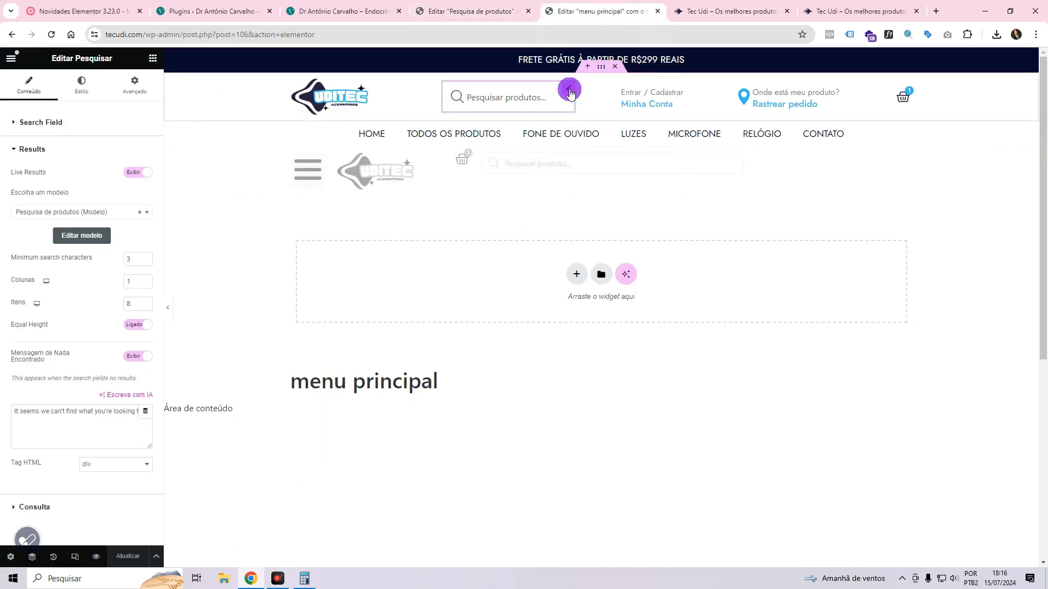
View the Search widget's Avançado layout settings, then return to the older Tec Udi storefront.
{"action": "left_click", "coordinate": [134, 85]}
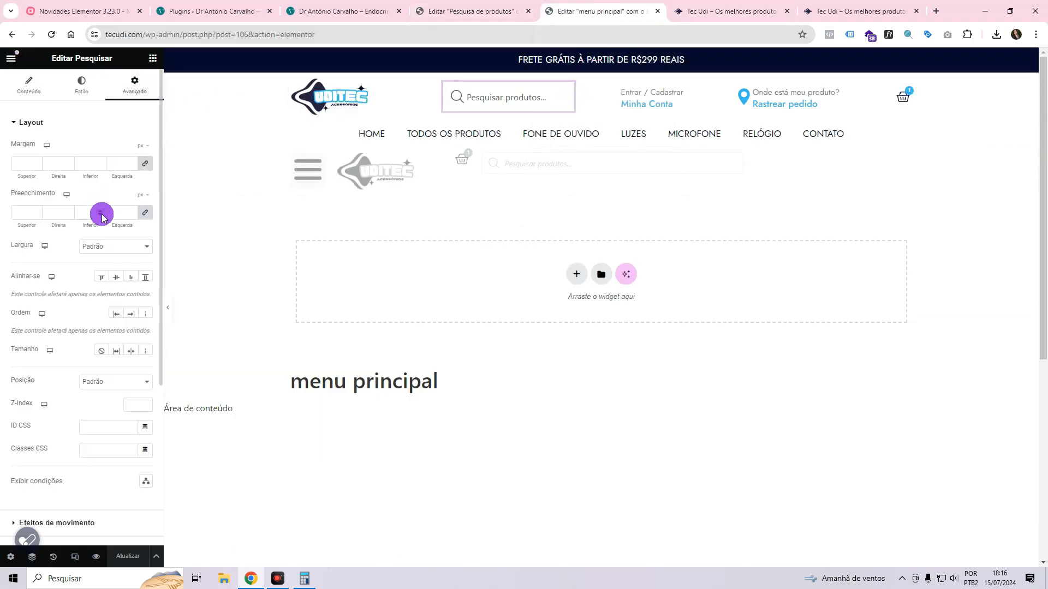
{"action": "left_click", "coordinate": [113, 246]}
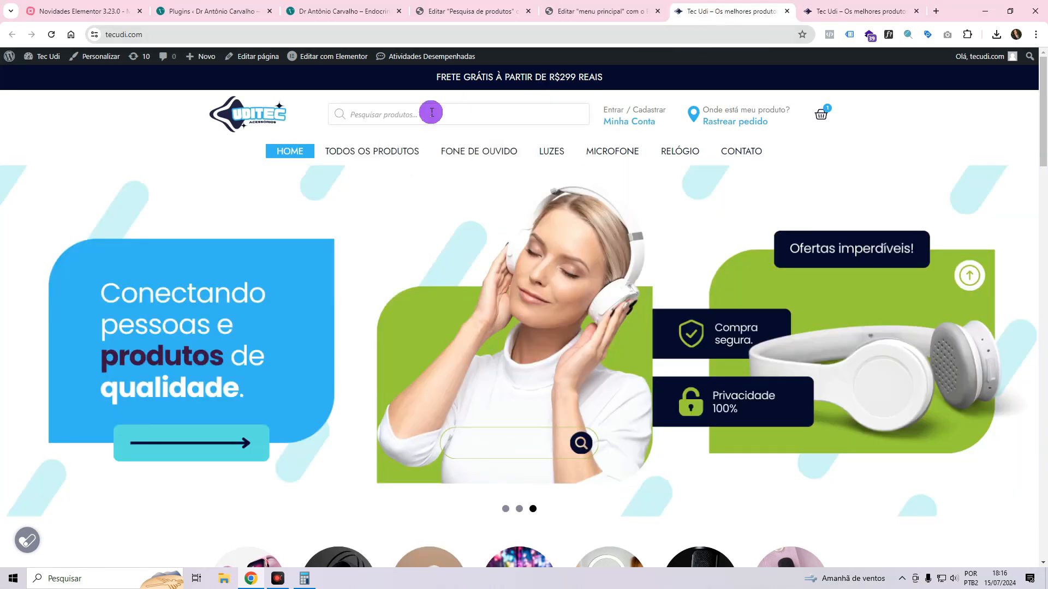
Test a 'head' search and set the result card's hover background to 'Novo item #3'.
{"action": "type", "text": "head"}
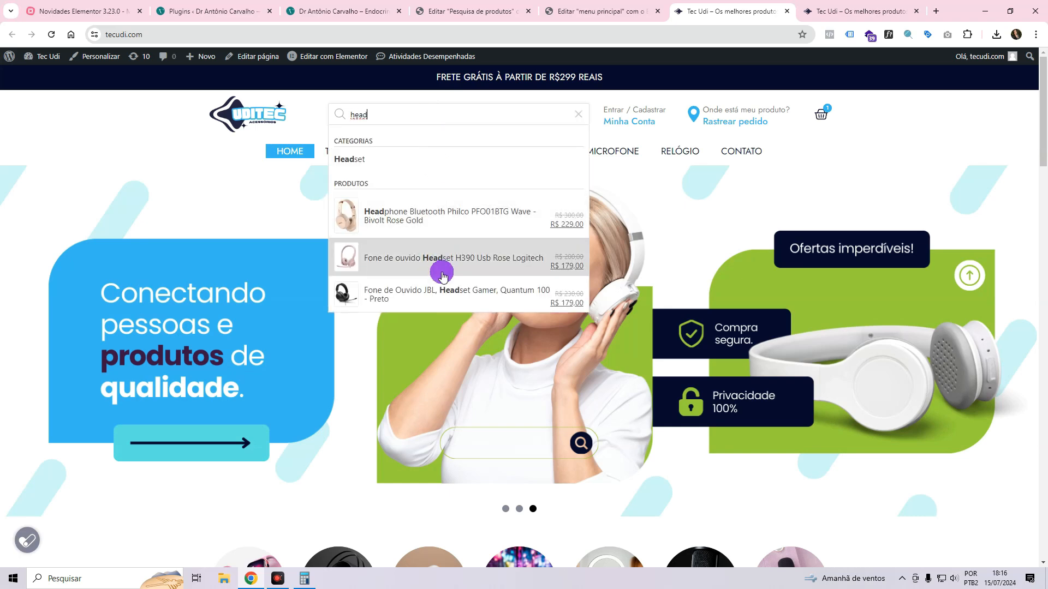
{"action": "mouse_move", "coordinate": [456, 236]}
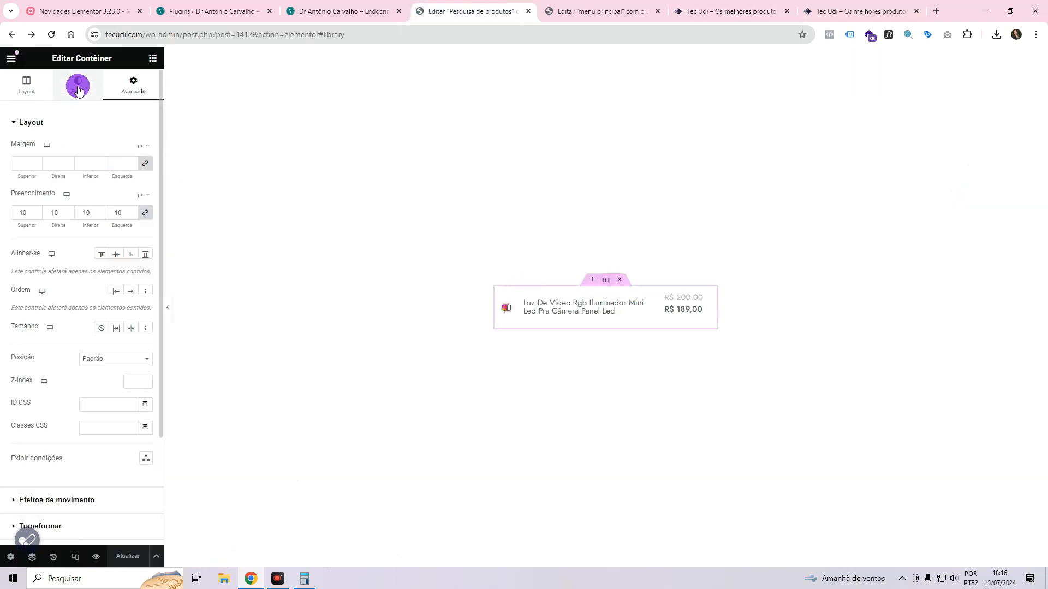
{"action": "left_click", "coordinate": [78, 85]}
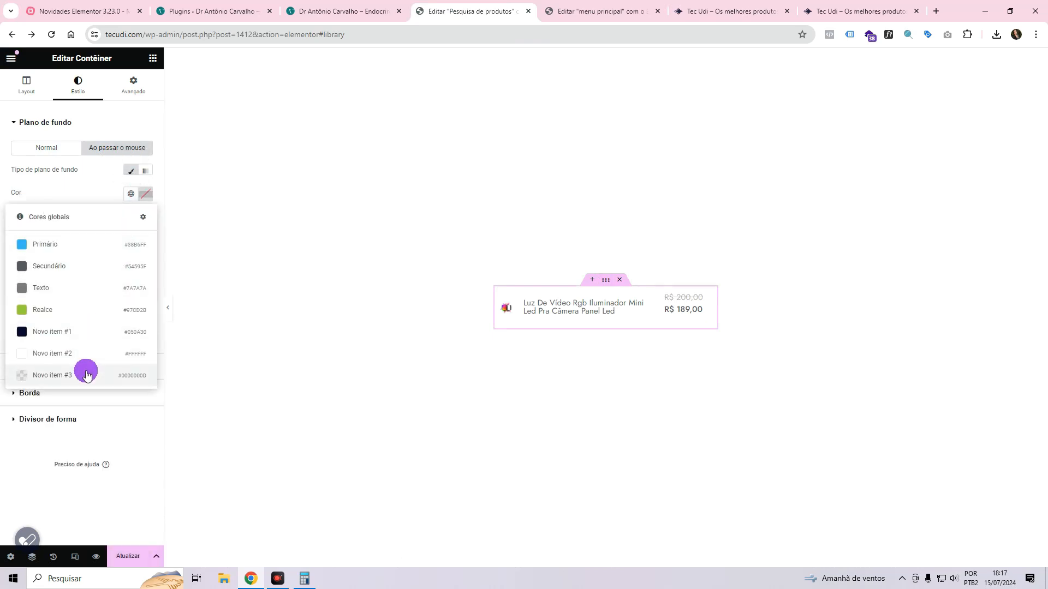
{"action": "left_click", "coordinate": [862, 11]}
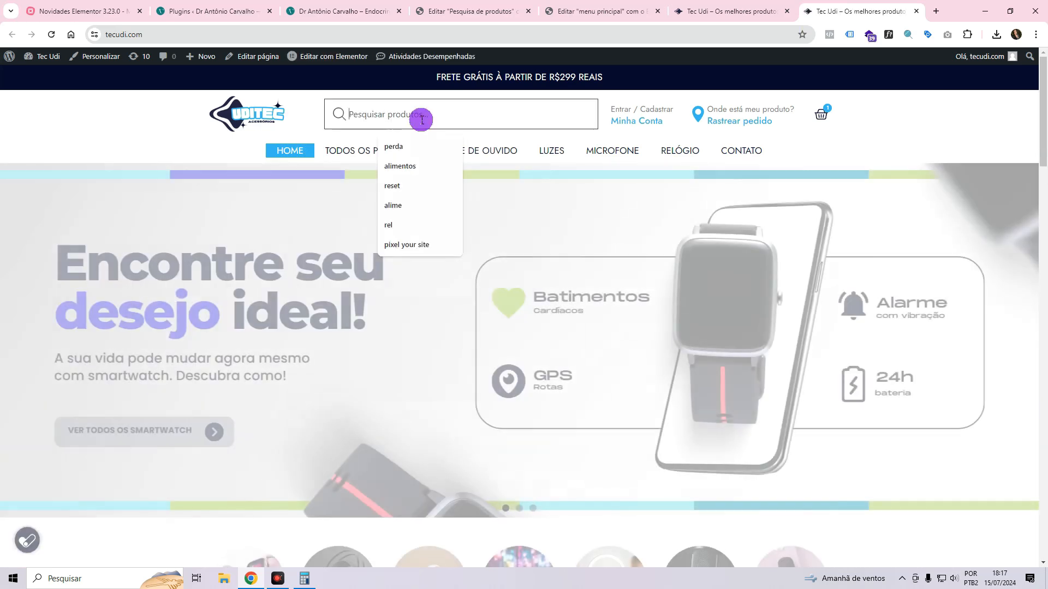
{"action": "type", "text": "head"}
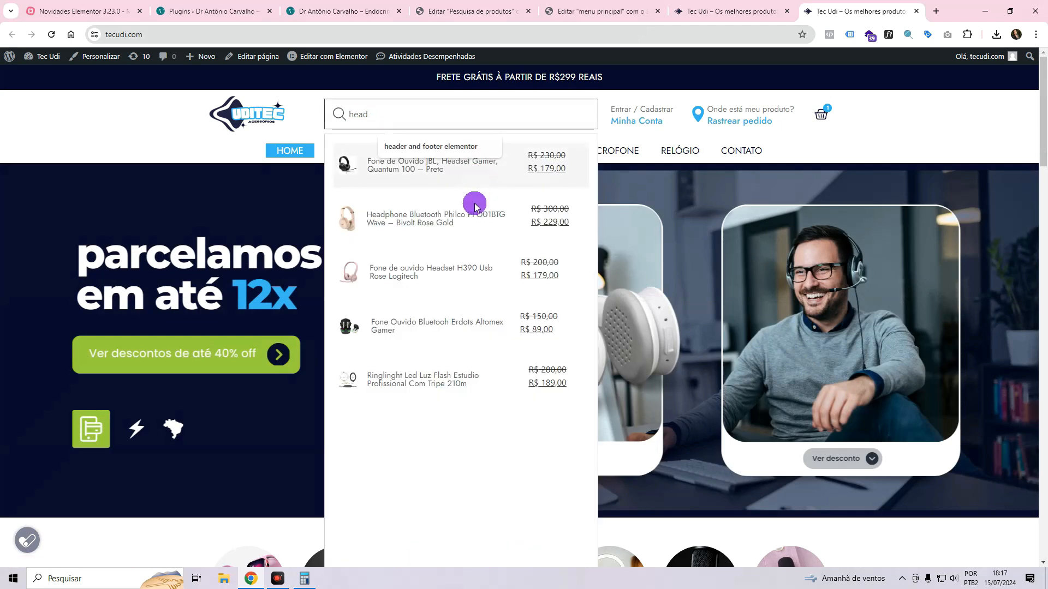
{"action": "left_click", "coordinate": [599, 11]}
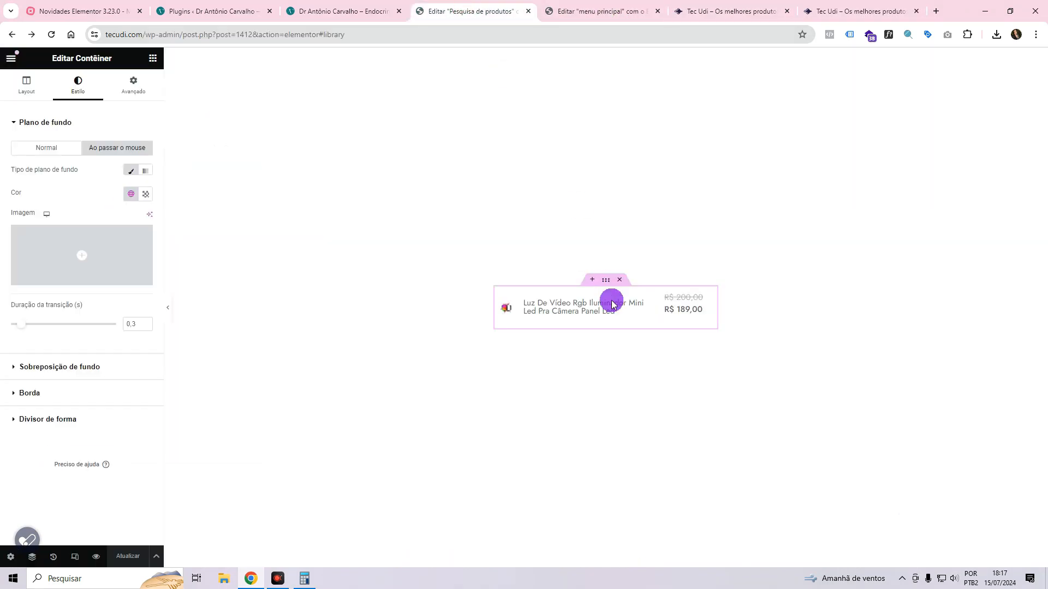
Link the product image (URL personalizado) and product title to the dynamic post URL.
{"action": "left_click", "coordinate": [506, 307]}
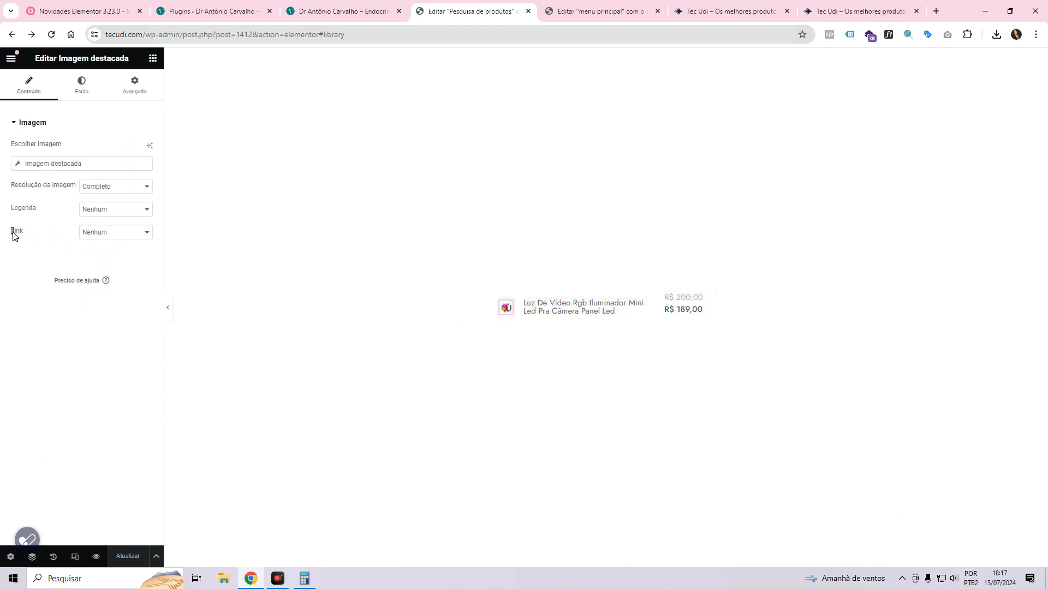
{"action": "left_click", "coordinate": [114, 232]}
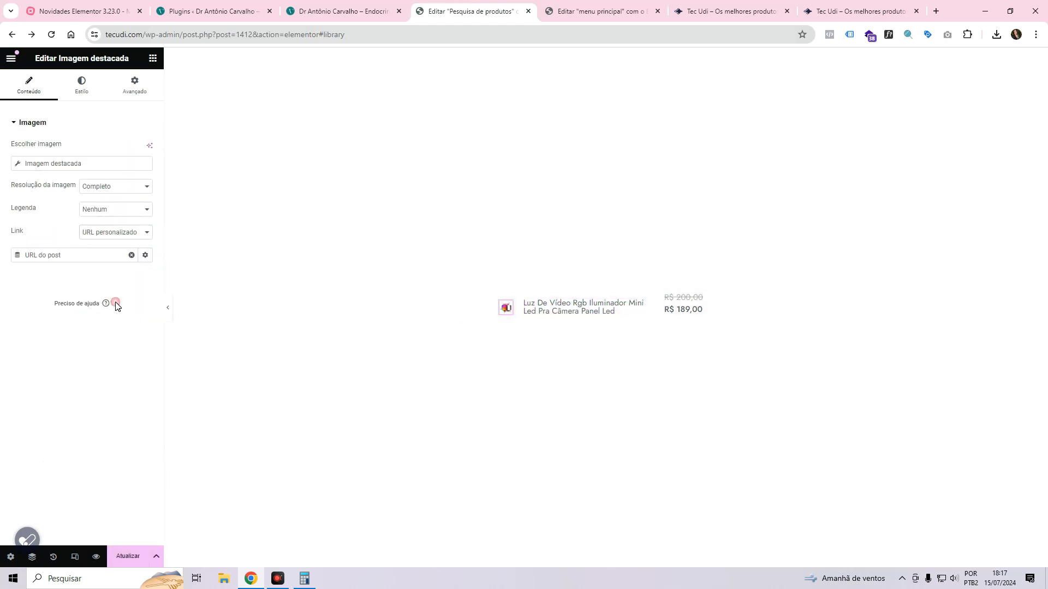
{"action": "left_click", "coordinate": [582, 307]}
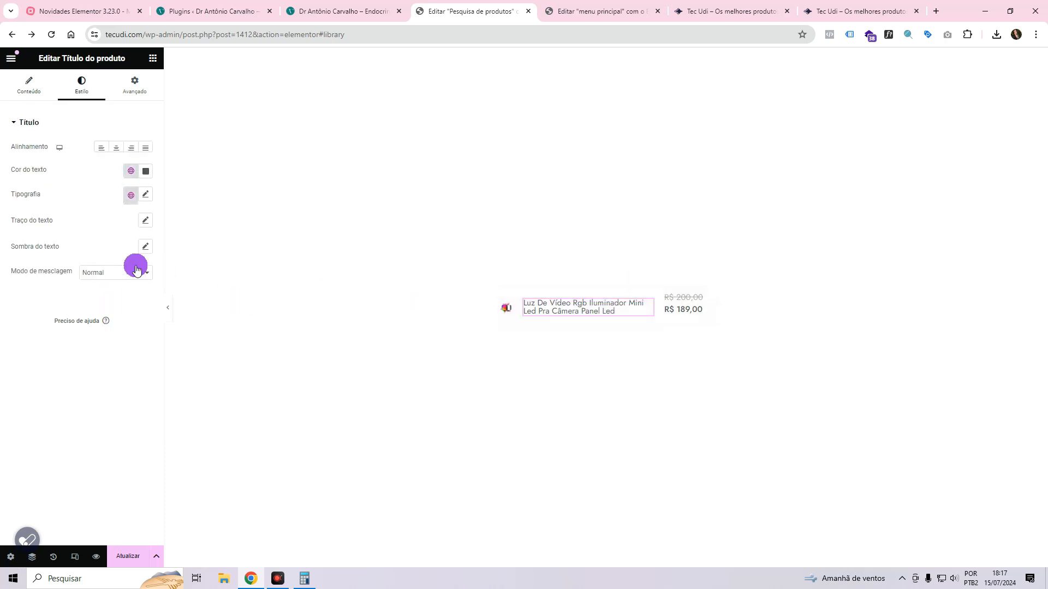
{"action": "left_click", "coordinate": [114, 272]}
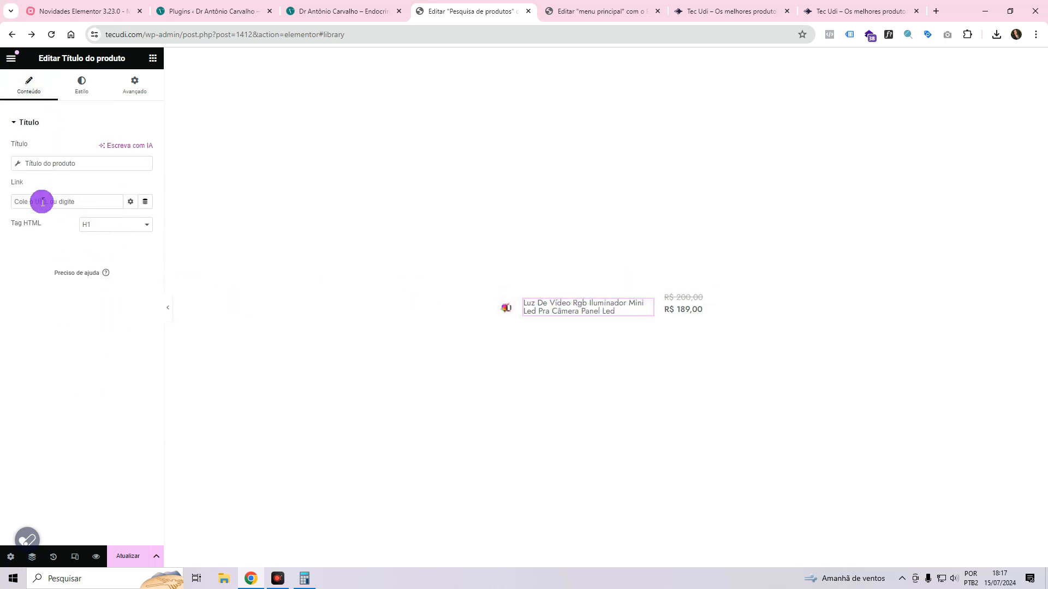
{"action": "left_click", "coordinate": [145, 201]}
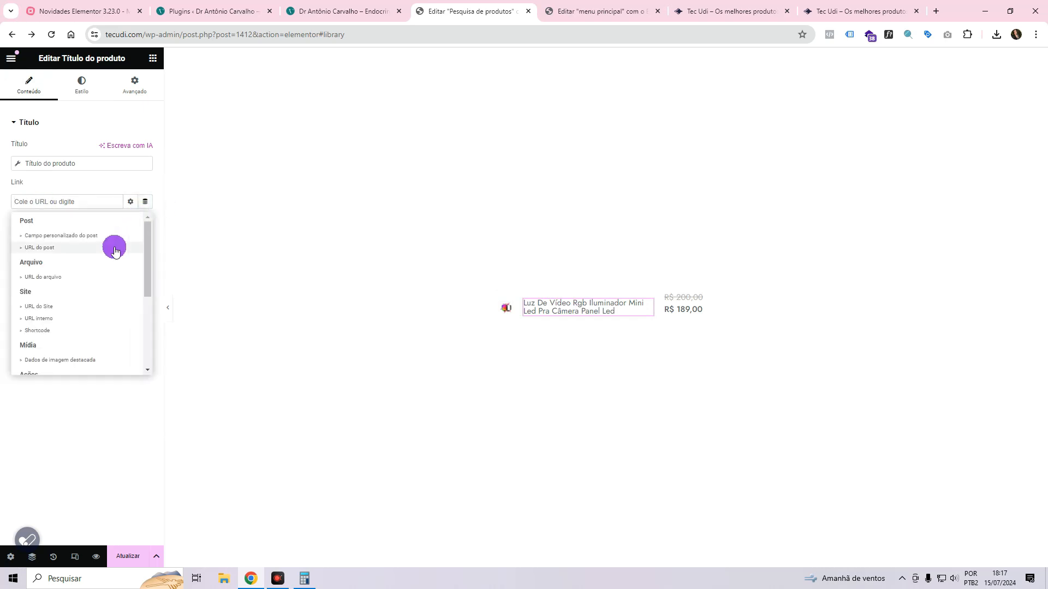
{"action": "left_click", "coordinate": [39, 247]}
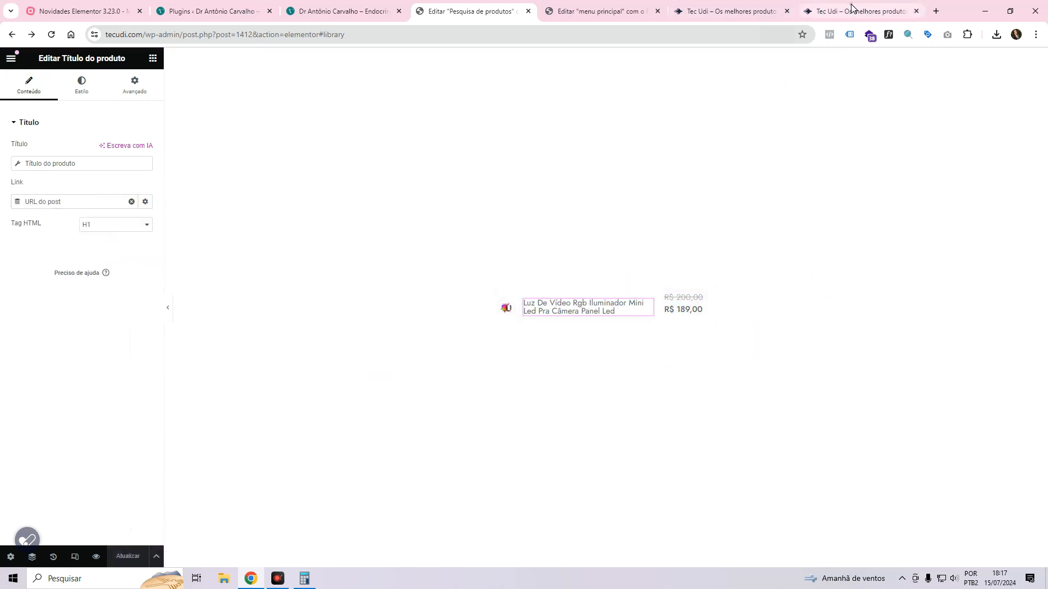
{"action": "left_click", "coordinate": [863, 11]}
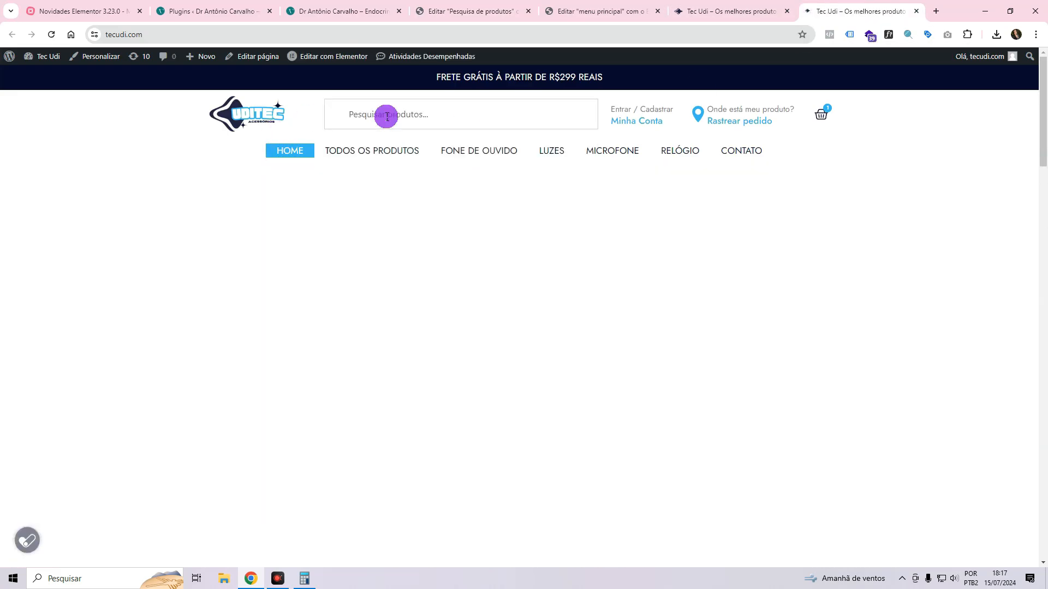
Search 'hea' on the live site and open the JBL Quantum 100 result.
{"action": "type", "text": "hea"}
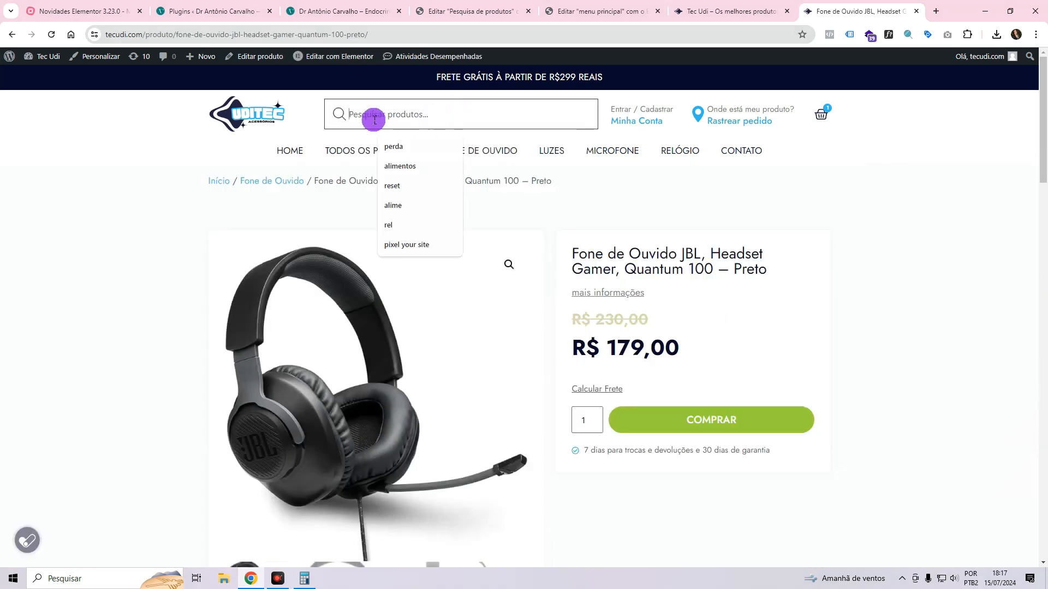
{"action": "type", "text": "hea"}
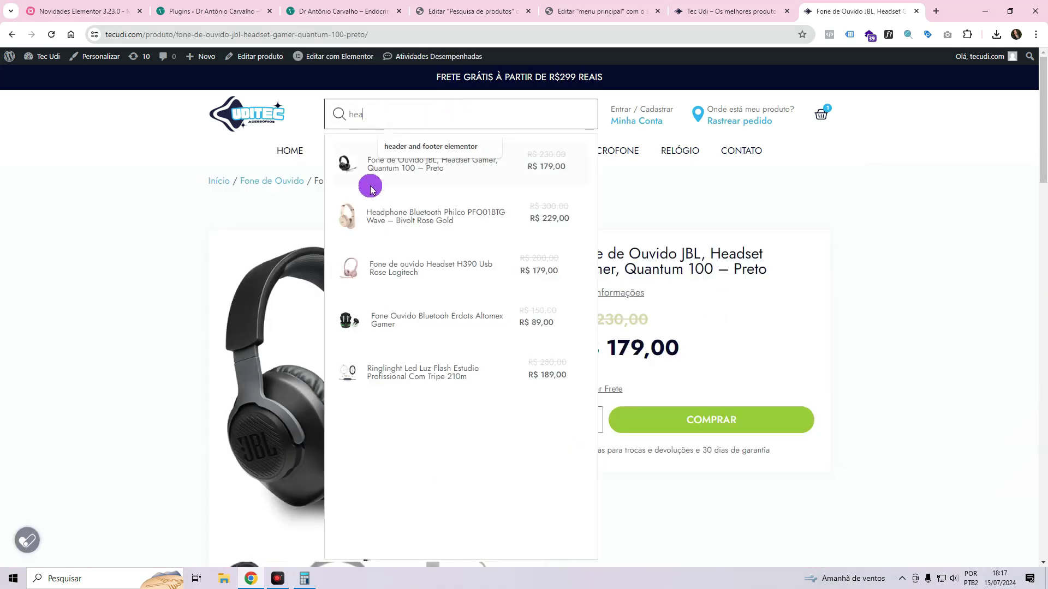
{"action": "left_click", "coordinate": [600, 11]}
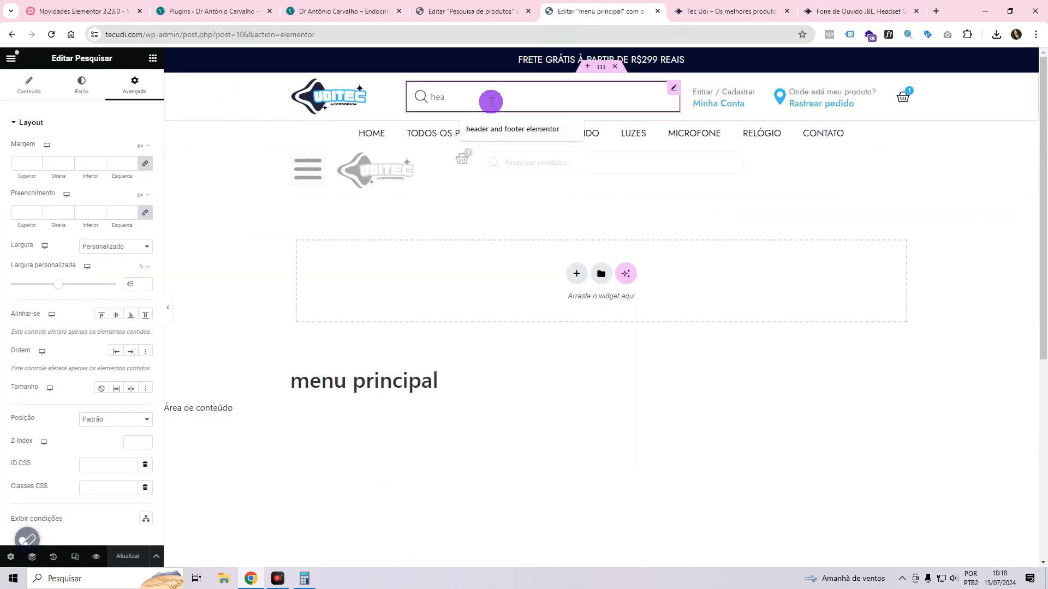
Set search results to 8 items in 3 columns and expand the Consulta section.
{"action": "left_click", "coordinate": [28, 83]}
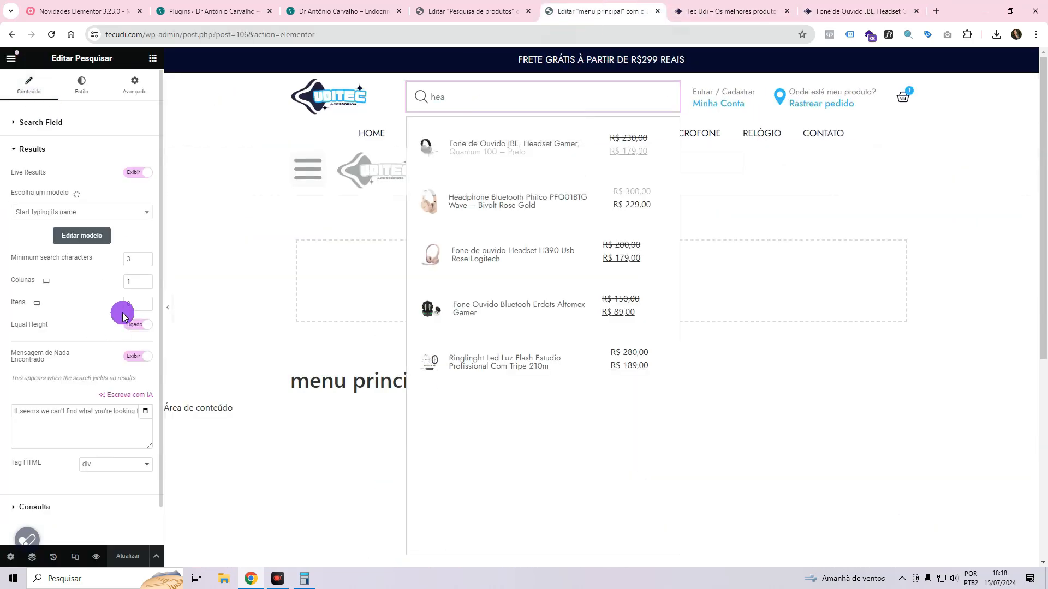
{"action": "left_click", "coordinate": [147, 279]}
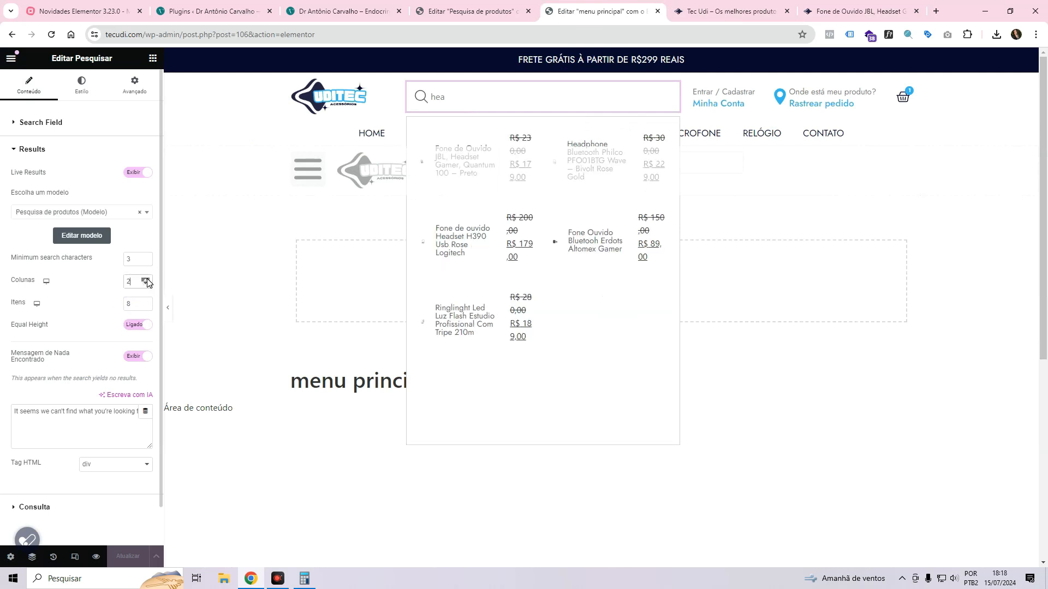
{"action": "left_click", "coordinate": [146, 281]}
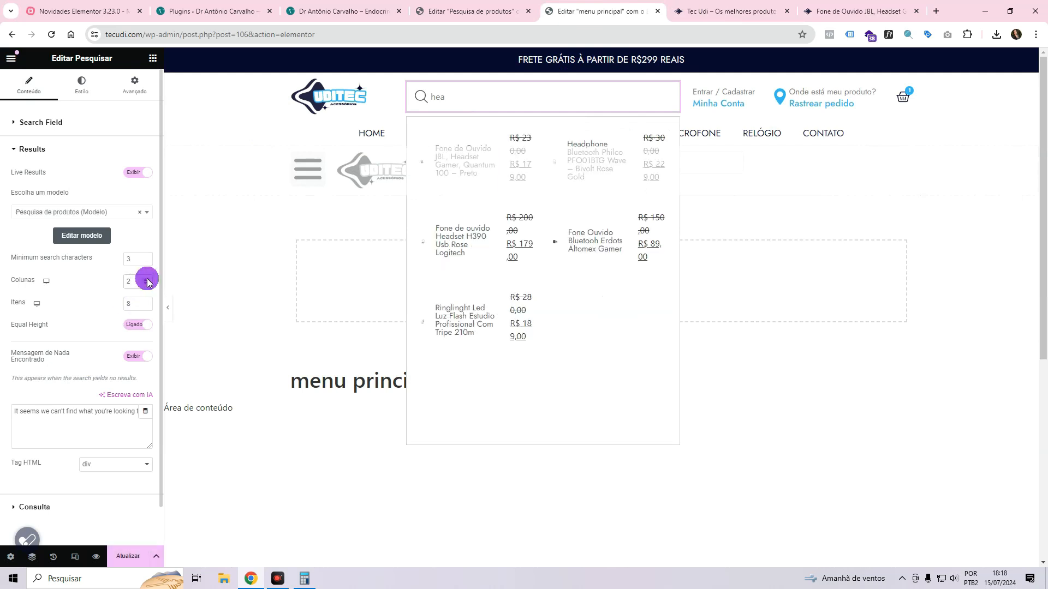
{"action": "left_click", "coordinate": [145, 281]}
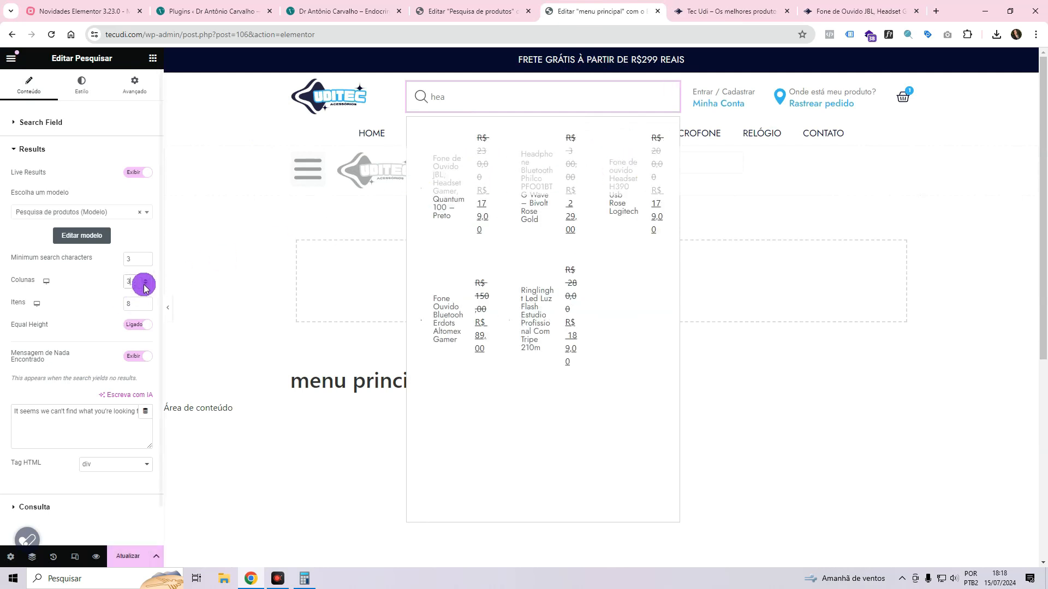
{"action": "left_click", "coordinate": [144, 283]}
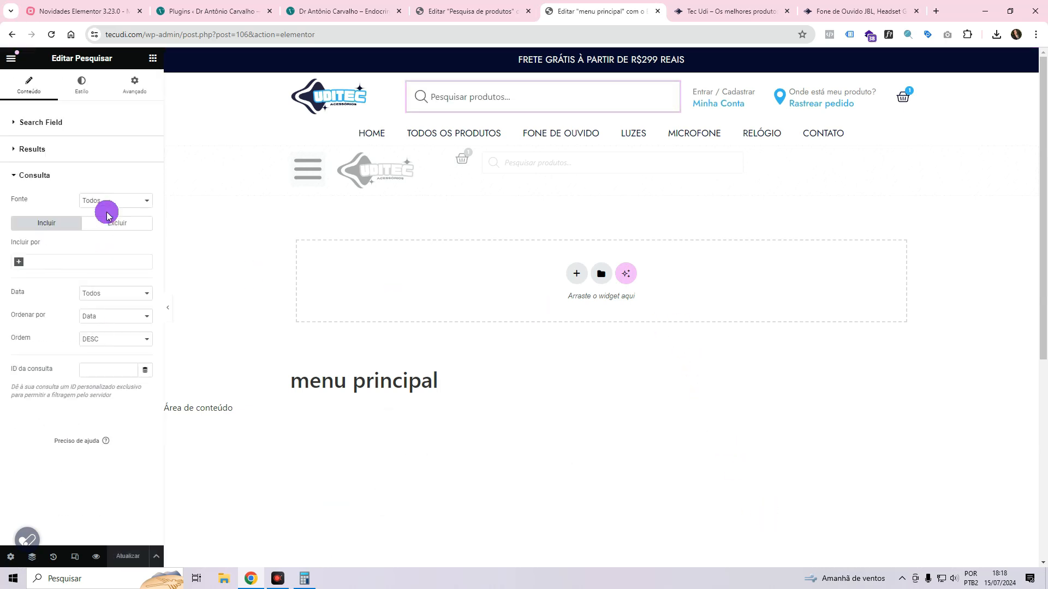
Change the search source from Todos to Produtos and save with Atualizar.
{"action": "left_click", "coordinate": [113, 200]}
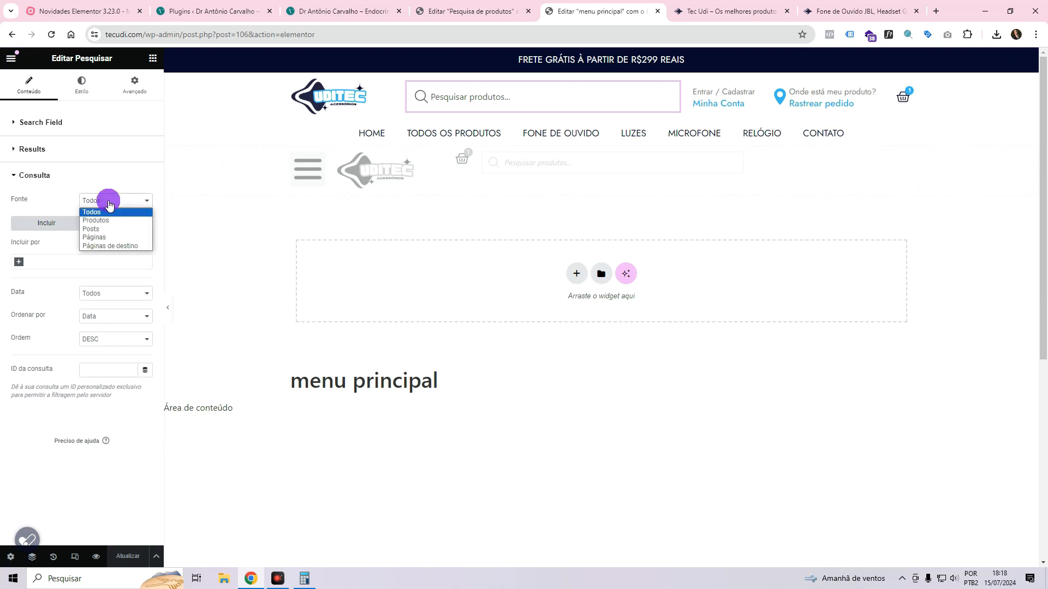
{"action": "left_click", "coordinate": [96, 220]}
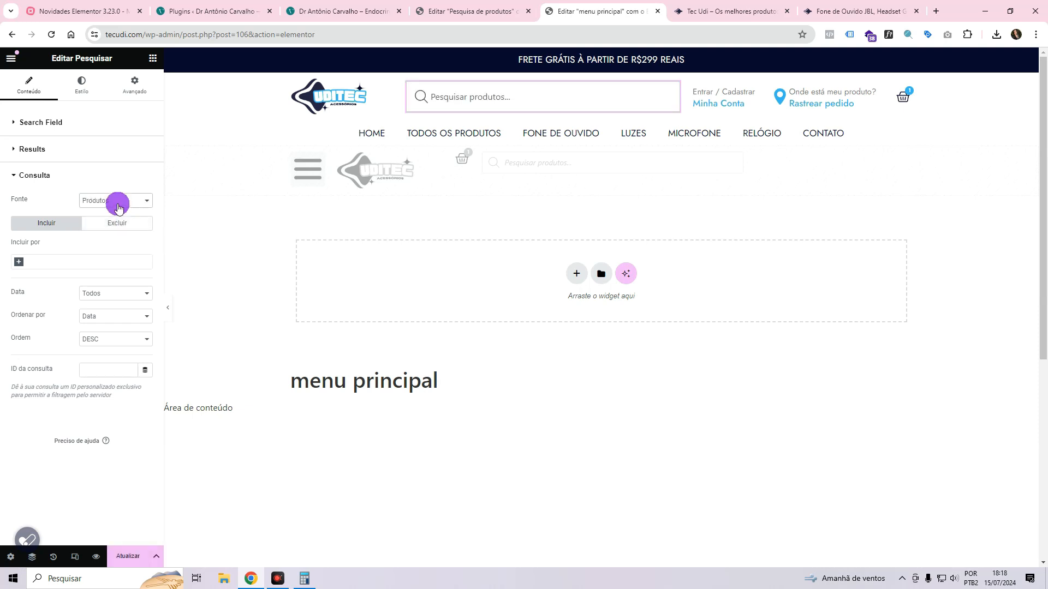
{"action": "left_click", "coordinate": [115, 201]}
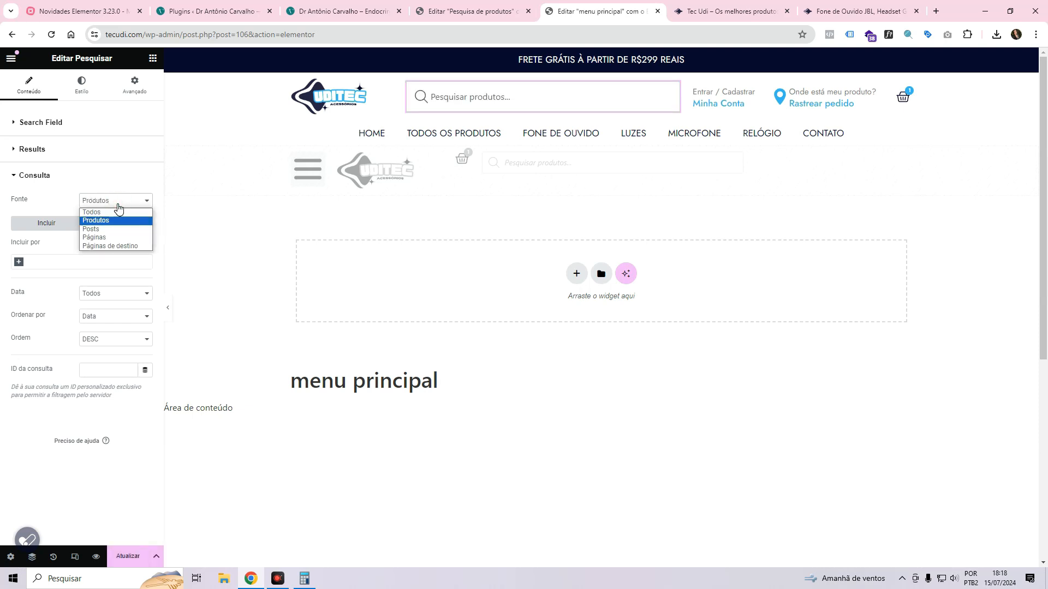
{"action": "left_click", "coordinate": [95, 221]}
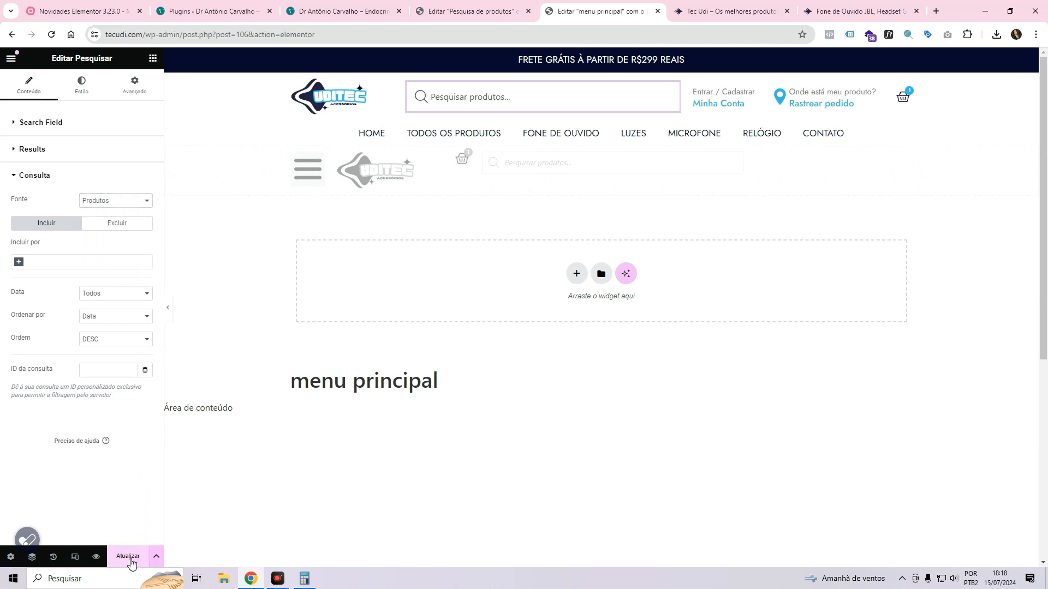
{"action": "left_click", "coordinate": [81, 10]}
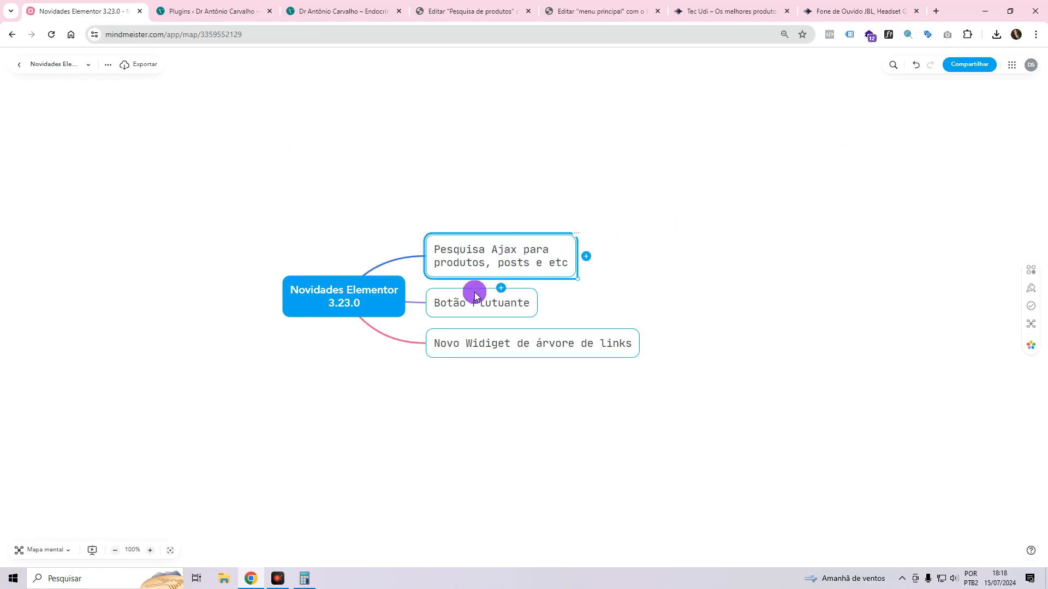
Select the 'Botão Flutuante' node in the Elementor 3.23.0 news map.
{"action": "left_click", "coordinate": [480, 303]}
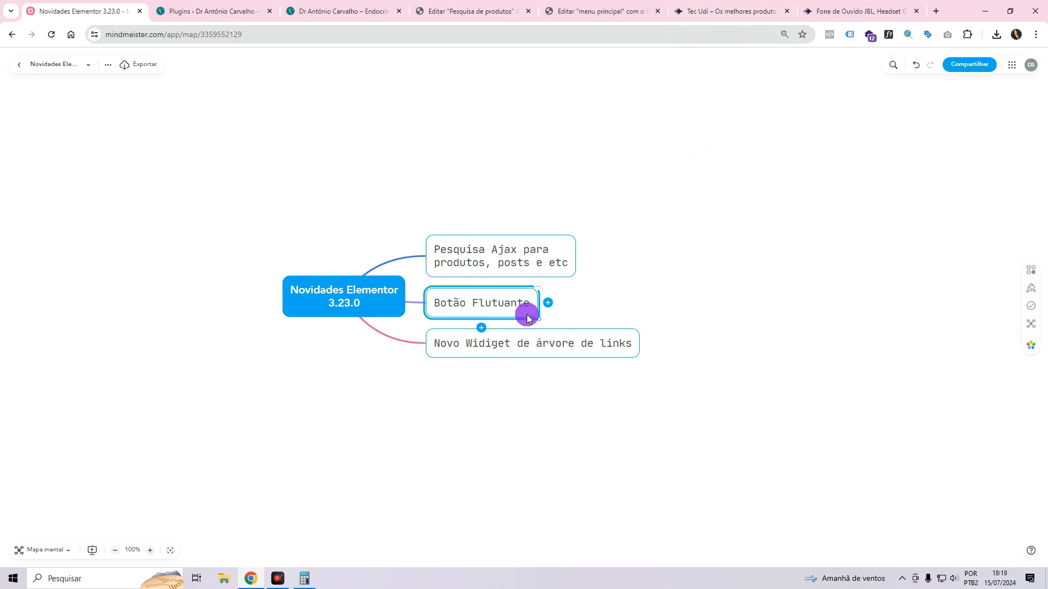
{"action": "left_click", "coordinate": [726, 11]}
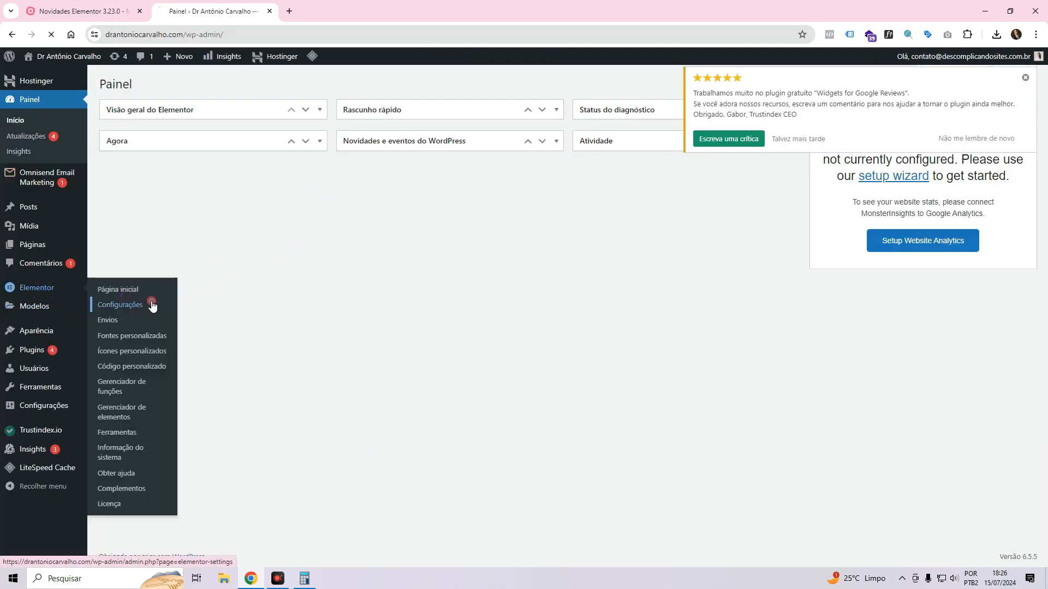
Browse Elementor's Recursos settings, then go to Modelos > Botões flutuantes.
{"action": "left_click", "coordinate": [120, 304]}
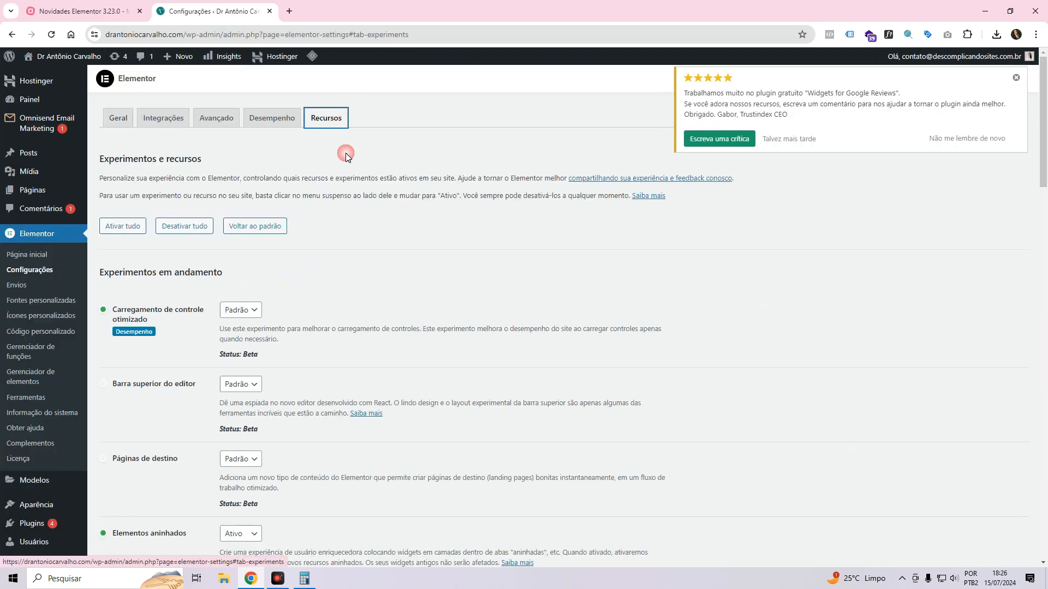
{"action": "scroll", "scroll_direction": "down", "scroll_amount": 3}
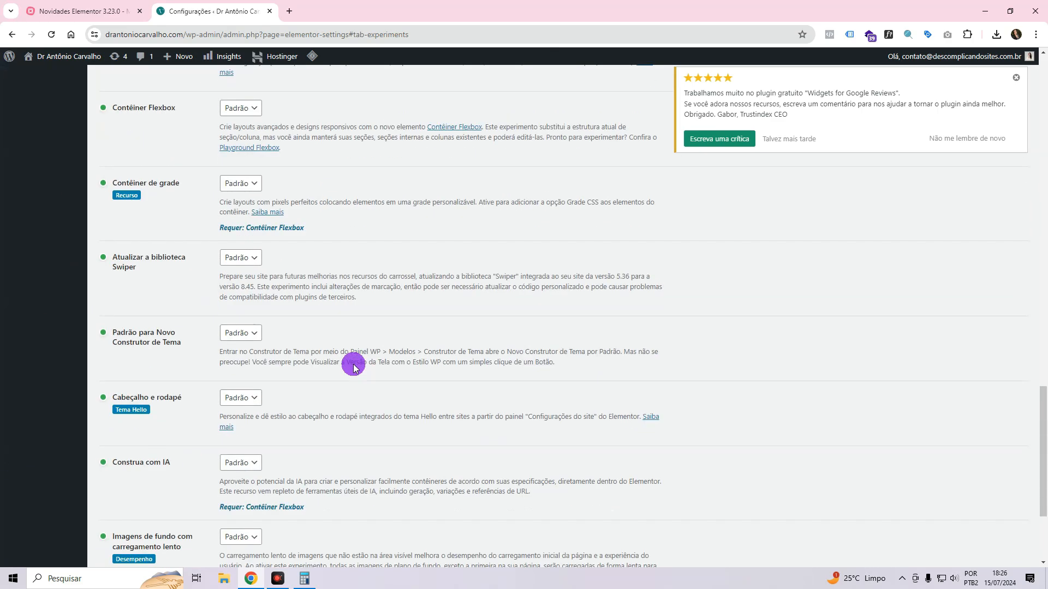
{"action": "scroll", "scroll_direction": "up", "scroll_amount": 3}
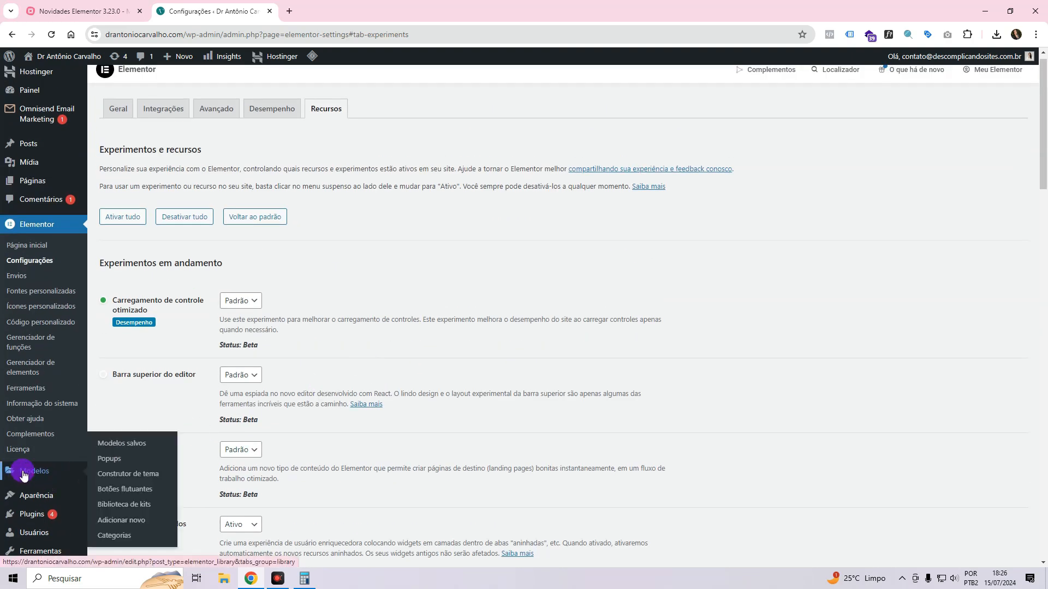
{"action": "mouse_move", "coordinate": [125, 488]}
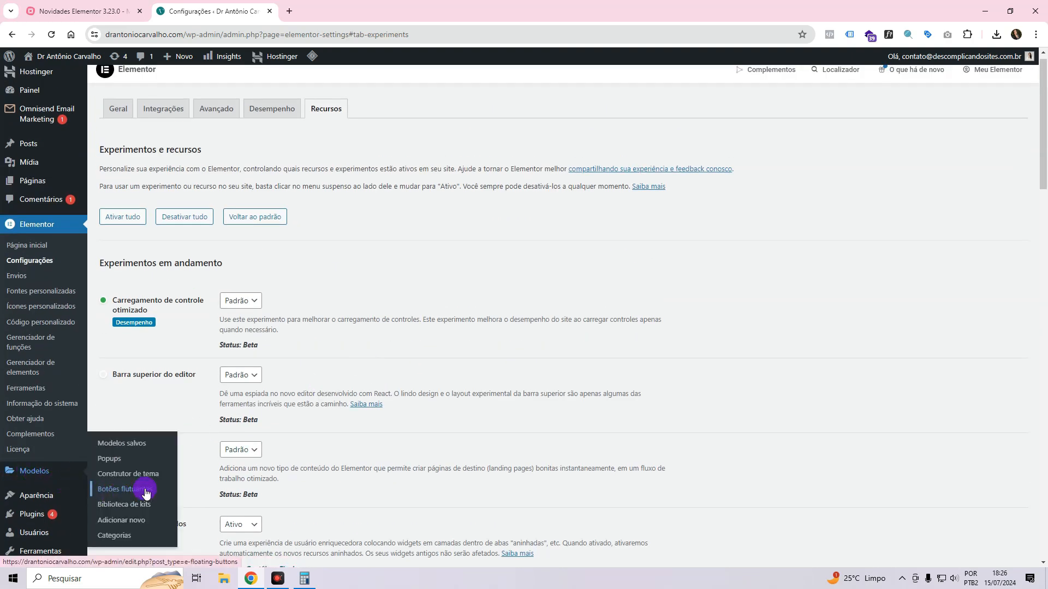
{"action": "left_click", "coordinate": [116, 489]}
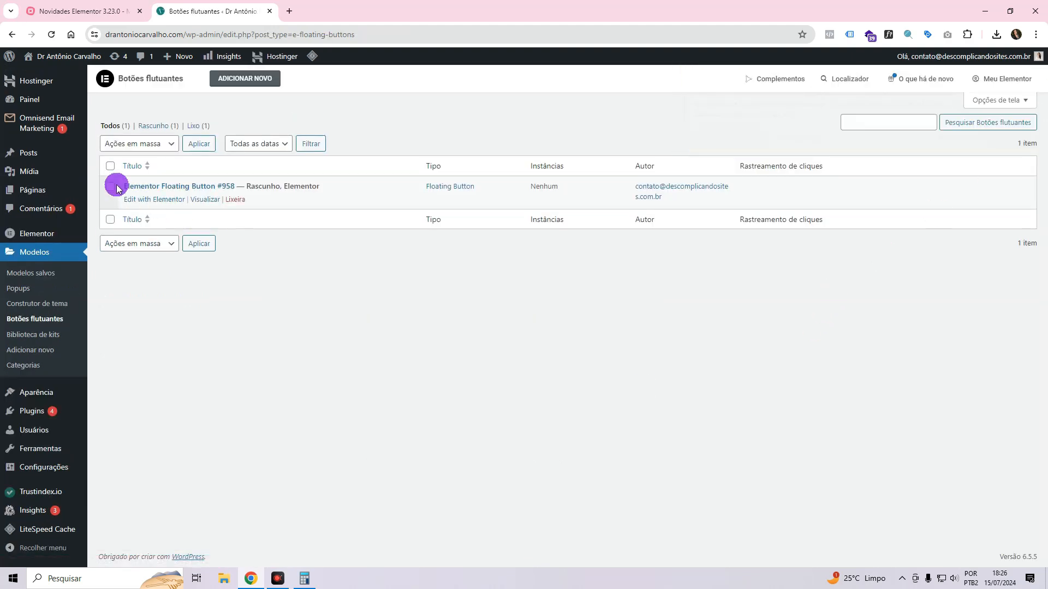
Trash draft 'Elementor Floating Button #958' and start a new floating button.
{"action": "left_click", "coordinate": [234, 200]}
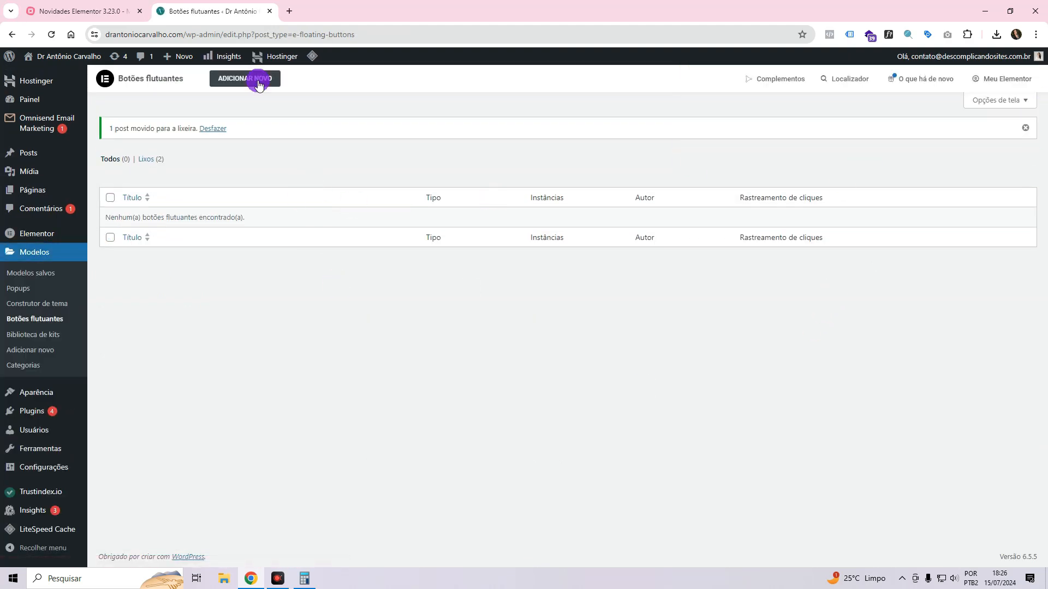
{"action": "left_click", "coordinate": [244, 78]}
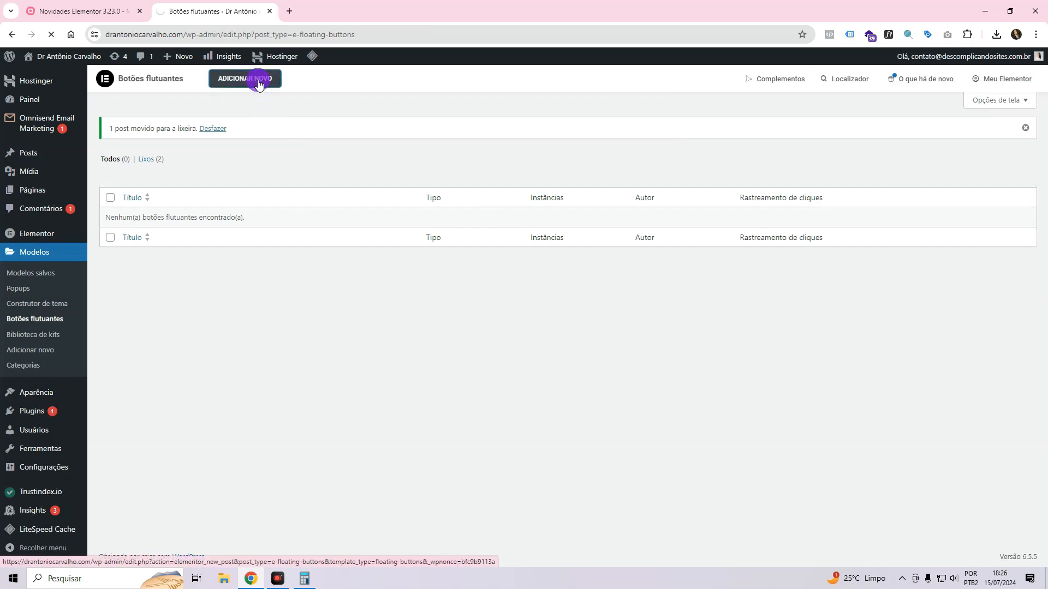
{"action": "left_click", "coordinate": [245, 78]}
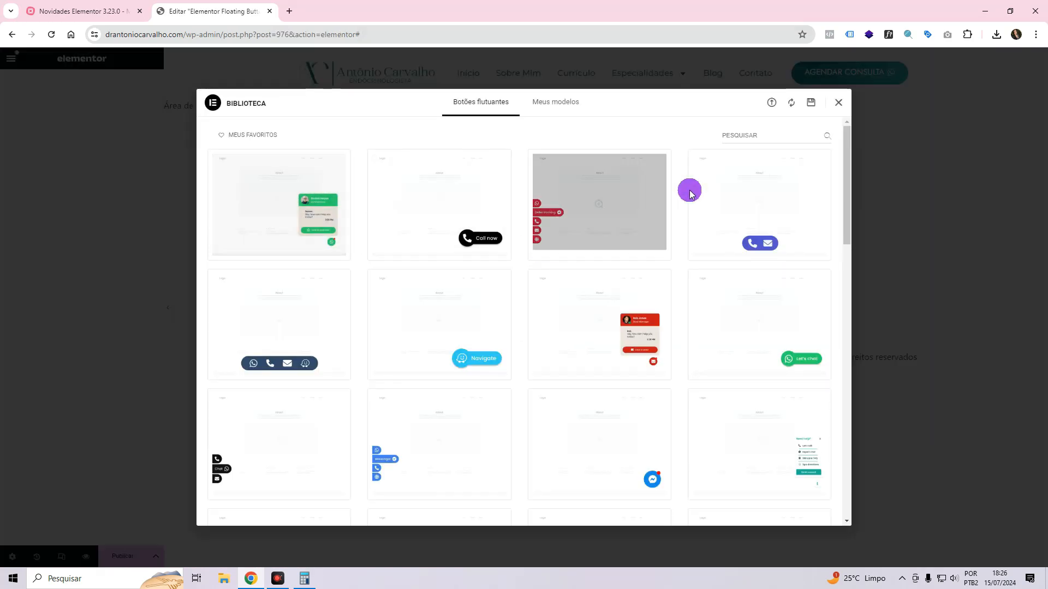
{"action": "mouse_move", "coordinate": [756, 251]}
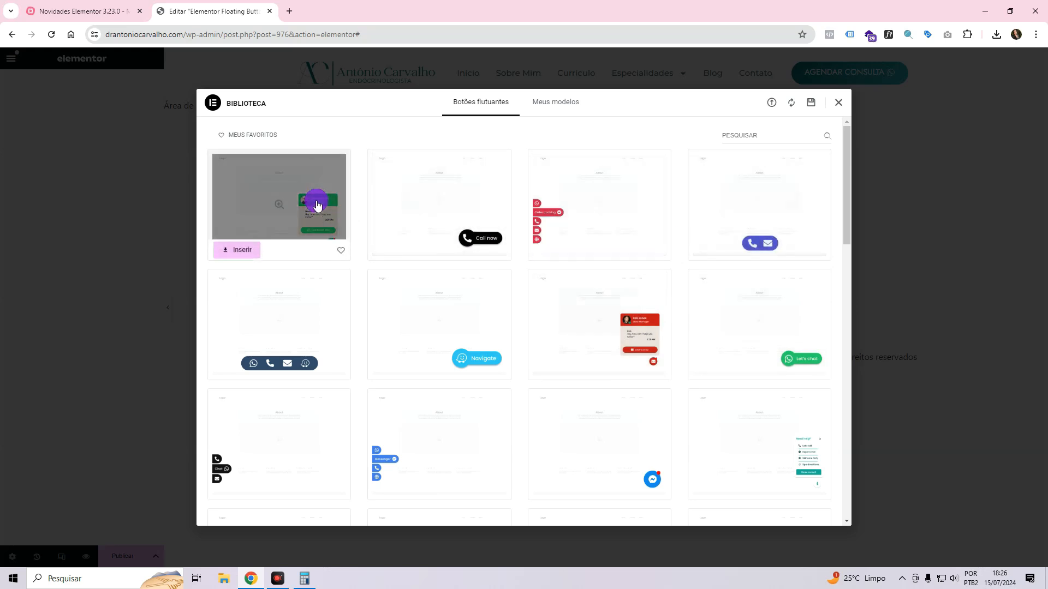
Preview the chat-window template, accept cookies, and open its chat popup.
{"action": "left_click", "coordinate": [279, 205]}
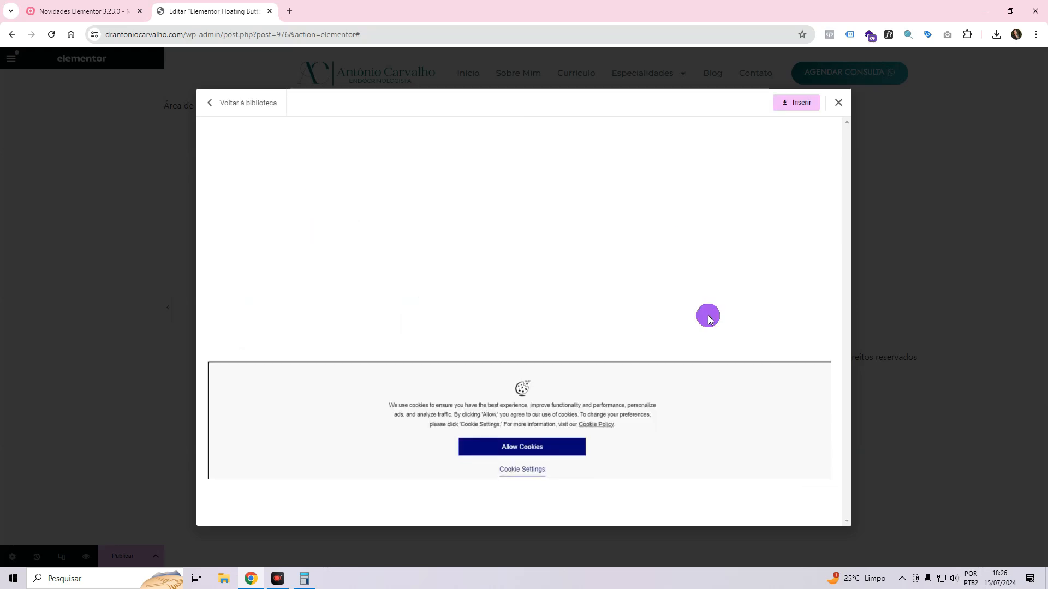
{"action": "left_click", "coordinate": [521, 446]}
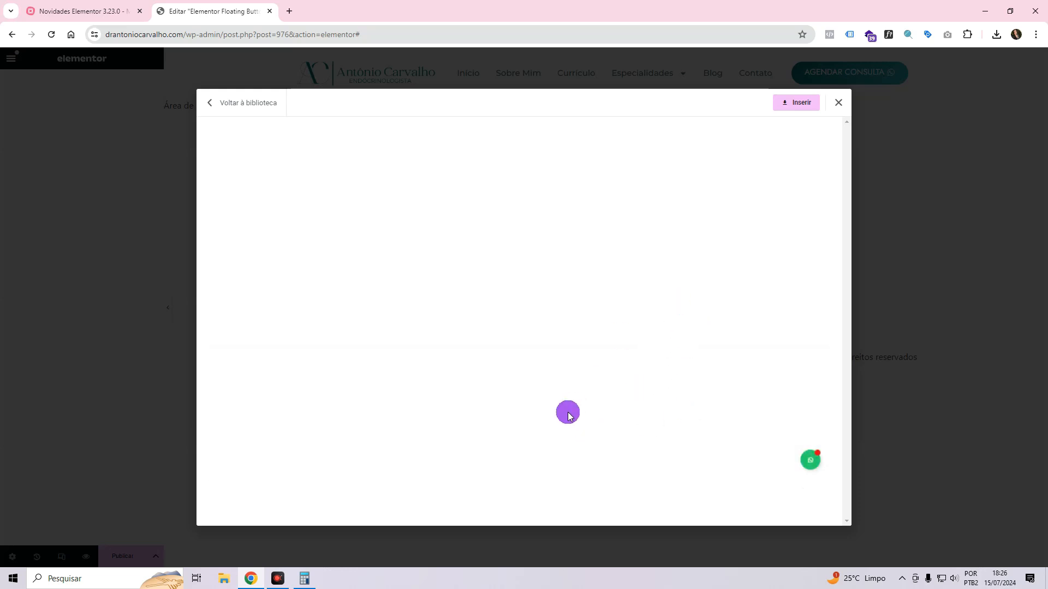
{"action": "mouse_move", "coordinate": [513, 376]}
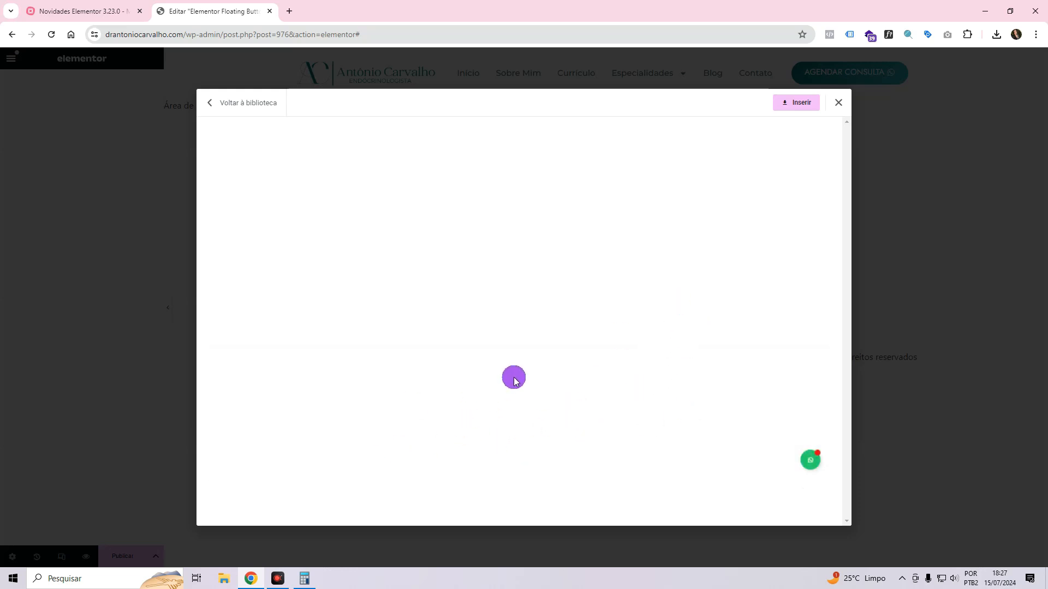
{"action": "mouse_move", "coordinate": [813, 462]}
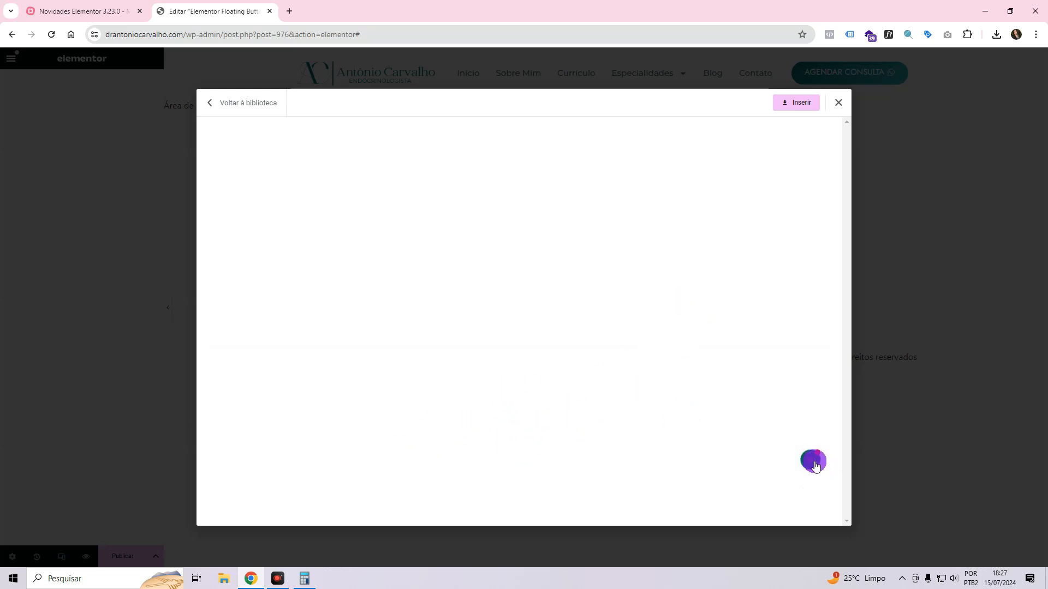
{"action": "left_click", "coordinate": [812, 461]}
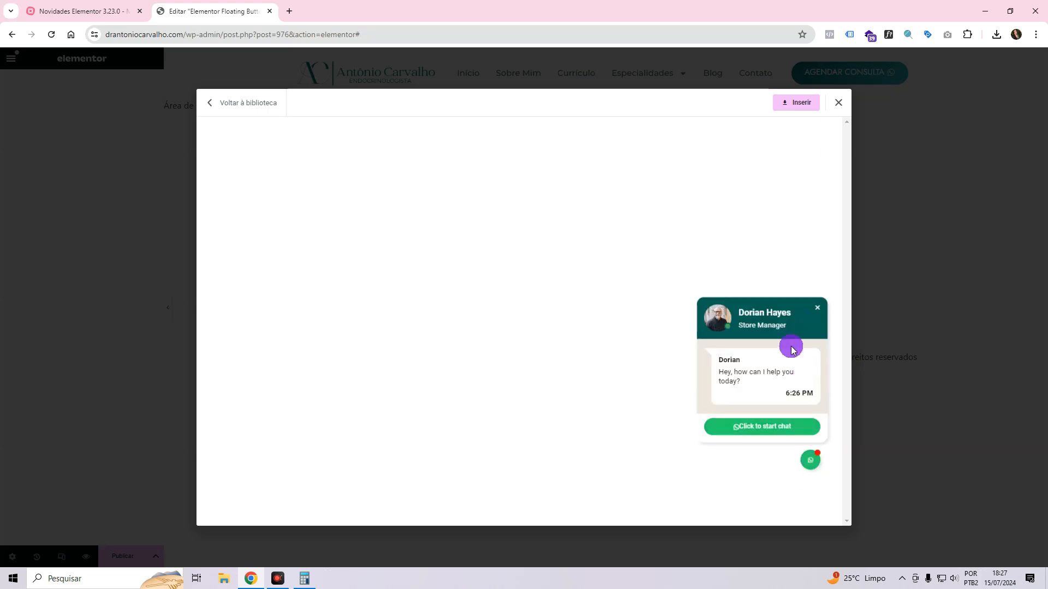
{"action": "mouse_move", "coordinate": [771, 309]}
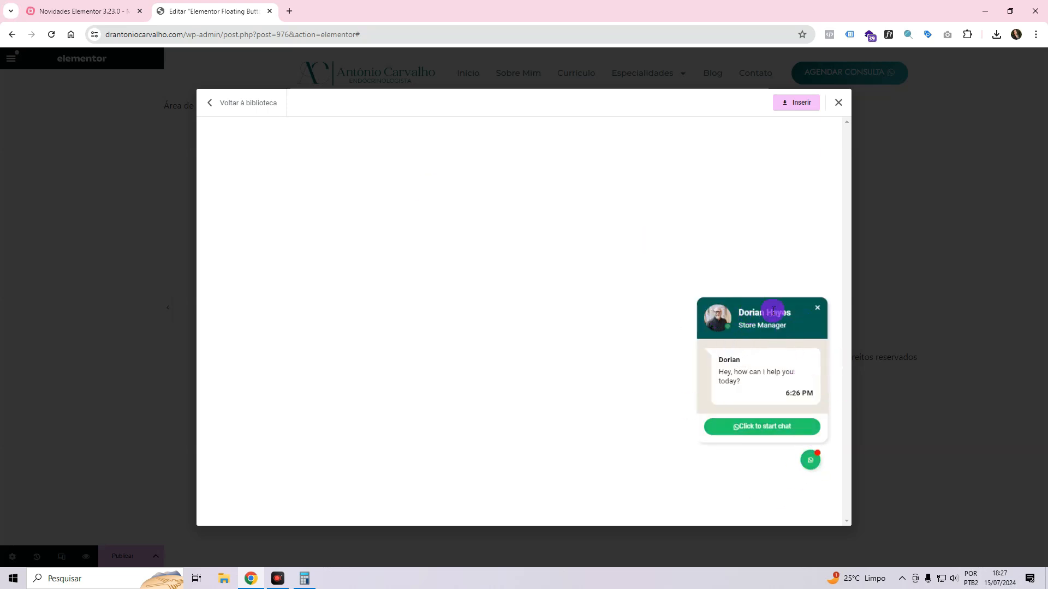
{"action": "mouse_move", "coordinate": [146, 125]}
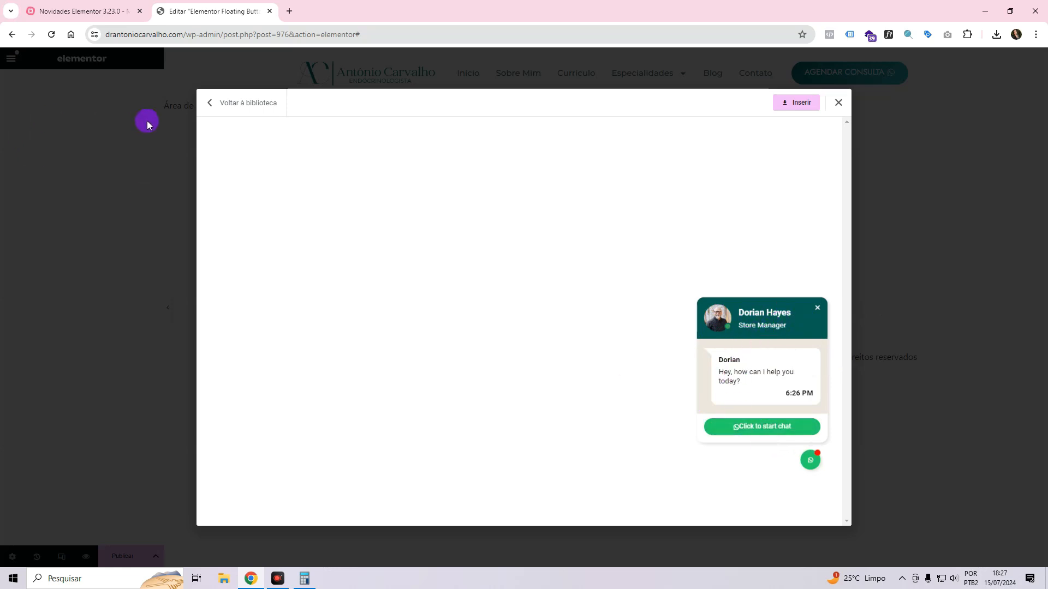
{"action": "left_click", "coordinate": [246, 103]}
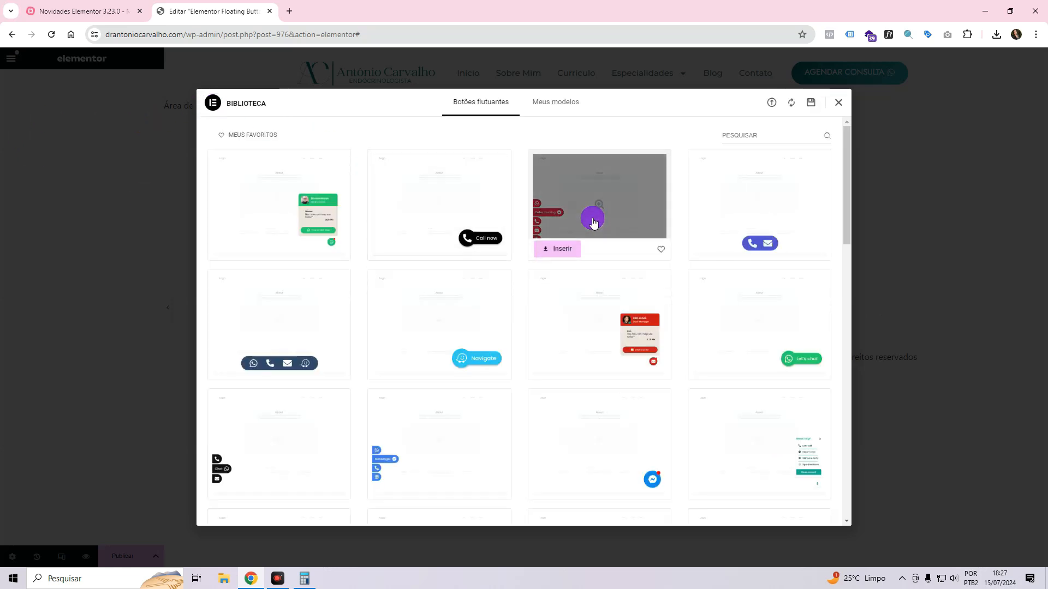
{"action": "mouse_move", "coordinate": [574, 194]}
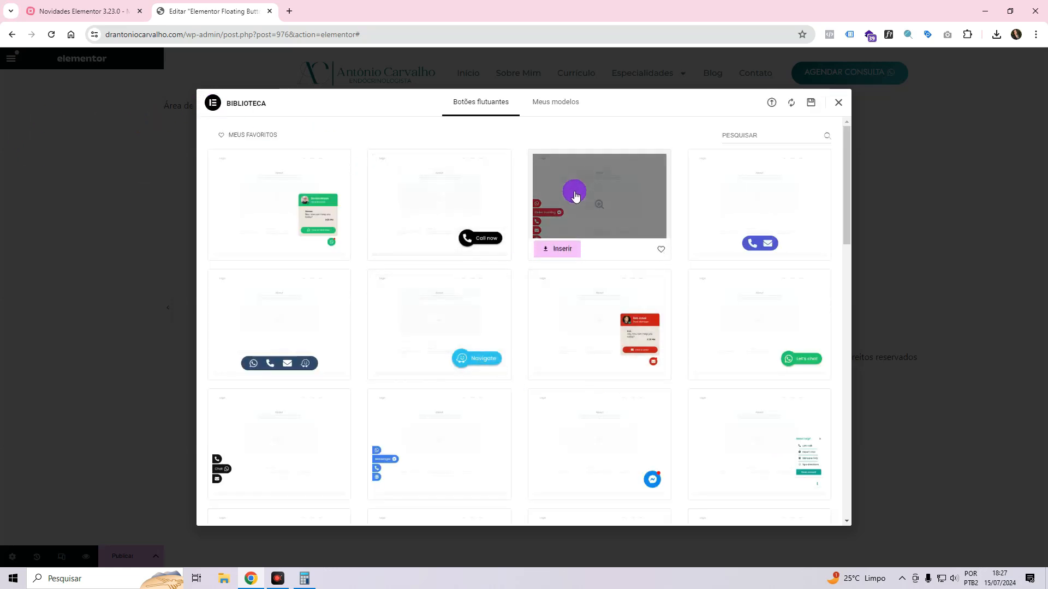
{"action": "left_click", "coordinate": [598, 196]}
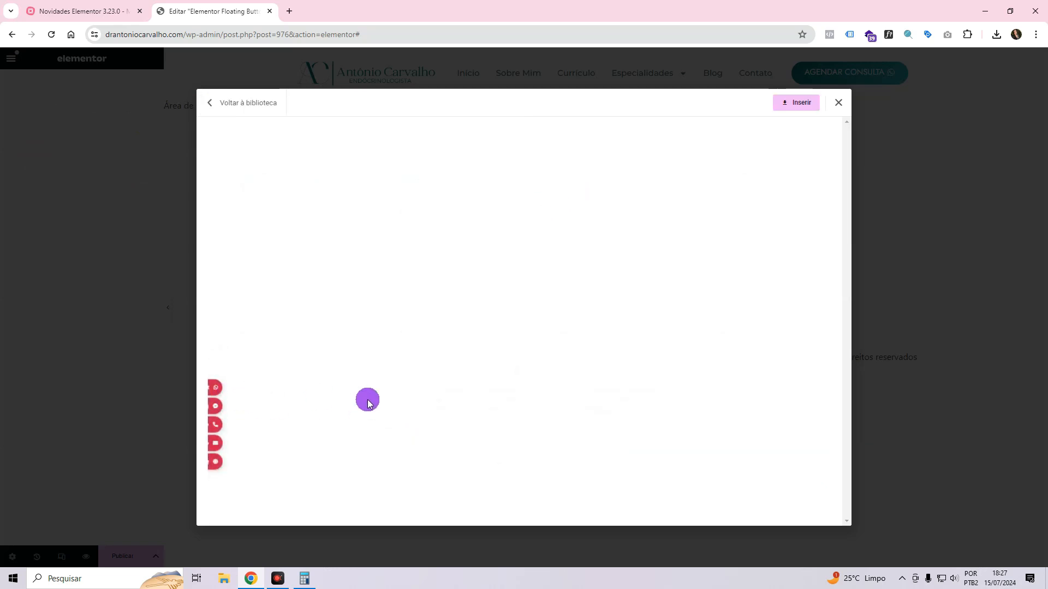
{"action": "mouse_move", "coordinate": [214, 424]}
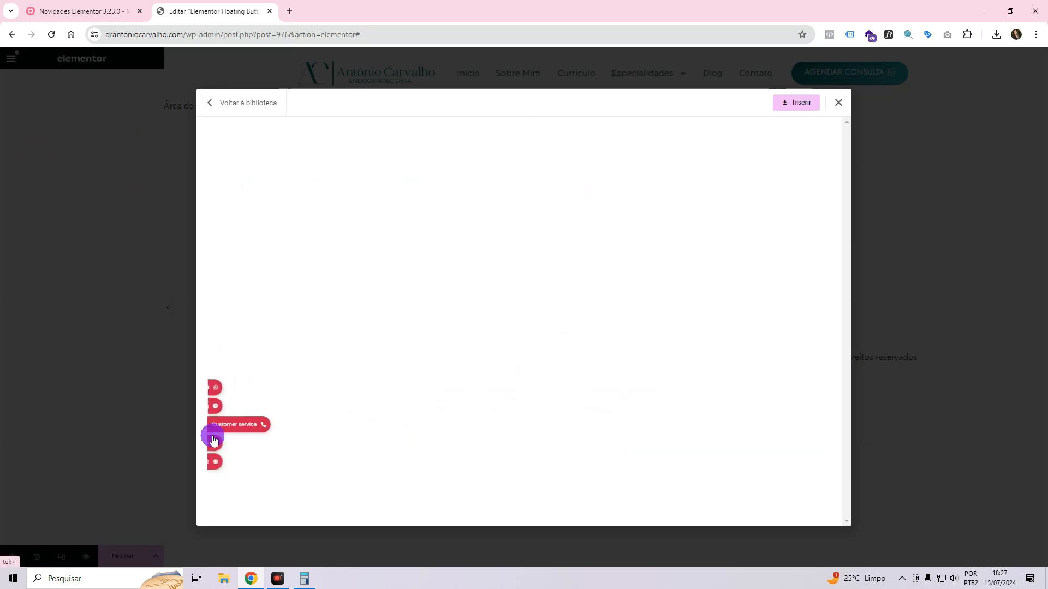
{"action": "left_click", "coordinate": [247, 102]}
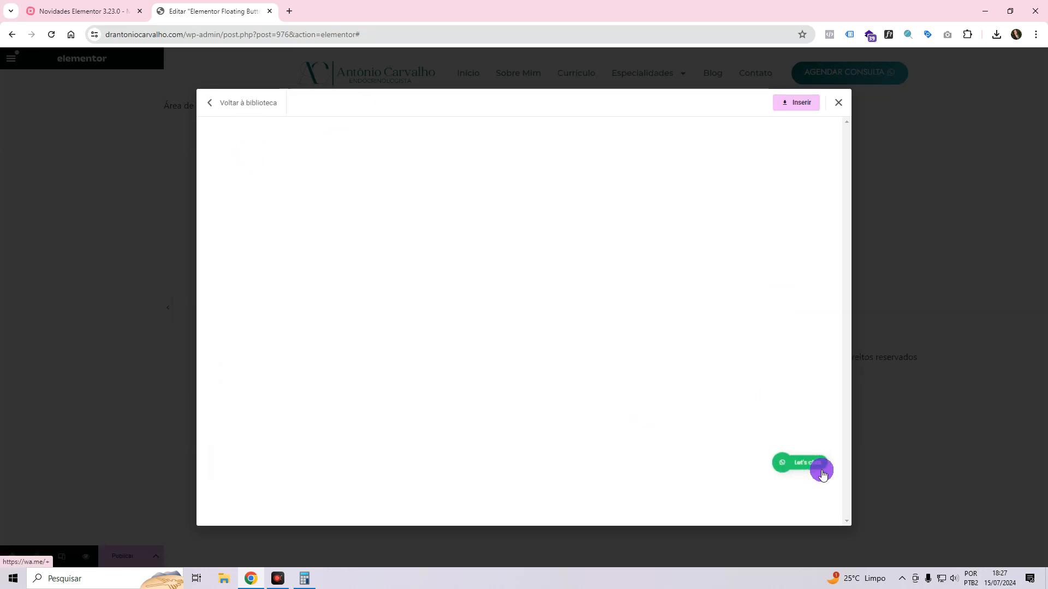
{"action": "mouse_move", "coordinate": [330, 391]}
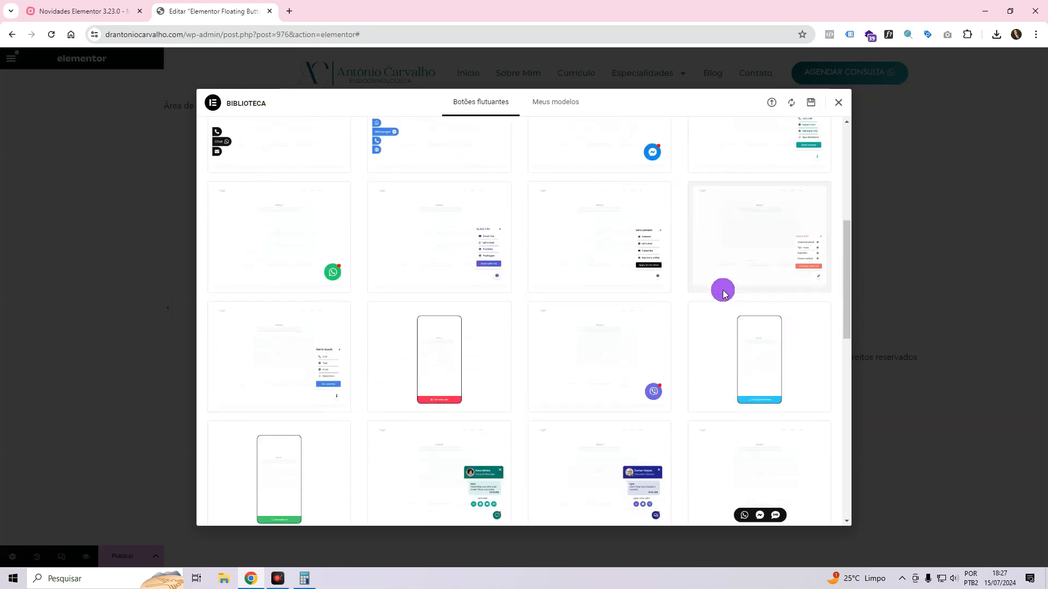
{"action": "left_click", "coordinate": [759, 235]}
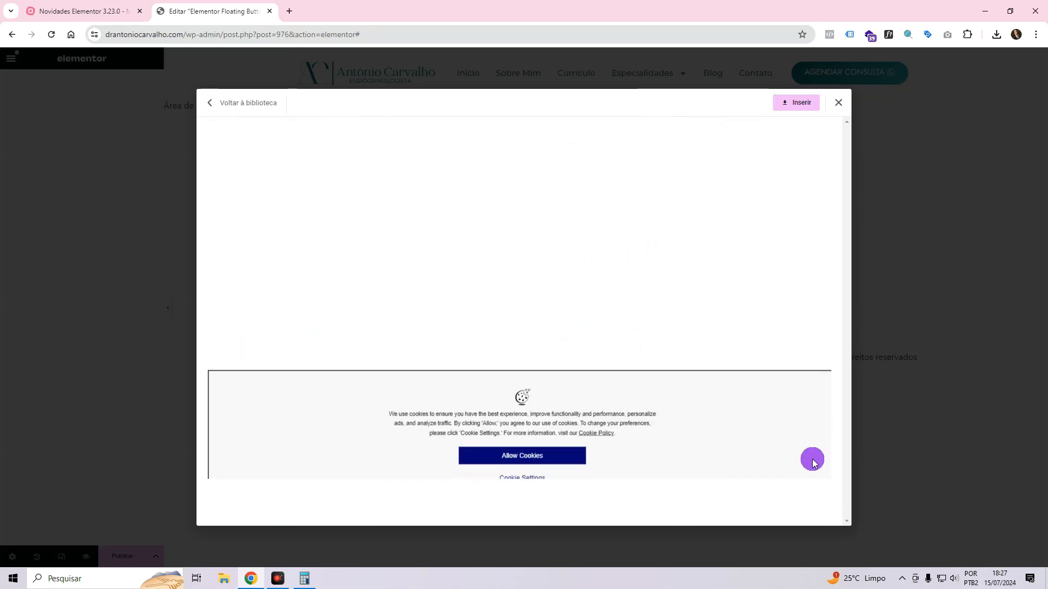
{"action": "left_click", "coordinate": [812, 462]}
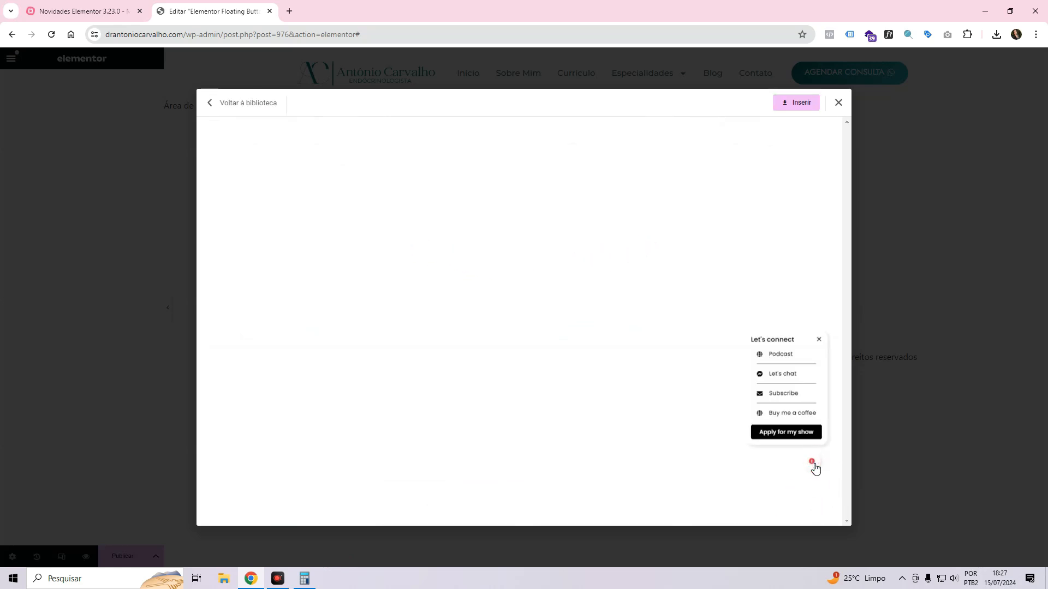
{"action": "left_click", "coordinate": [247, 103]}
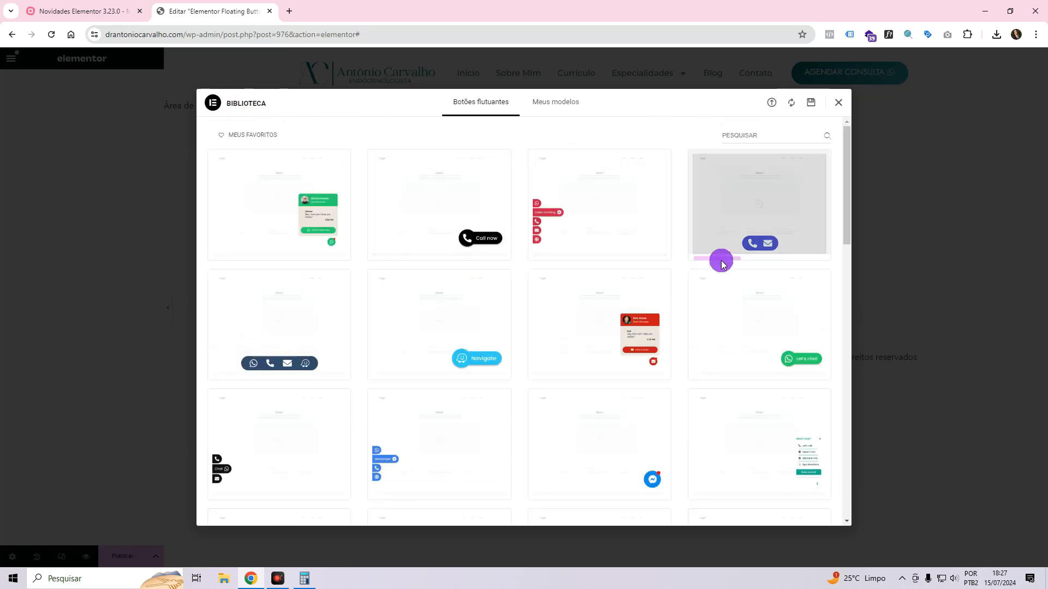
{"action": "scroll", "scroll_direction": "down", "scroll_amount": 3}
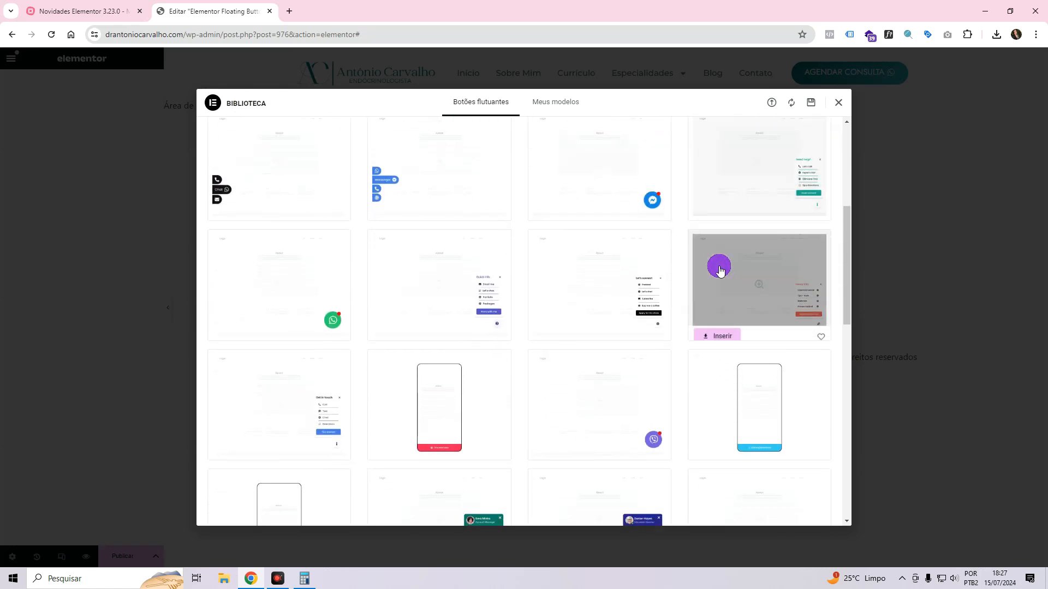
{"action": "scroll", "scroll_direction": "down", "scroll_amount": 3}
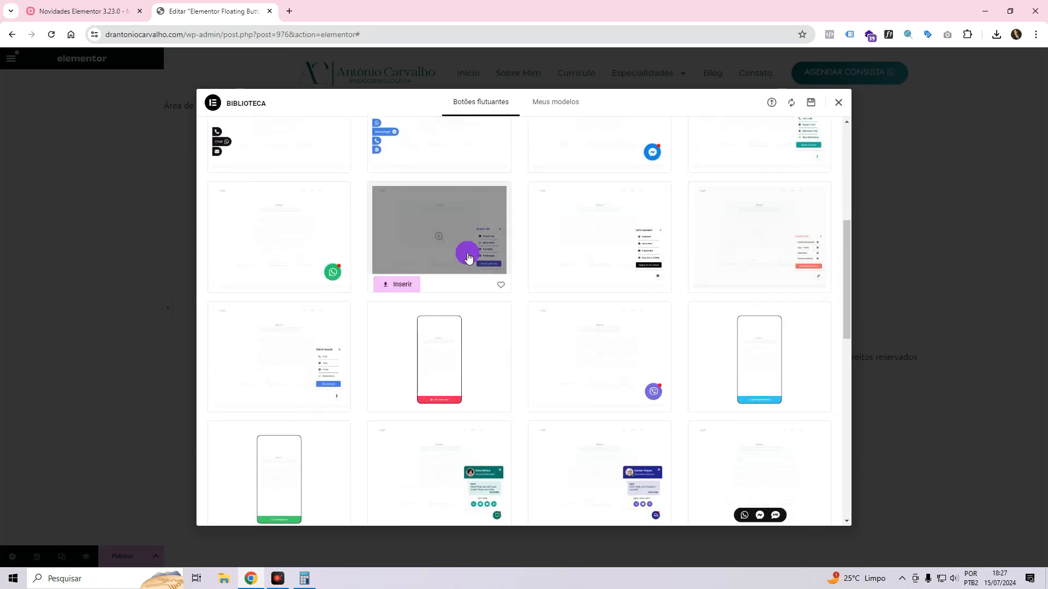
{"action": "scroll", "scroll_direction": "down", "scroll_amount": 3}
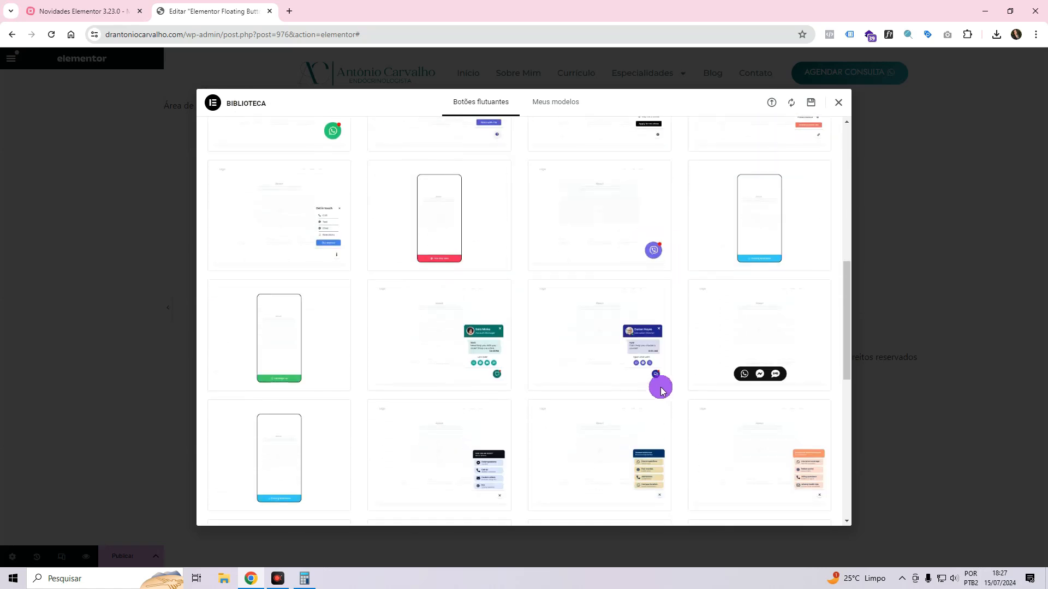
{"action": "scroll", "scroll_direction": "down", "scroll_amount": 3}
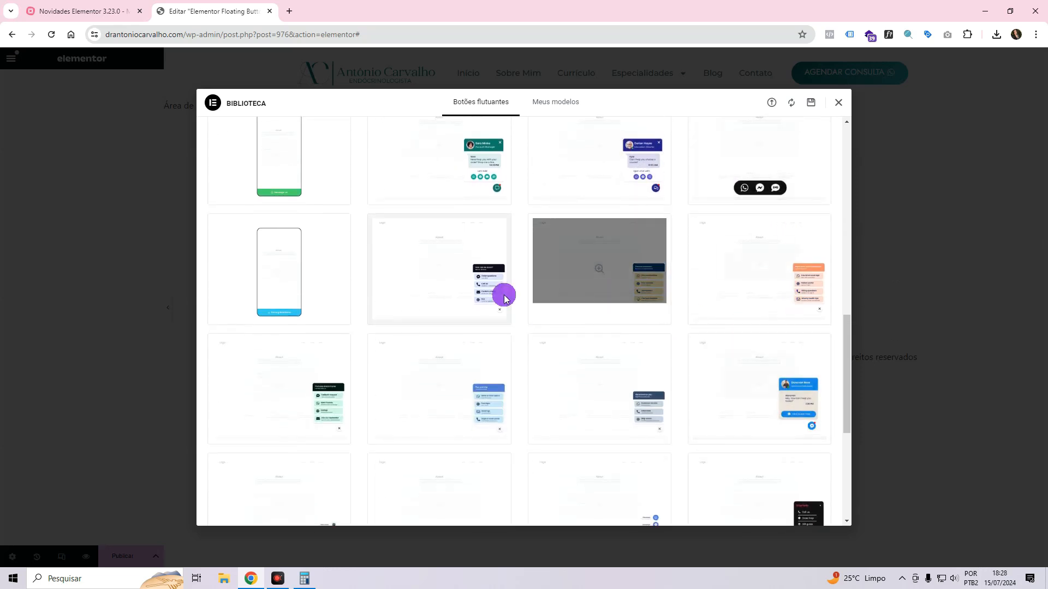
{"action": "scroll", "scroll_direction": "down", "scroll_amount": 3}
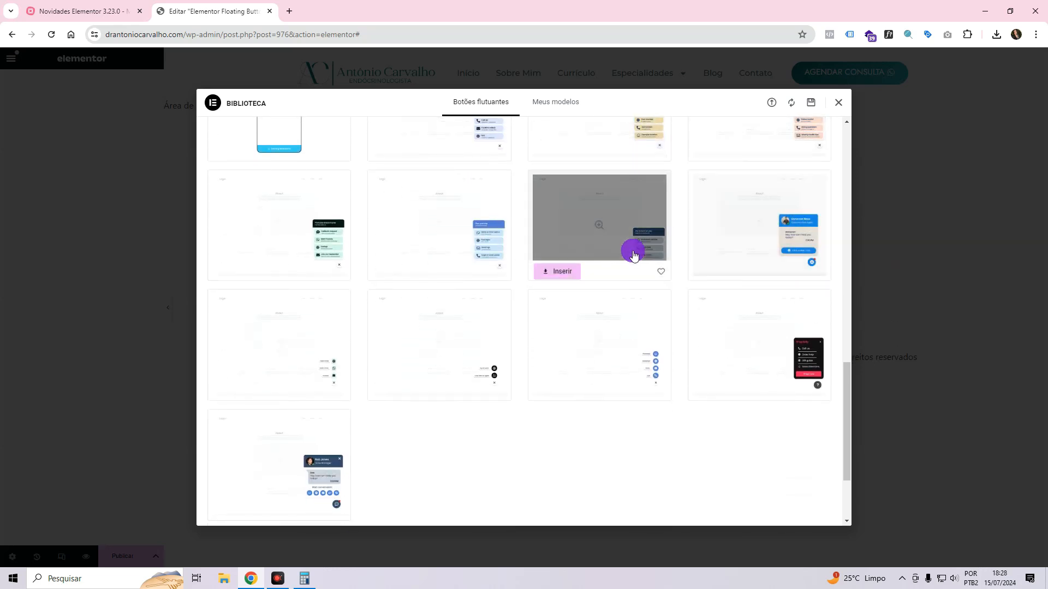
{"action": "mouse_move", "coordinate": [758, 381]}
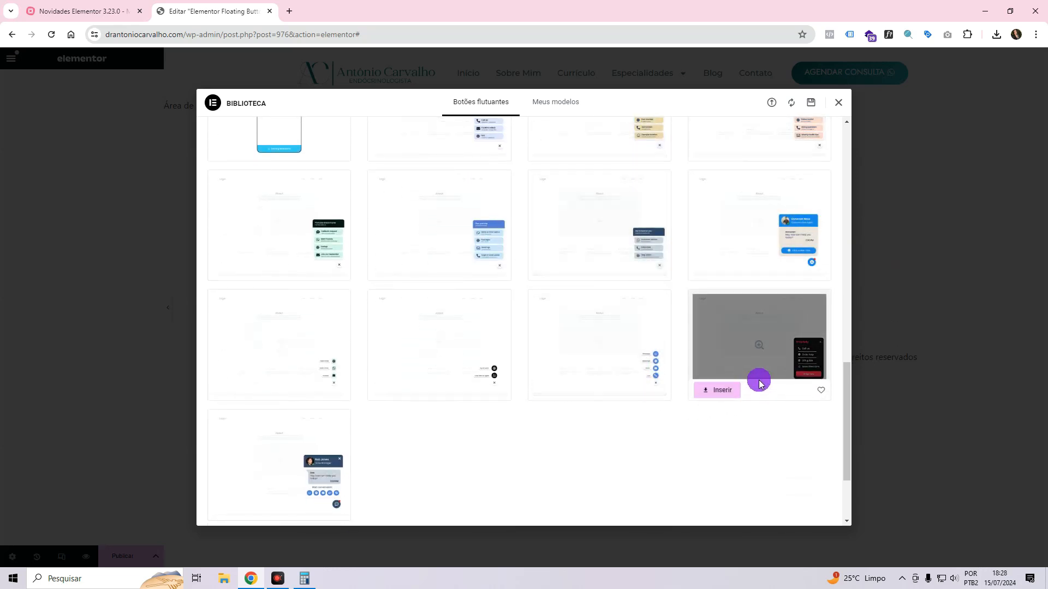
{"action": "mouse_move", "coordinate": [632, 360]}
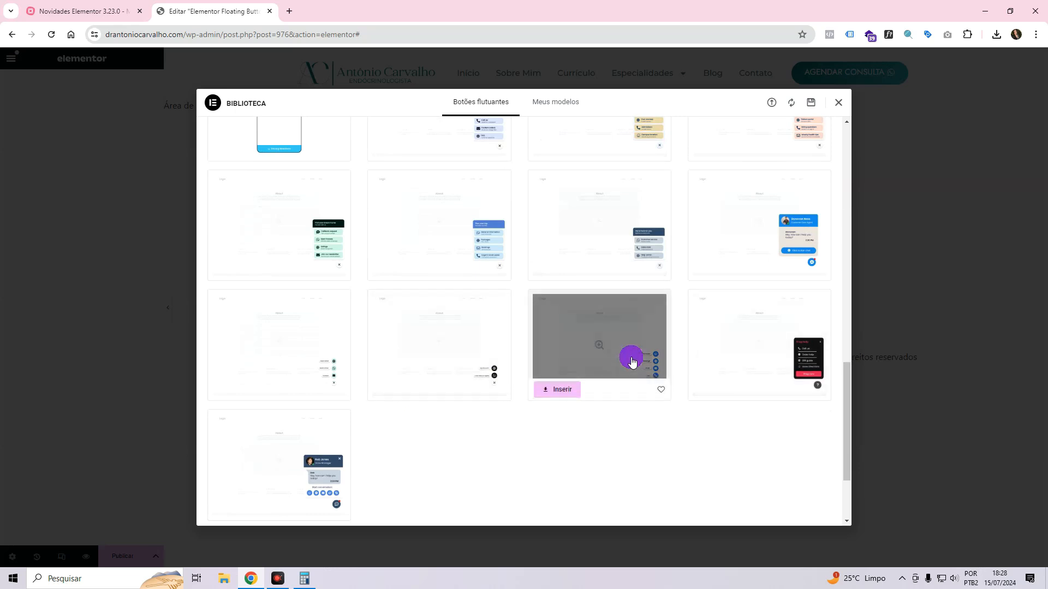
{"action": "scroll", "scroll_direction": "up", "scroll_amount": 3}
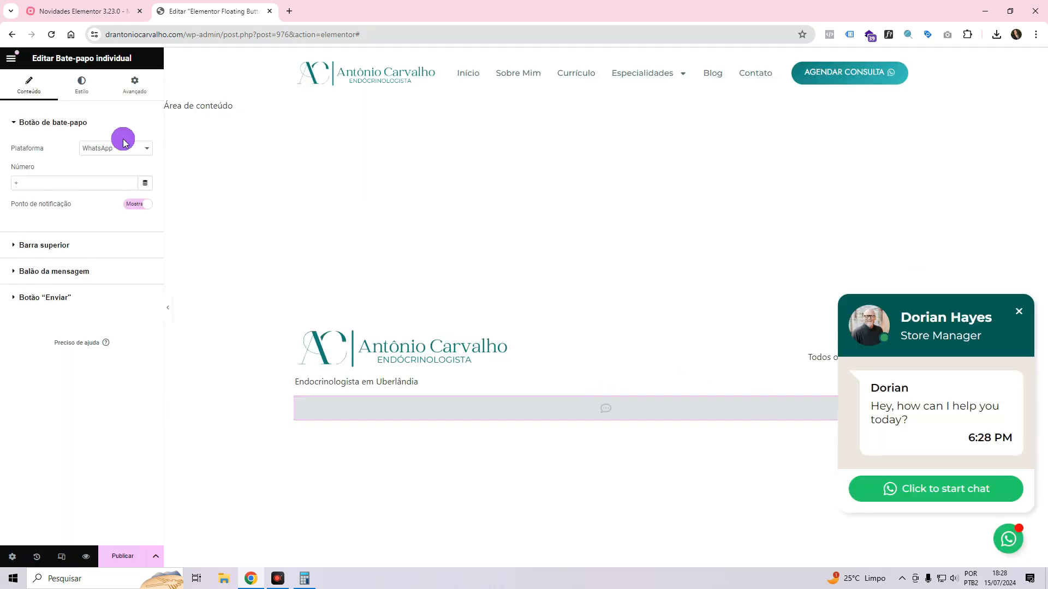
Cycle the Plataforma through Messenger, SMS, Viber and Skype, ending on WhatsApp.
{"action": "left_click", "coordinate": [115, 148]}
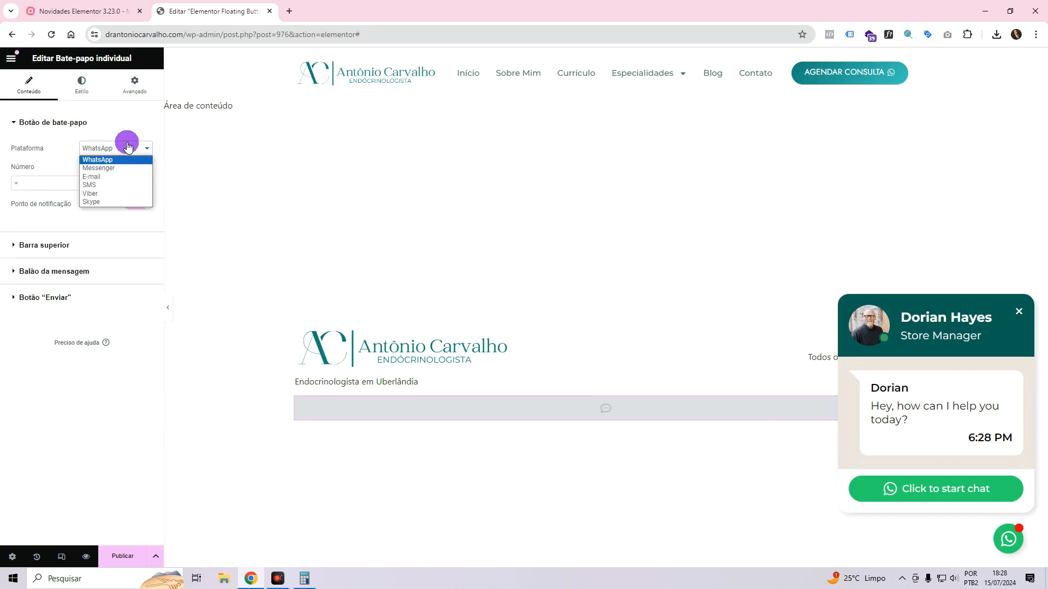
{"action": "mouse_move", "coordinate": [117, 177]}
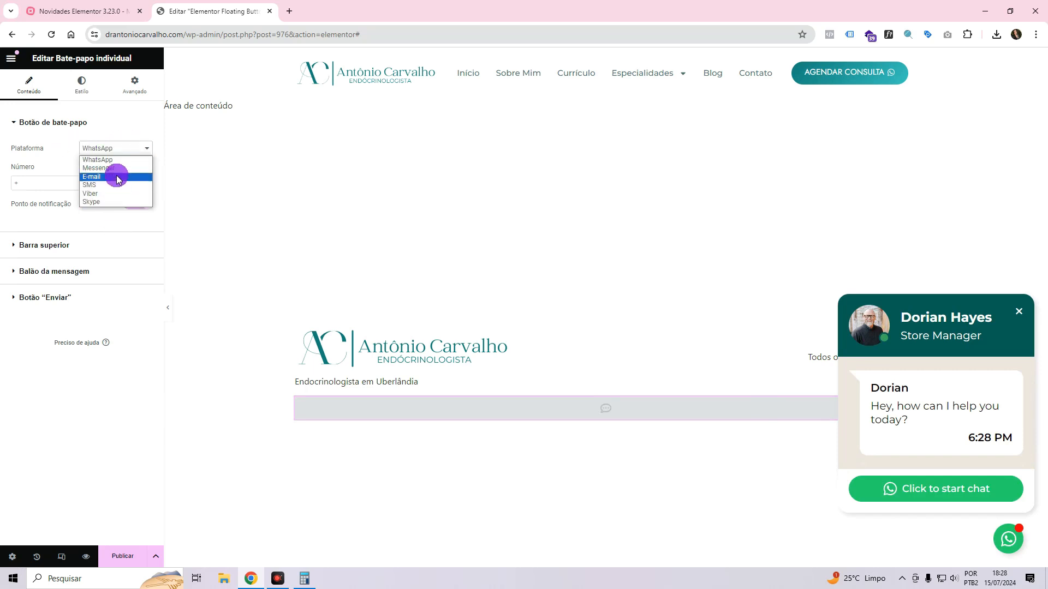
{"action": "mouse_move", "coordinate": [111, 159]}
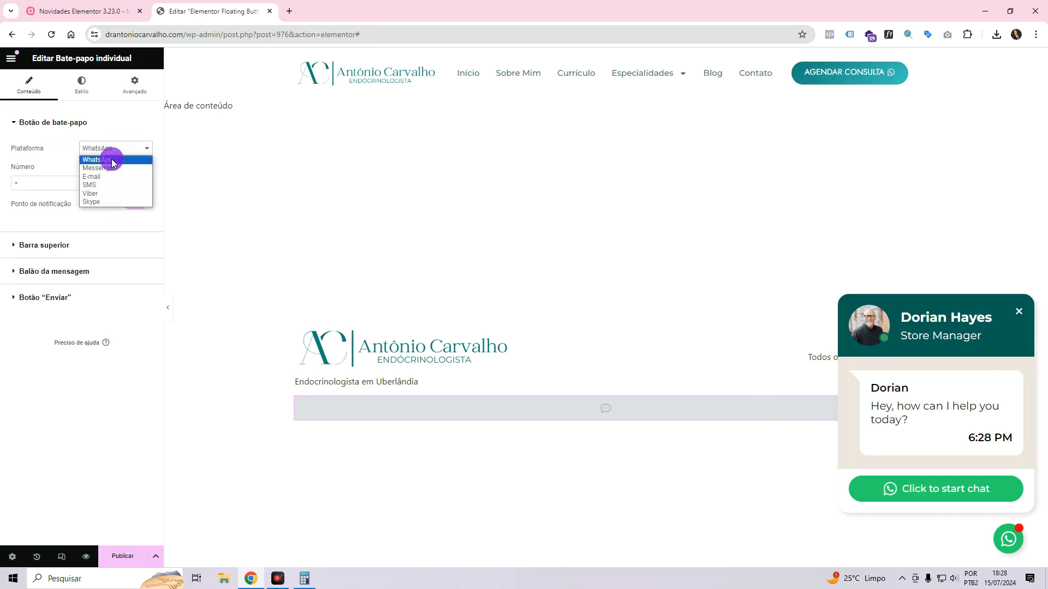
{"action": "left_click", "coordinate": [97, 167]}
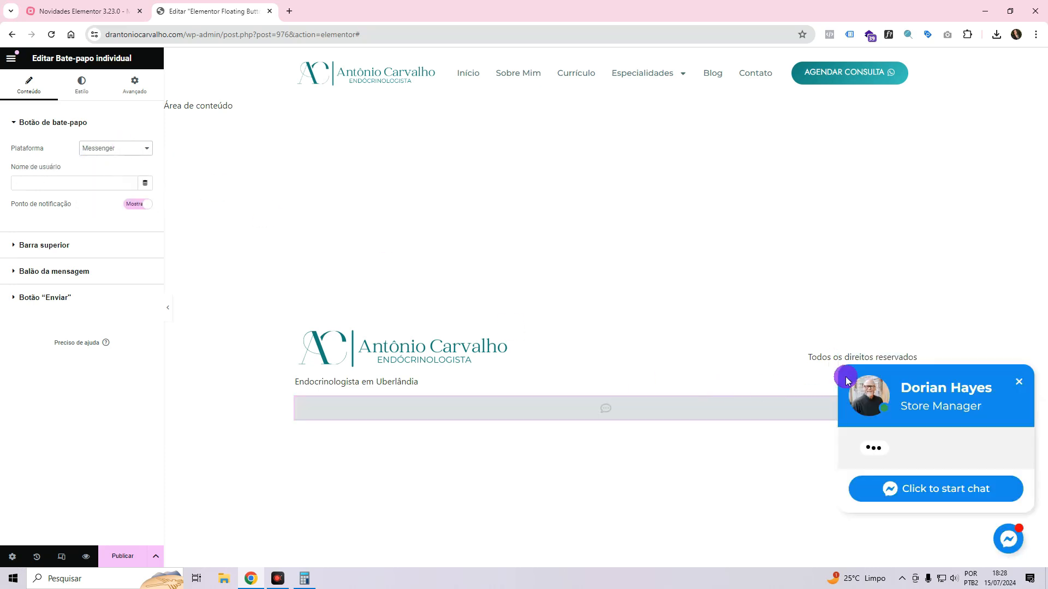
{"action": "left_click", "coordinate": [114, 148]}
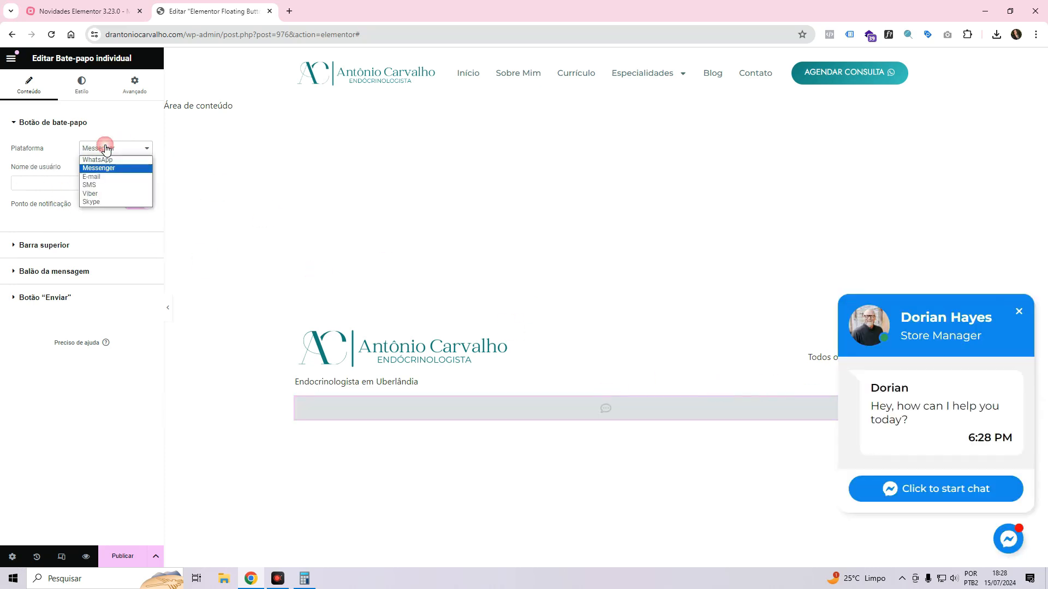
{"action": "left_click", "coordinate": [89, 185]}
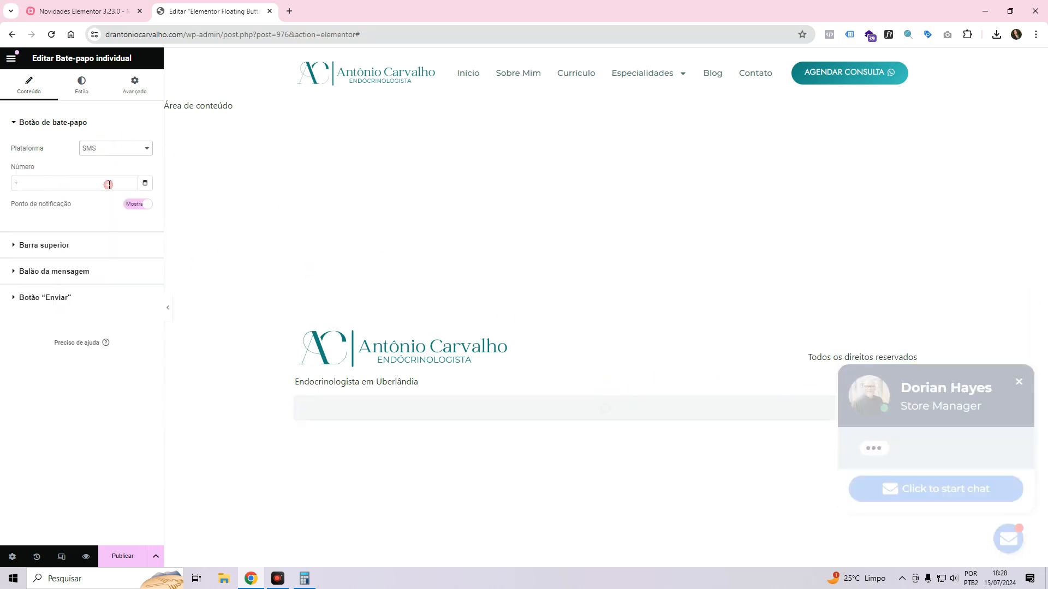
{"action": "left_click", "coordinate": [115, 148]}
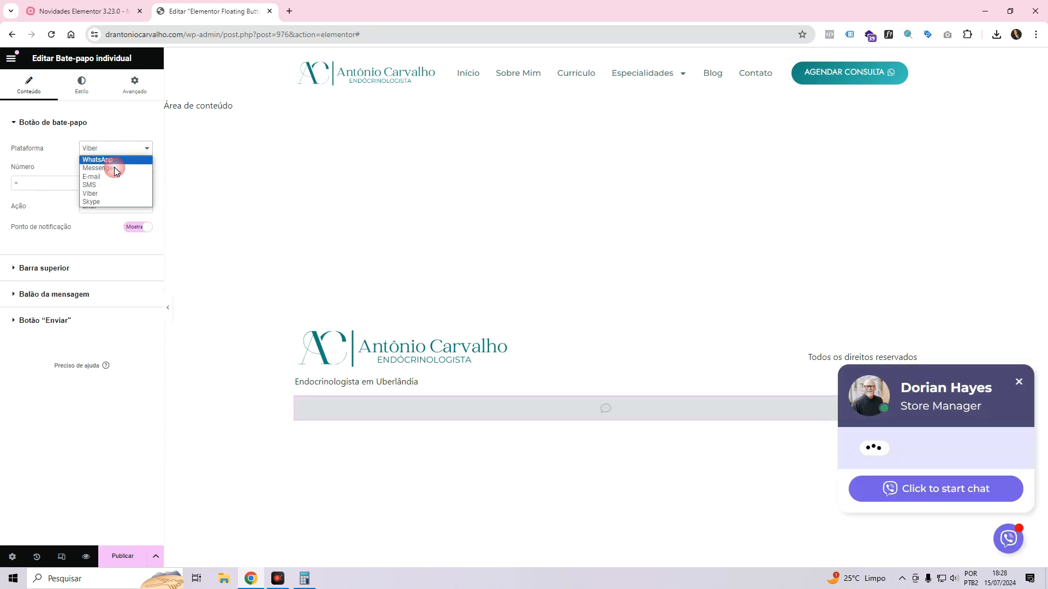
{"action": "left_click", "coordinate": [90, 202]}
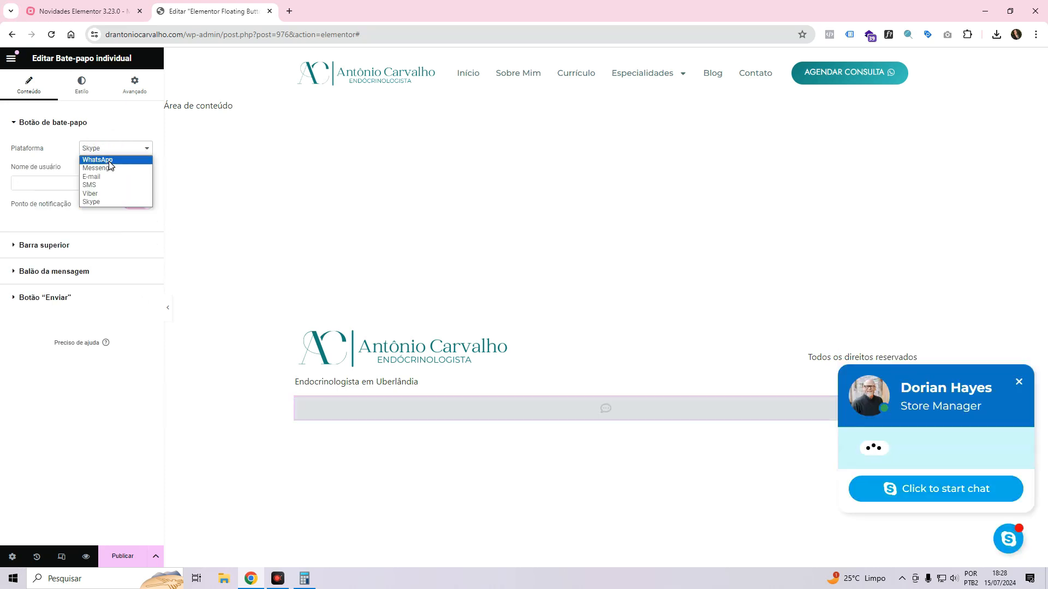
{"action": "left_click", "coordinate": [98, 158]}
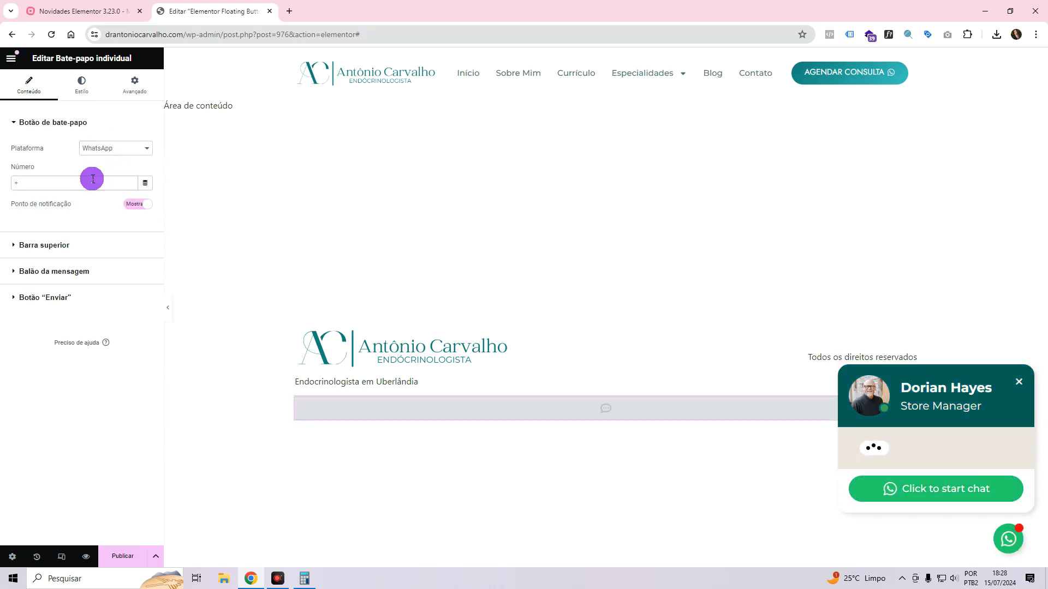
Enter WhatsApp number 349000000 and toggle the notification dot off and back on.
{"action": "type", "text": "349"}
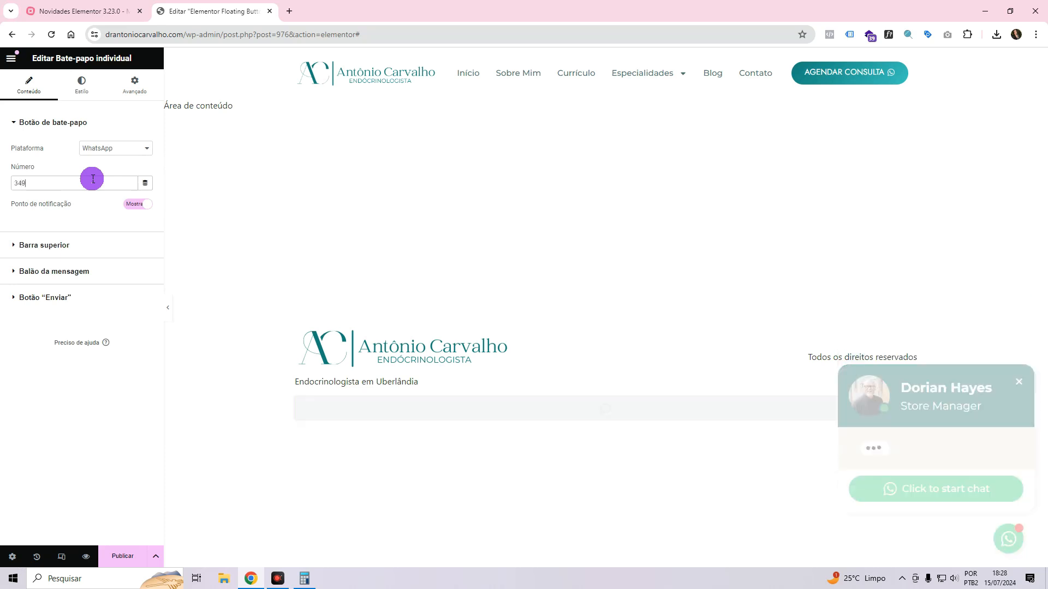
{"action": "type", "text": "000000"}
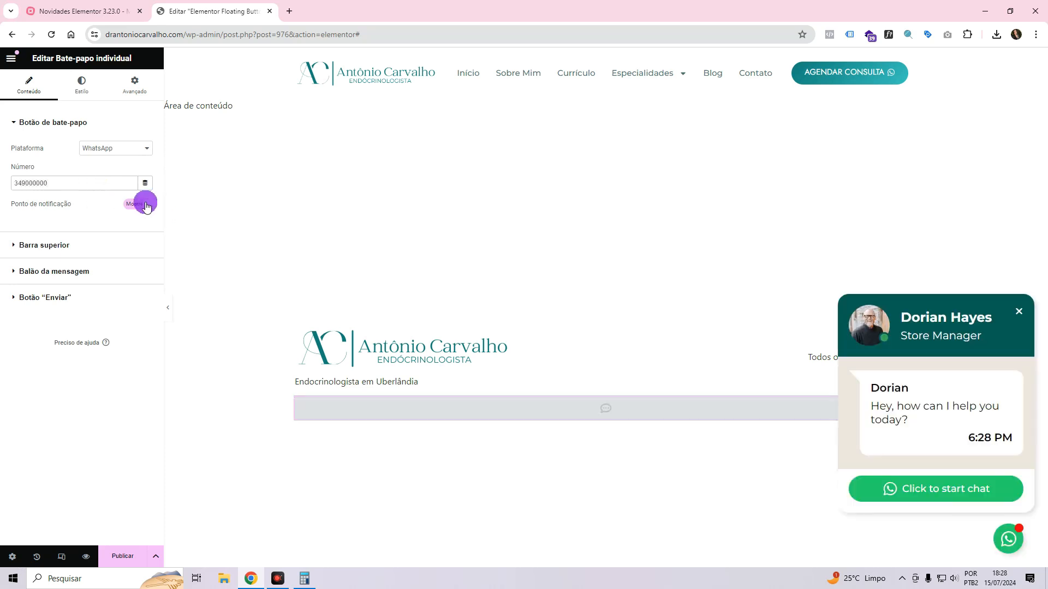
{"action": "left_click", "coordinate": [139, 203]}
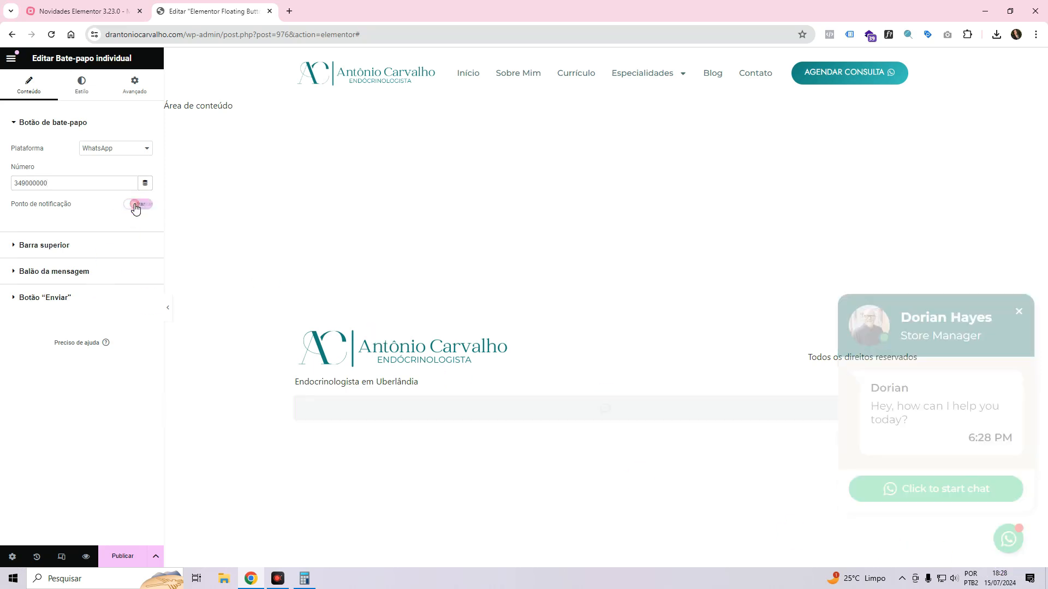
{"action": "left_click", "coordinate": [137, 203]}
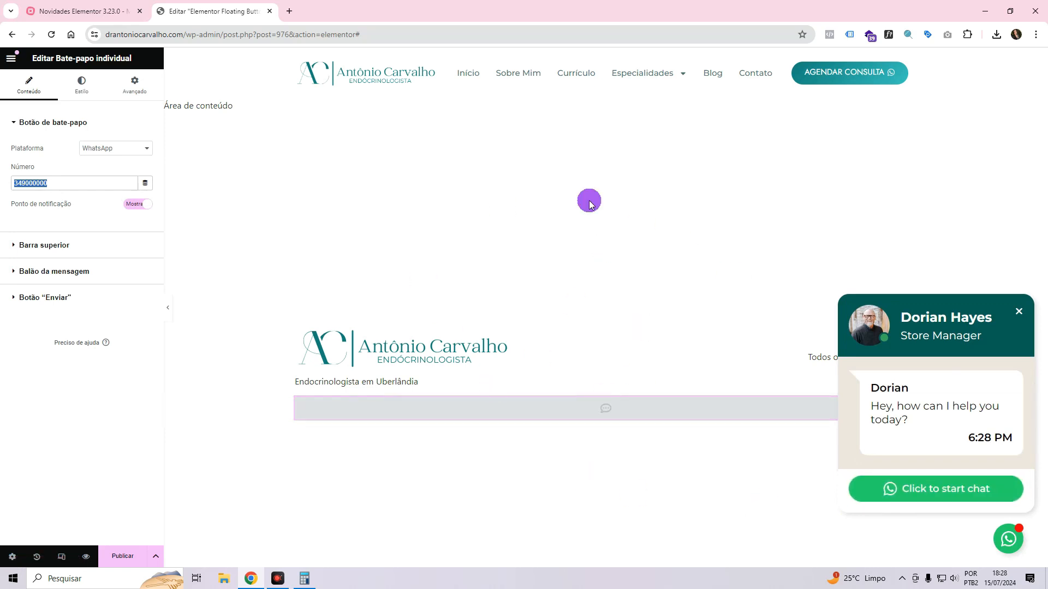
{"action": "mouse_move", "coordinate": [717, 249]}
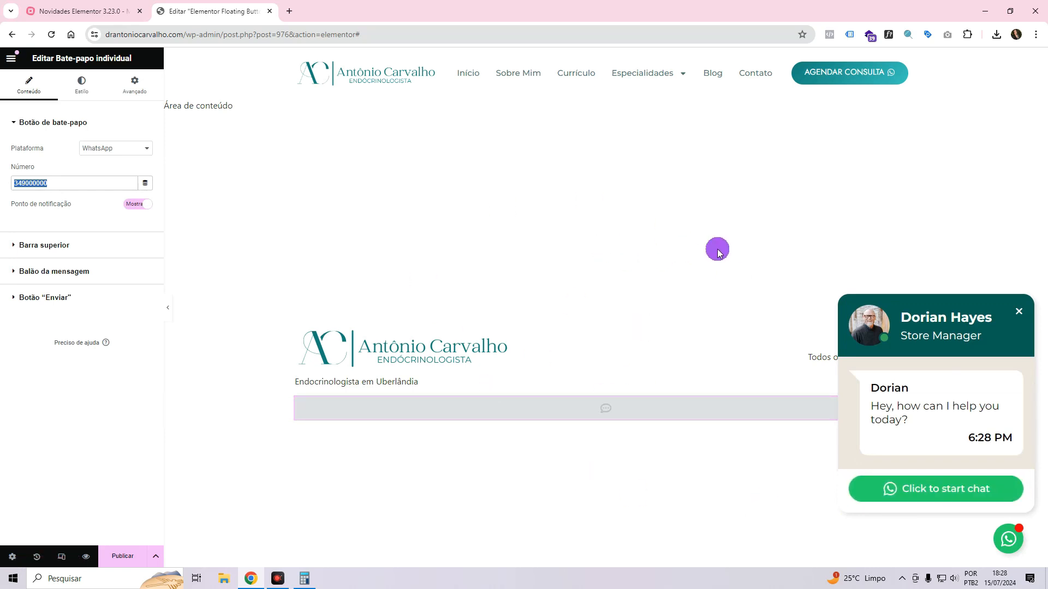
{"action": "mouse_move", "coordinate": [315, 147]}
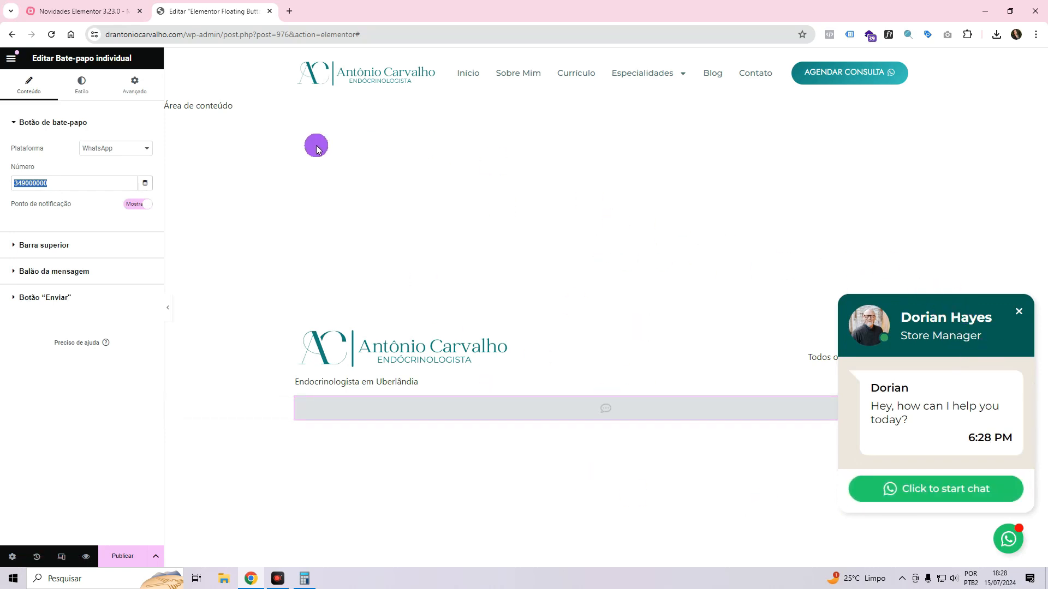
{"action": "left_click", "coordinate": [114, 148]}
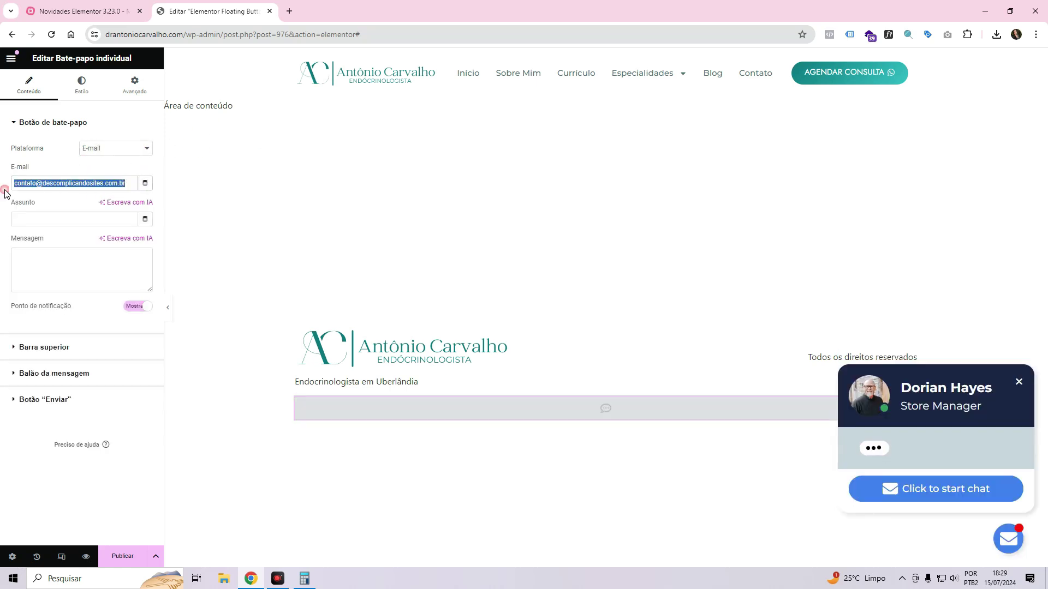
Write 'Oi lá Dra' in the email chat message.
{"action": "left_click", "coordinate": [74, 218]}
{"action": "type", "text": "Agendar Consulta"}
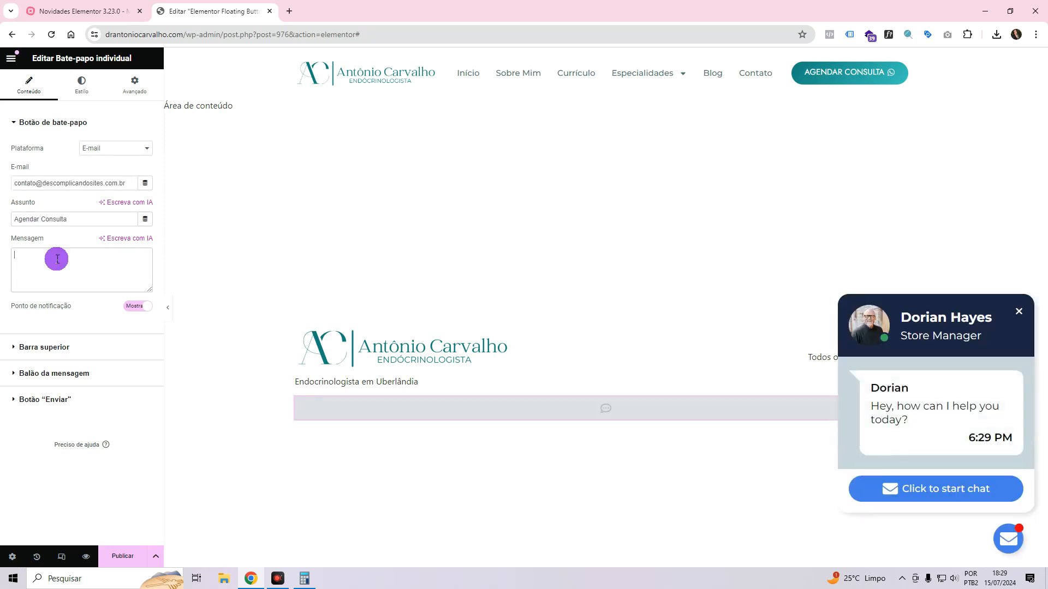
{"action": "type", "text": "Oi"}
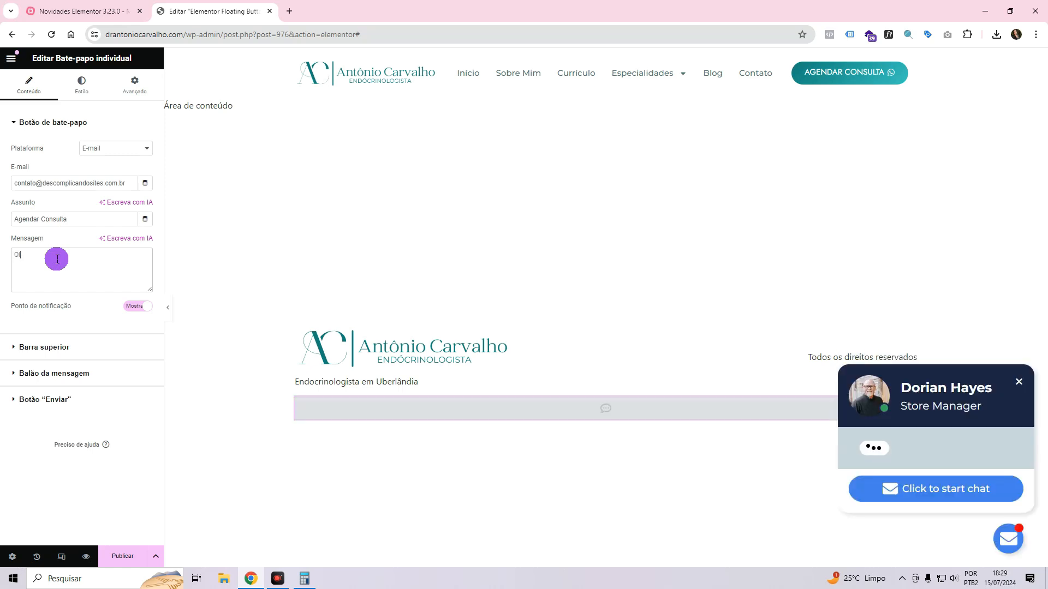
{"action": "type", "text": "lá Dra Antonio, venho pelo site, gostaria de agendar uma consulta."}
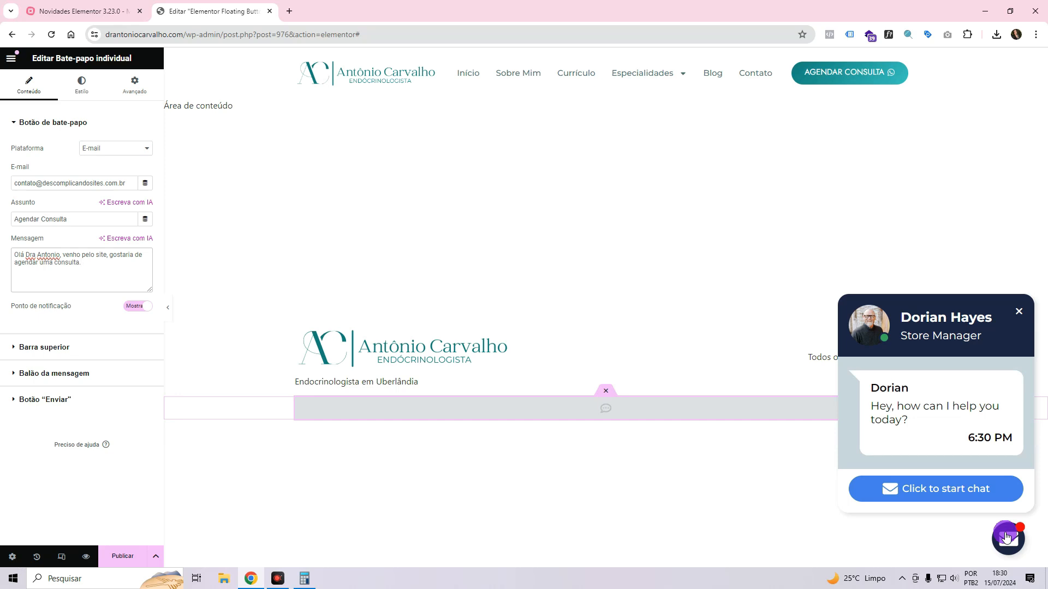
{"action": "left_click", "coordinate": [80, 262]}
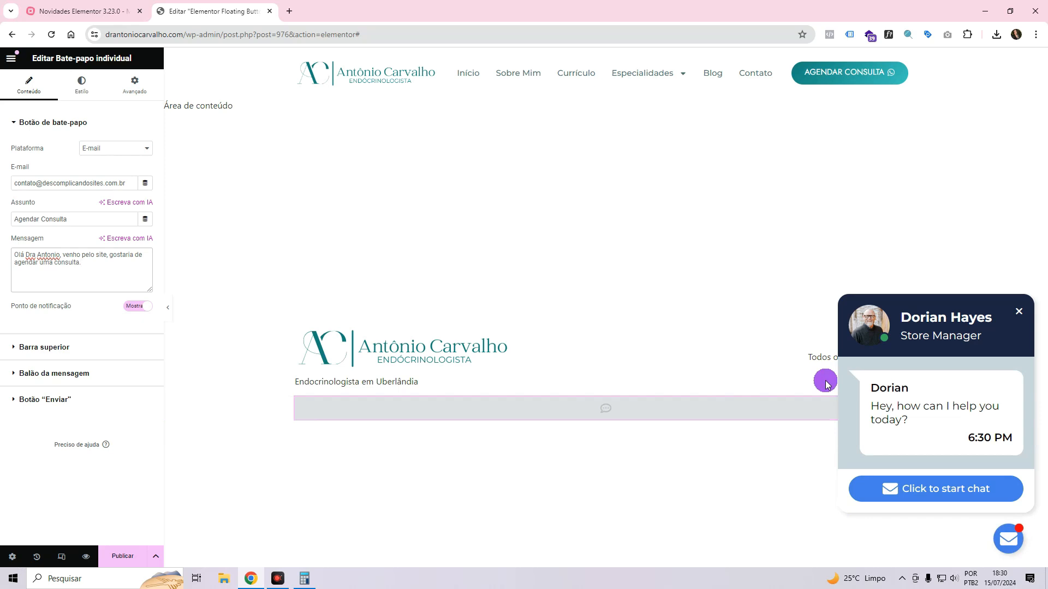
Switch the chat platform from E-mail back to WhatsApp.
{"action": "triple_click", "coordinate": [69, 184]}
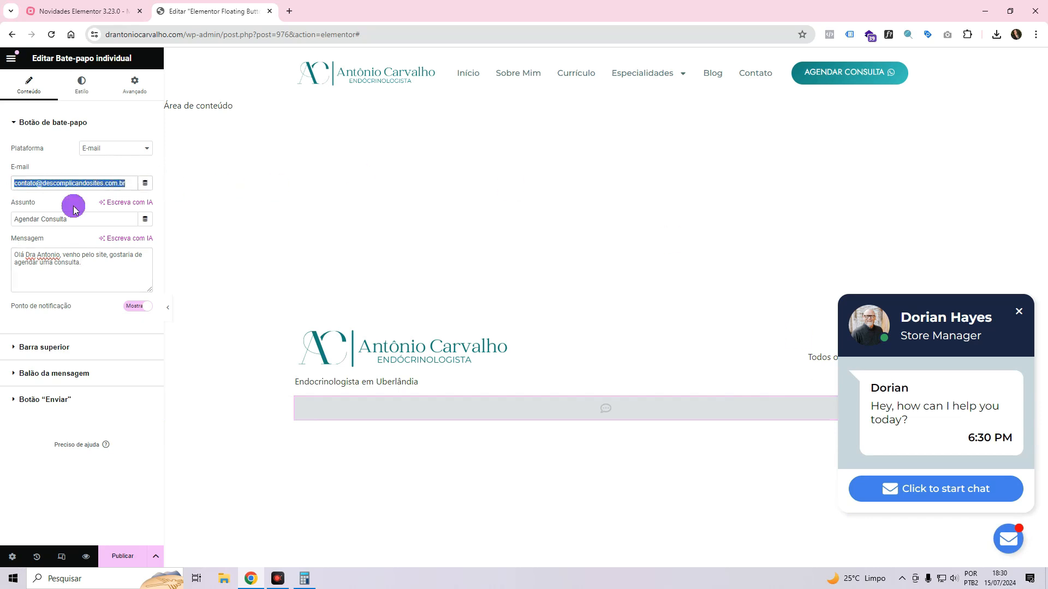
{"action": "mouse_move", "coordinate": [111, 262]}
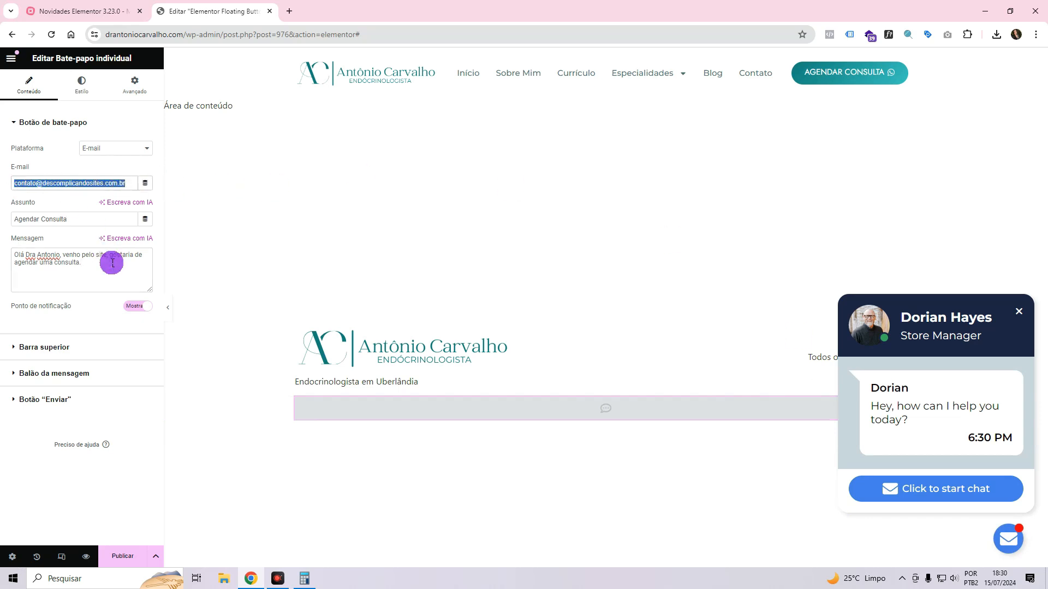
{"action": "left_click", "coordinate": [113, 148]}
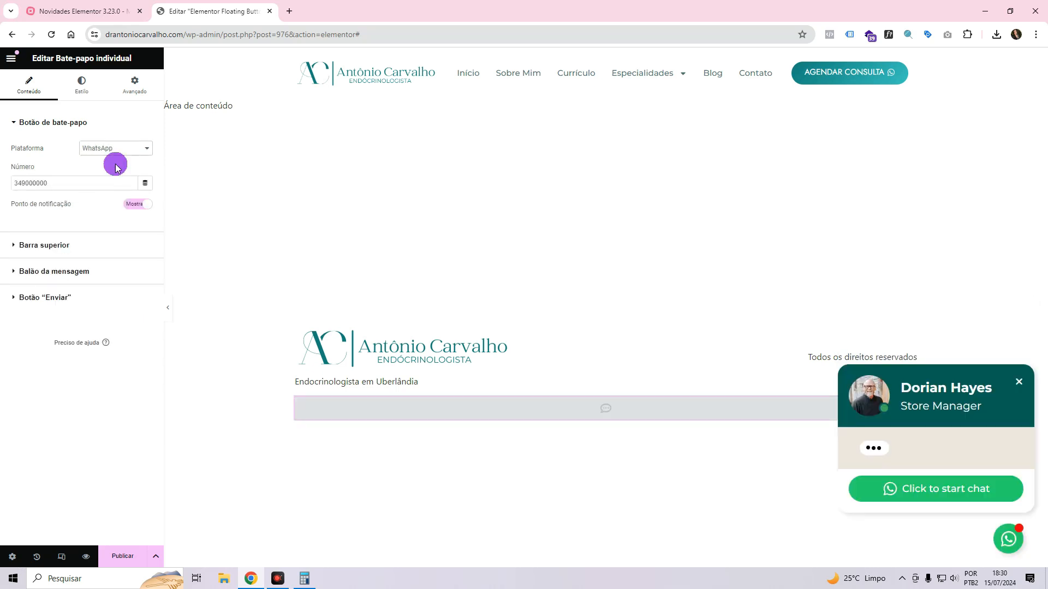
{"action": "left_click", "coordinate": [44, 245]}
{"action": "type", "text": "Dr Antônio"}
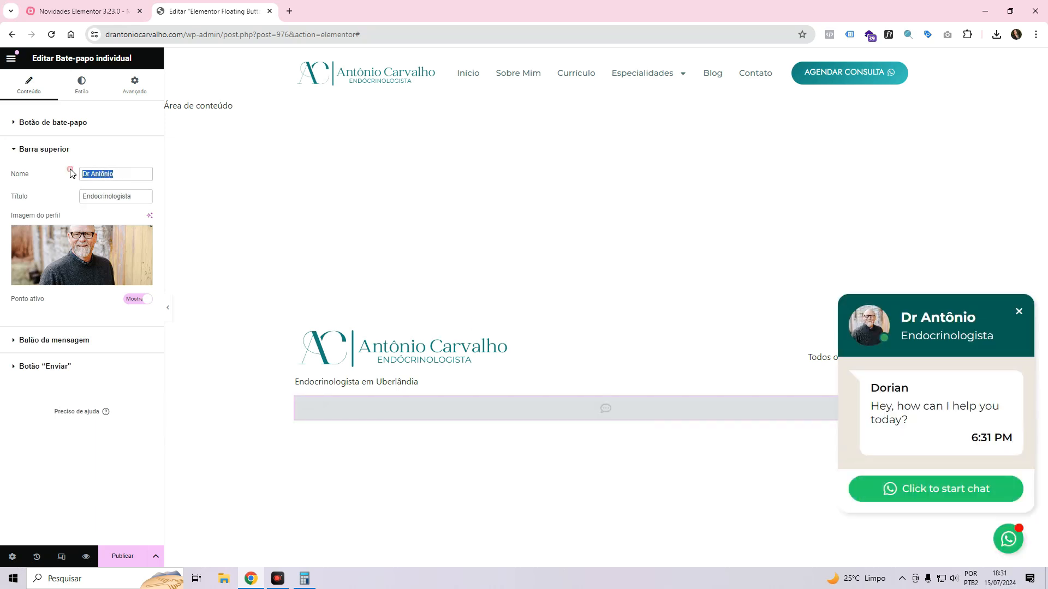
Replace the chat header's profile photo with avatar-antonio.png from the media library.
{"action": "double_click", "coordinate": [115, 195]}
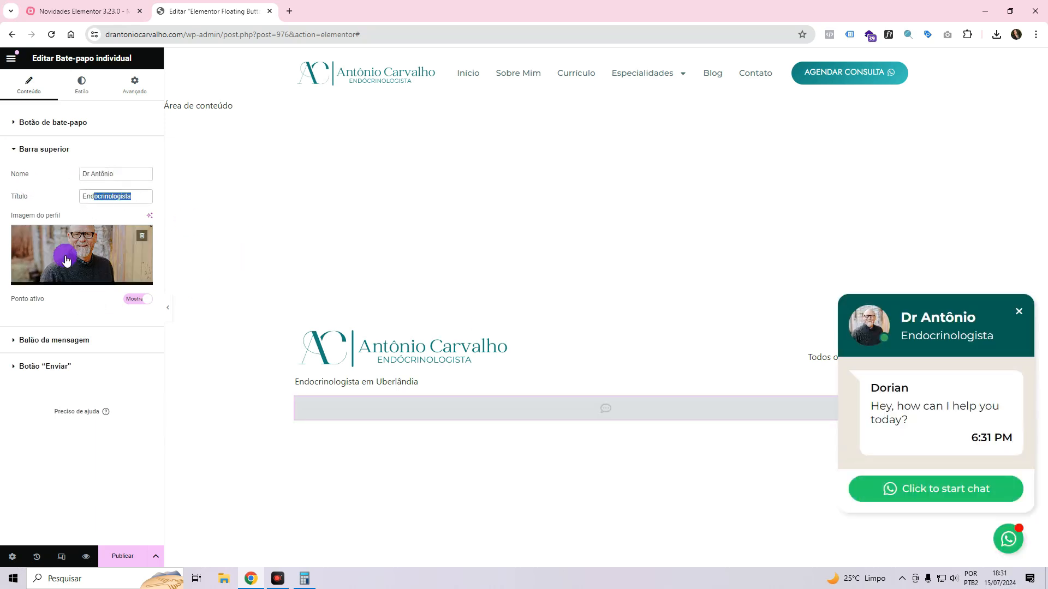
{"action": "left_click", "coordinate": [66, 259]}
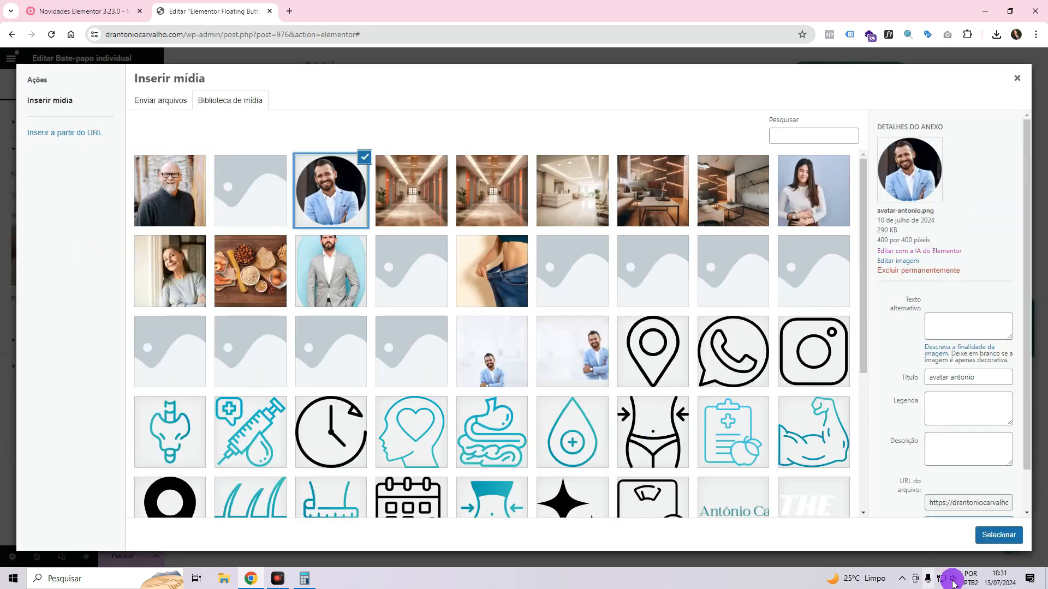
{"action": "left_click", "coordinate": [997, 534]}
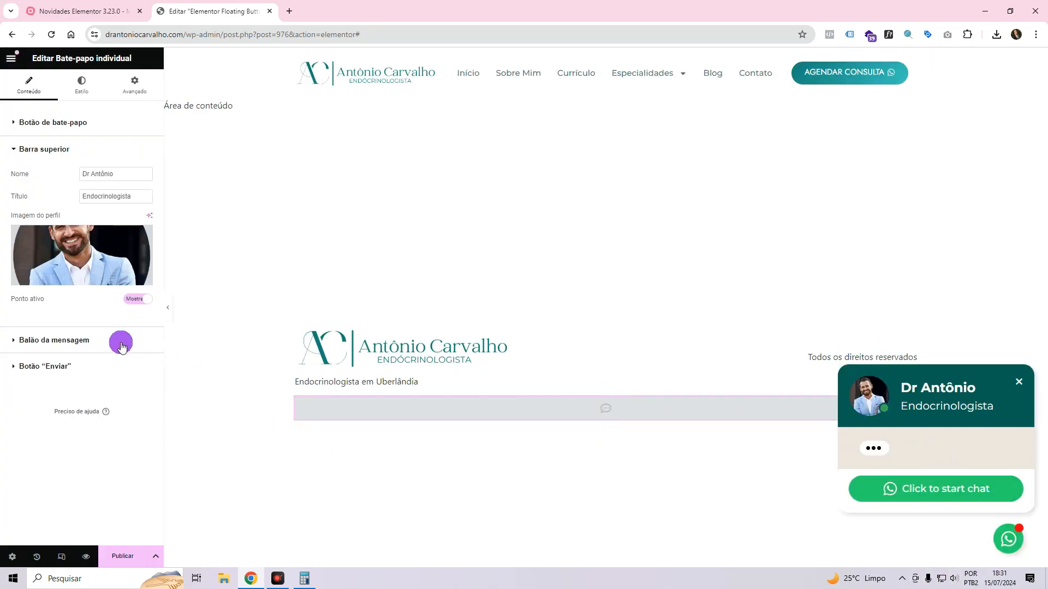
{"action": "left_click", "coordinate": [54, 340]}
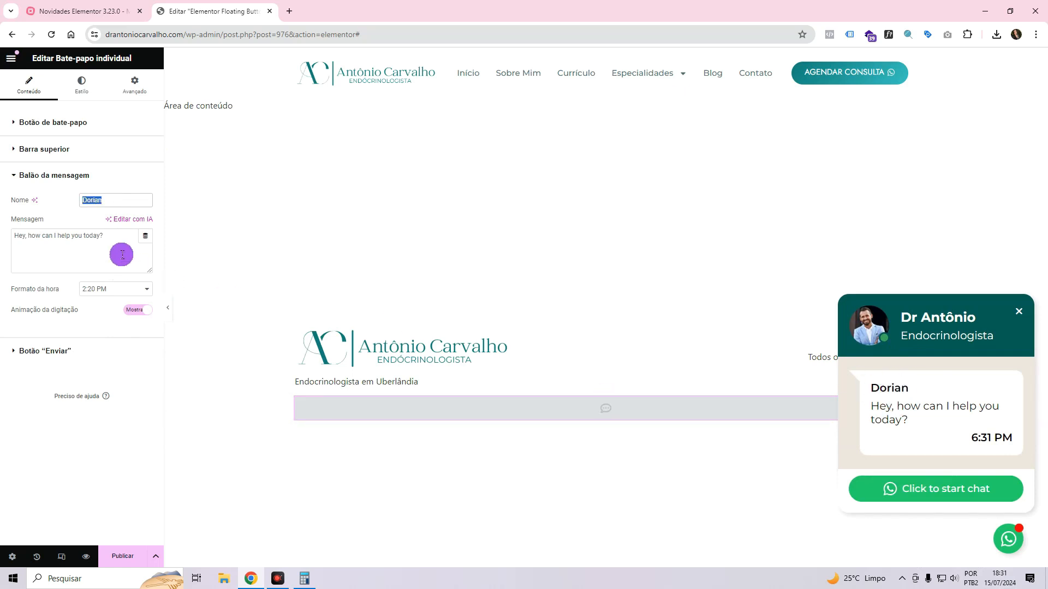
{"action": "type", "text": "Dr. Antônio Carvalho"}
{"action": "left_click", "coordinate": [82, 251]}
{"action": "type", "text": "Olá, como posso te ajudar hoje?"}
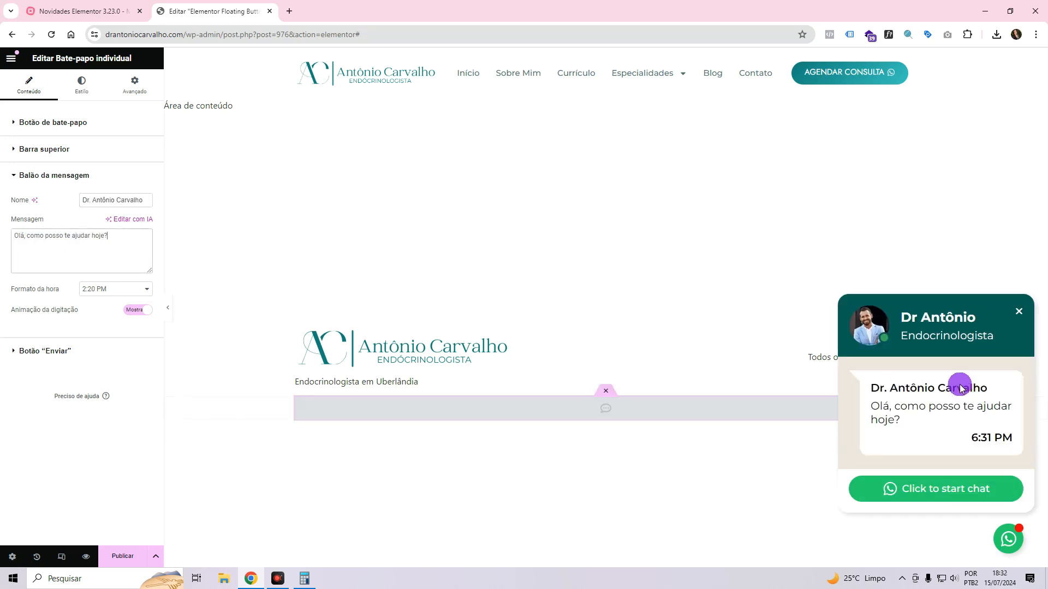
{"action": "triple_click", "coordinate": [53, 235]}
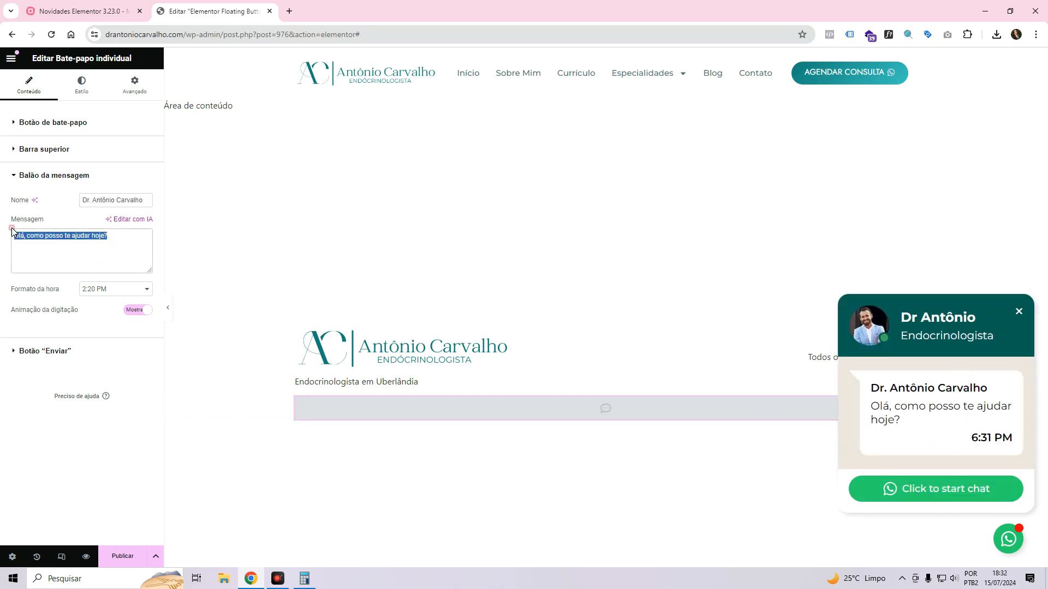
{"action": "left_click", "coordinate": [137, 310]}
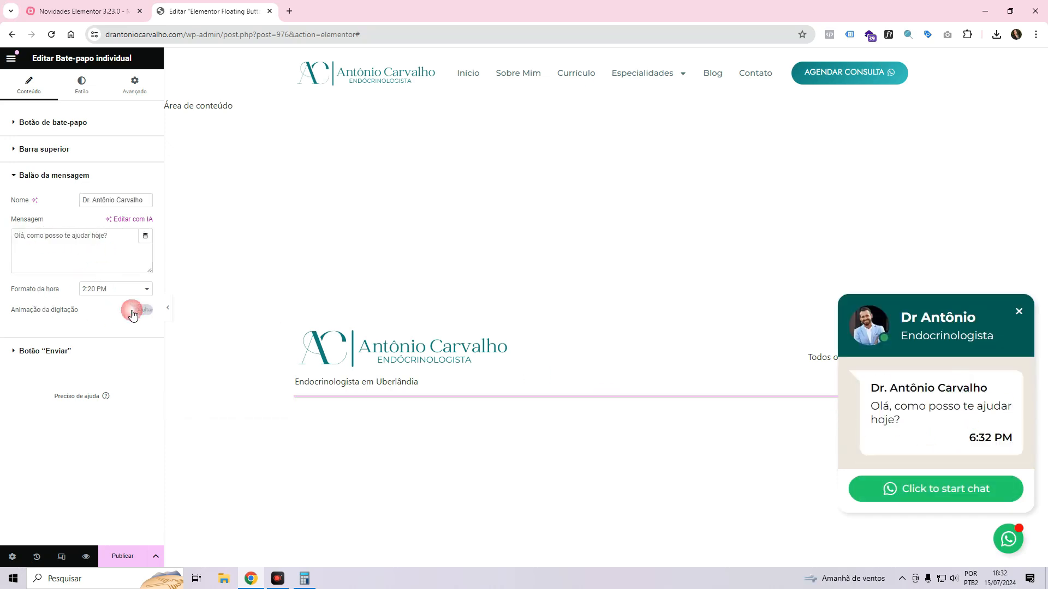
{"action": "left_click", "coordinate": [137, 309]}
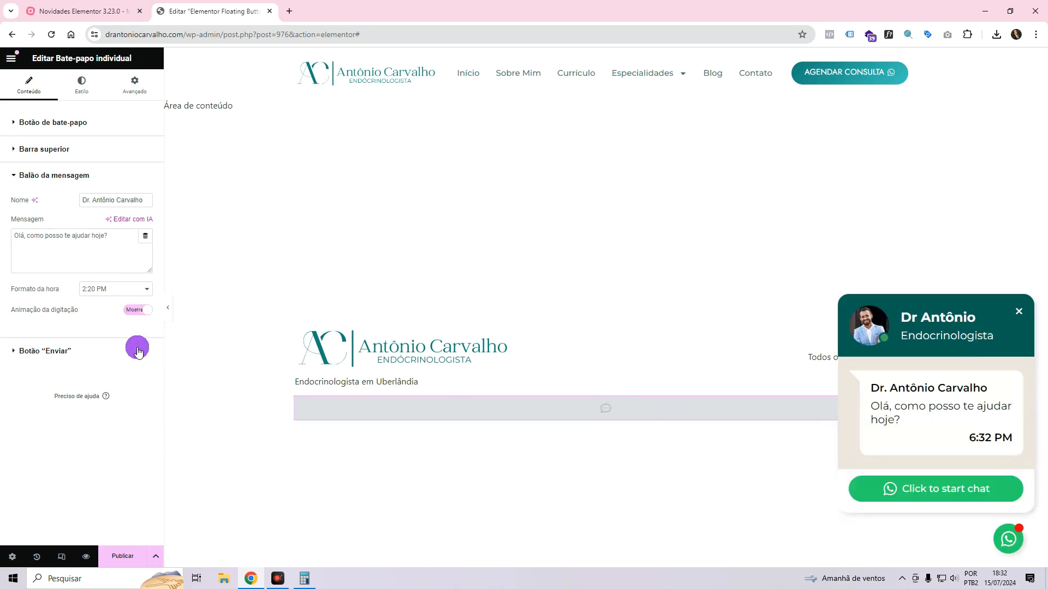
{"action": "left_click", "coordinate": [44, 351]}
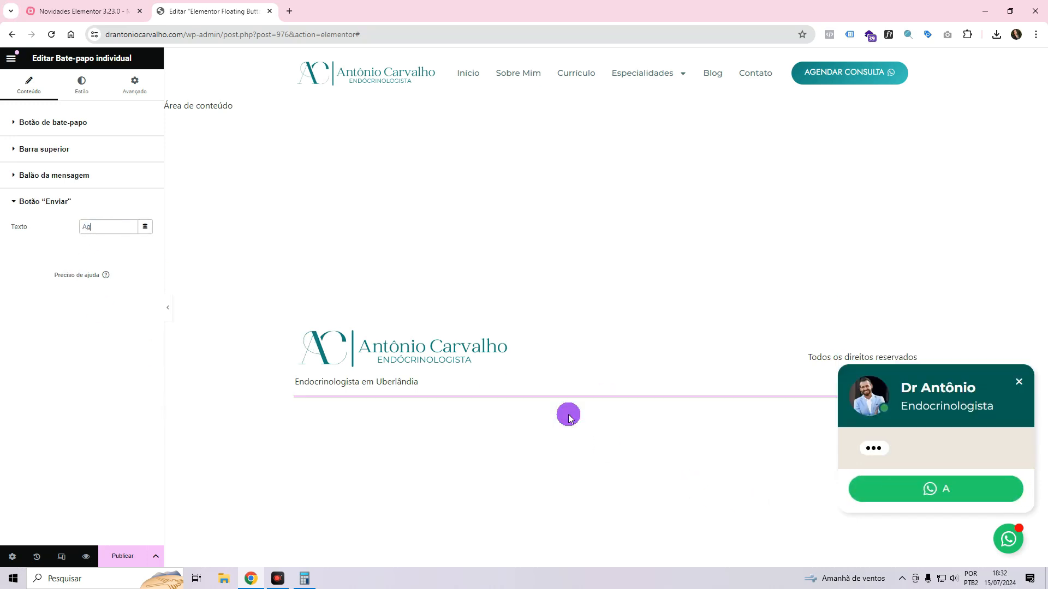
Set the send button text to 'Agendar Consulta'.
{"action": "type", "text": "Agendar Consulta"}
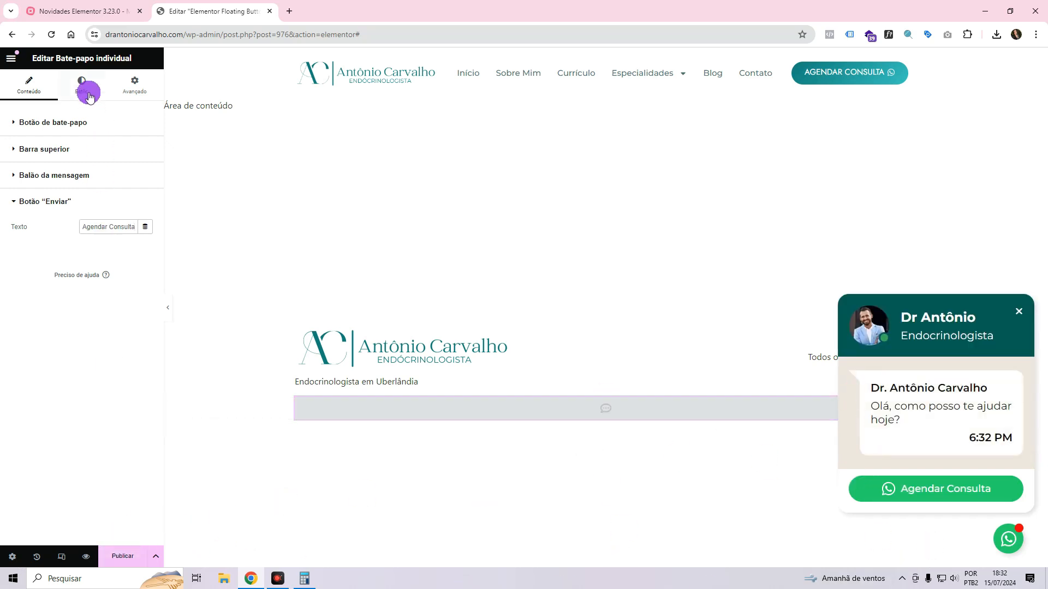
{"action": "left_click", "coordinate": [81, 85]}
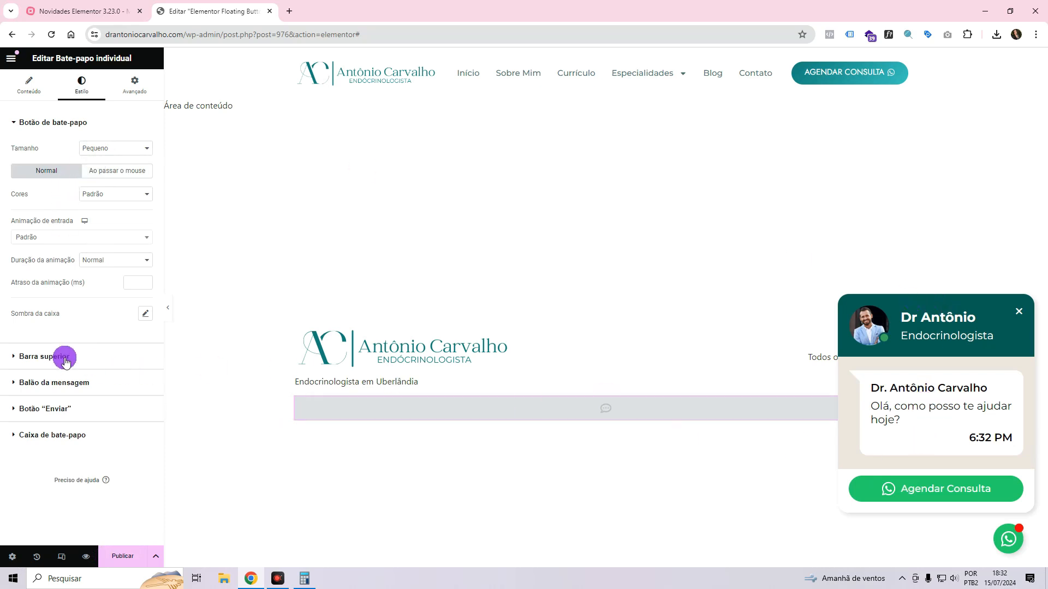
{"action": "mouse_move", "coordinate": [125, 341]}
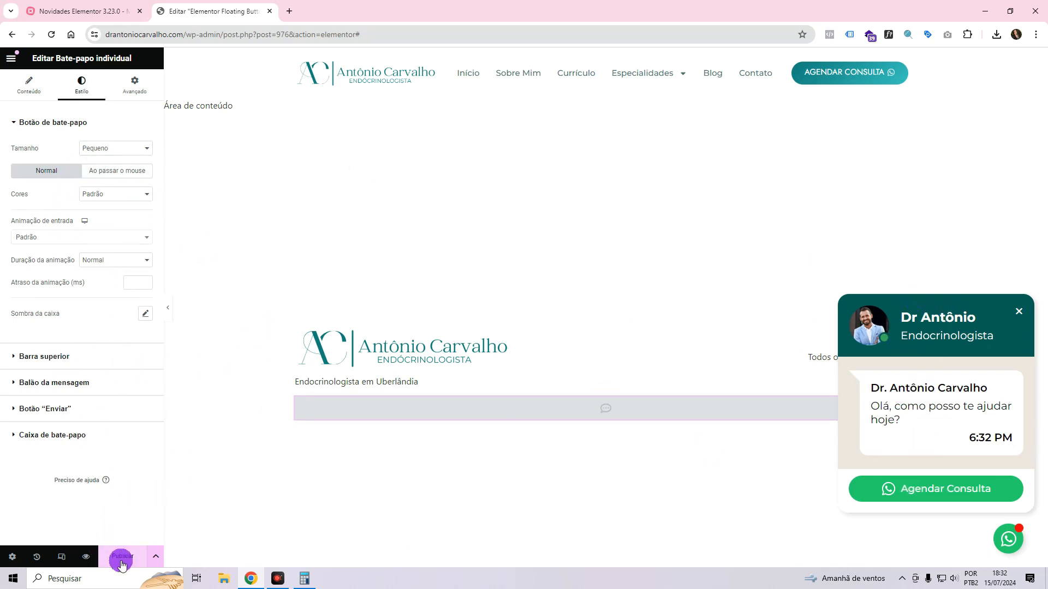
Publish the floating button, reviewing Singular/Páginas conditions but keeping Incluir > Todo o site.
{"action": "left_click", "coordinate": [122, 557]}
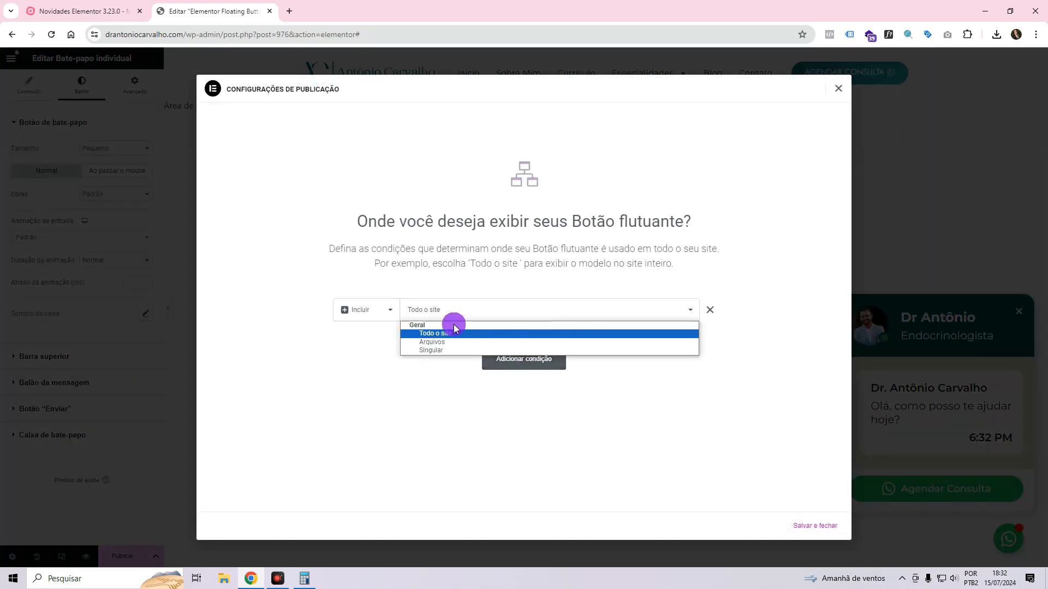
{"action": "mouse_move", "coordinate": [437, 342]}
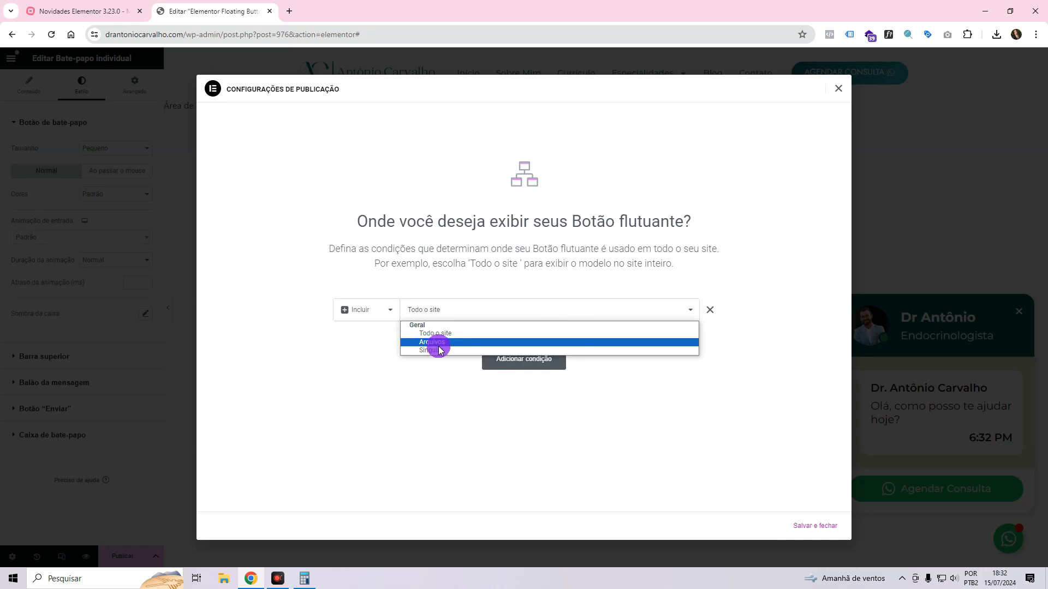
{"action": "mouse_move", "coordinate": [434, 351]}
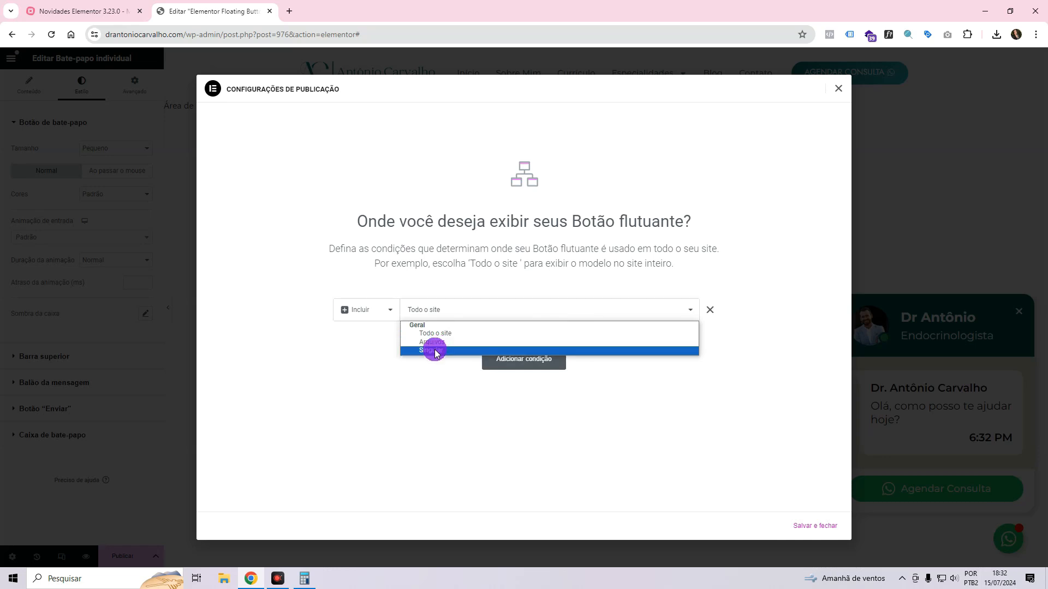
{"action": "left_click", "coordinate": [434, 349]}
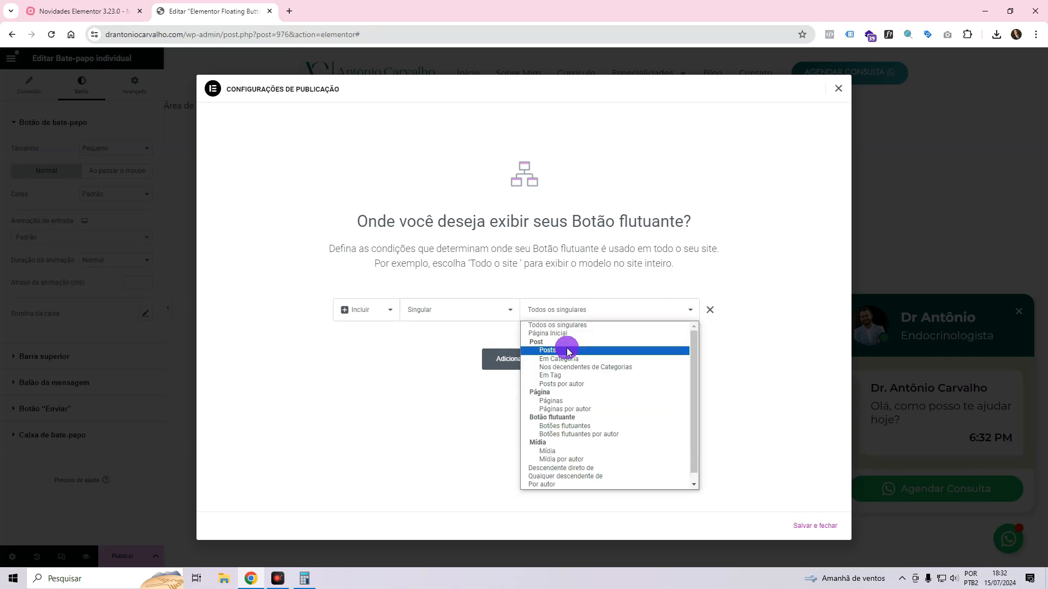
{"action": "left_click", "coordinate": [550, 400]}
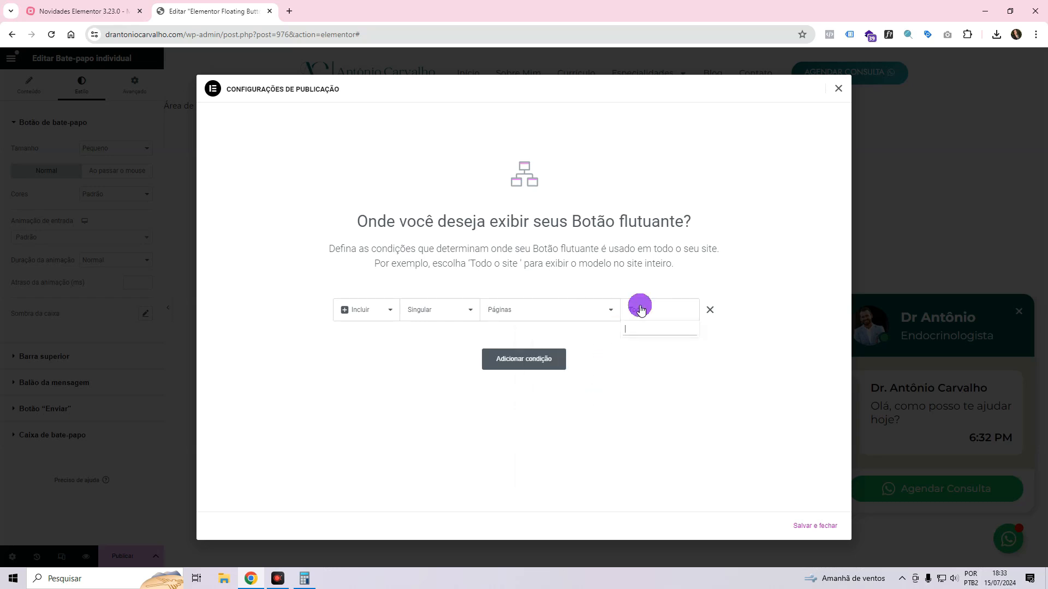
{"action": "type", "text": "con"}
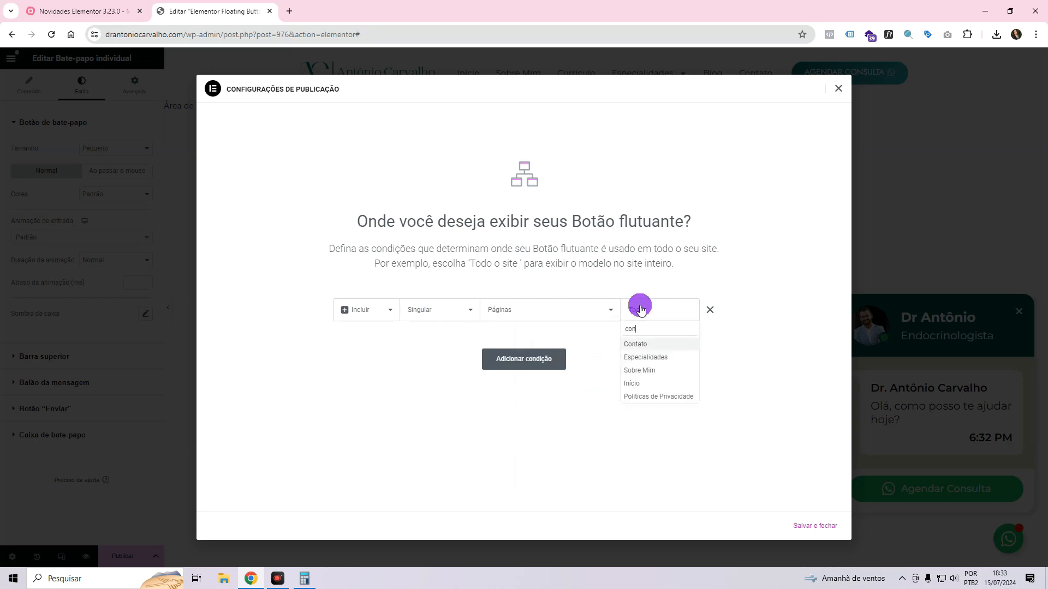
{"action": "left_click", "coordinate": [634, 343]}
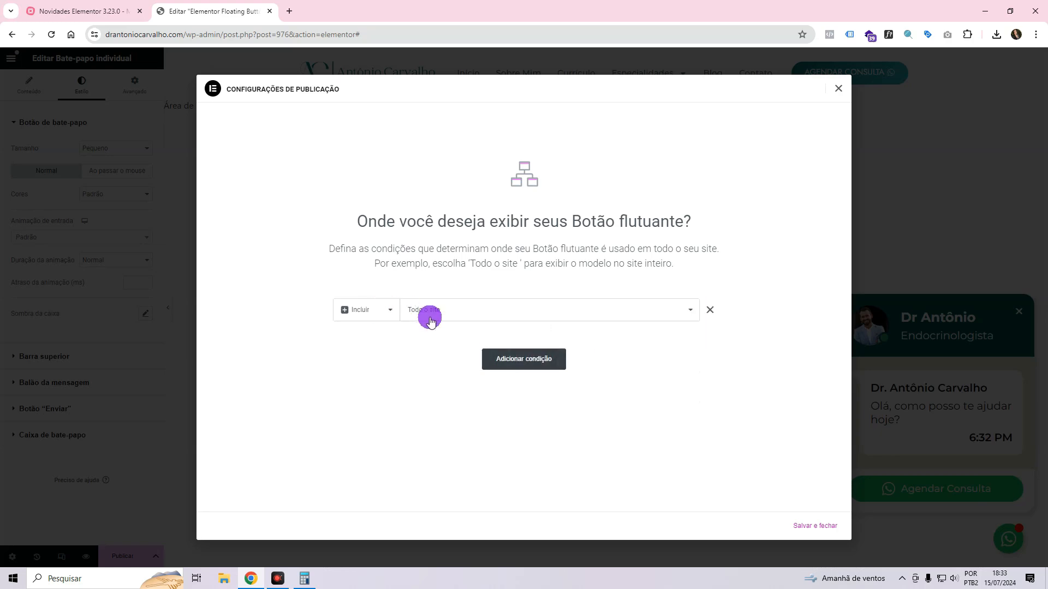
{"action": "left_click", "coordinate": [815, 525]}
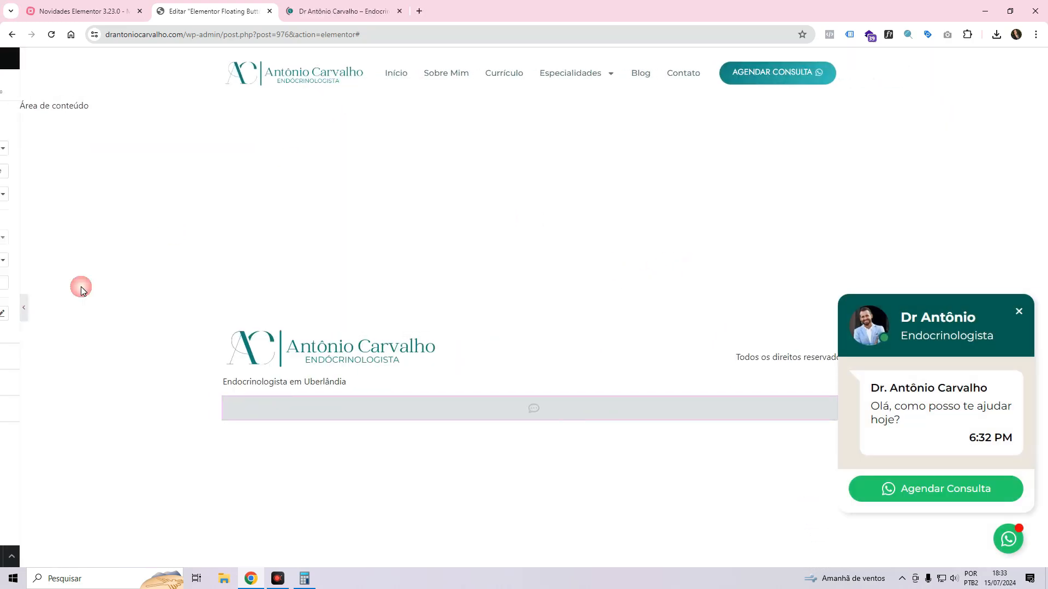
On the live site, open, close and reopen the WhatsApp chat popup, then return to Elementor.
{"action": "left_click", "coordinate": [341, 11]}
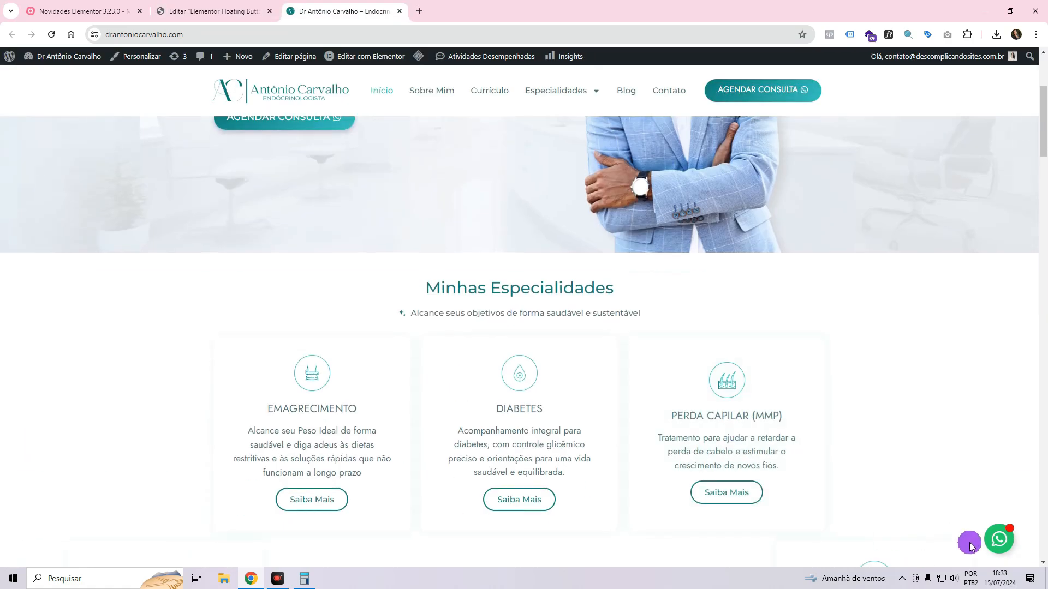
{"action": "left_click", "coordinate": [998, 539]}
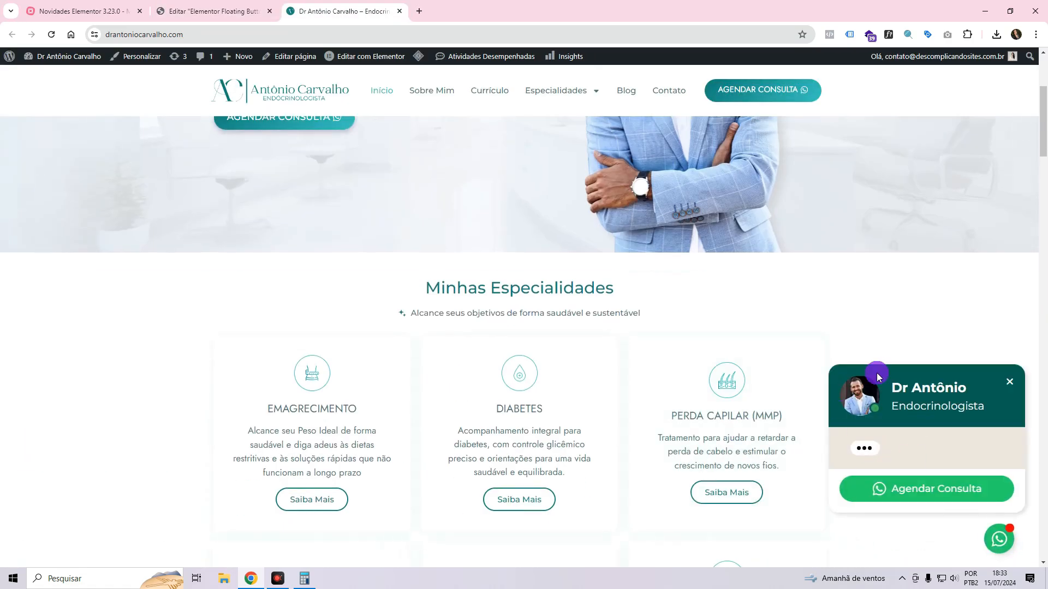
{"action": "left_click", "coordinate": [1009, 381]}
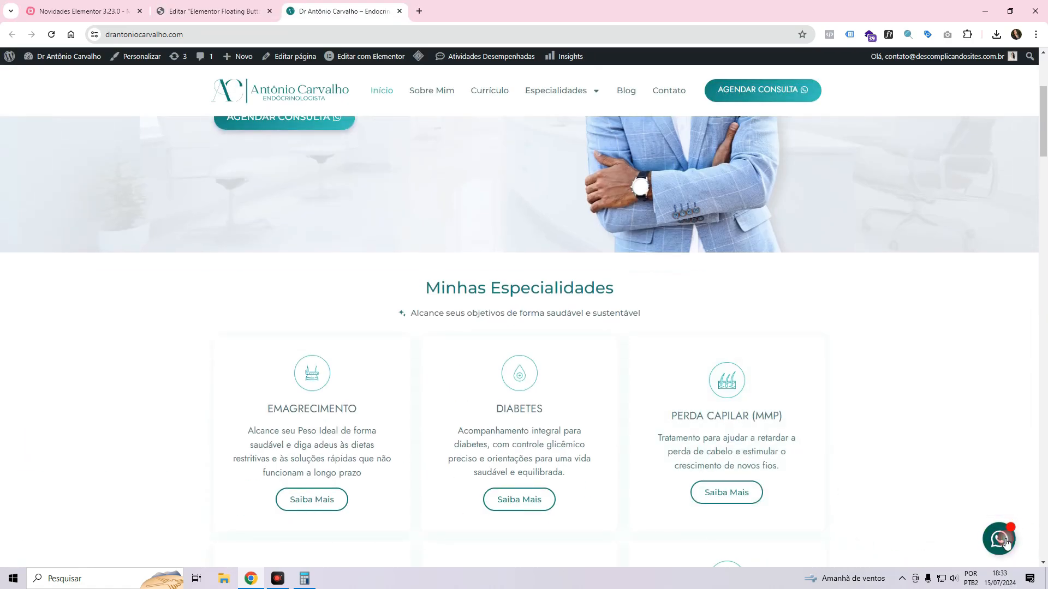
{"action": "left_click", "coordinate": [1003, 539]}
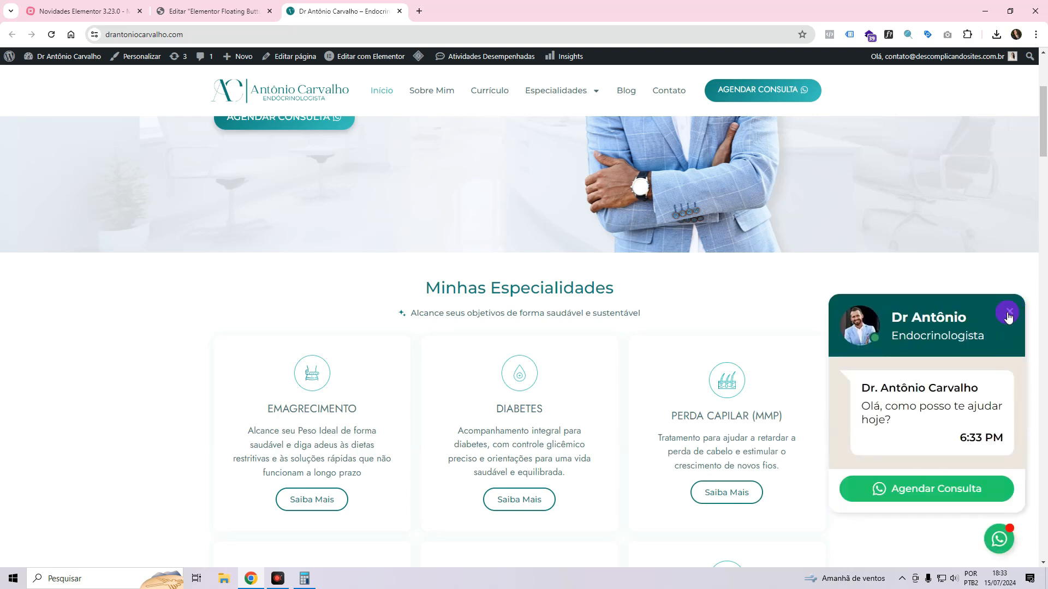
{"action": "left_click", "coordinate": [212, 11]}
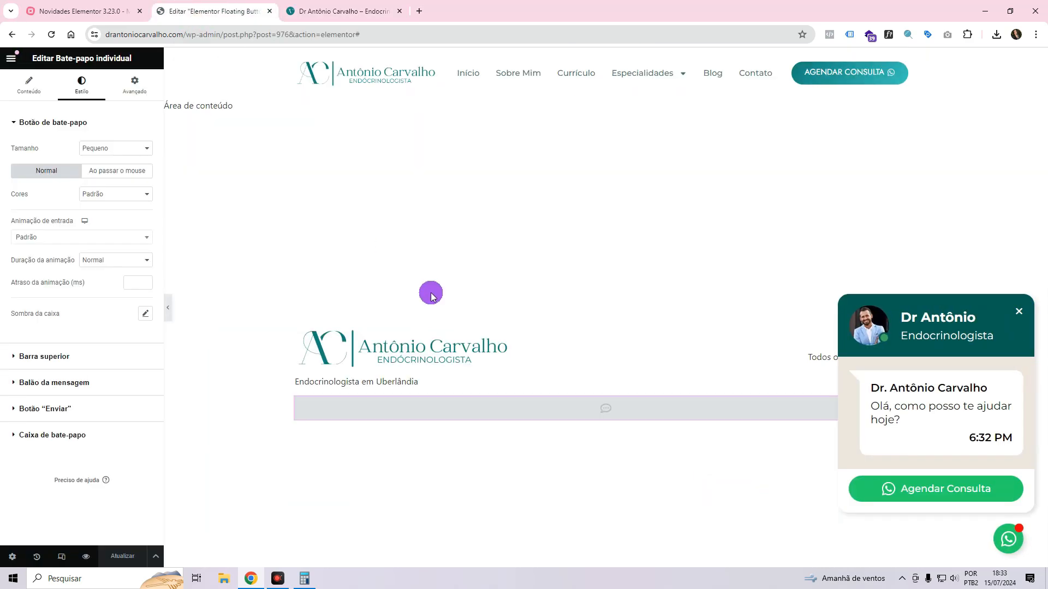
Save the floating button's display condition as Incluir > Todo o site.
{"action": "left_click", "coordinate": [155, 557]}
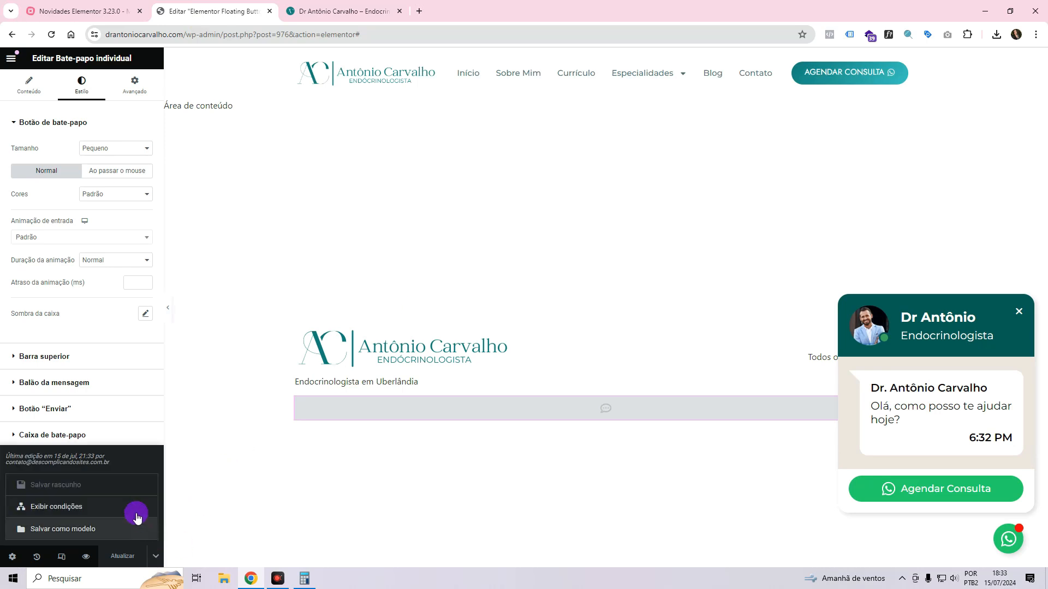
{"action": "left_click", "coordinate": [56, 506]}
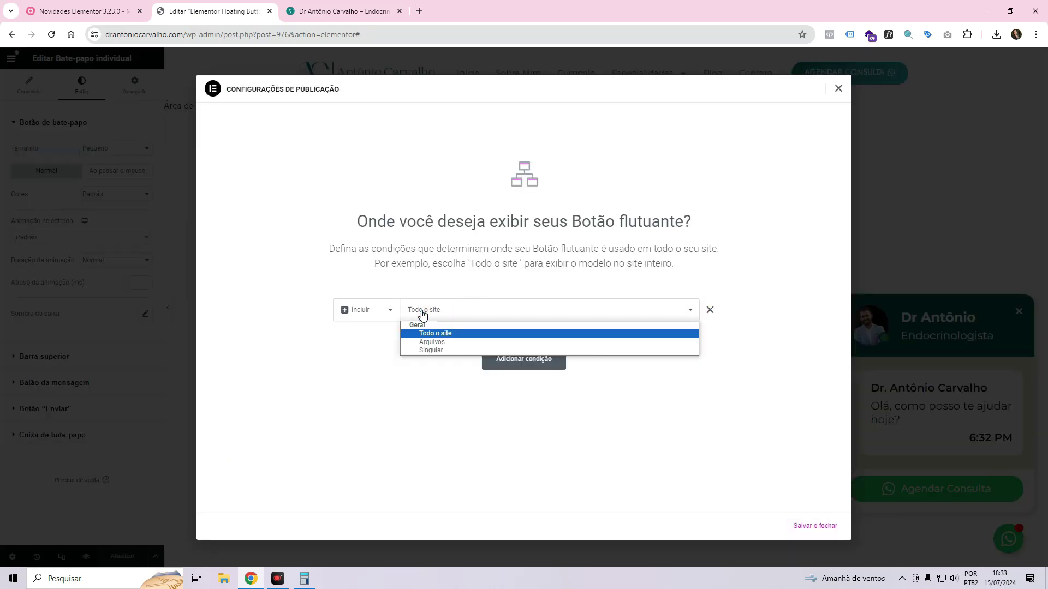
{"action": "mouse_move", "coordinate": [422, 319]}
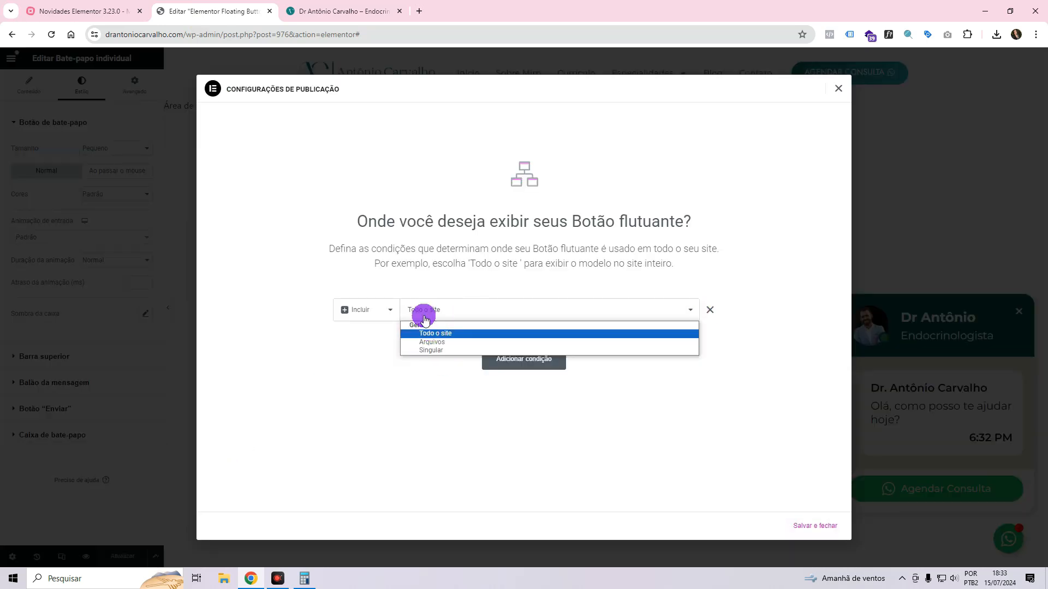
{"action": "left_click", "coordinate": [435, 332]}
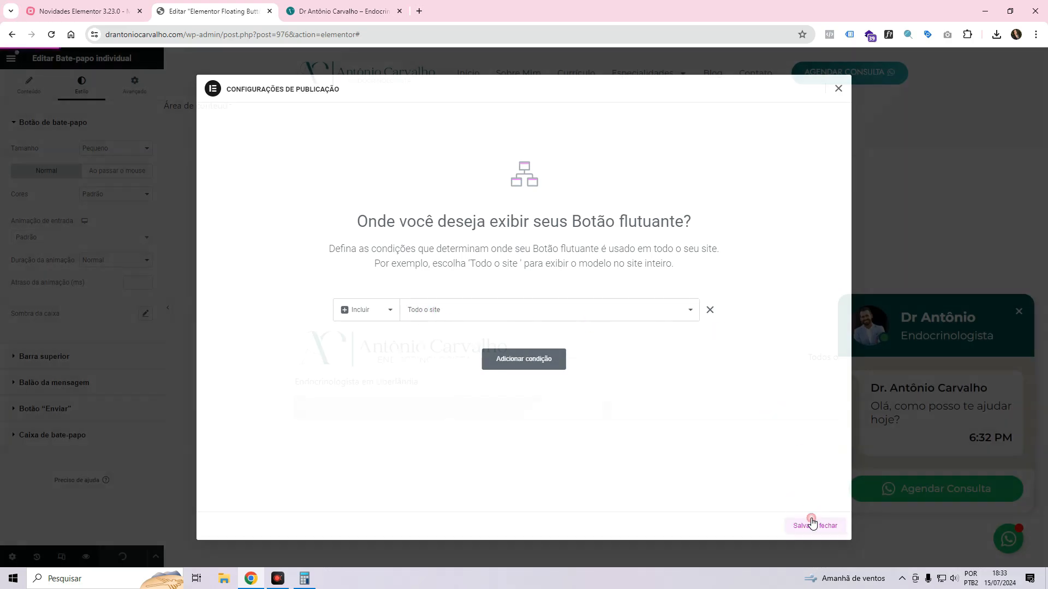
{"action": "left_click", "coordinate": [813, 525]}
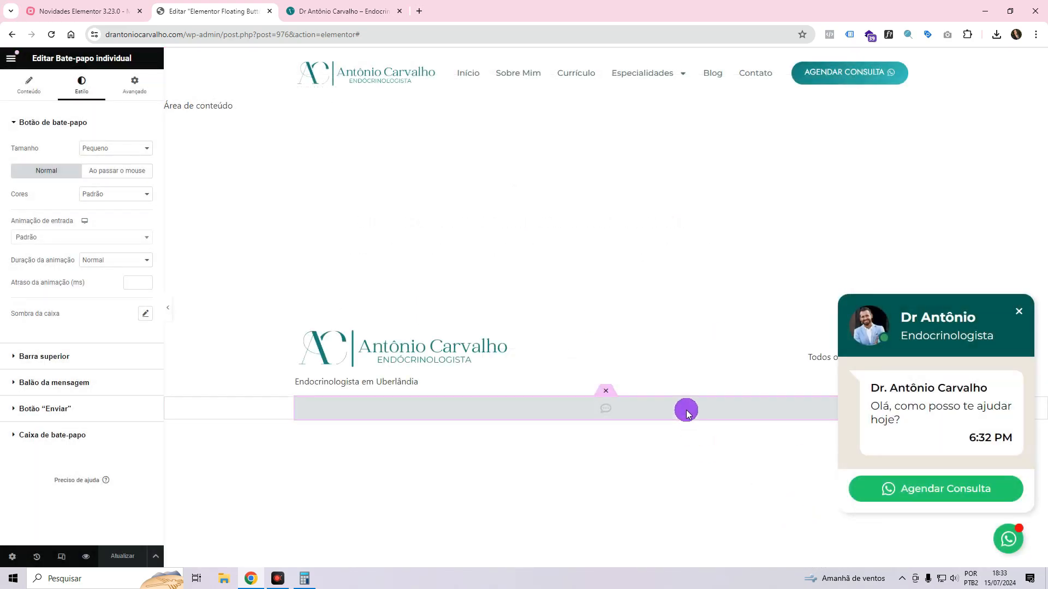
Reopen the display conditions to recheck them and close without changes.
{"action": "left_click", "coordinate": [155, 556]}
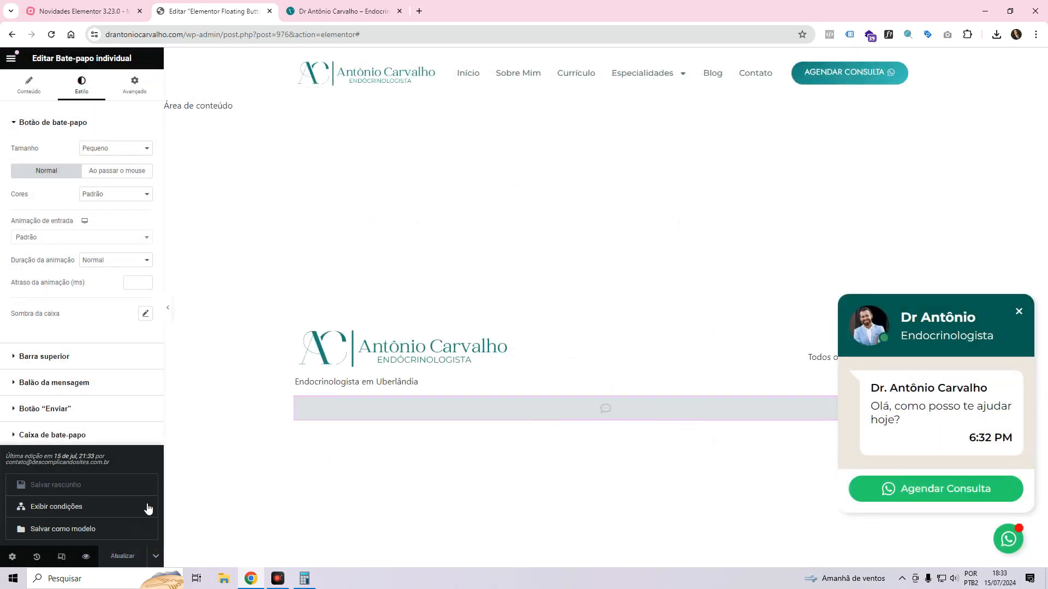
{"action": "left_click", "coordinate": [57, 506]}
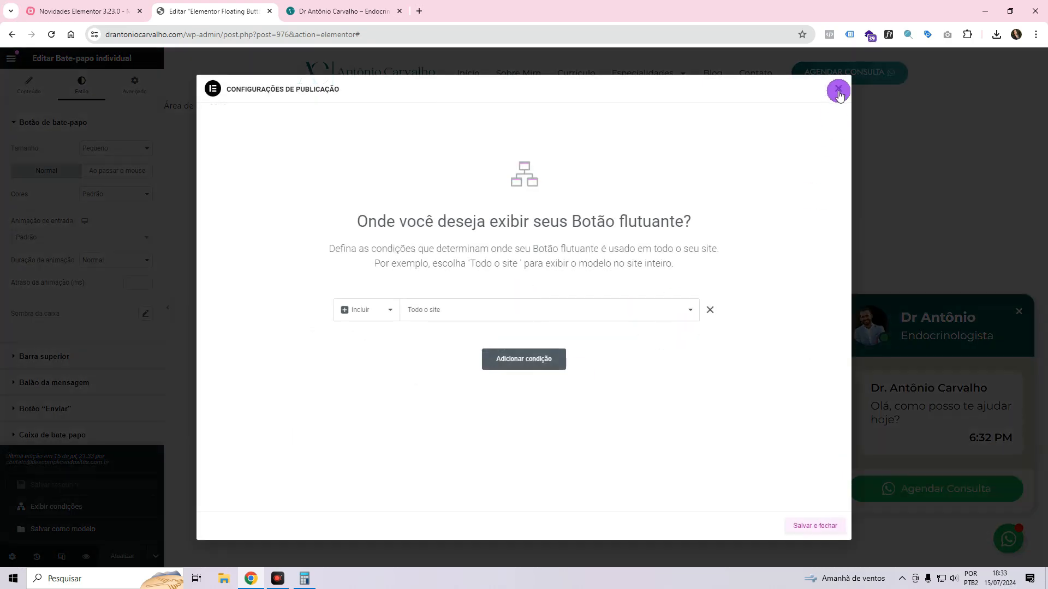
{"action": "left_click", "coordinate": [838, 90]}
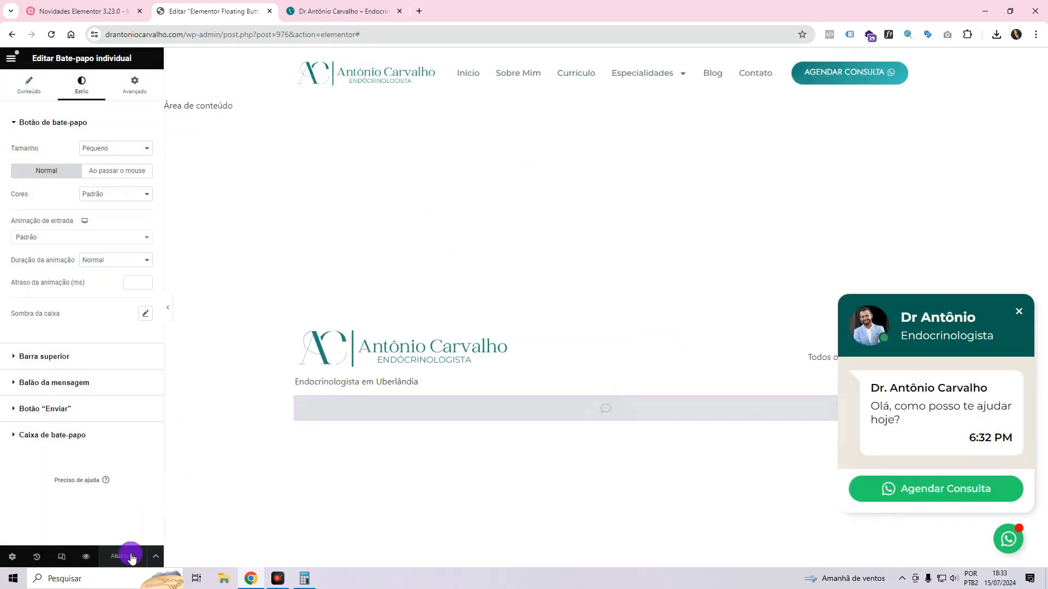
{"action": "mouse_move", "coordinate": [421, 181]}
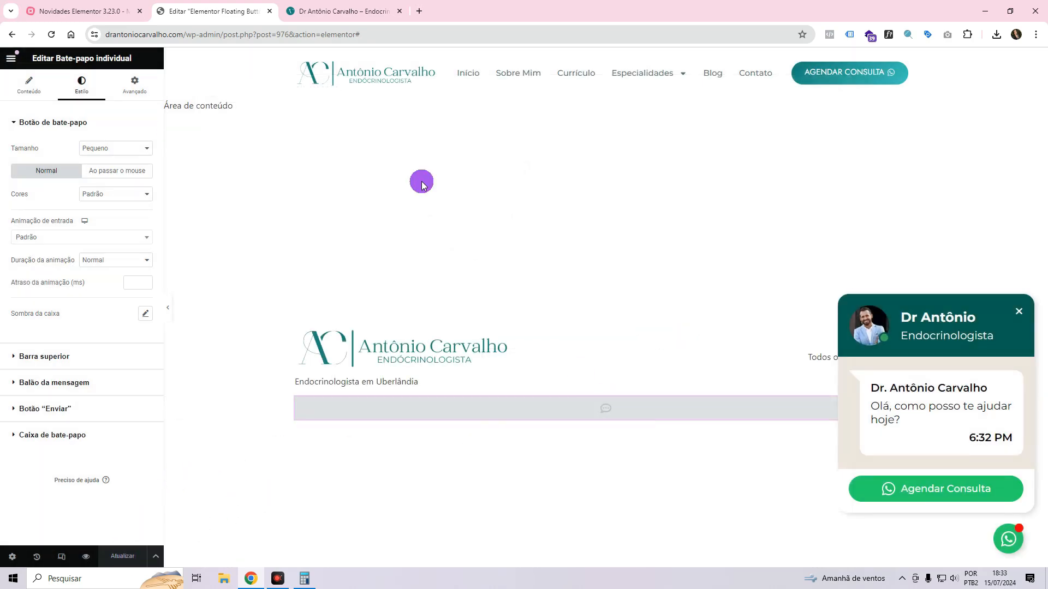
{"action": "mouse_move", "coordinate": [661, 292]}
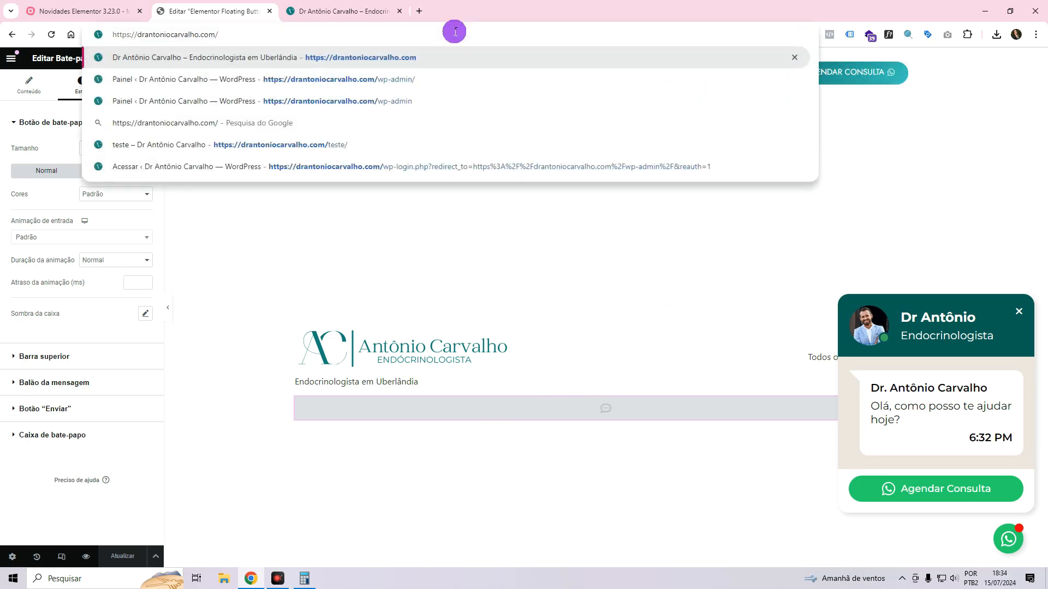
View Botões flutuantes listing Elementor Floating Button #976, briefly checking the MindMeister tab.
{"action": "left_click", "coordinate": [318, 79]}
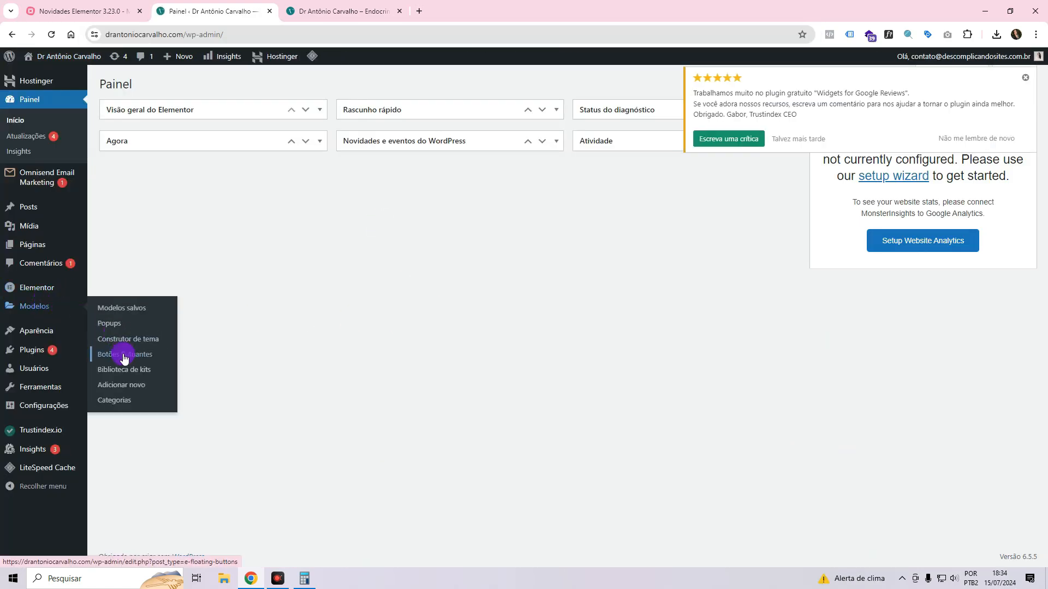
{"action": "left_click", "coordinate": [126, 354]}
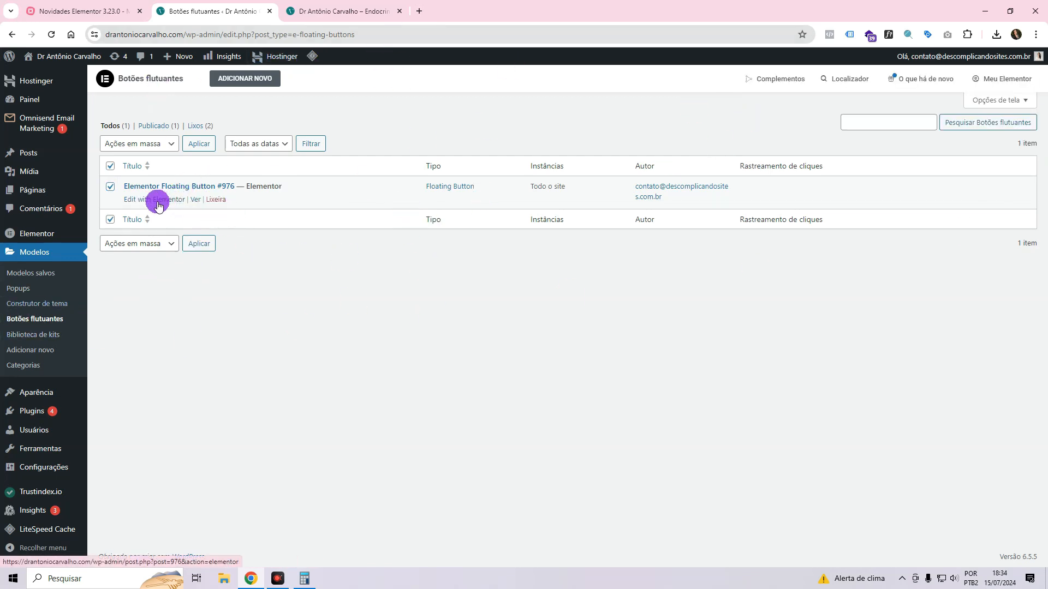
{"action": "left_click", "coordinate": [80, 11]}
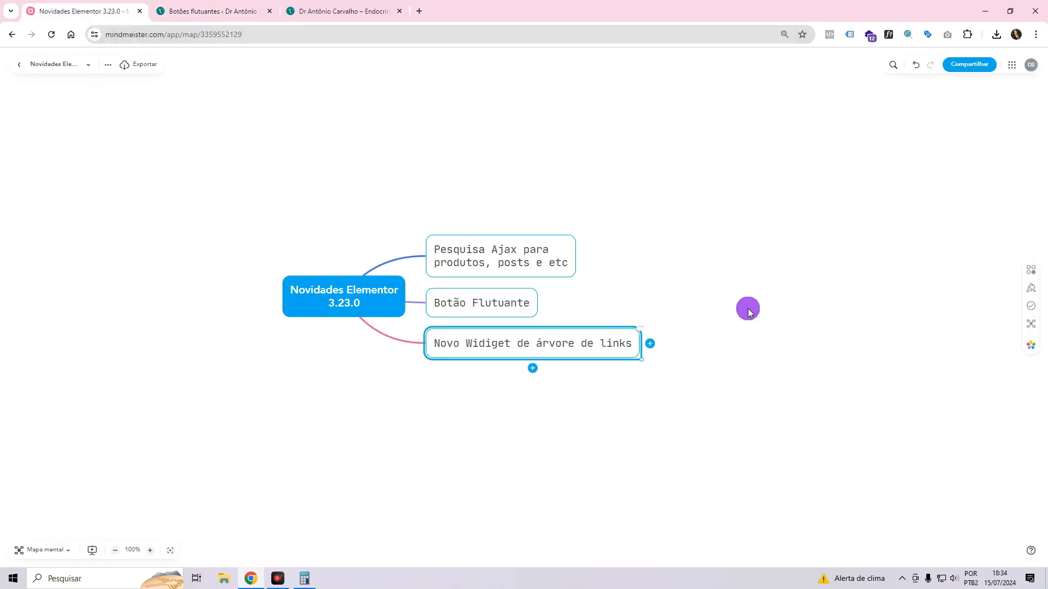
{"action": "mouse_move", "coordinate": [569, 346]}
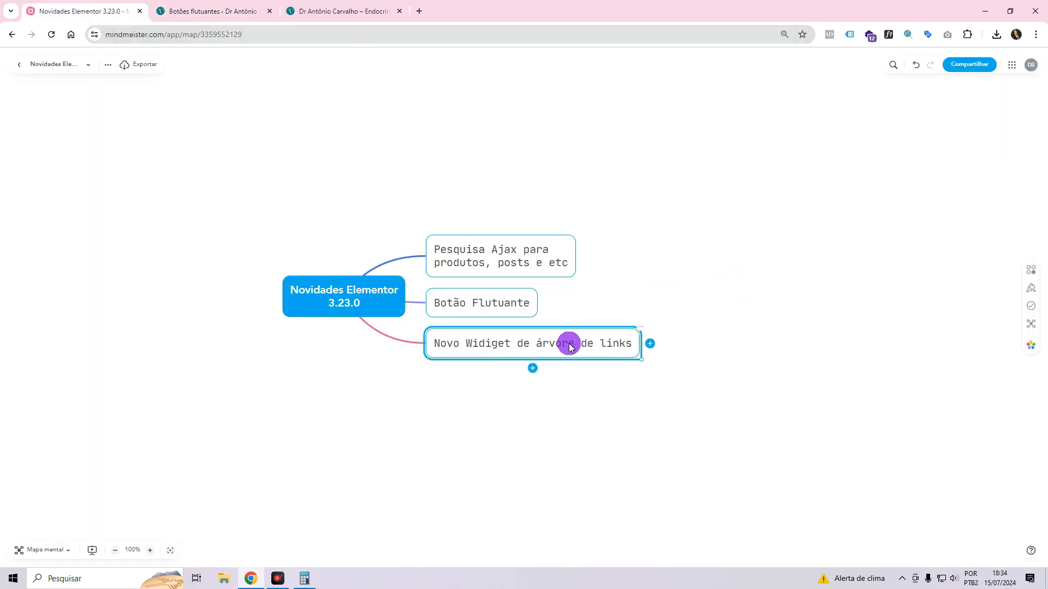
{"action": "left_click", "coordinate": [212, 11]}
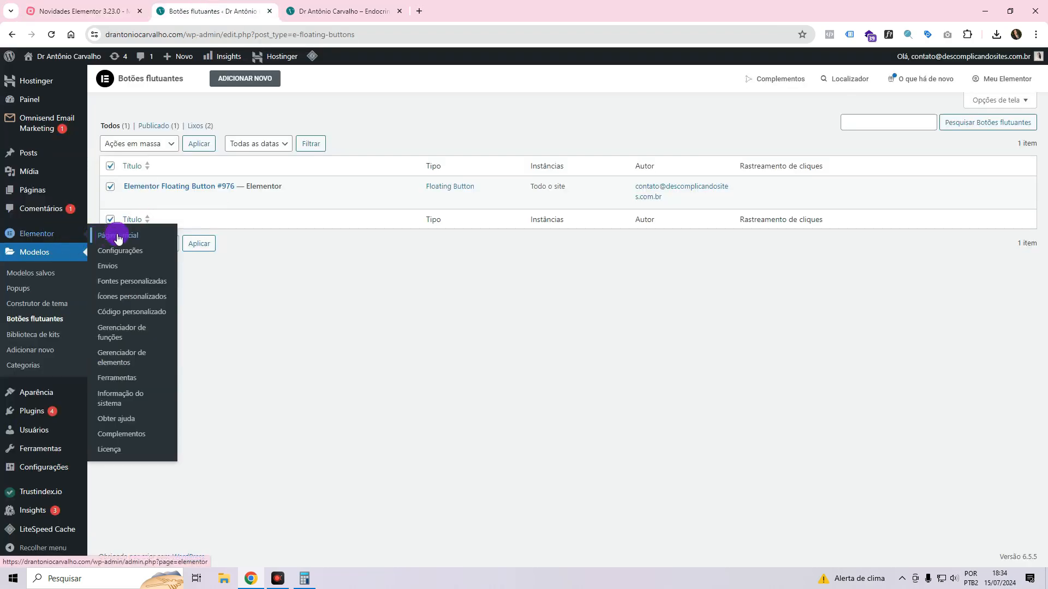
Check the Link na biografia and Botões flutuantes experiments, then view the live homepage.
{"action": "left_click", "coordinate": [119, 251]}
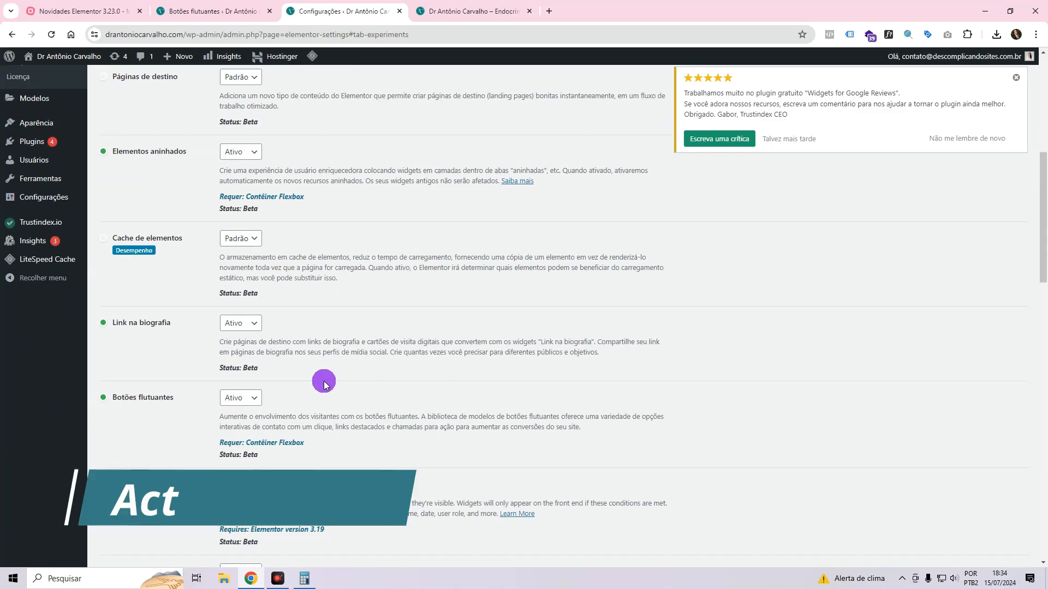
{"action": "scroll", "scroll_direction": "up", "scroll_amount": 3}
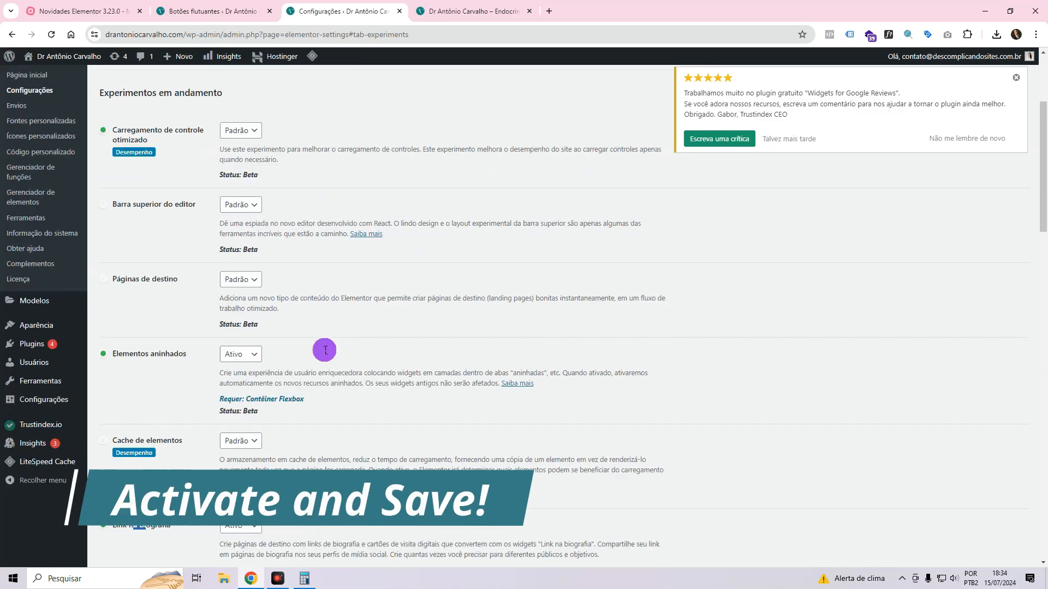
{"action": "left_click", "coordinate": [473, 11]}
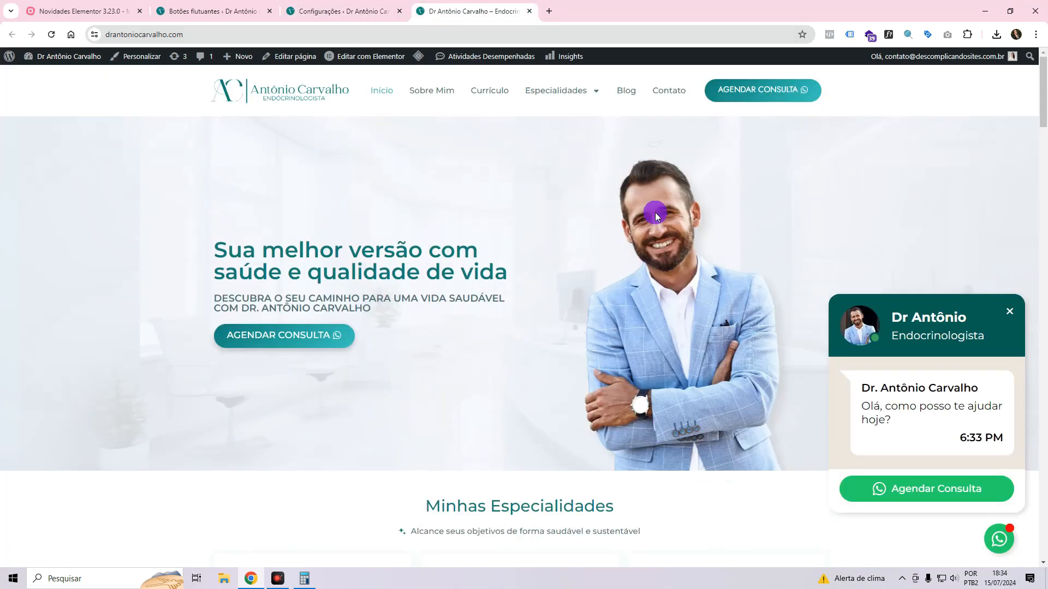
Scroll the live homepage, then open the Início page in Elementor's editor.
{"action": "scroll", "scroll_direction": "down", "scroll_amount": 3}
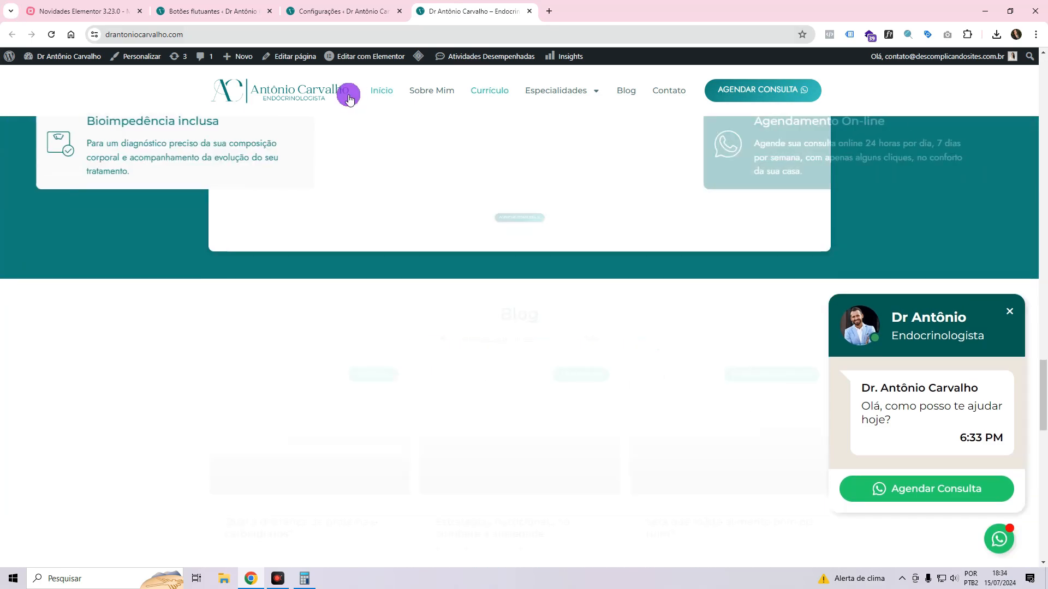
{"action": "left_click", "coordinate": [371, 57]}
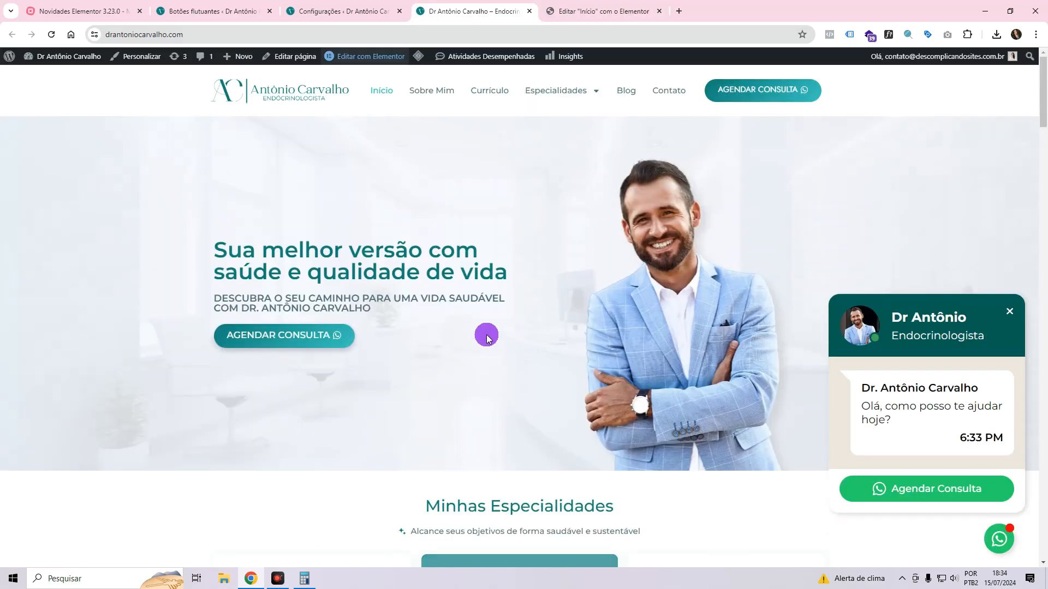
{"action": "scroll", "scroll_direction": "down", "scroll_amount": 3}
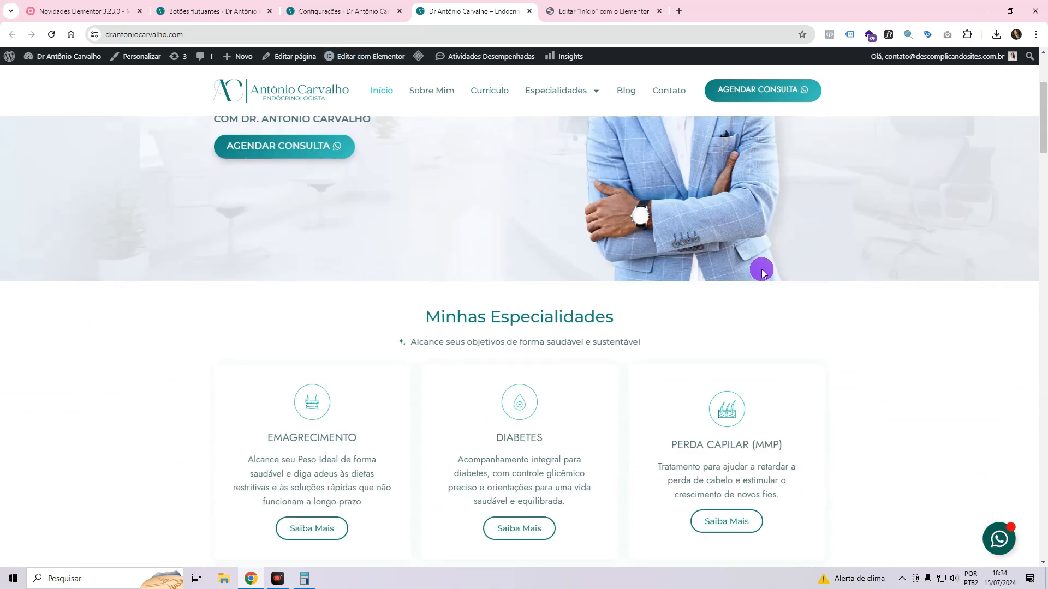
{"action": "scroll", "scroll_direction": "down", "scroll_amount": 3}
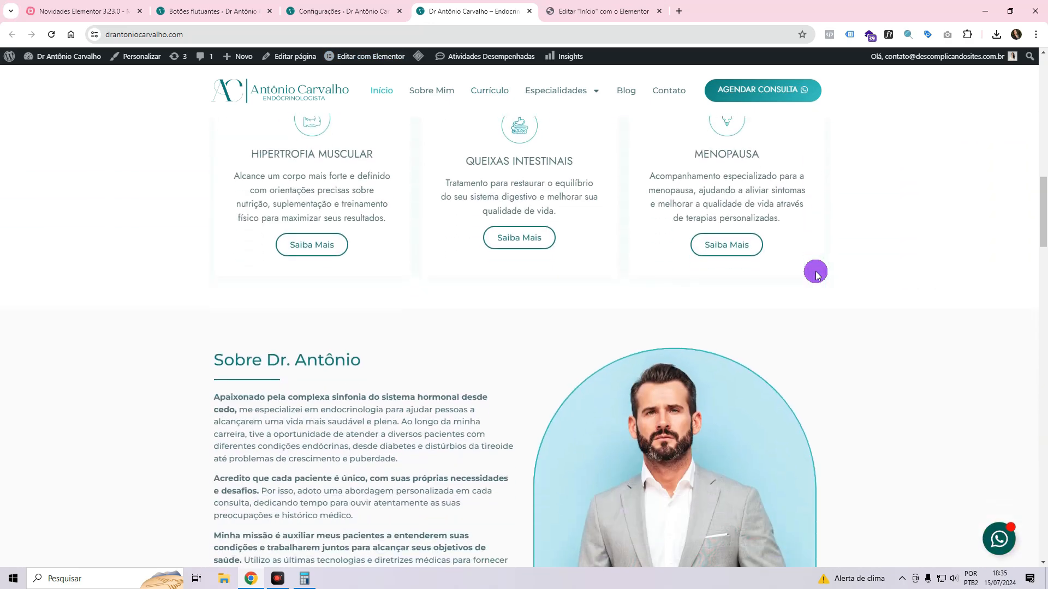
{"action": "scroll", "scroll_direction": "down", "scroll_amount": 3}
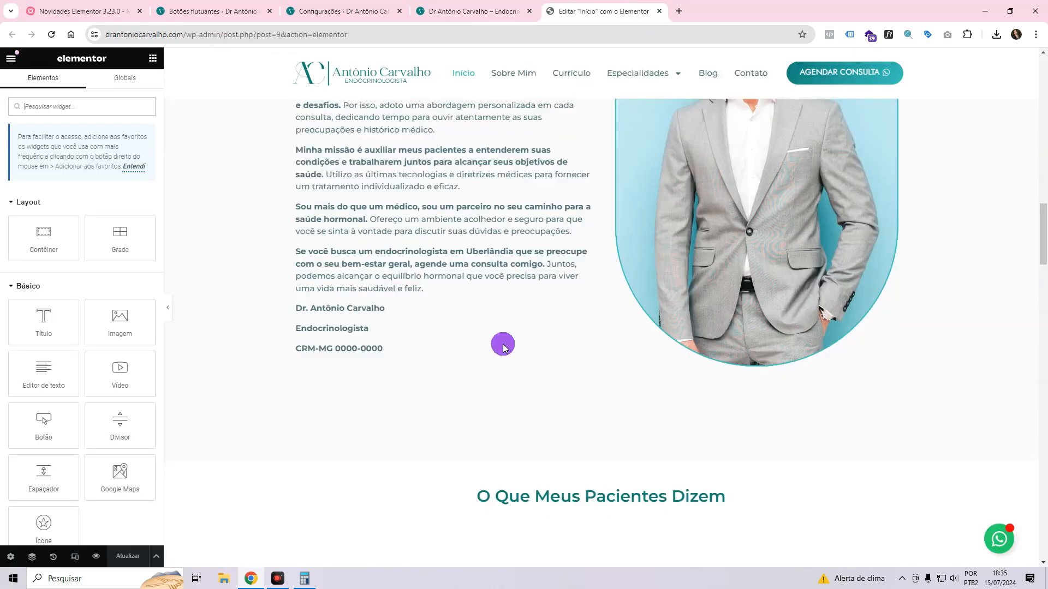
Collapse the Básico and Pro widget categories and place Minimalista in the bottom drop zone.
{"action": "scroll", "scroll_direction": "down", "scroll_amount": 3}
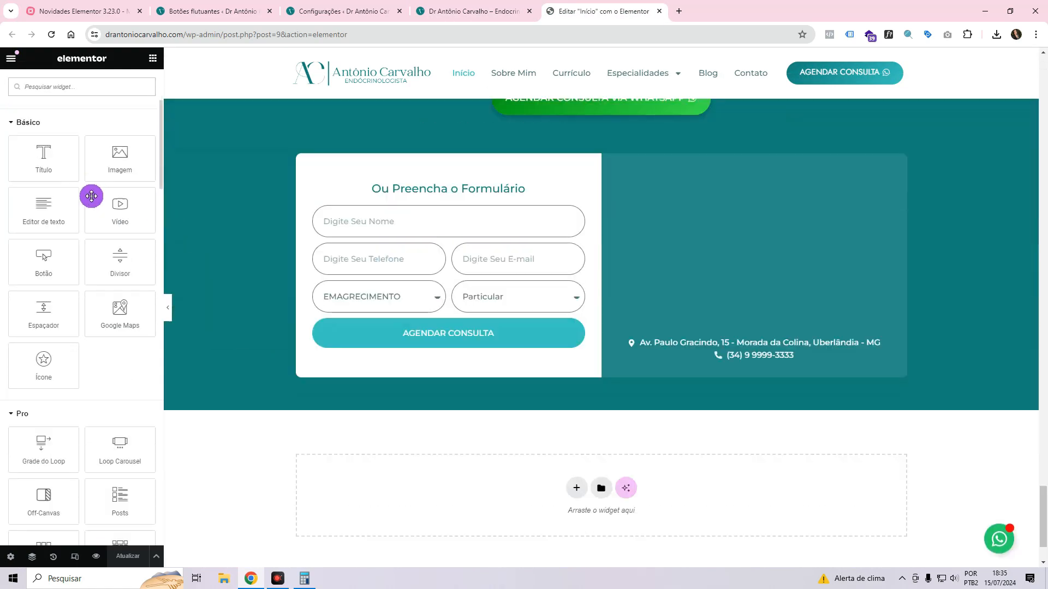
{"action": "left_click", "coordinate": [152, 59]}
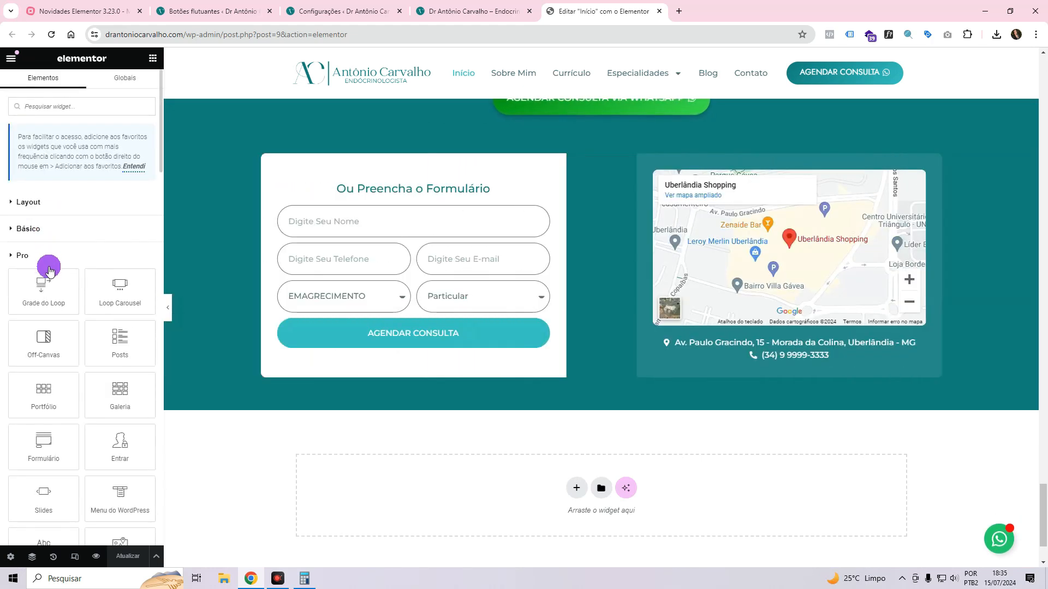
{"action": "left_click", "coordinate": [26, 282]}
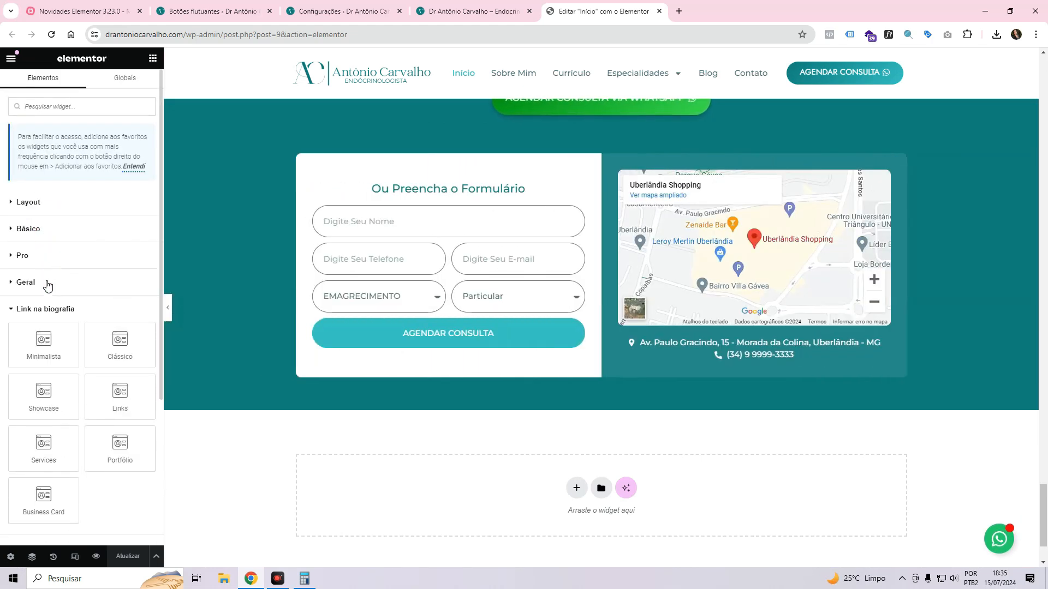
{"action": "scroll", "scroll_direction": "down", "scroll_amount": 3}
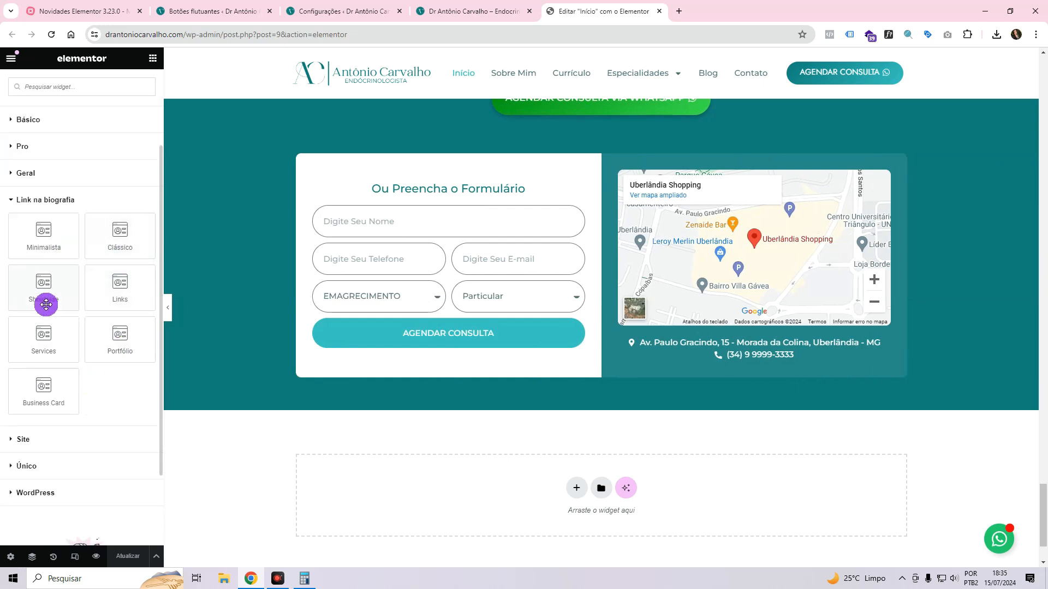
{"action": "scroll", "scroll_direction": "down", "scroll_amount": 3}
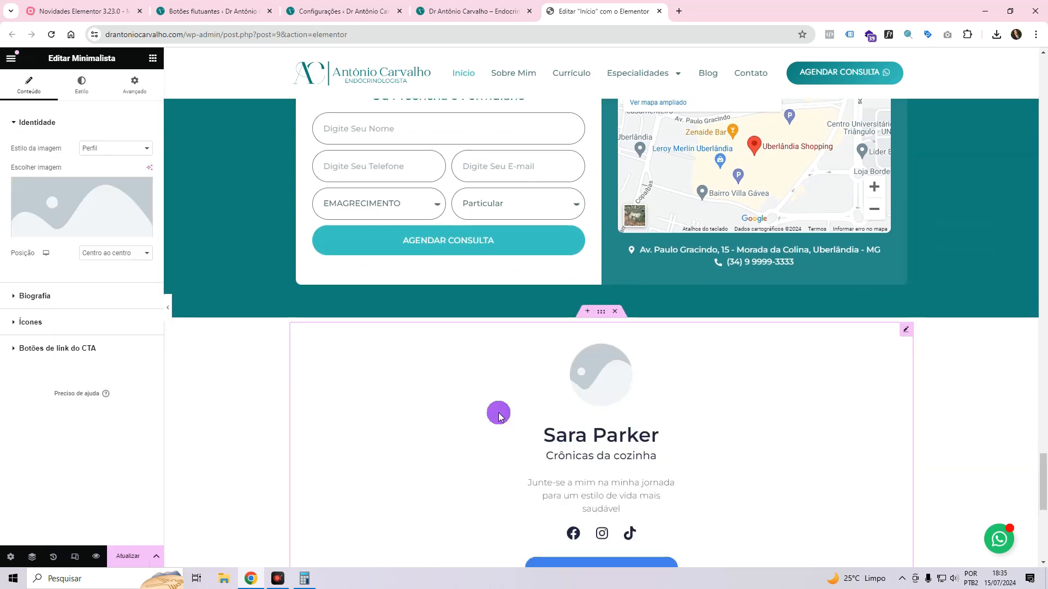
Preview the page with the panel hidden, then open the Minimalista widget's settings.
{"action": "scroll", "scroll_direction": "down", "scroll_amount": 3}
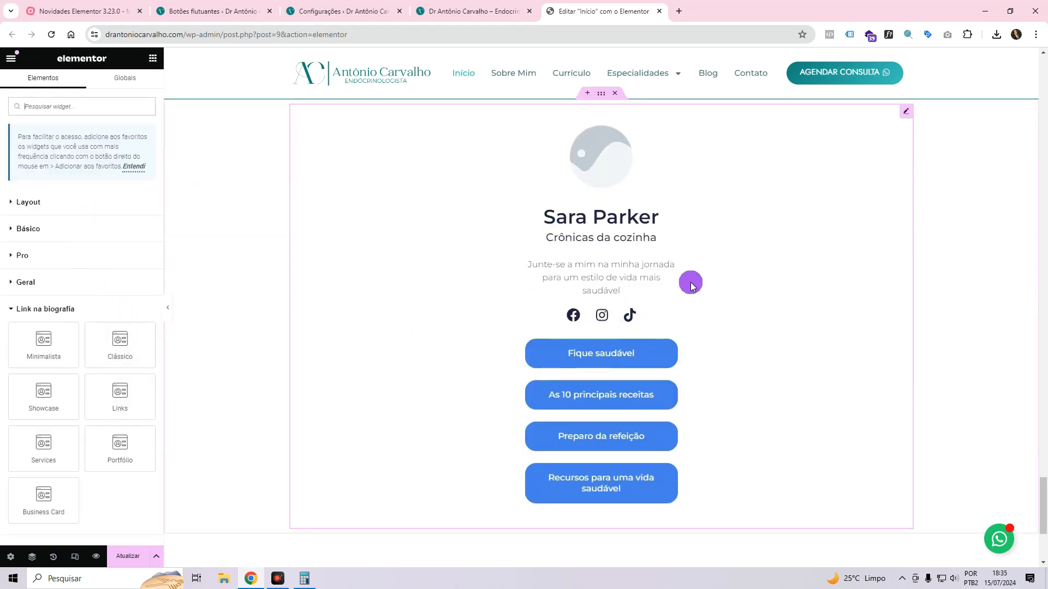
{"action": "mouse_move", "coordinate": [693, 277]}
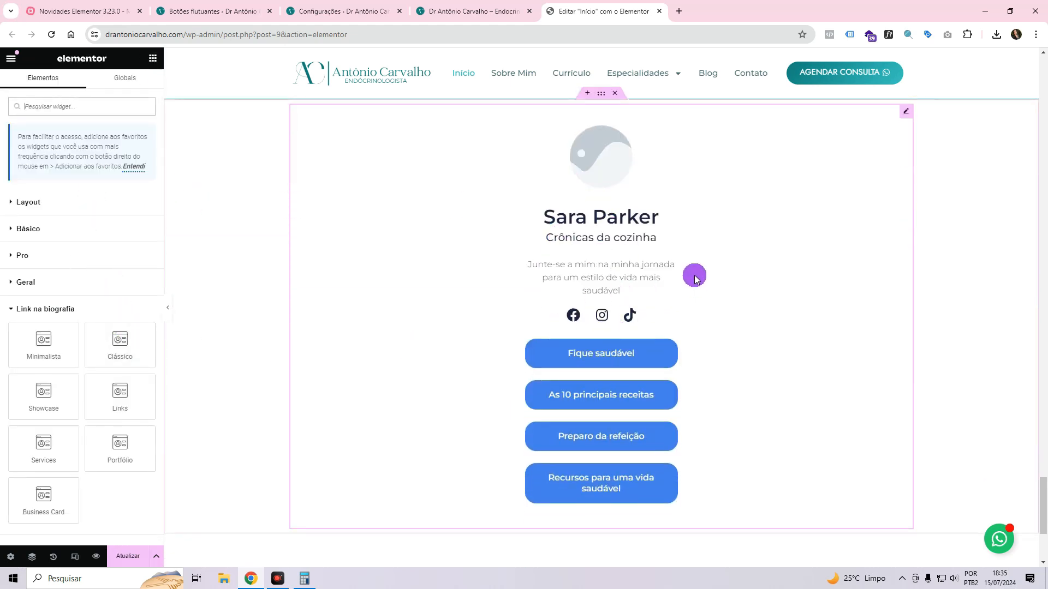
{"action": "mouse_move", "coordinate": [582, 202]}
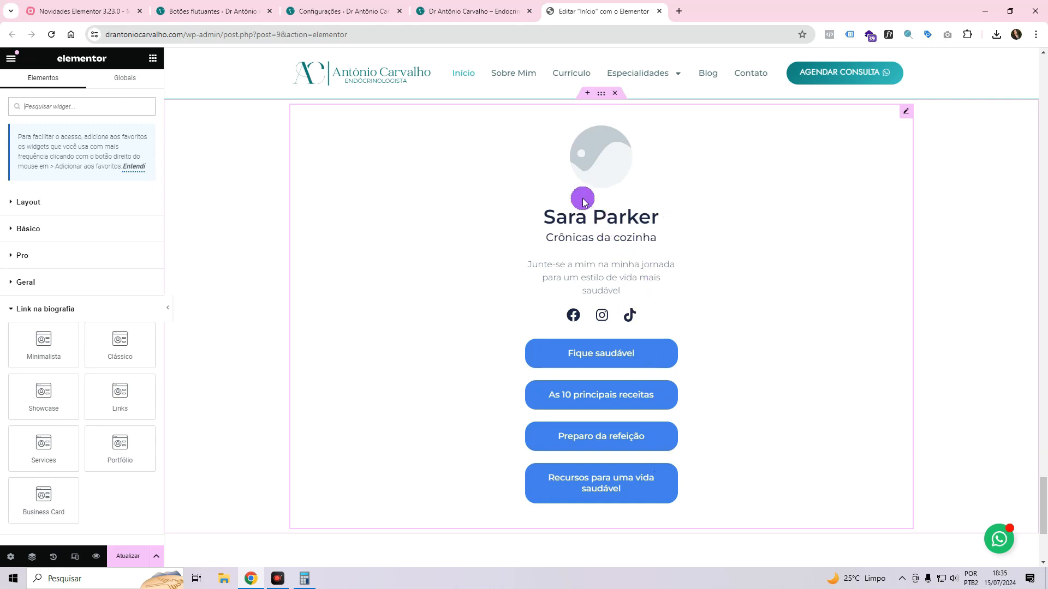
{"action": "scroll", "scroll_direction": "down", "scroll_amount": 3}
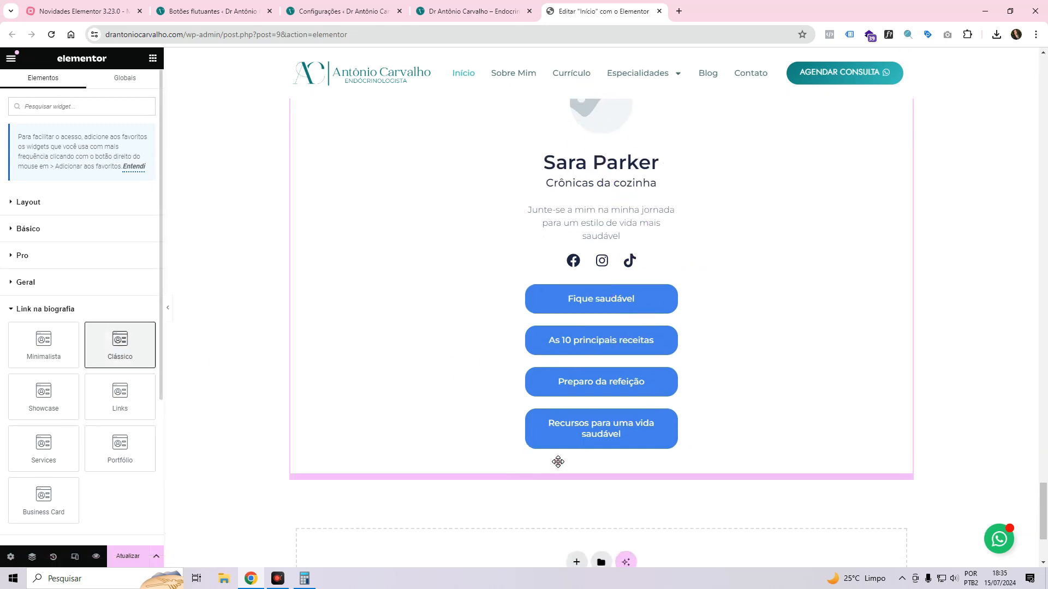
{"action": "scroll", "scroll_direction": "down", "scroll_amount": 3}
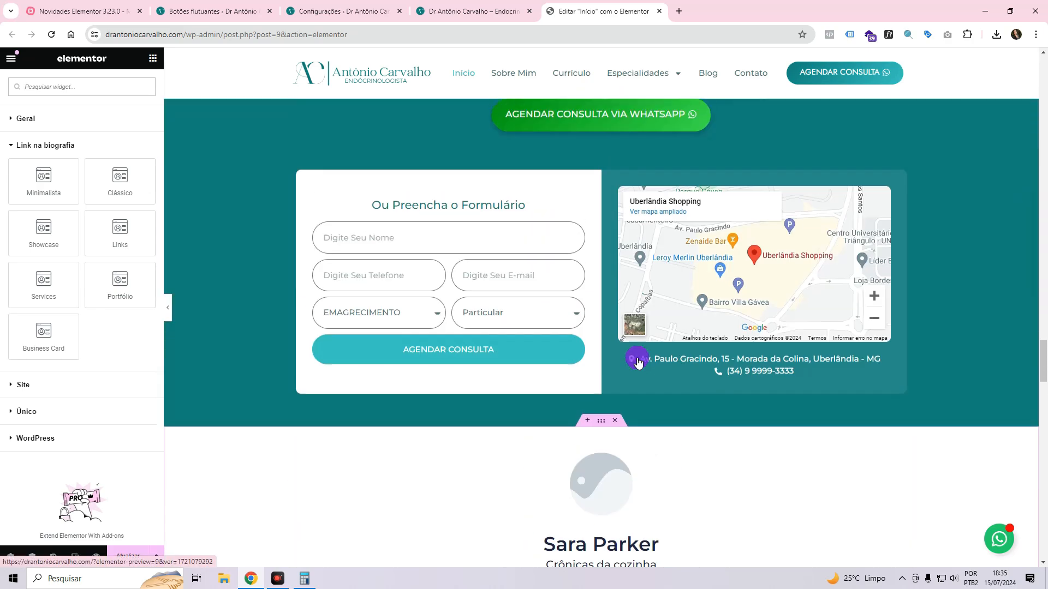
{"action": "scroll", "scroll_direction": "down", "scroll_amount": 3}
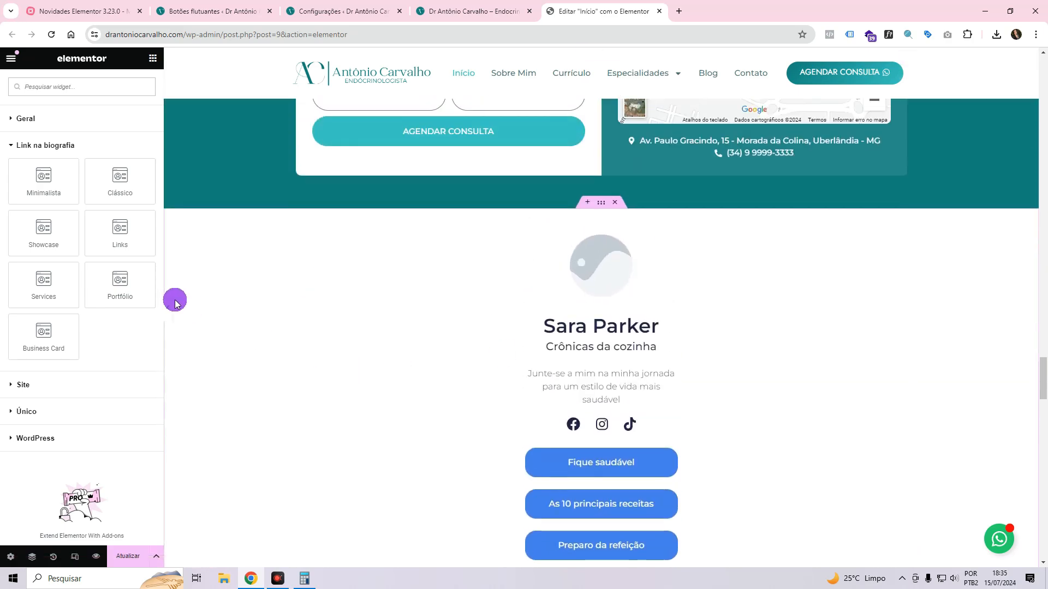
{"action": "left_click", "coordinate": [175, 299]}
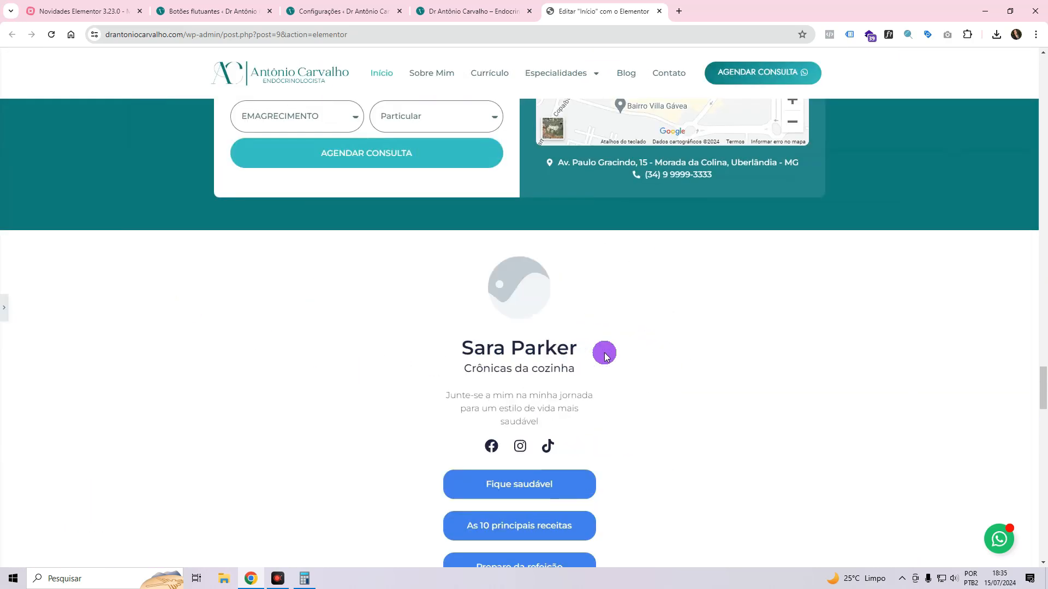
{"action": "scroll", "scroll_direction": "down", "scroll_amount": 3}
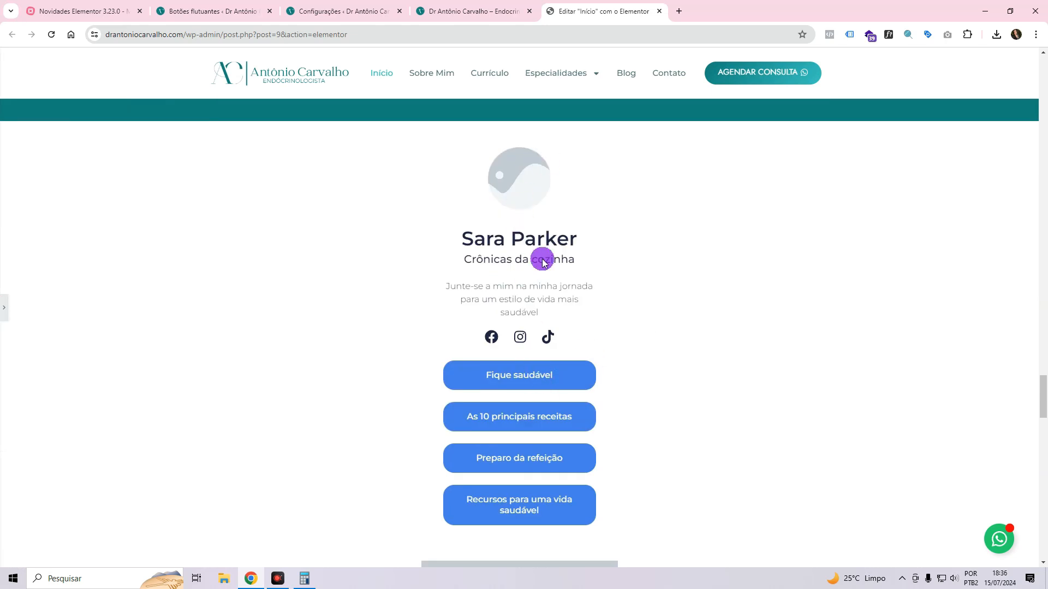
{"action": "mouse_move", "coordinate": [467, 234]}
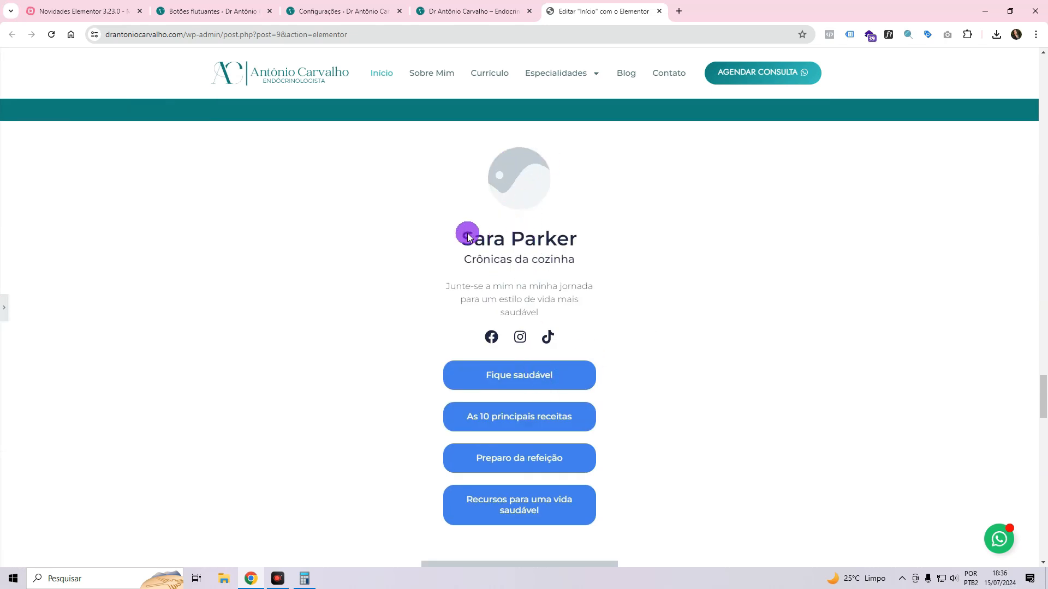
{"action": "mouse_move", "coordinate": [523, 359]}
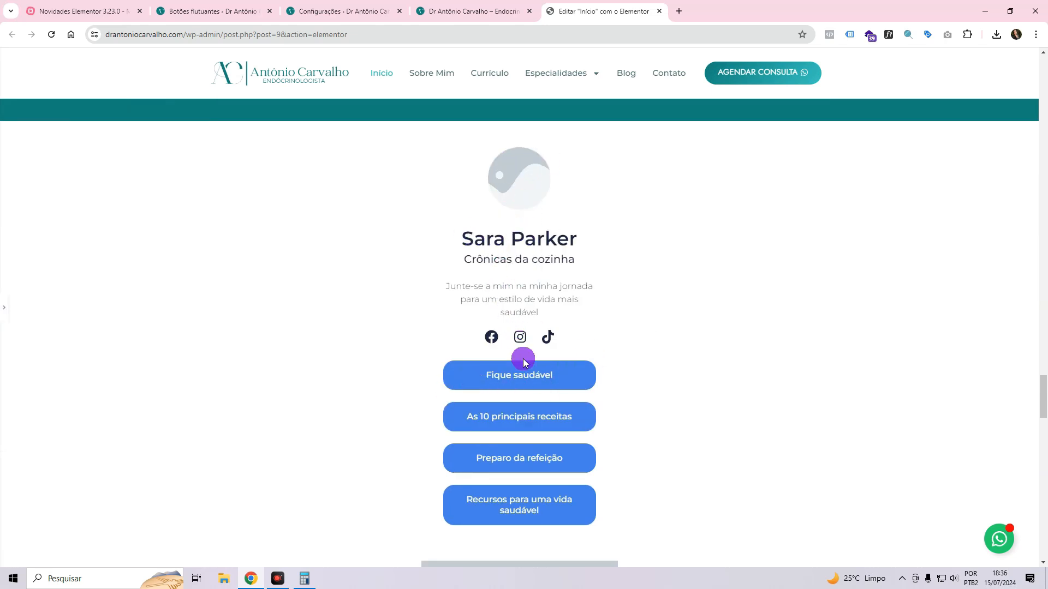
{"action": "left_click", "coordinate": [522, 359]}
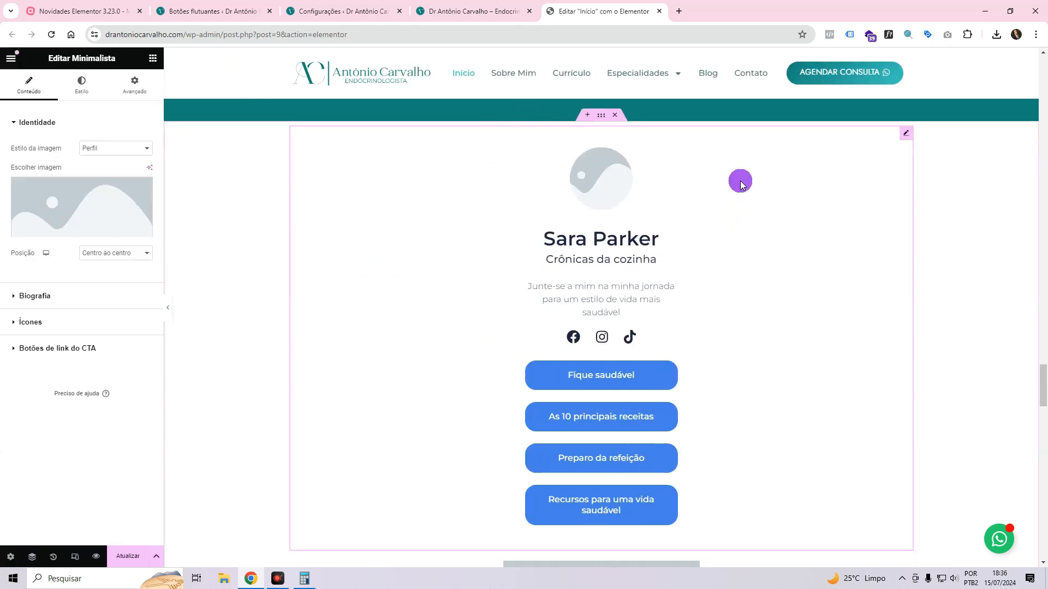
Delete the Telephone, Email, WhatsApp, Instagram and LinkedIn icons, leaving only Behance.
{"action": "scroll", "scroll_direction": "down", "scroll_amount": 3}
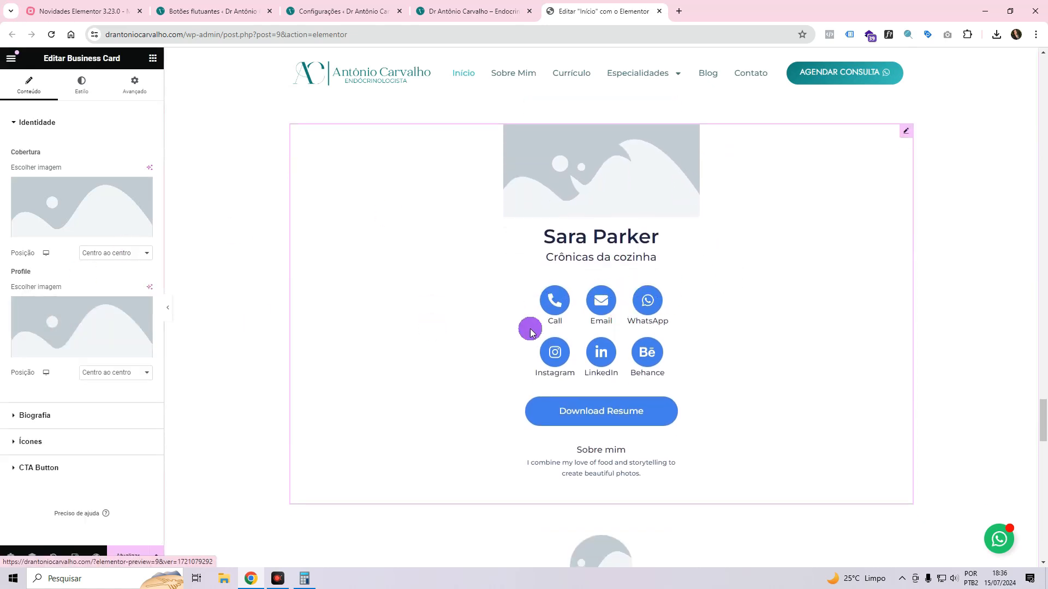
{"action": "left_click", "coordinate": [34, 416]}
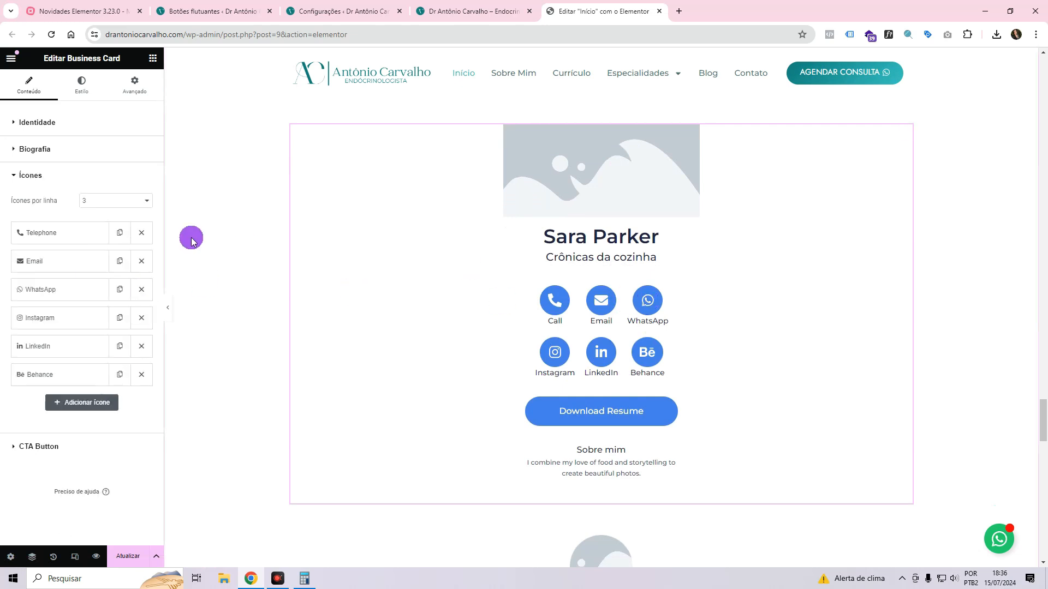
{"action": "left_click", "coordinate": [140, 232]}
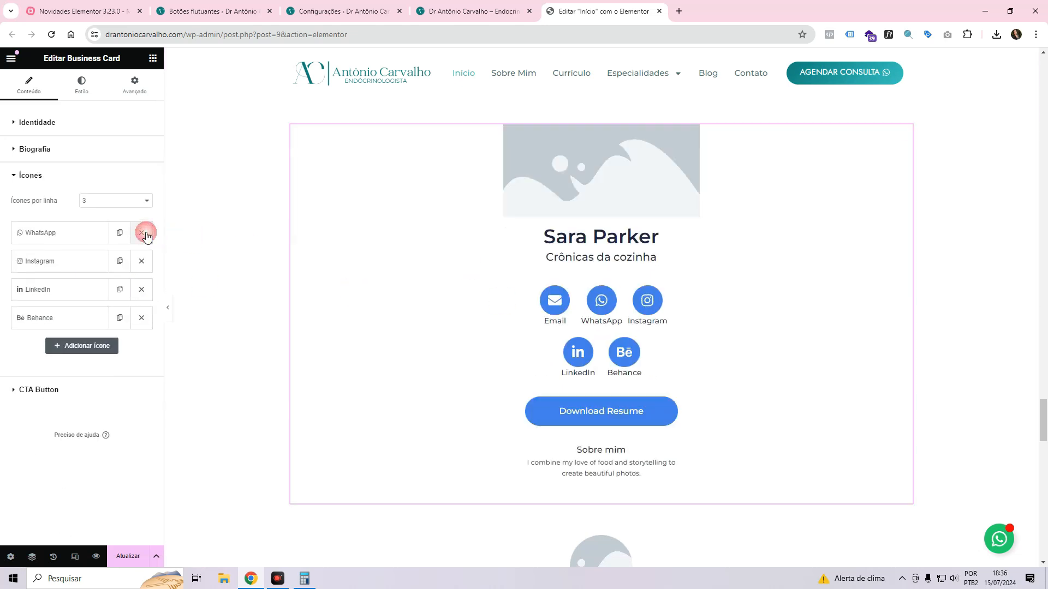
{"action": "left_click", "coordinate": [141, 233]}
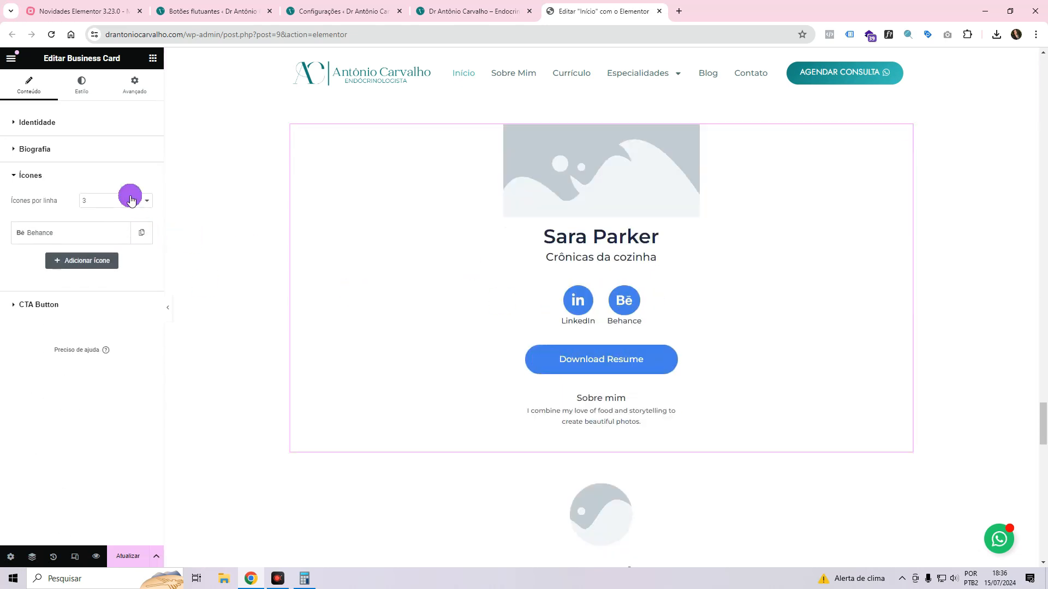
{"action": "scroll", "scroll_direction": "down", "scroll_amount": 3}
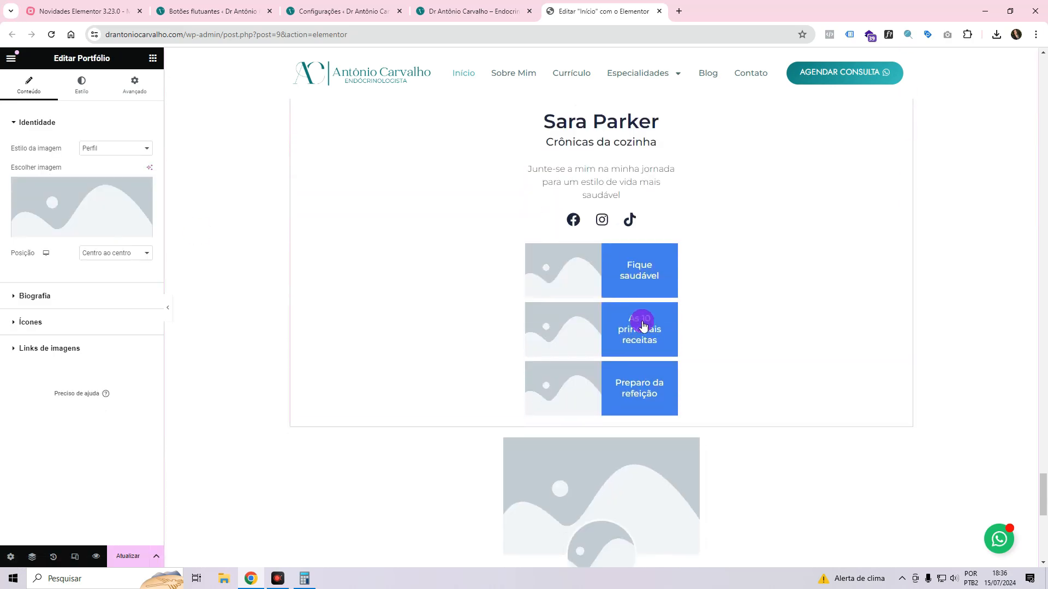
Select the Business Card widget and preview the updated homepage in a new tab.
{"action": "scroll", "scroll_direction": "down", "scroll_amount": 3}
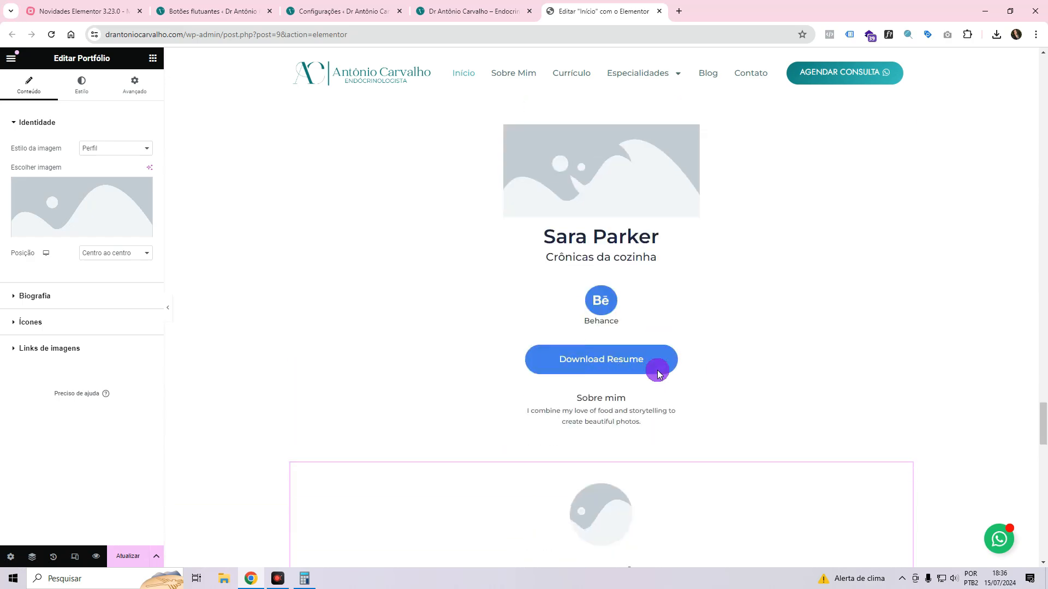
{"action": "left_click", "coordinate": [600, 307]}
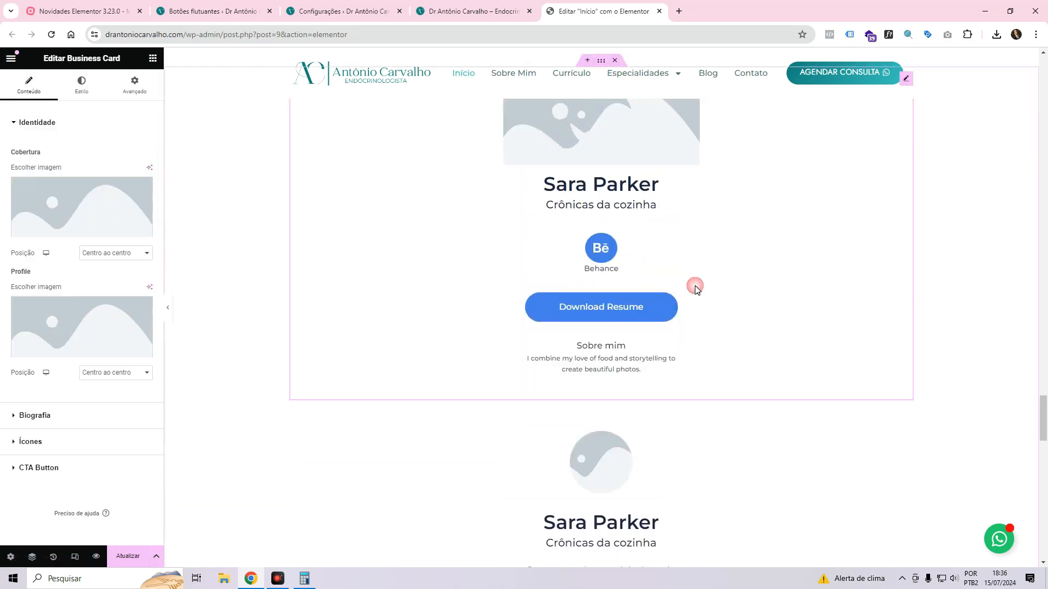
{"action": "scroll", "scroll_direction": "up", "scroll_amount": 3}
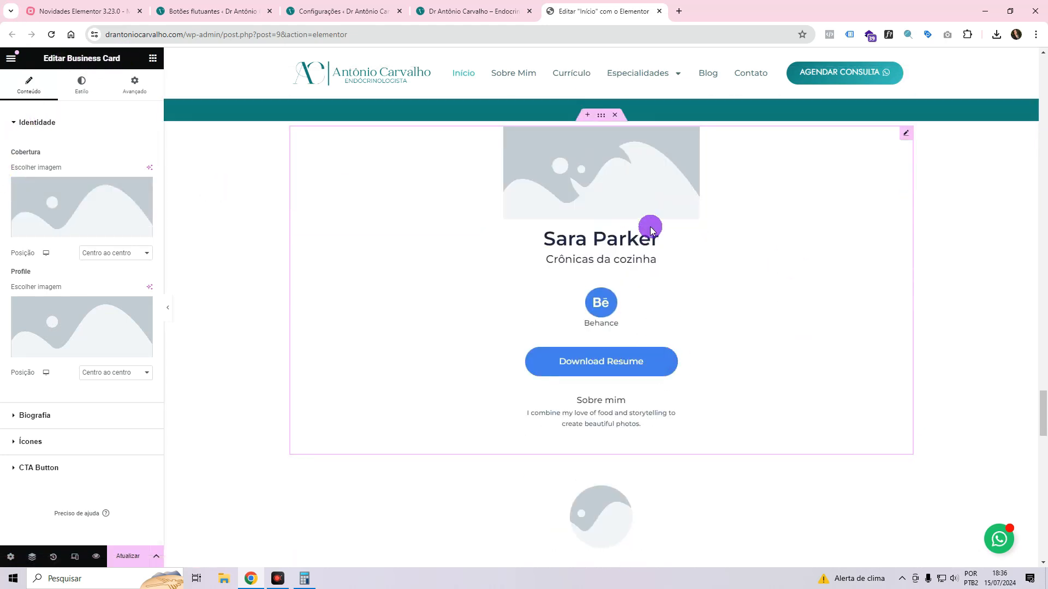
{"action": "mouse_move", "coordinate": [631, 366]}
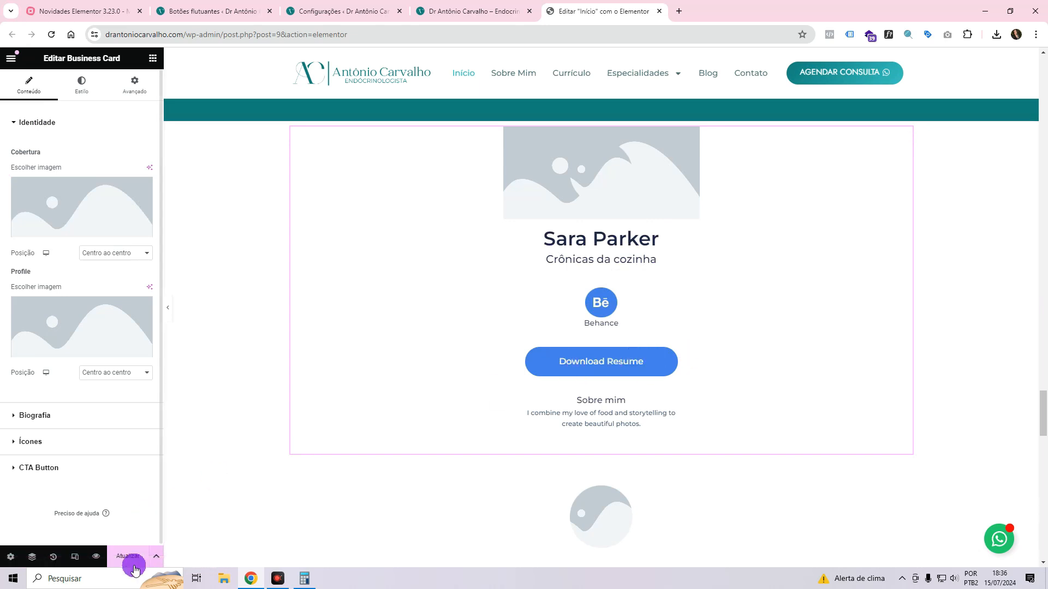
{"action": "left_click", "coordinate": [127, 556]}
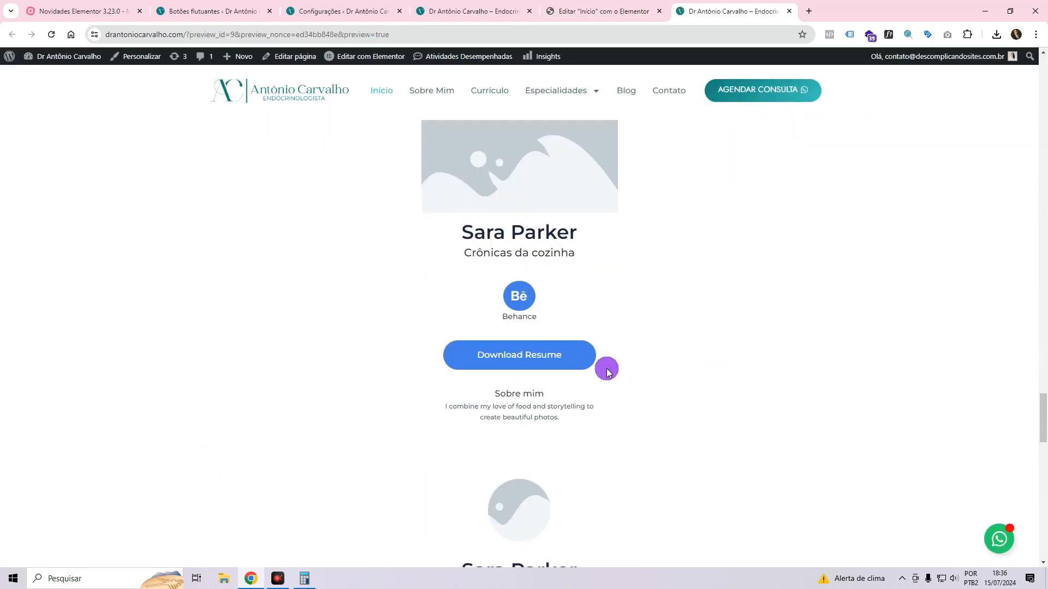
{"action": "mouse_move", "coordinate": [964, 59]}
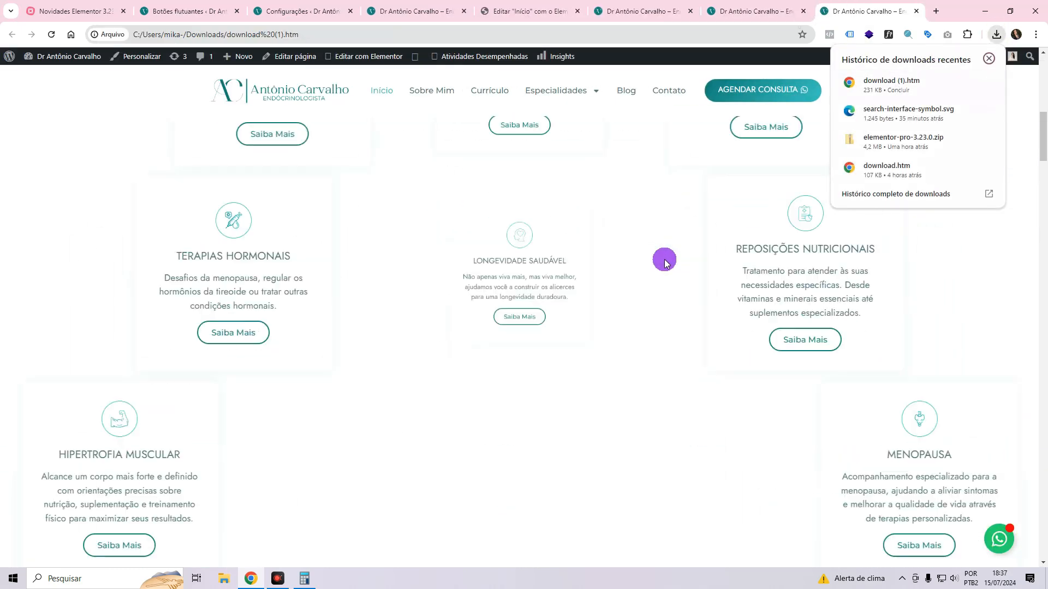
Scroll the previewed homepage past the Behance-only Business Card and dismiss the downloads list.
{"action": "scroll", "scroll_direction": "down", "scroll_amount": 3}
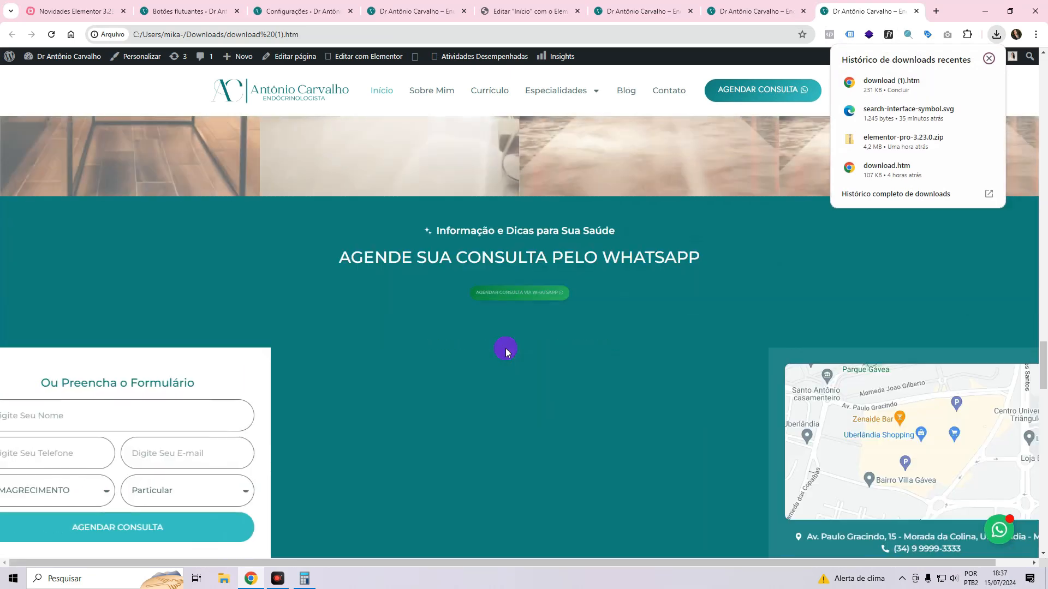
{"action": "scroll", "scroll_direction": "down", "scroll_amount": 3}
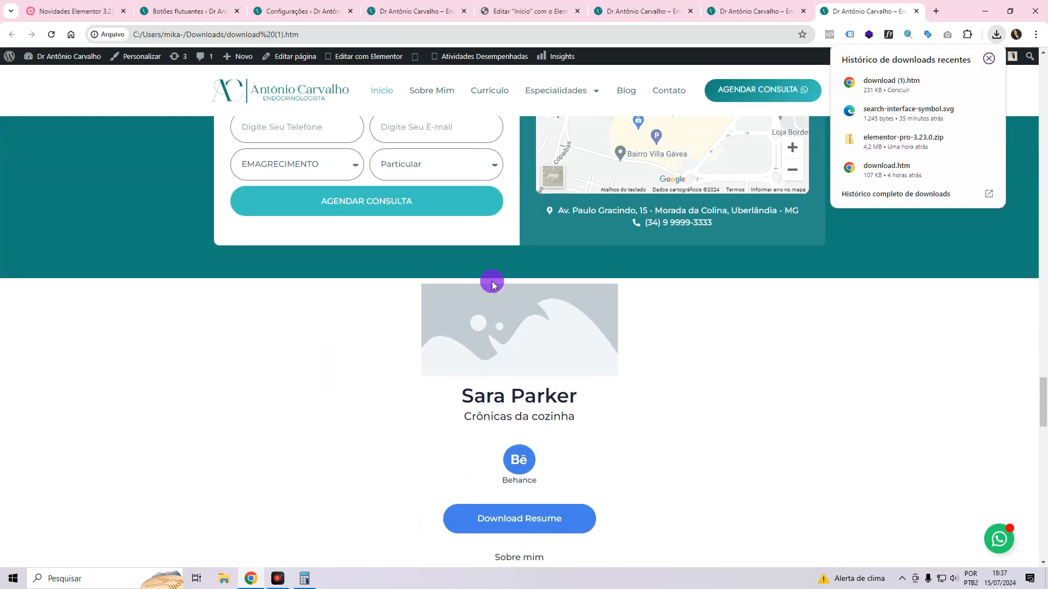
{"action": "scroll", "scroll_direction": "down", "scroll_amount": 3}
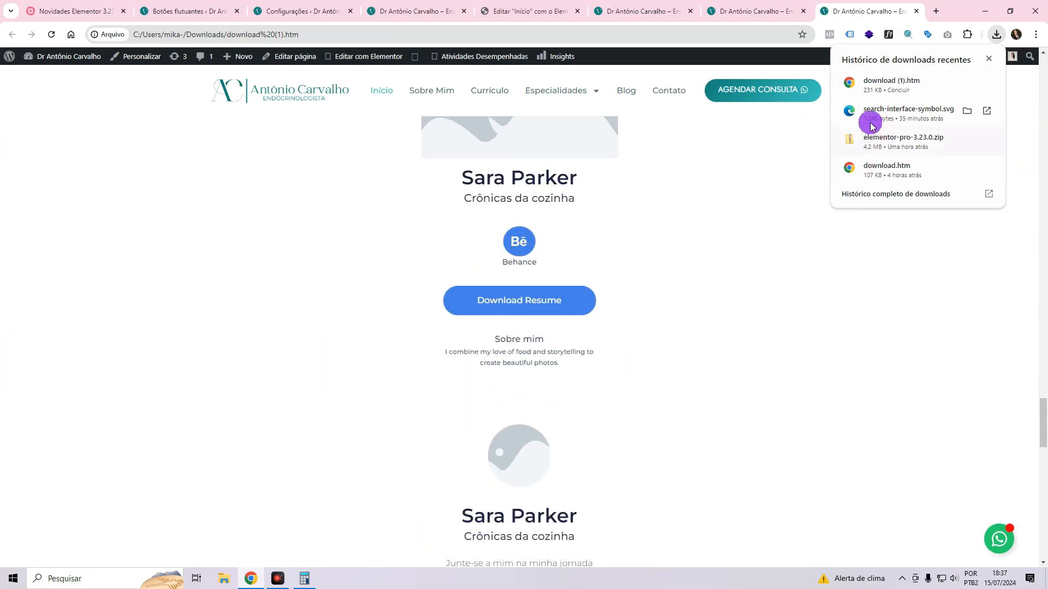
{"action": "left_click", "coordinate": [746, 122]}
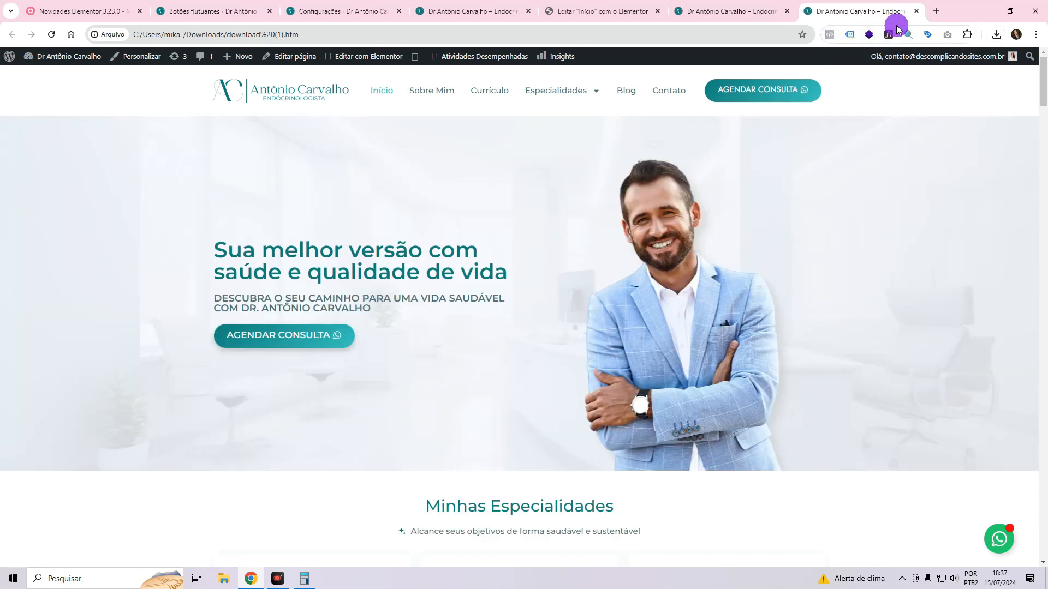
{"action": "mouse_move", "coordinate": [913, 11]}
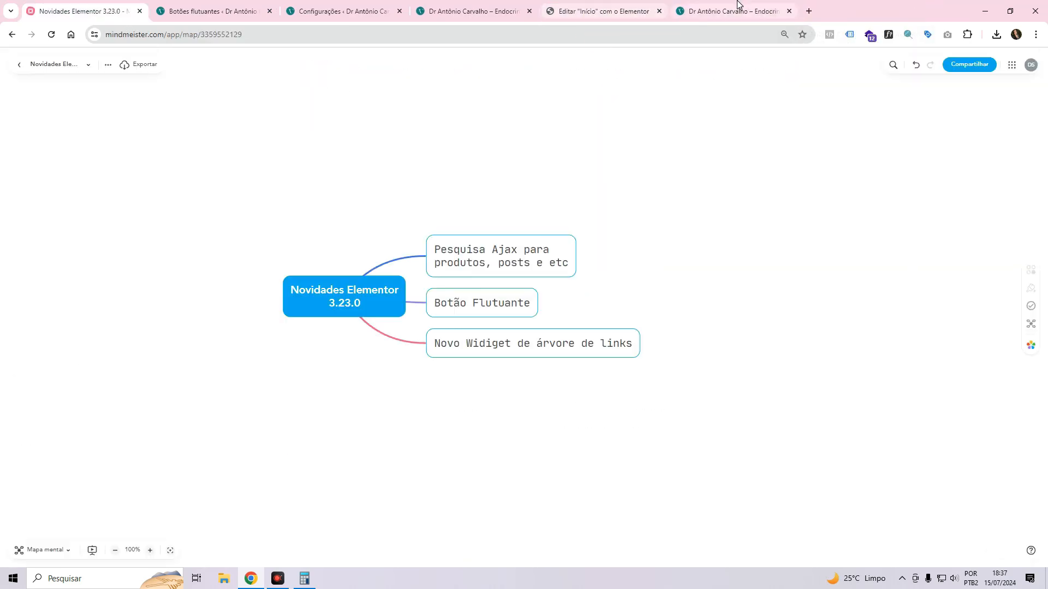
{"action": "left_click", "coordinate": [500, 256]}
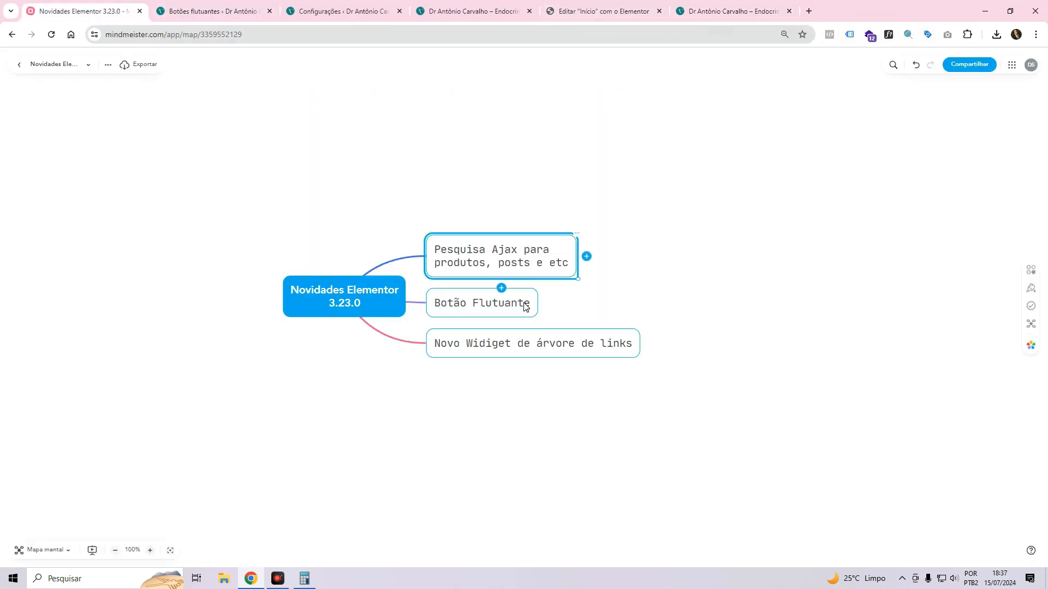
{"action": "left_click", "coordinate": [532, 342]}
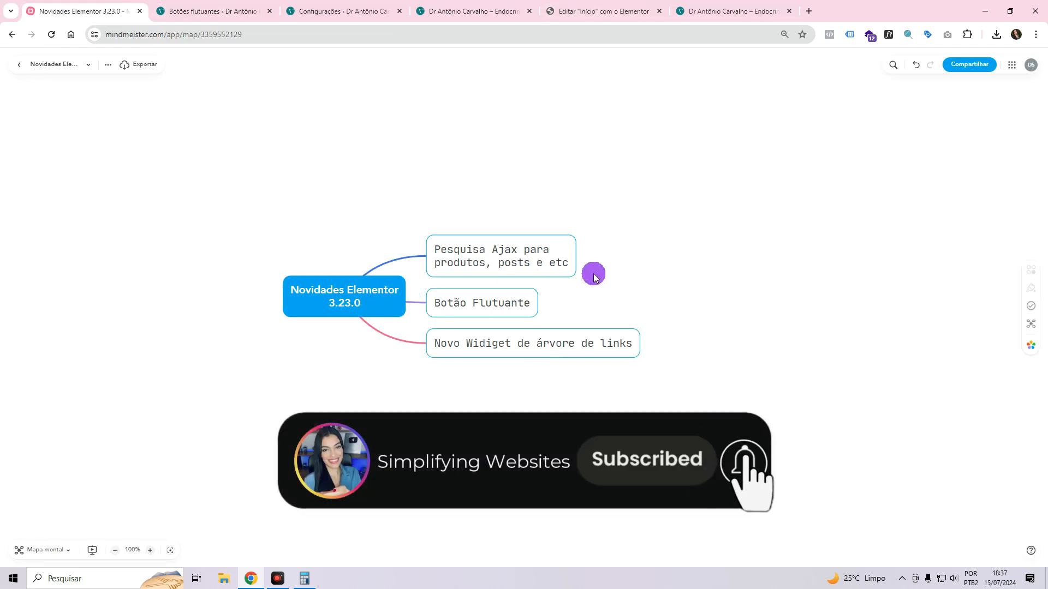
{"action": "left_click", "coordinate": [744, 463]}
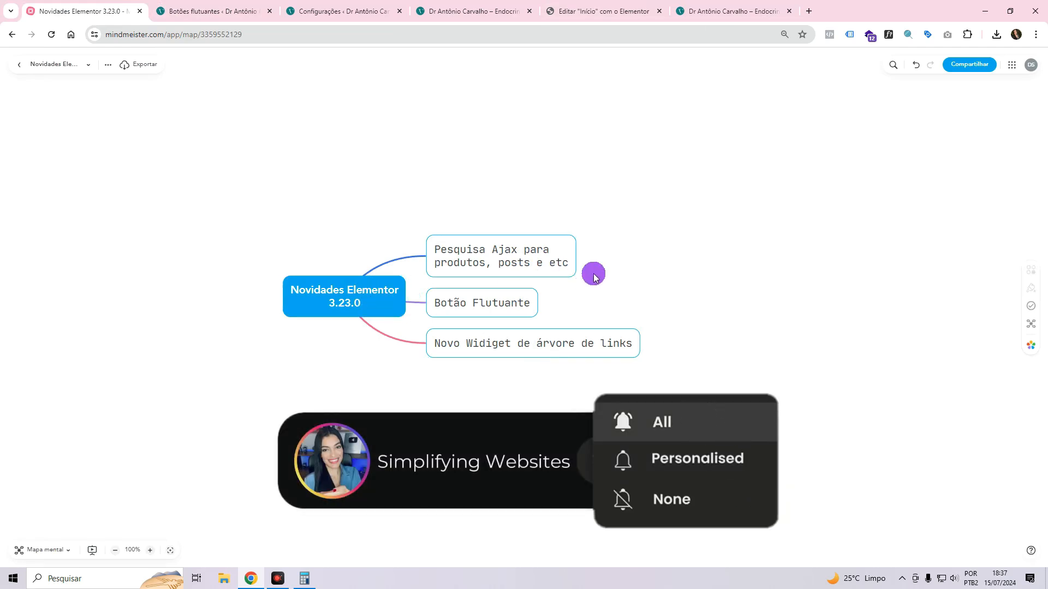